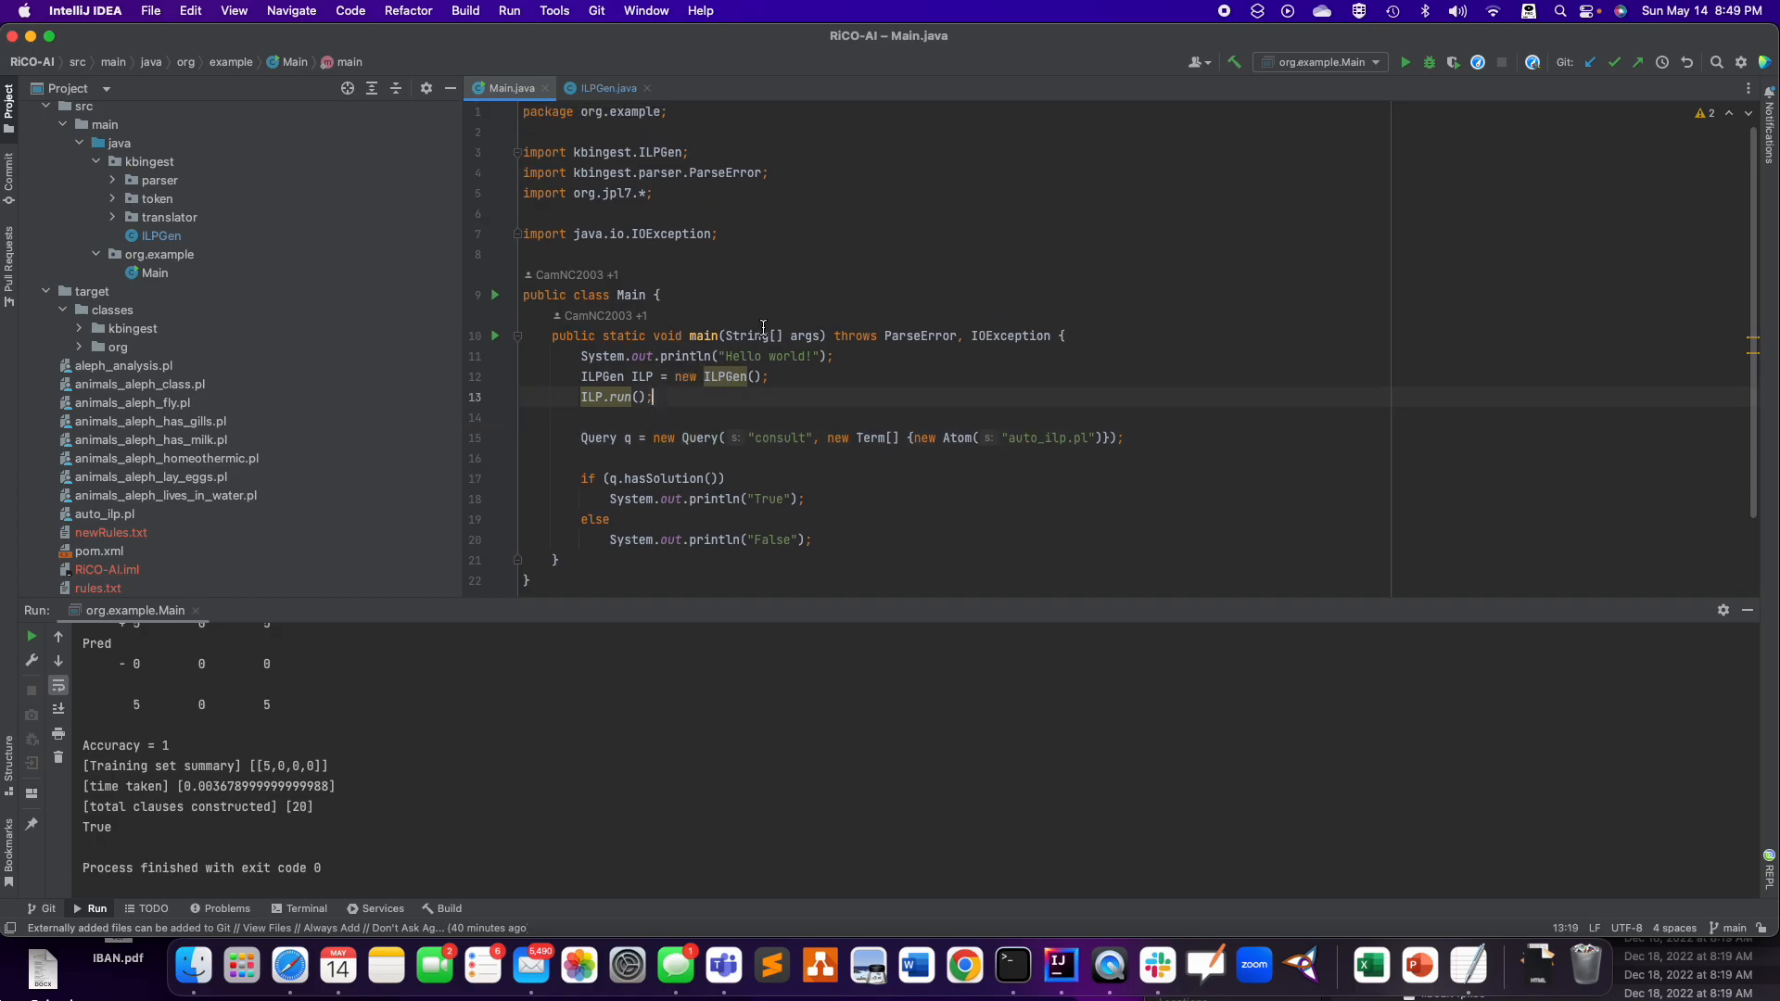
- Run 'brew upgrade swi-prolog' in Terminal, confirming swi-prolog 9.0.4 is already installed
{"action": "scroll", "scroll_direction": "down", "scroll_amount": 3}
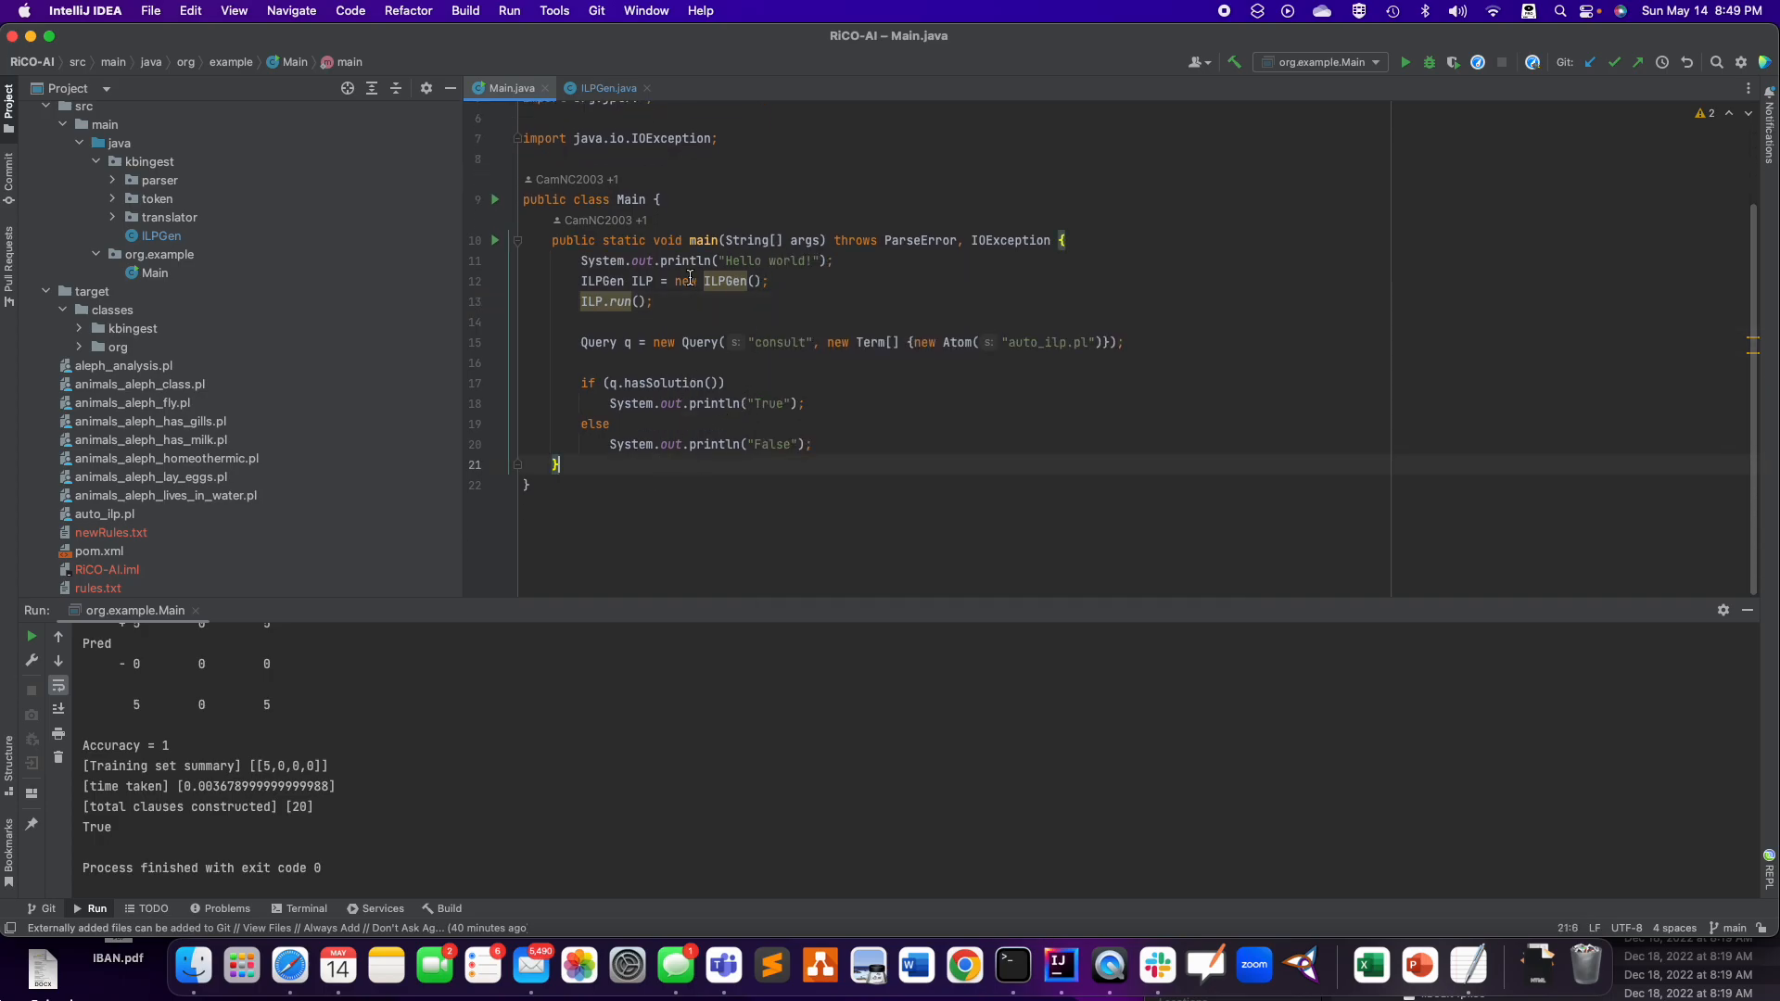
{"action": "left_click", "coordinate": [690, 239]}
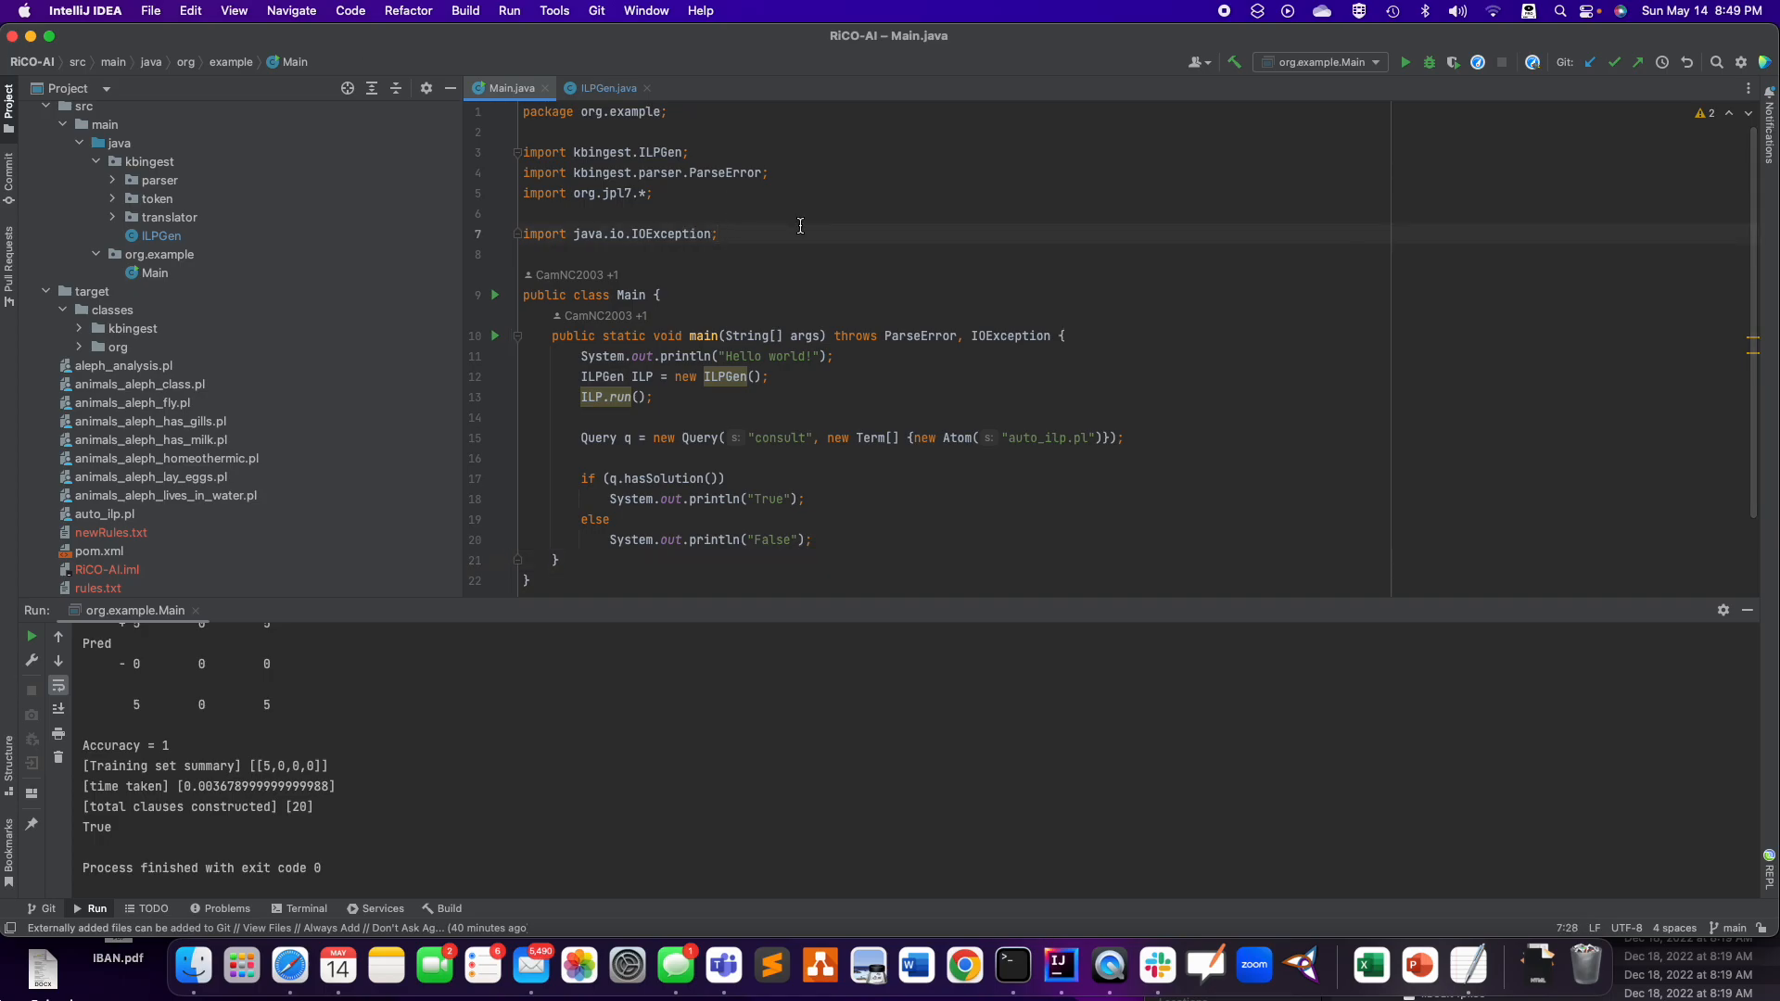
{"action": "mouse_move", "coordinate": [810, 251]}
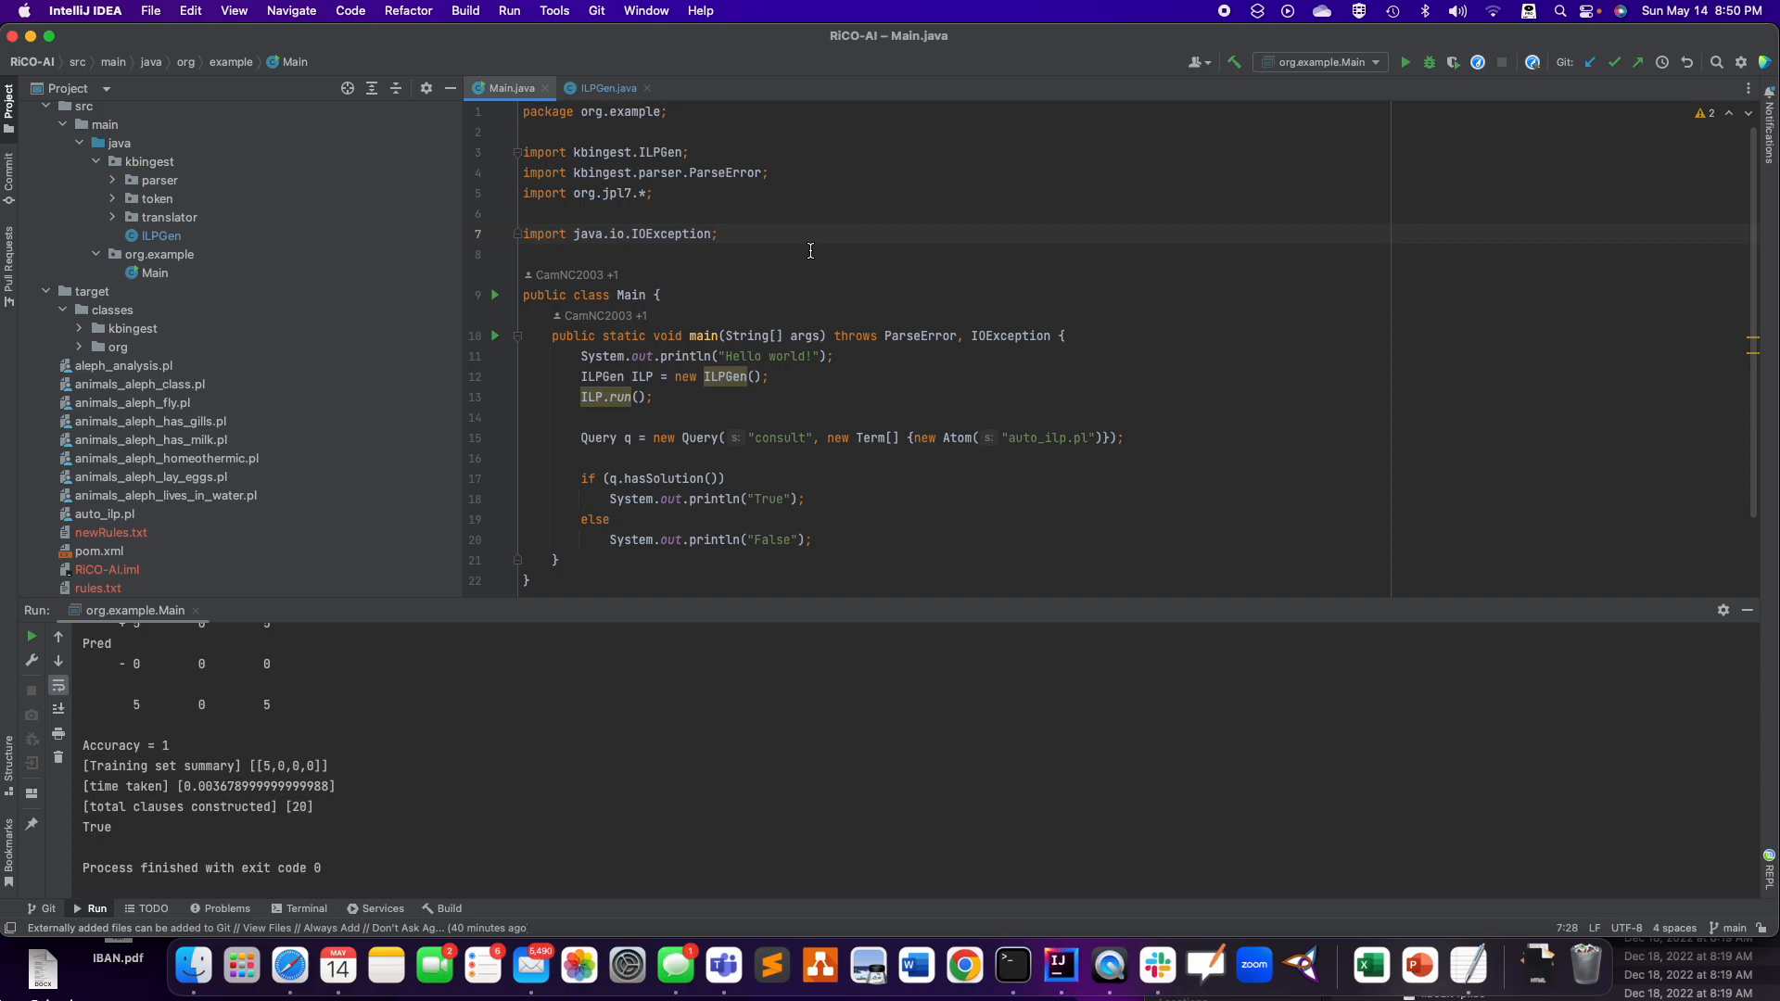
{"action": "mouse_move", "coordinate": [1067, 713]}
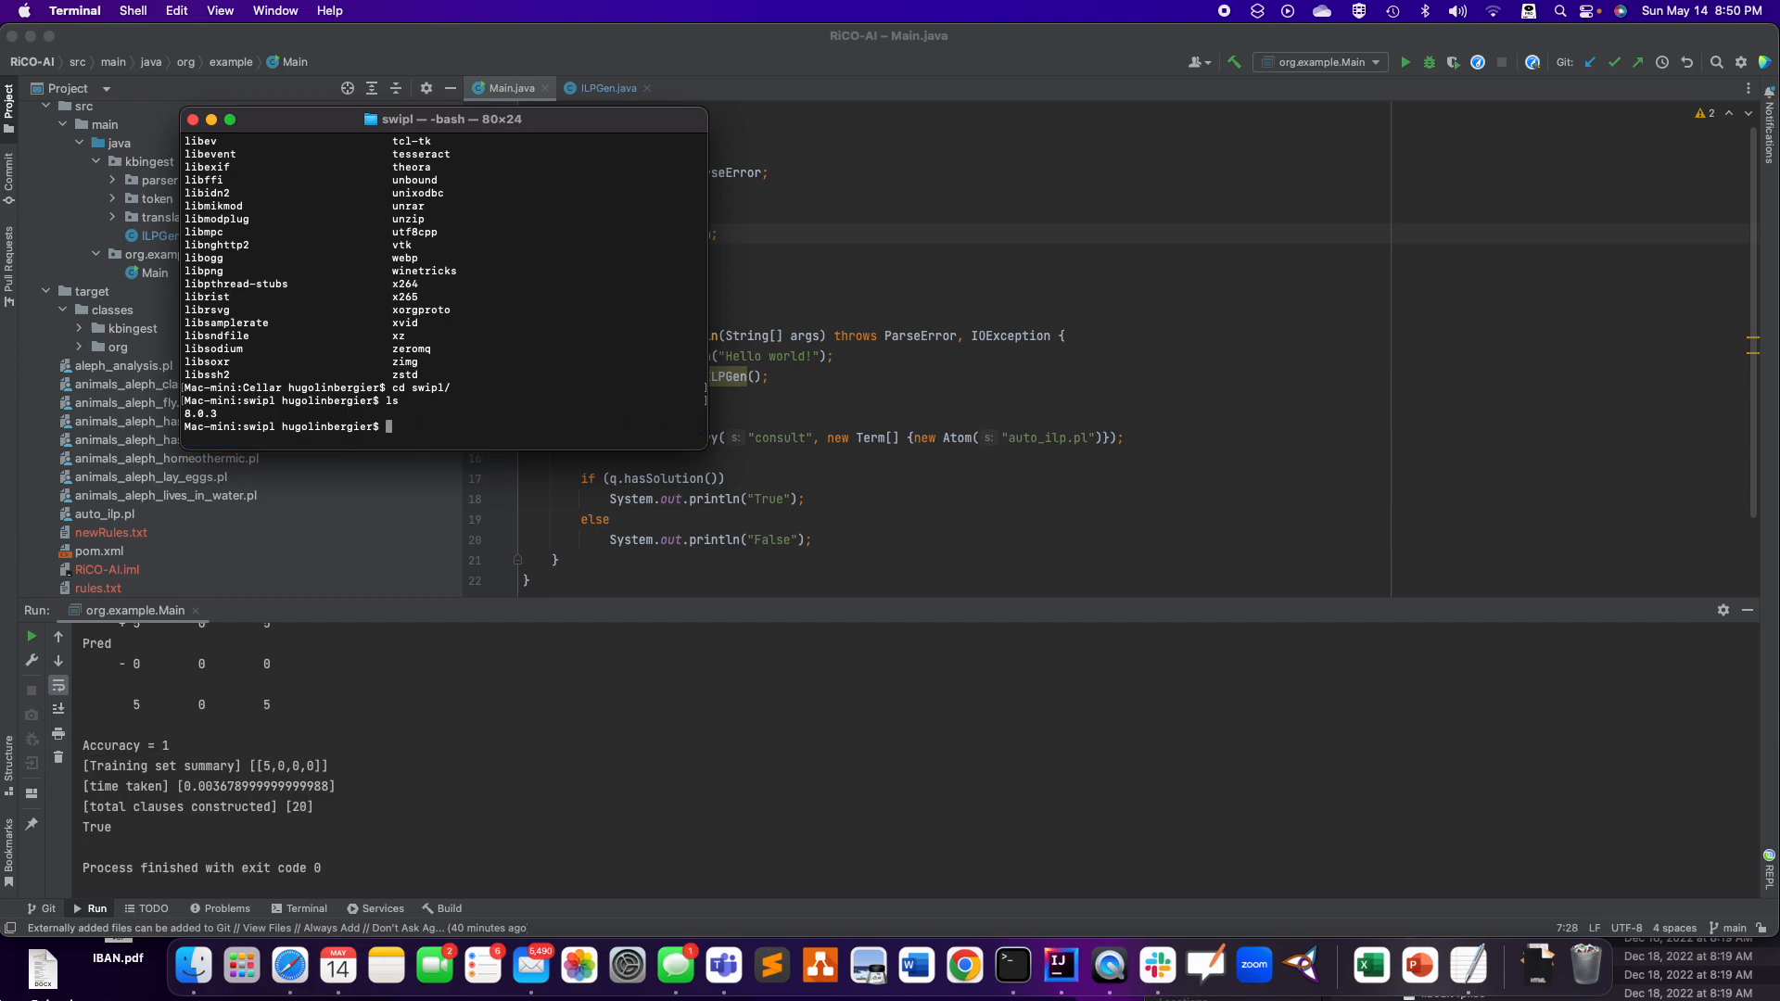
{"action": "type", "text": "brew upg"}
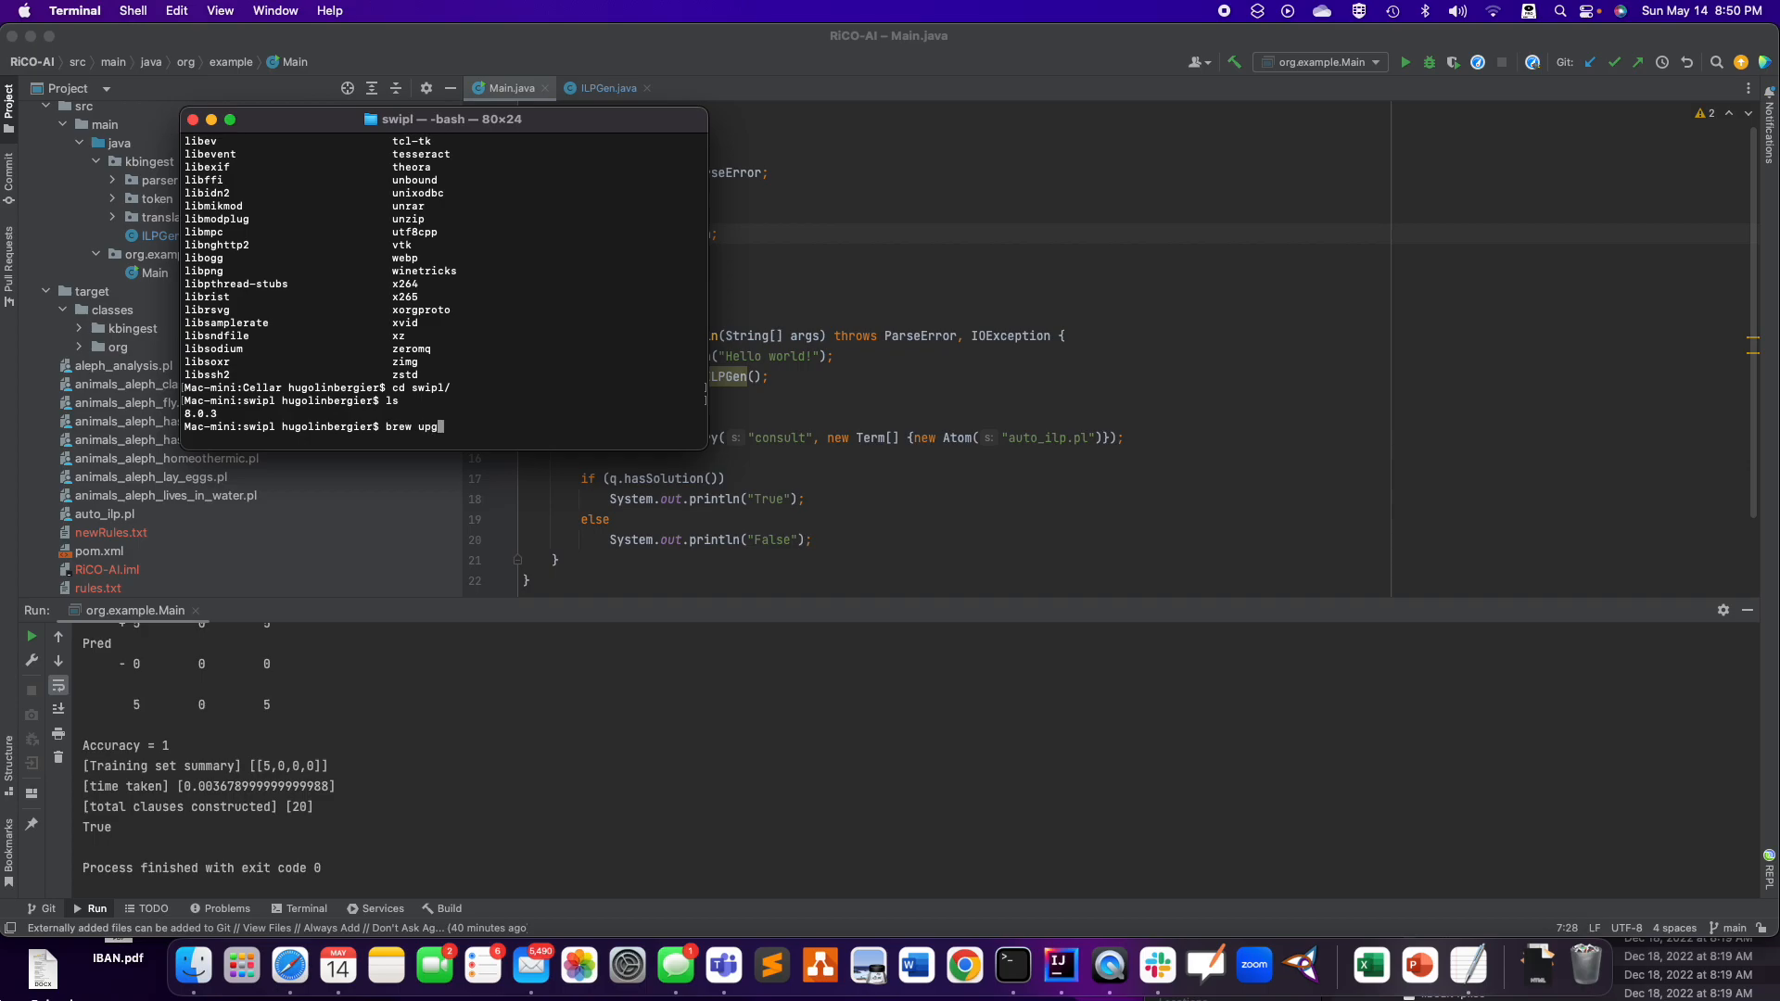
{"action": "type", "text": "rade"}
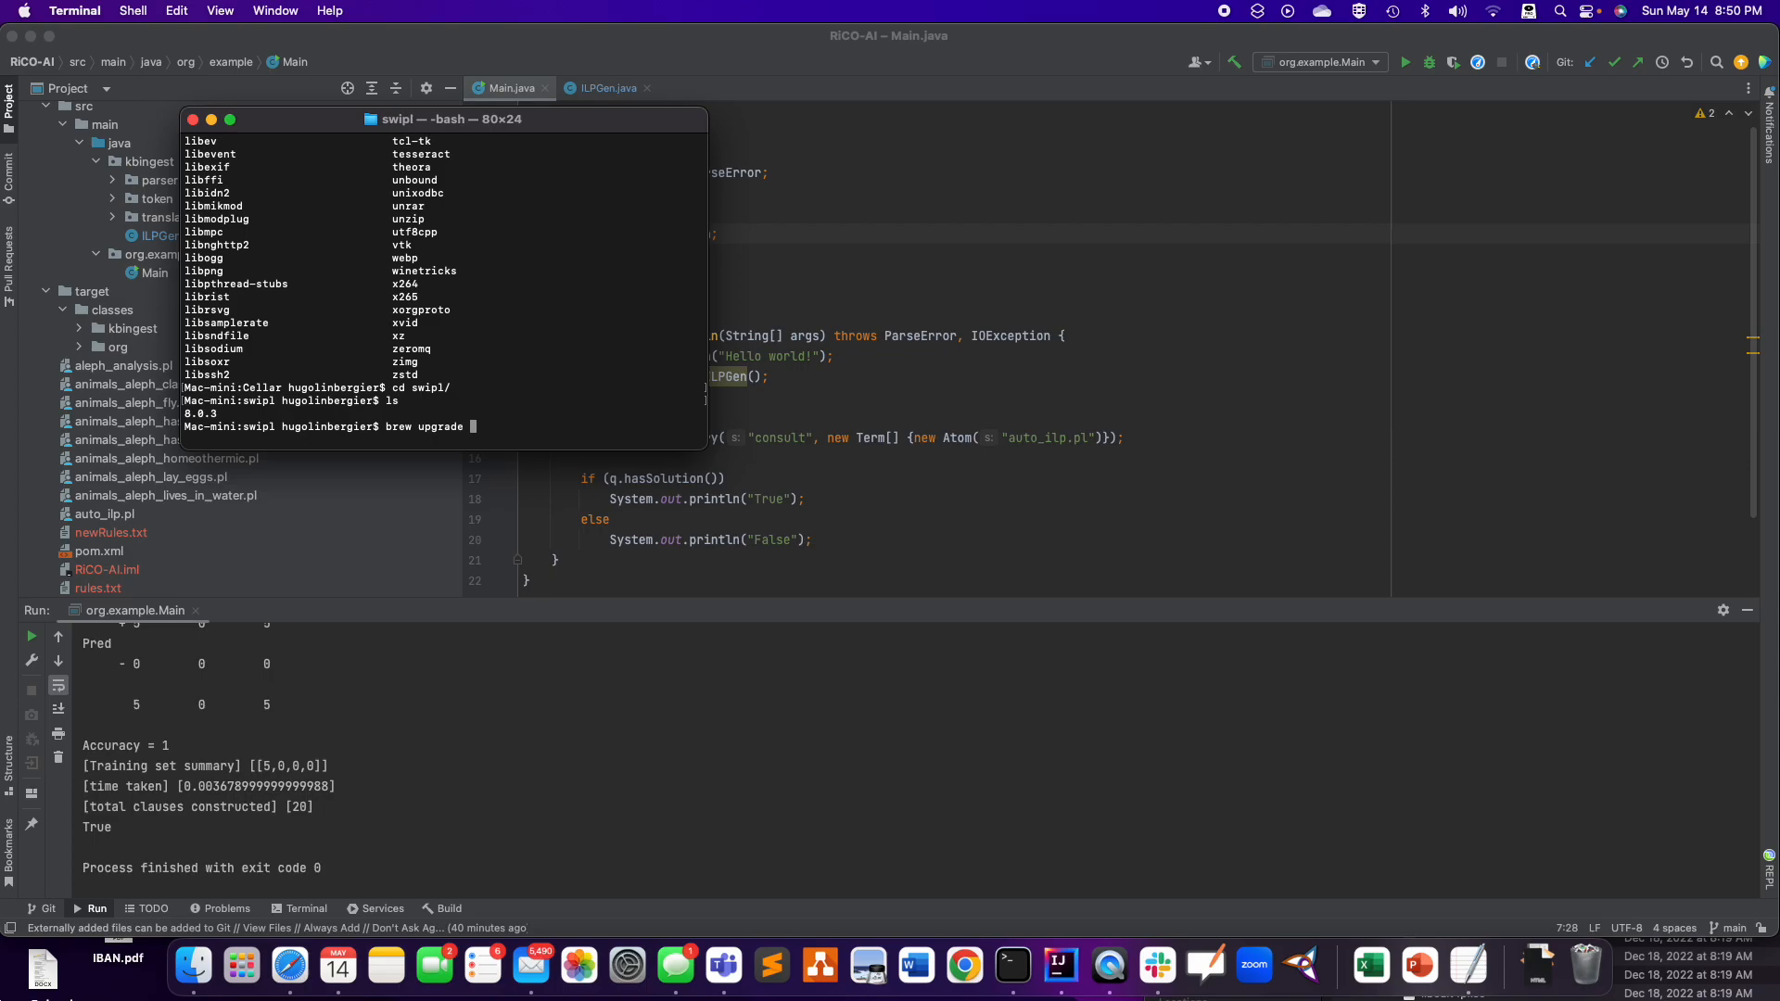
{"action": "type", "text": "swi-prolog"}
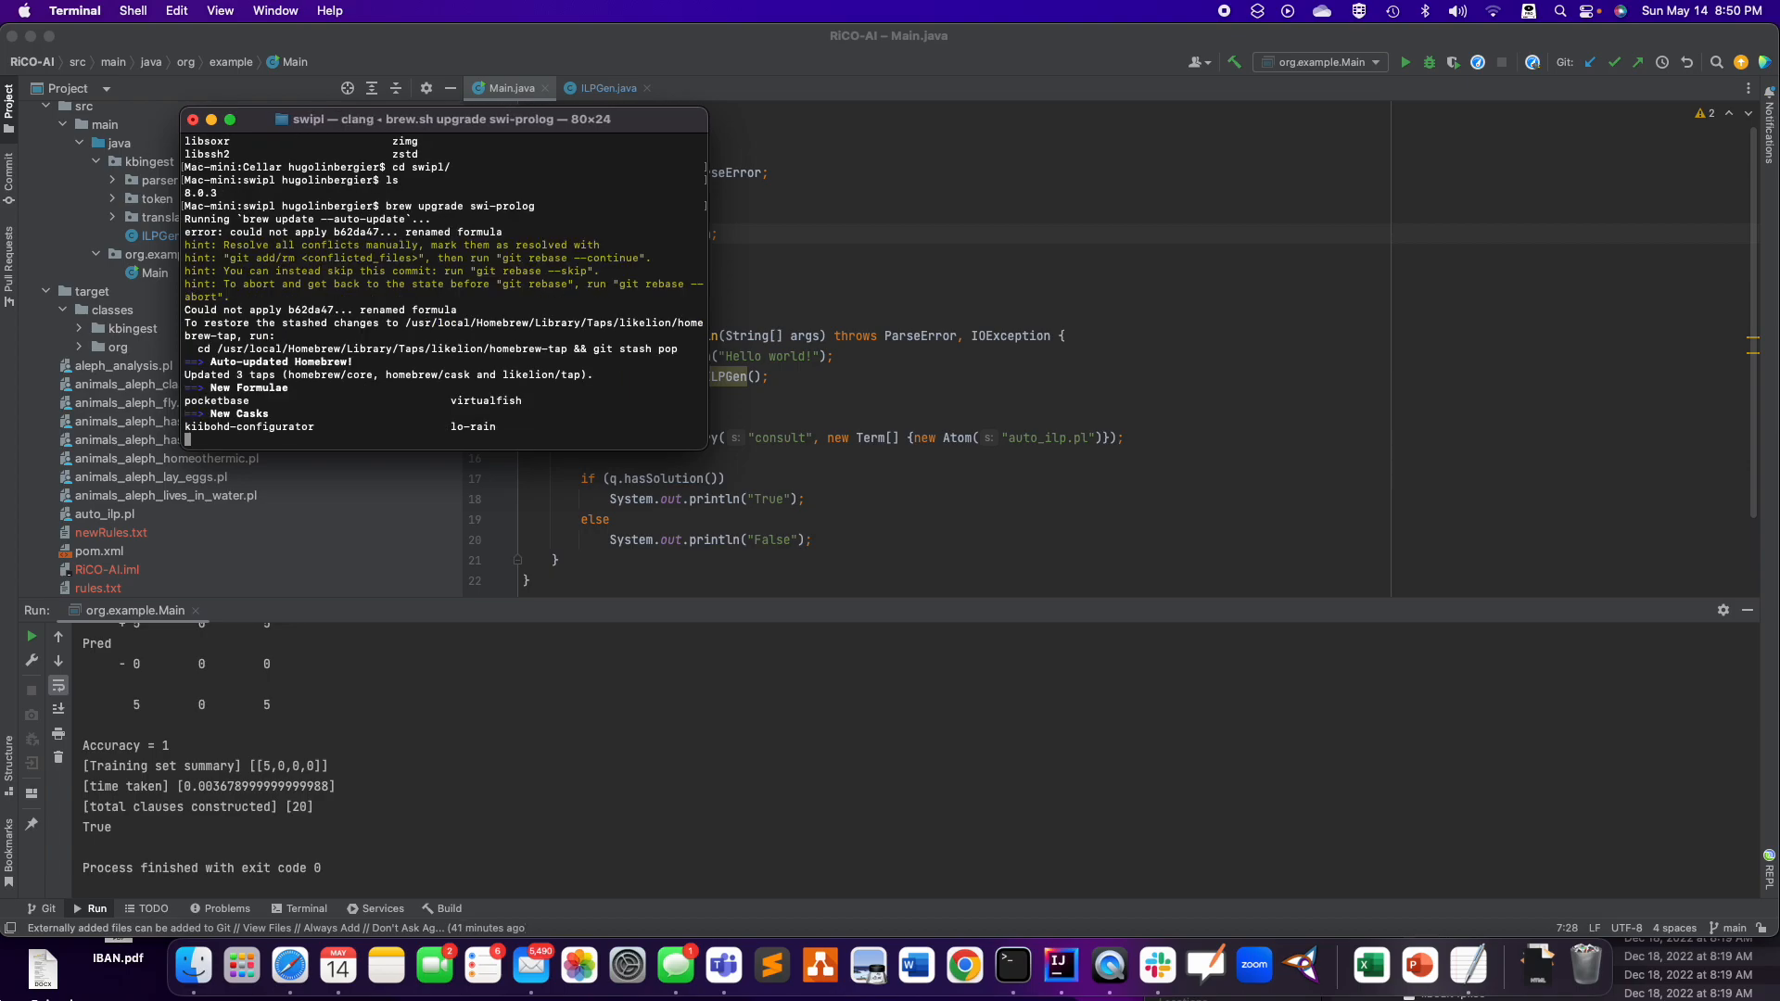
{"action": "scroll", "scroll_direction": "down", "scroll_amount": 3}
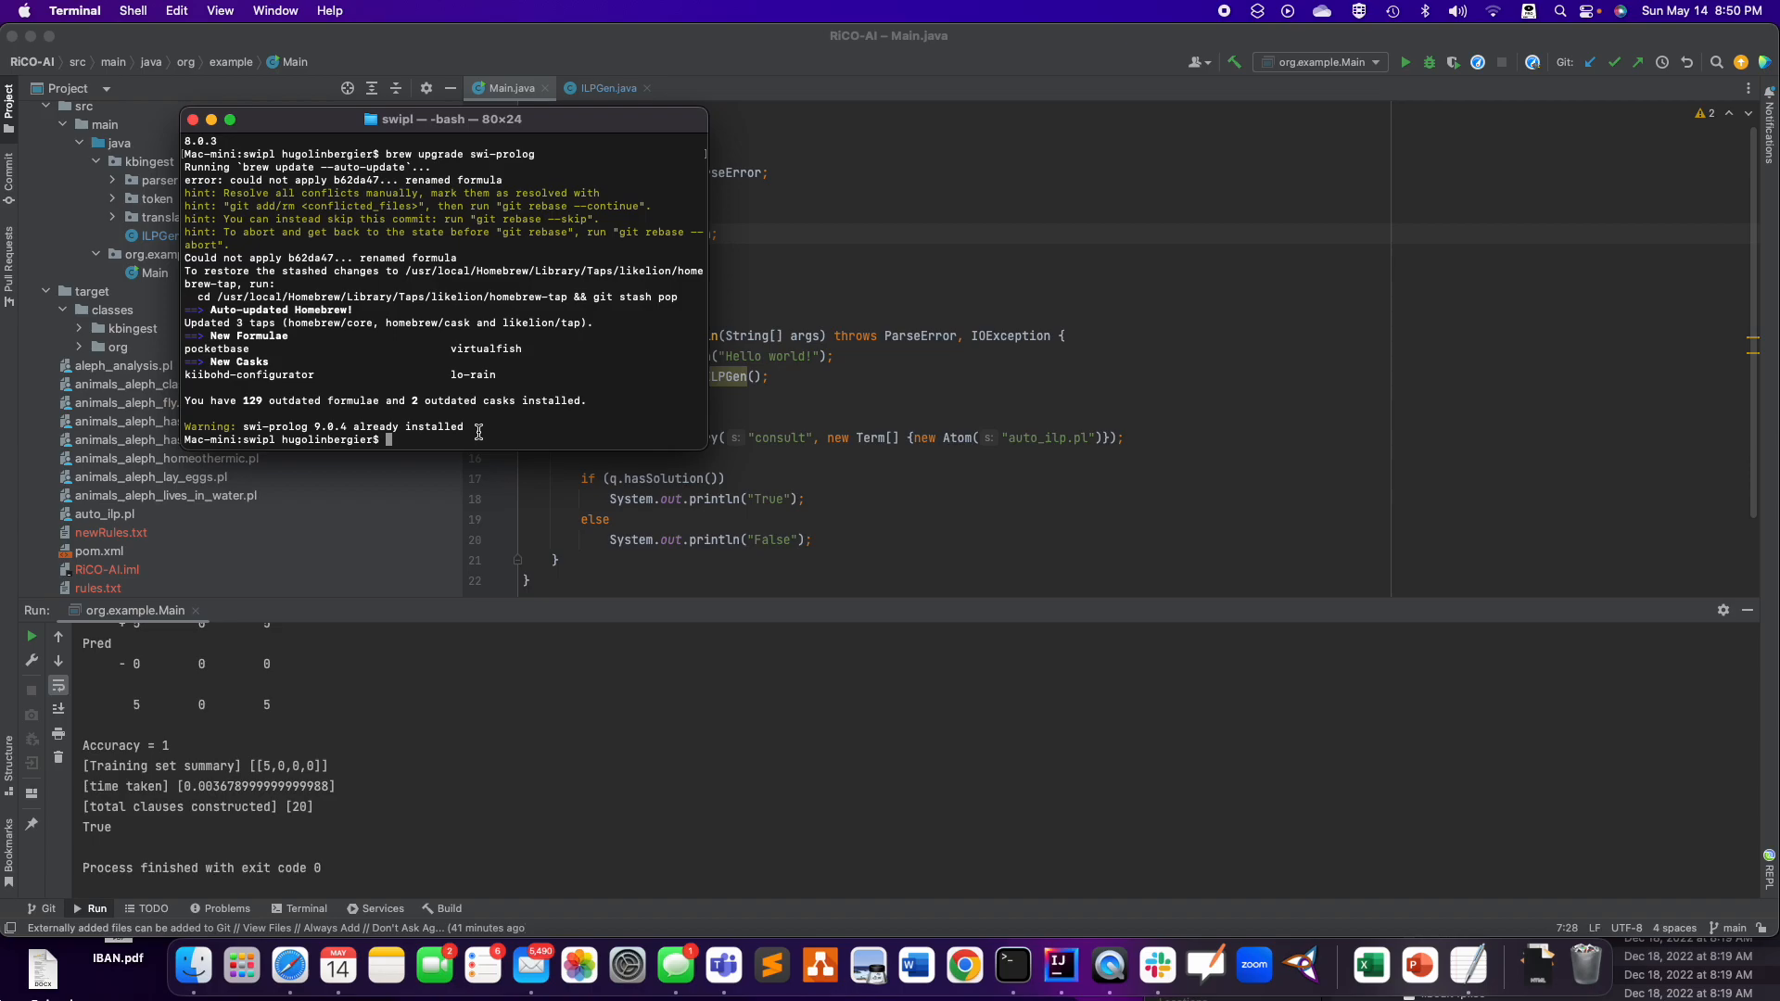
{"action": "mouse_move", "coordinate": [527, 556]}
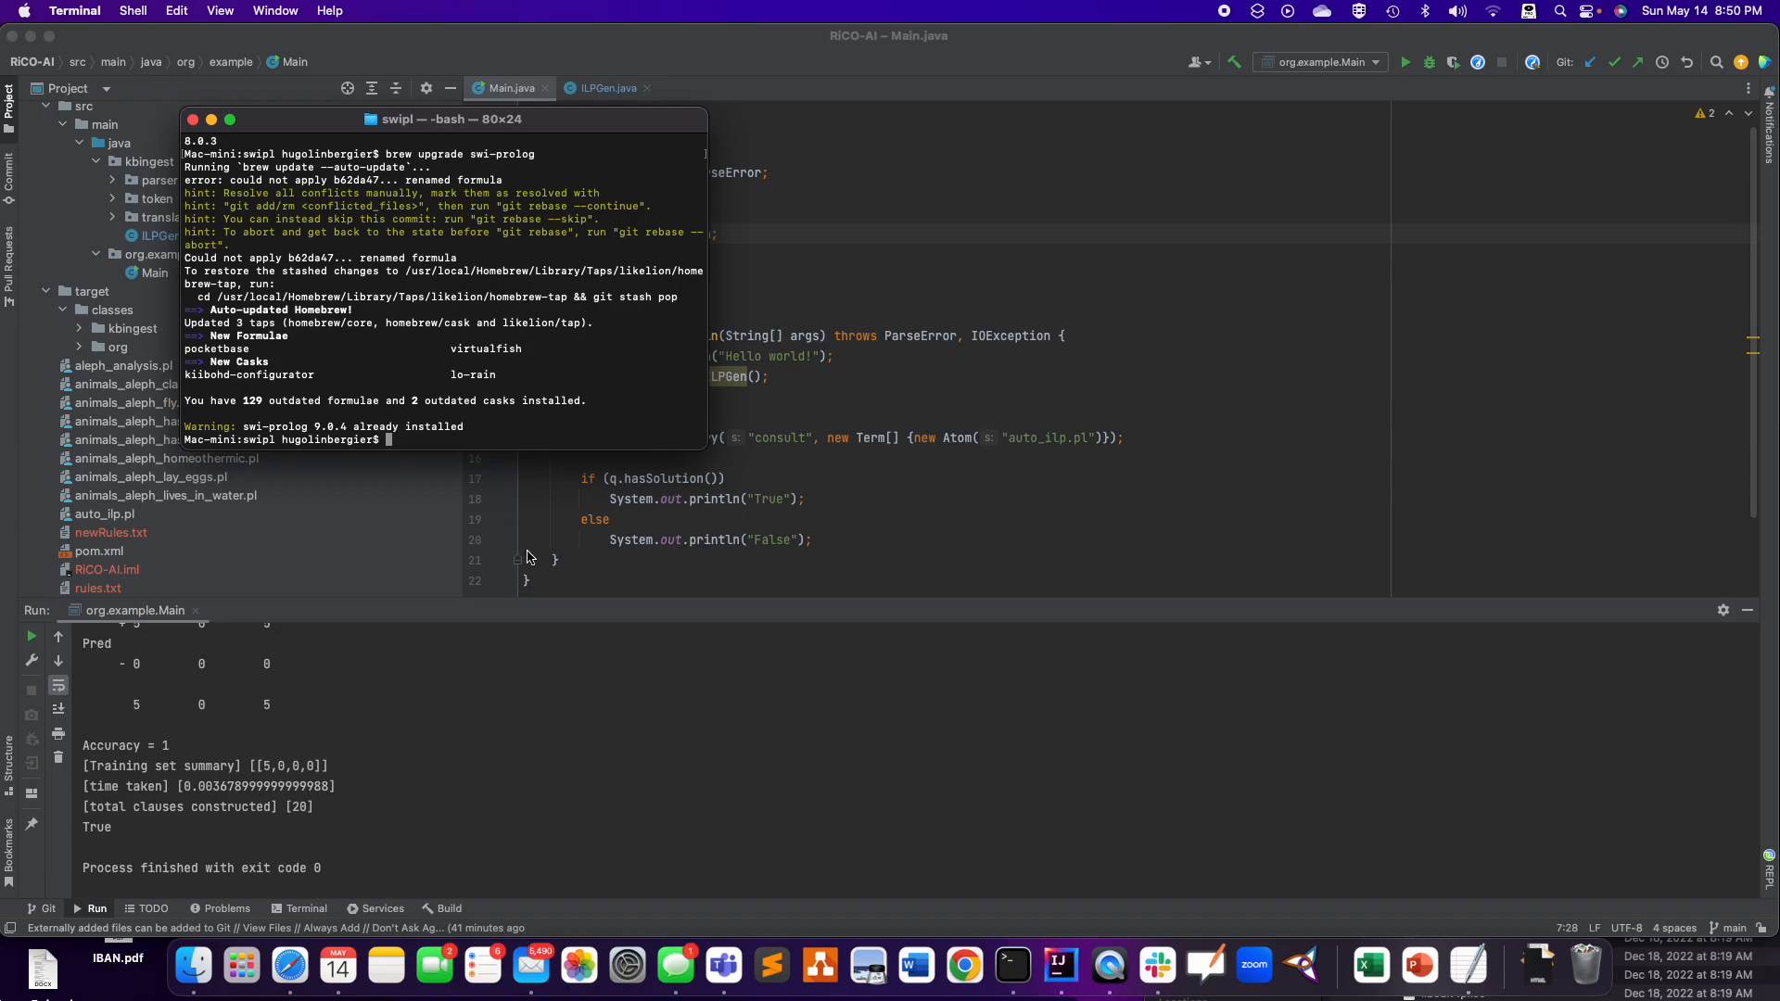
{"action": "left_click", "coordinate": [293, 966]}
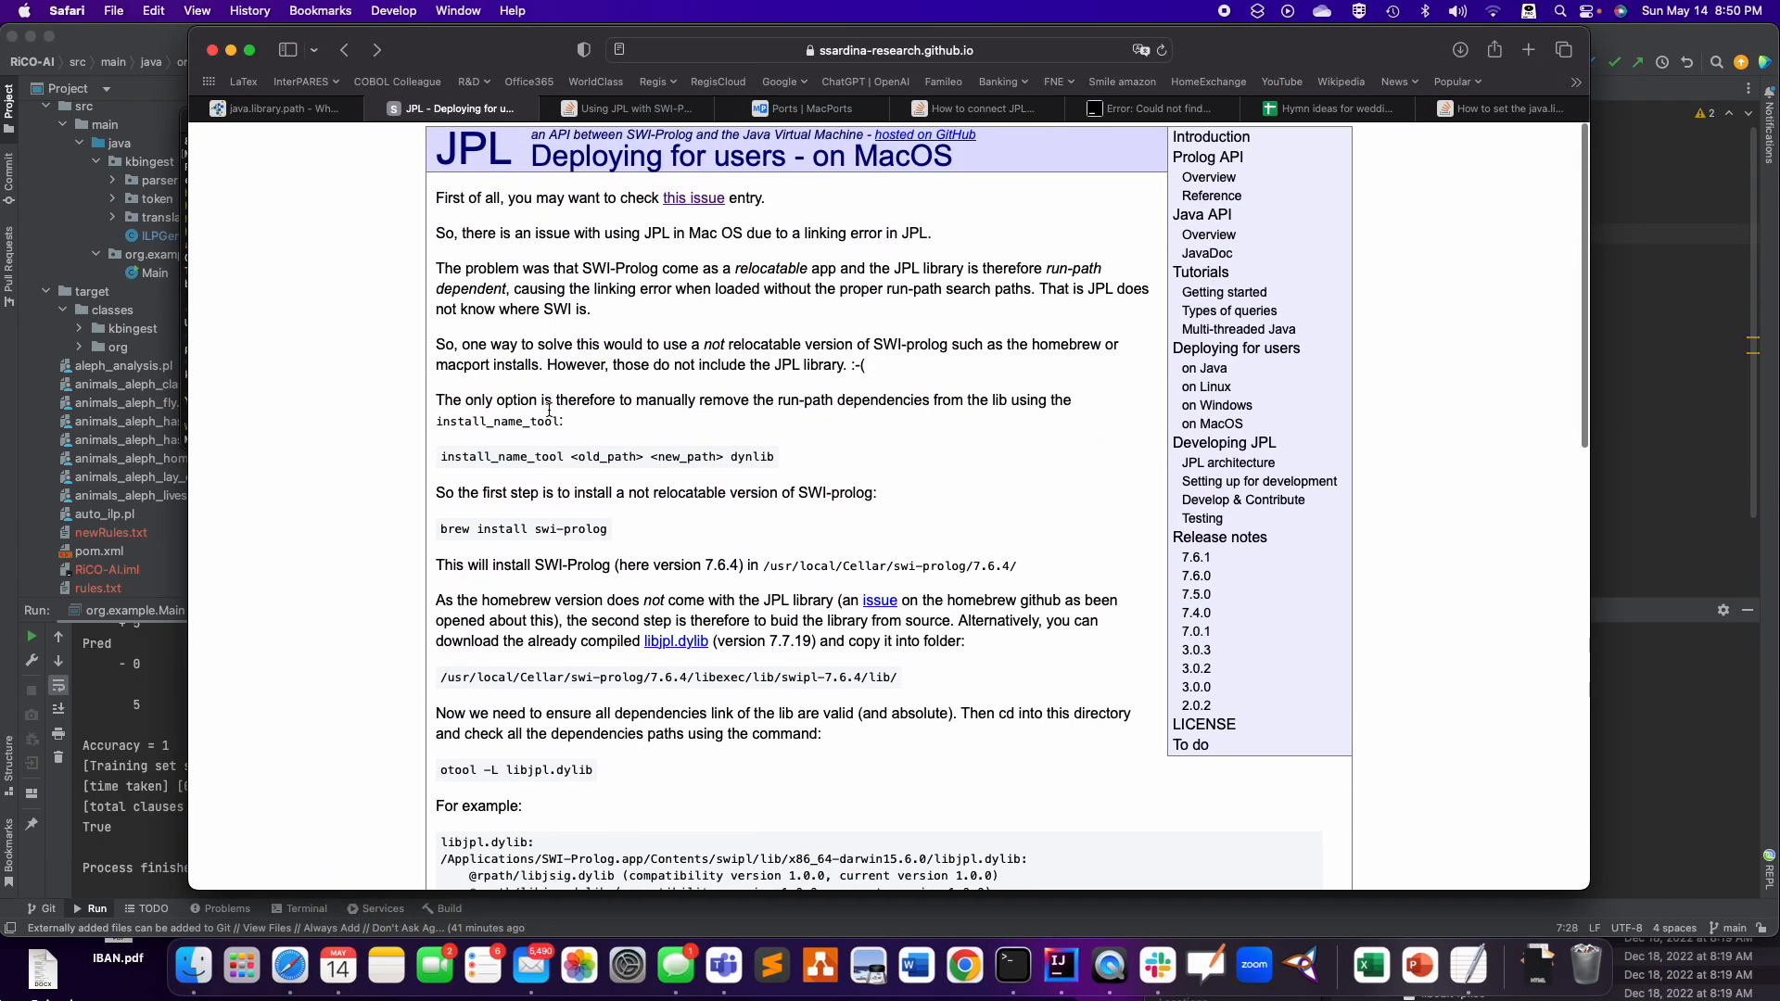
- Scroll through the JPL macOS deployment guide's libjpl.dylib instructions in Safari
{"action": "scroll", "scroll_direction": "down", "scroll_amount": 3}
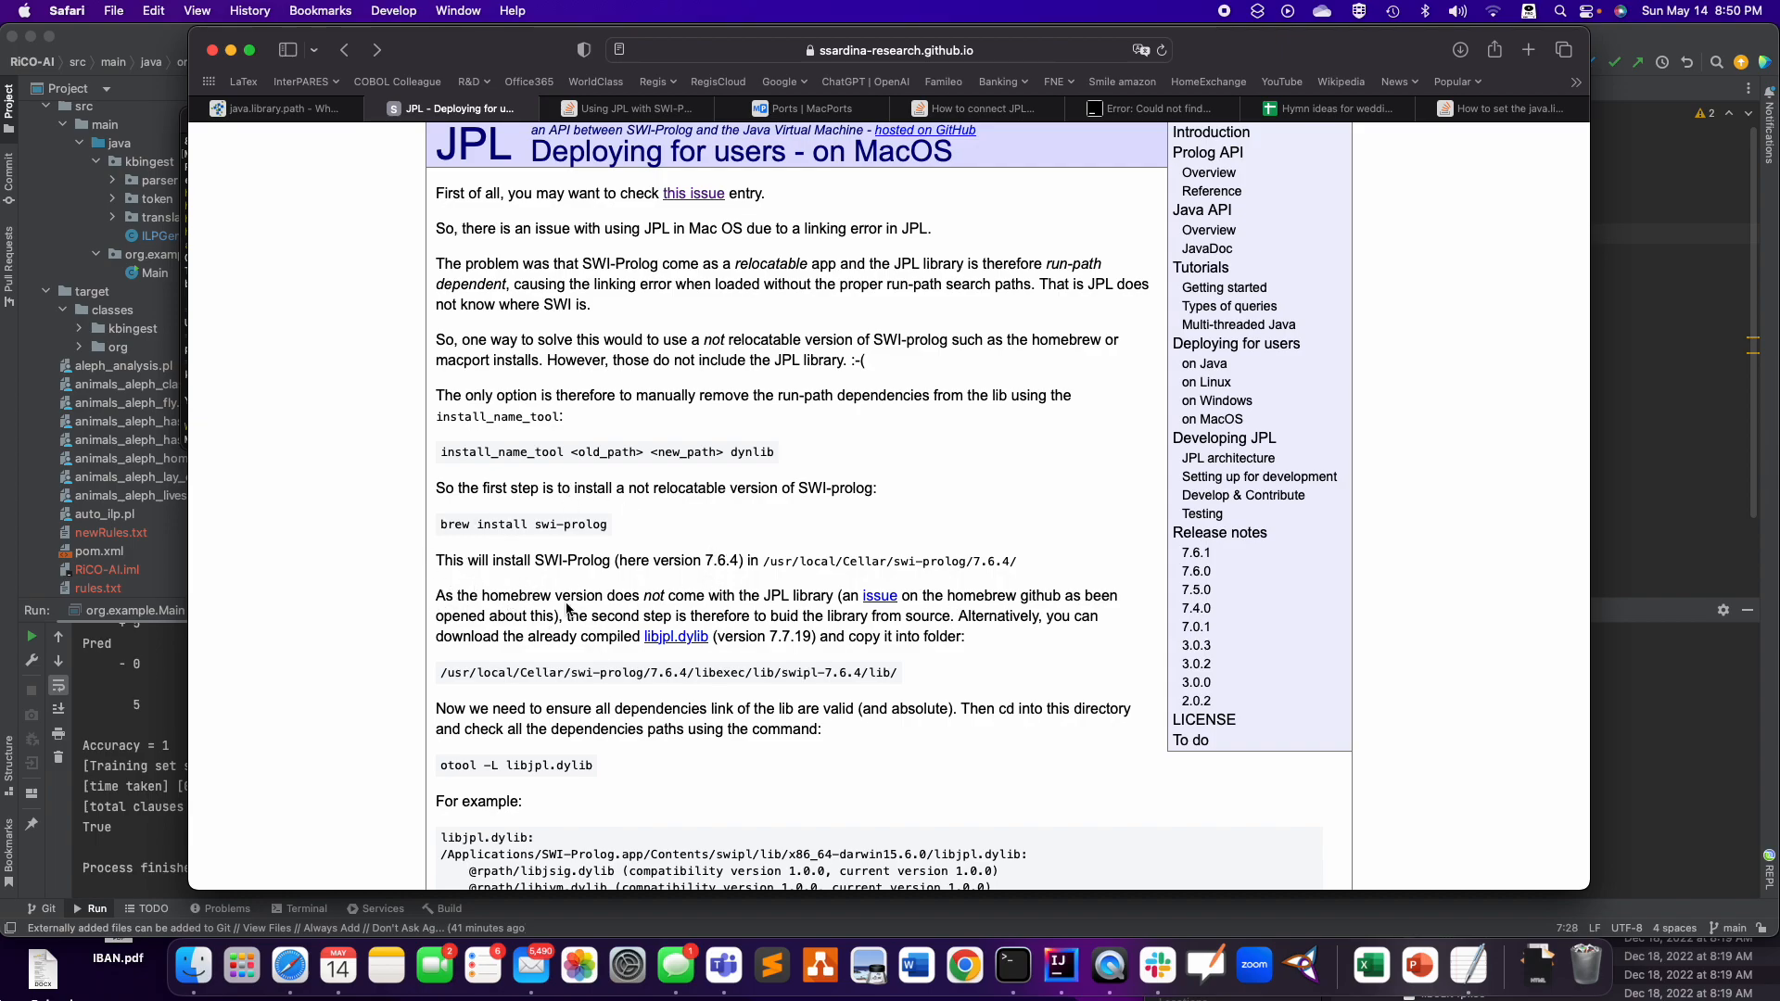
{"action": "scroll", "scroll_direction": "down", "scroll_amount": 3}
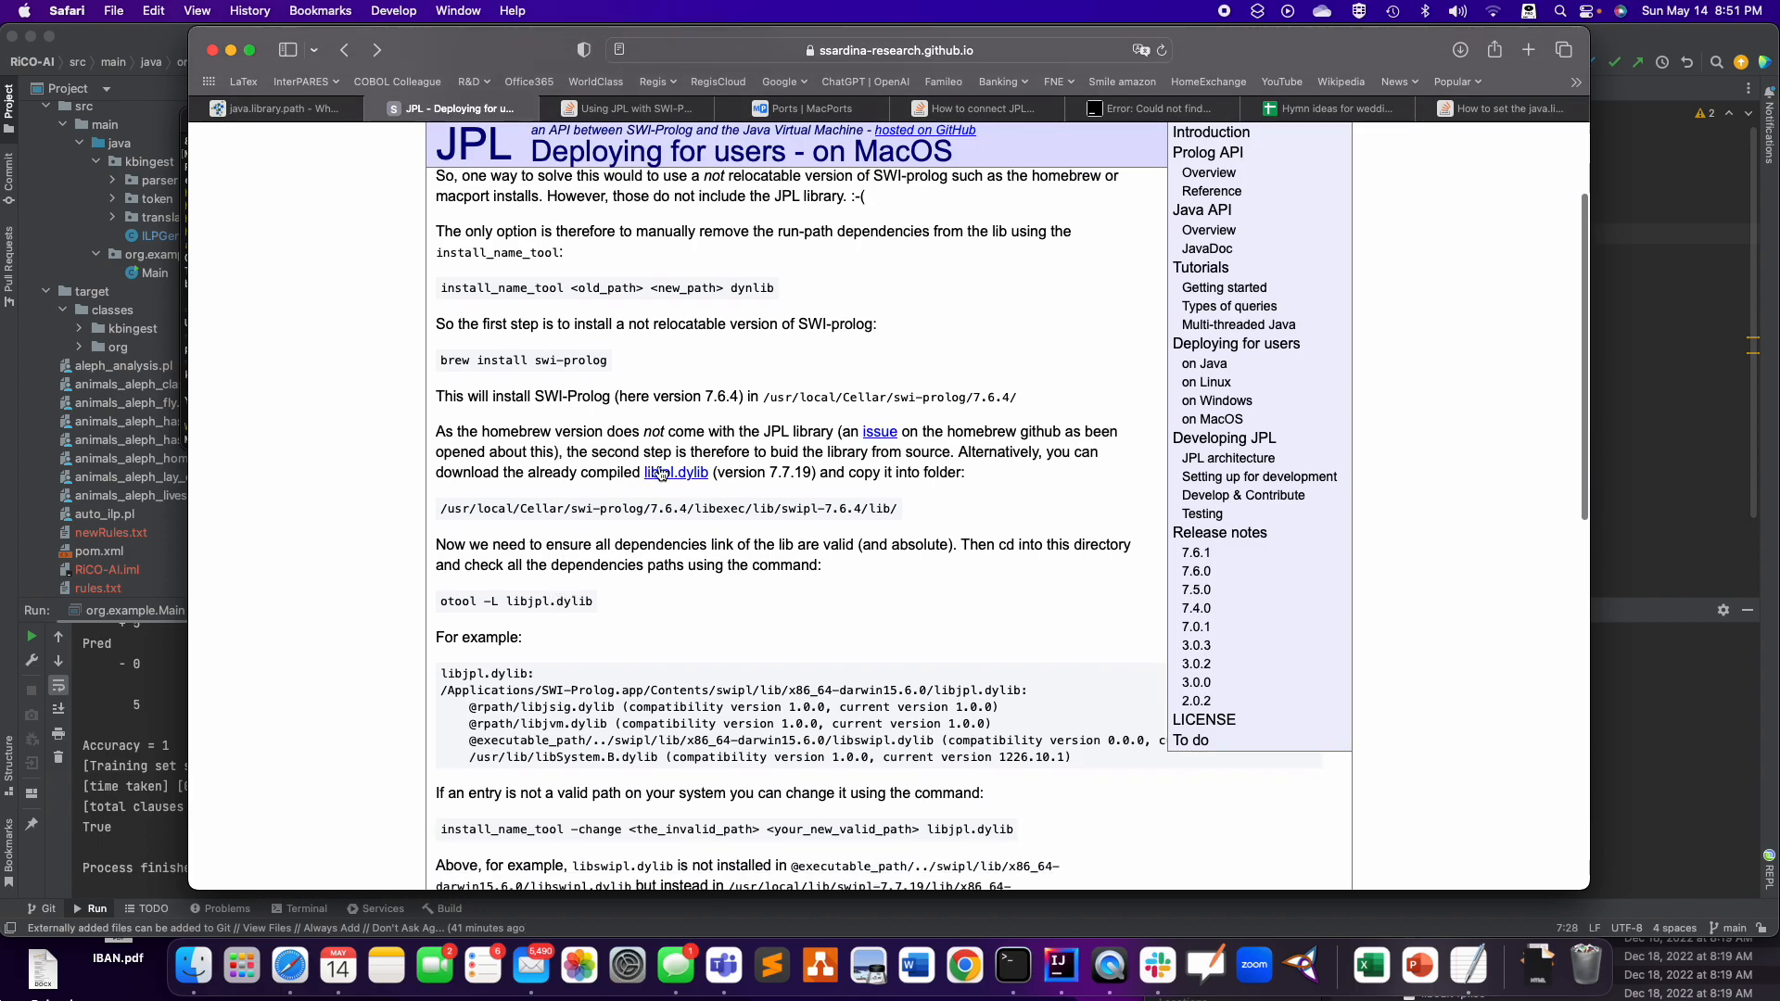
{"action": "mouse_move", "coordinate": [729, 500]}
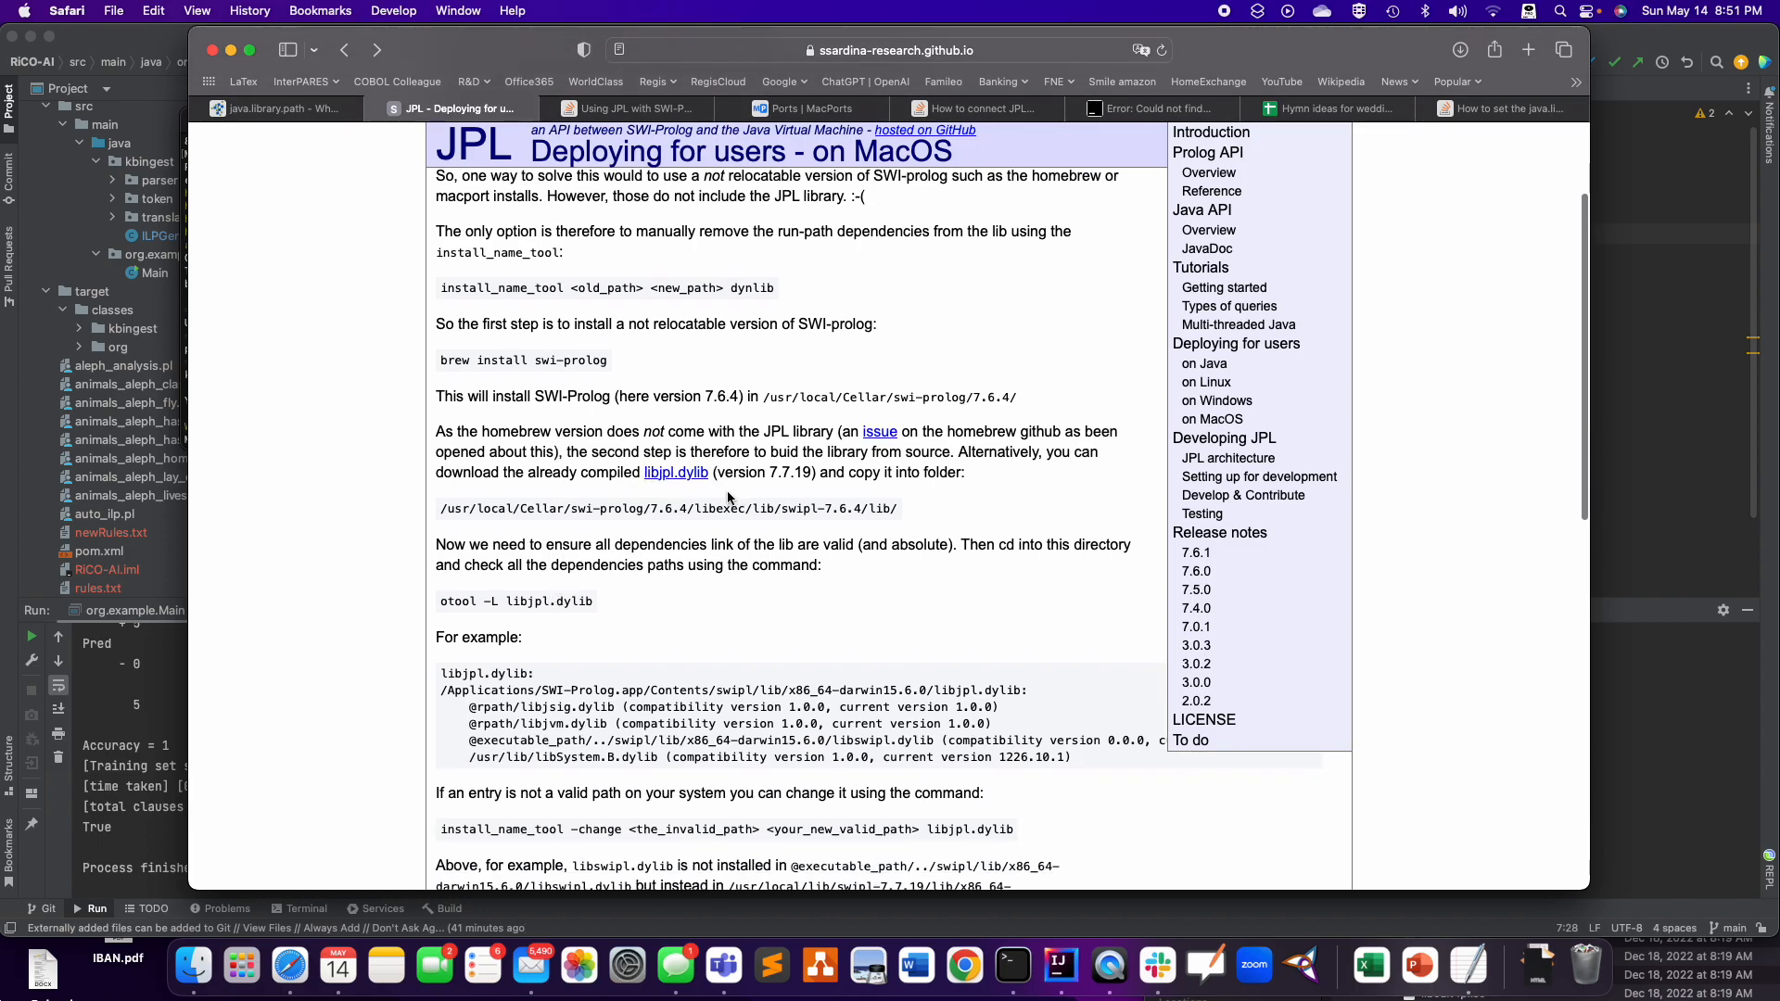
{"action": "mouse_move", "coordinate": [693, 486]}
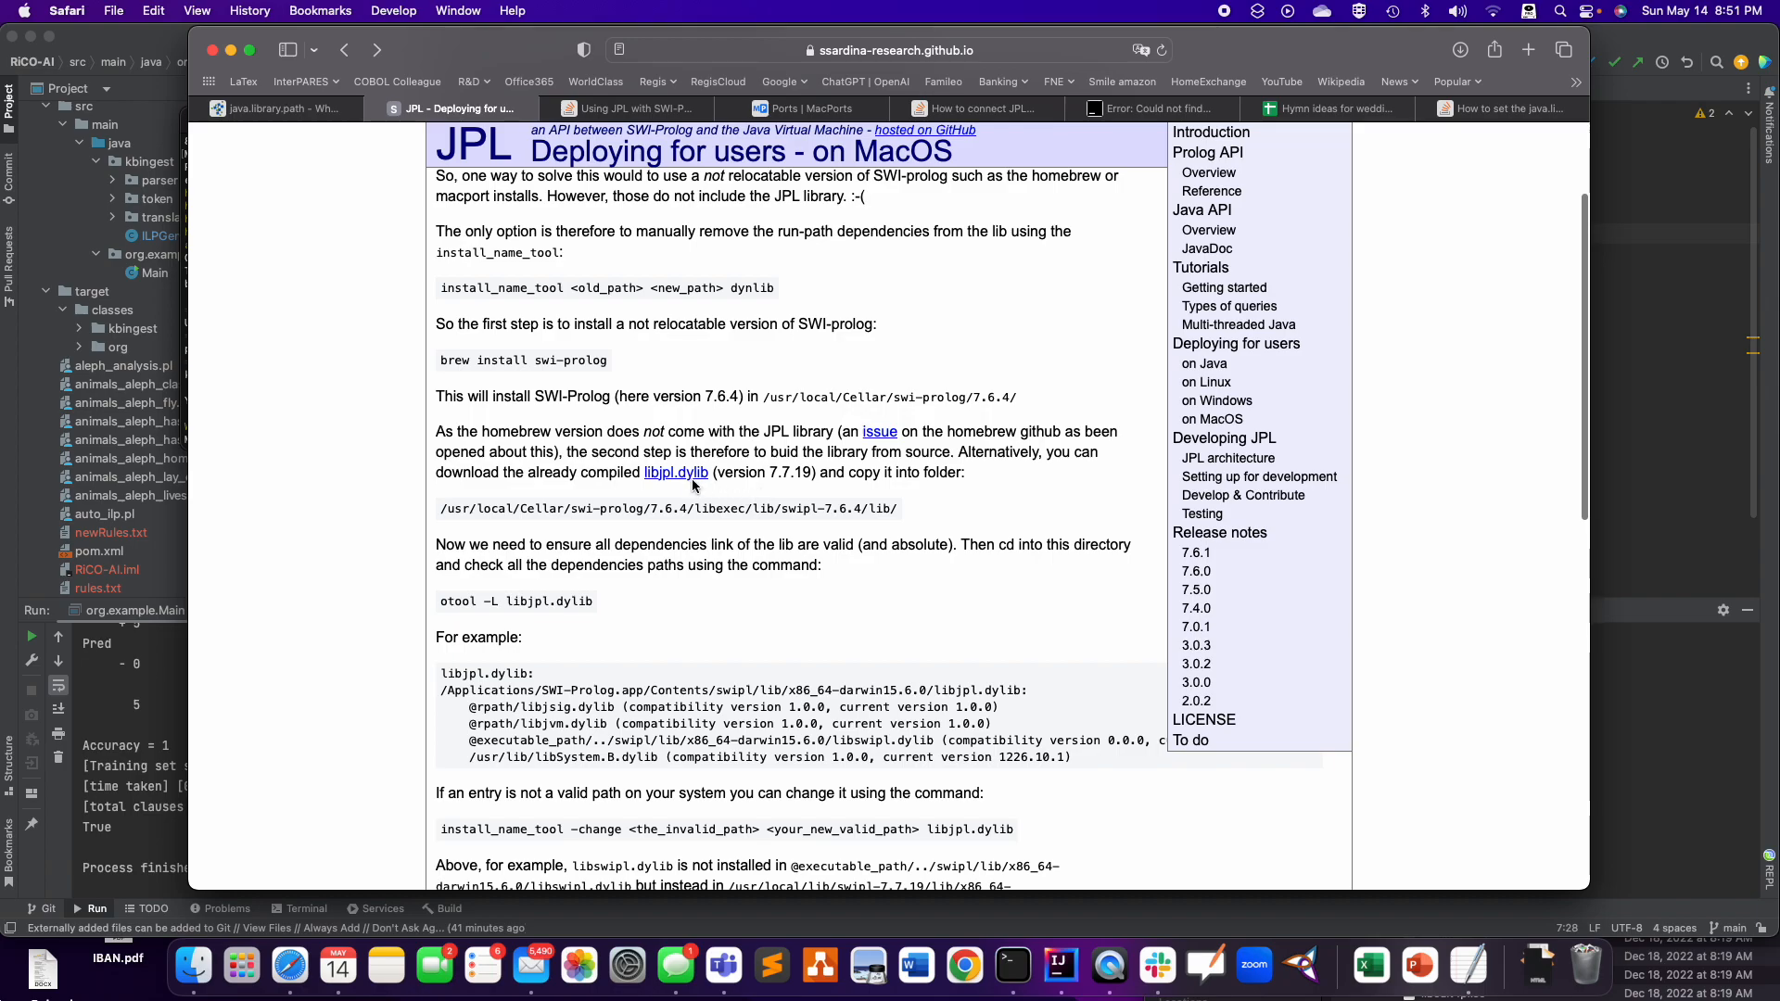
{"action": "mouse_move", "coordinate": [552, 559]}
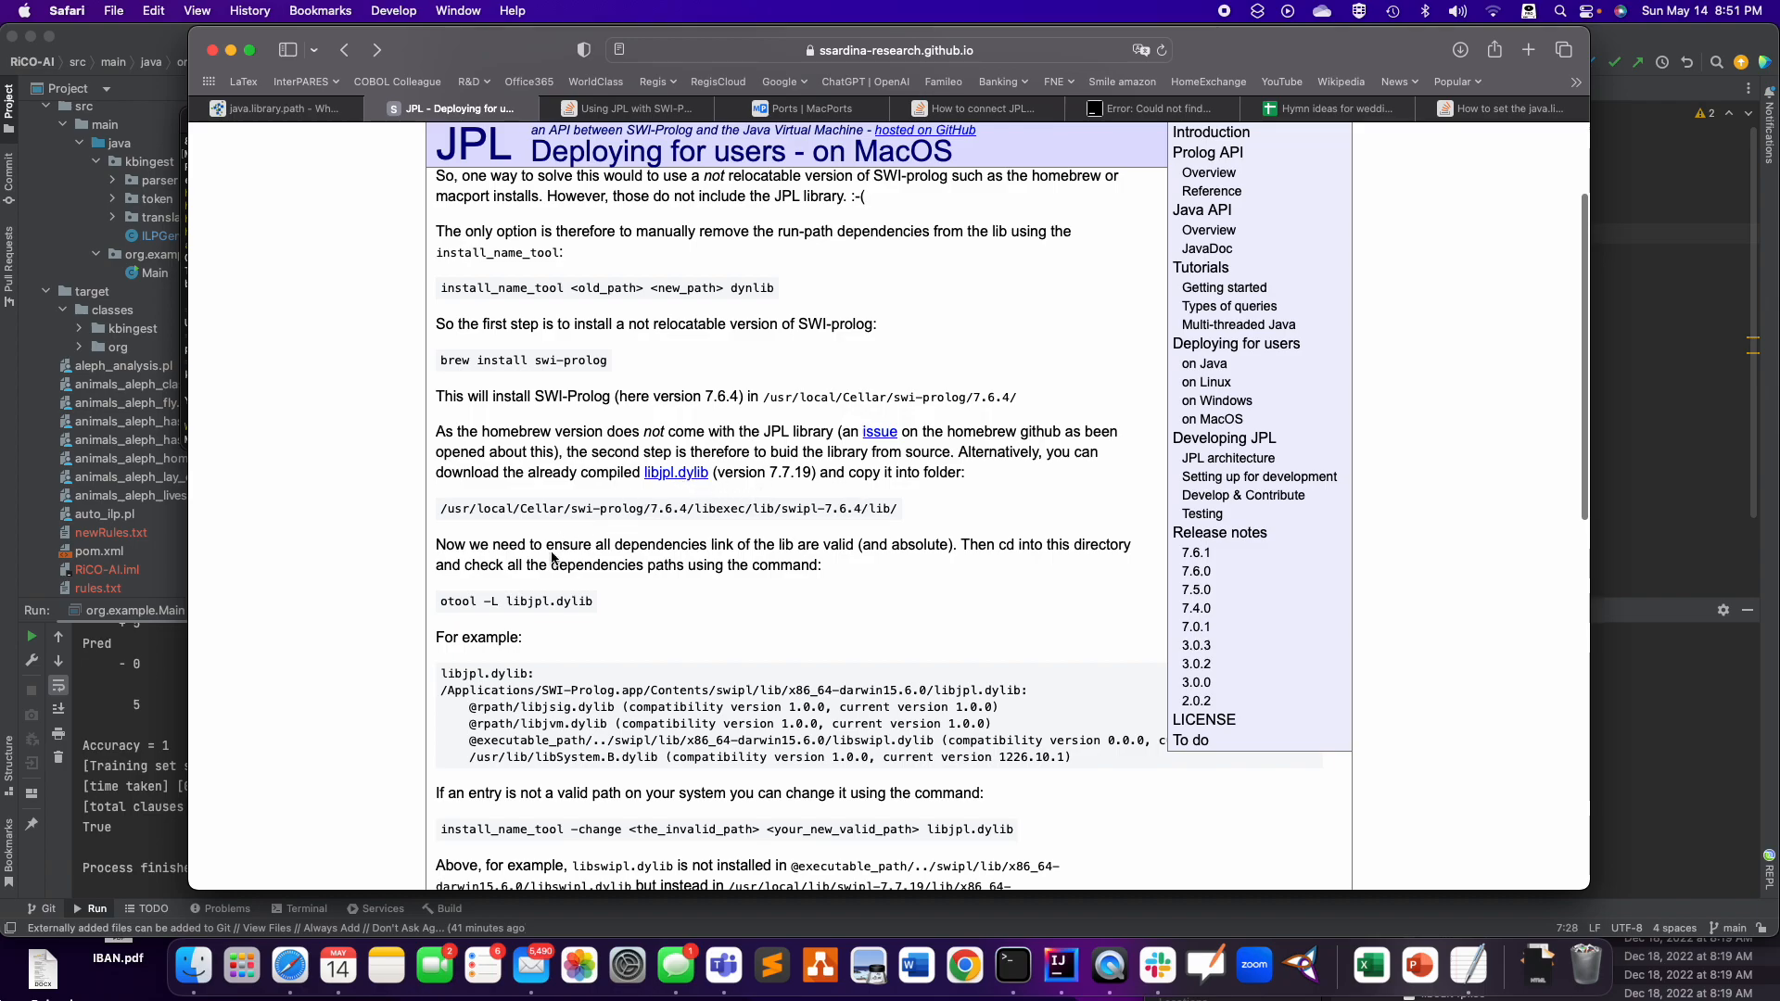
{"action": "scroll", "scroll_direction": "down", "scroll_amount": 3}
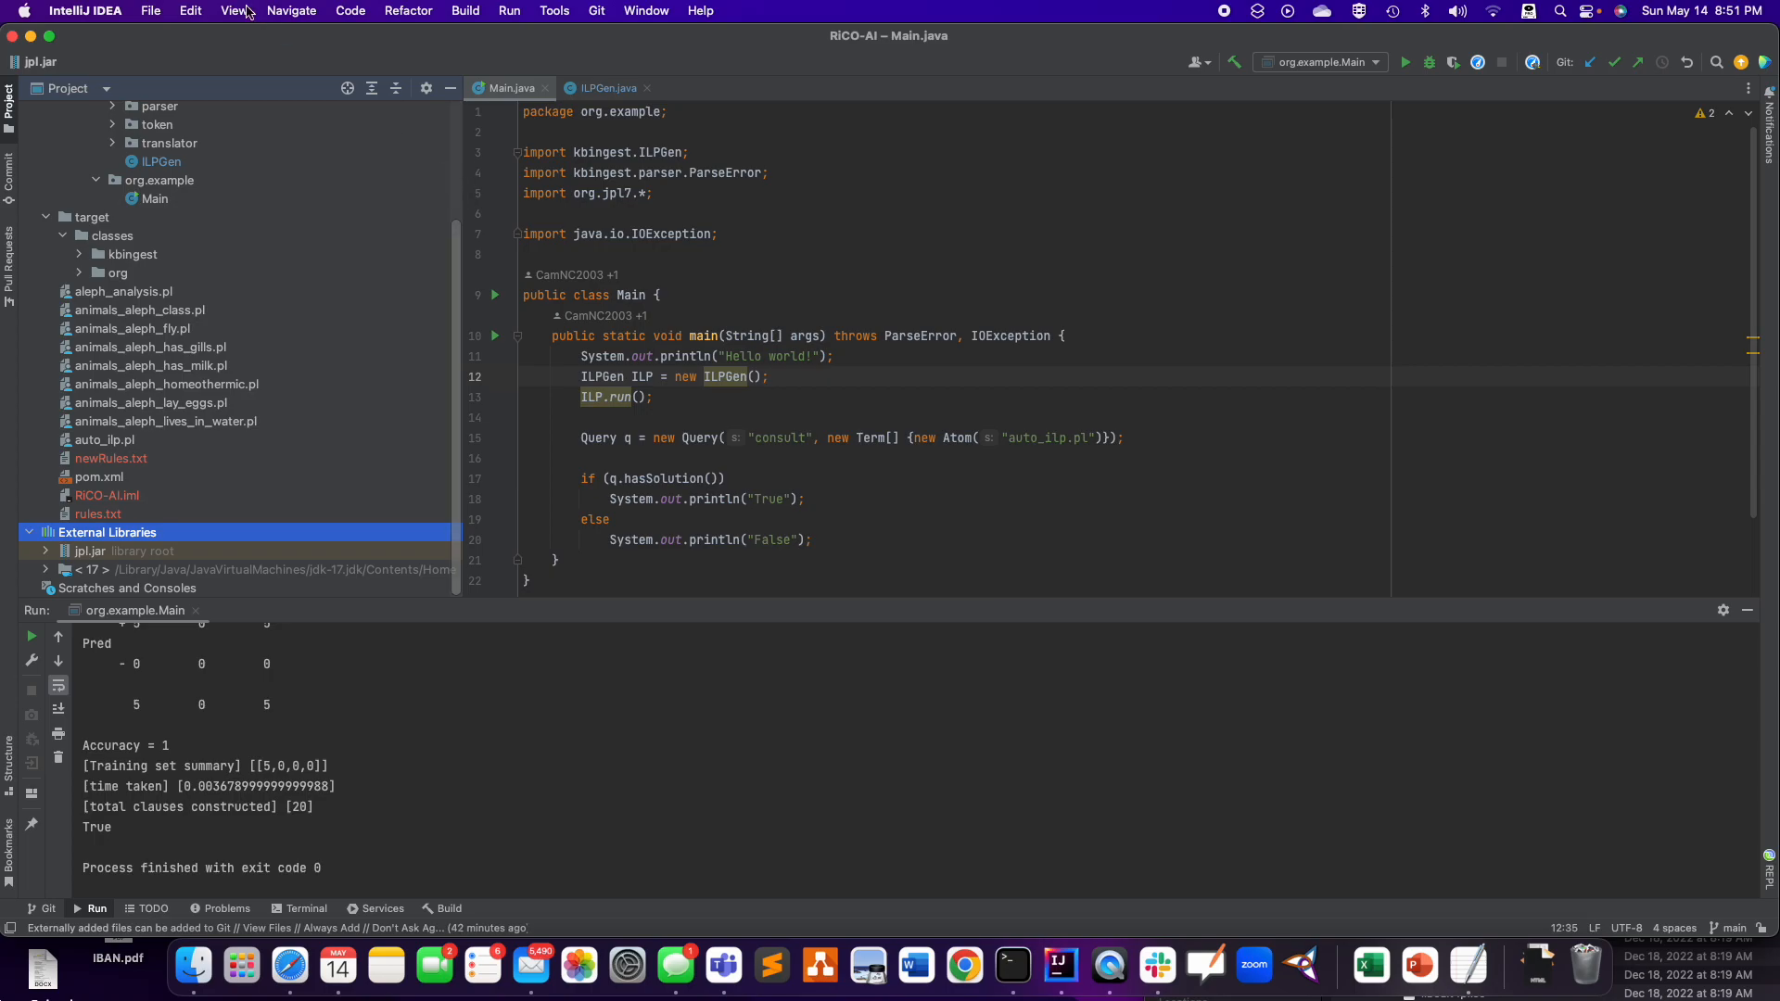
{"action": "mouse_move", "coordinate": [1265, 67]}
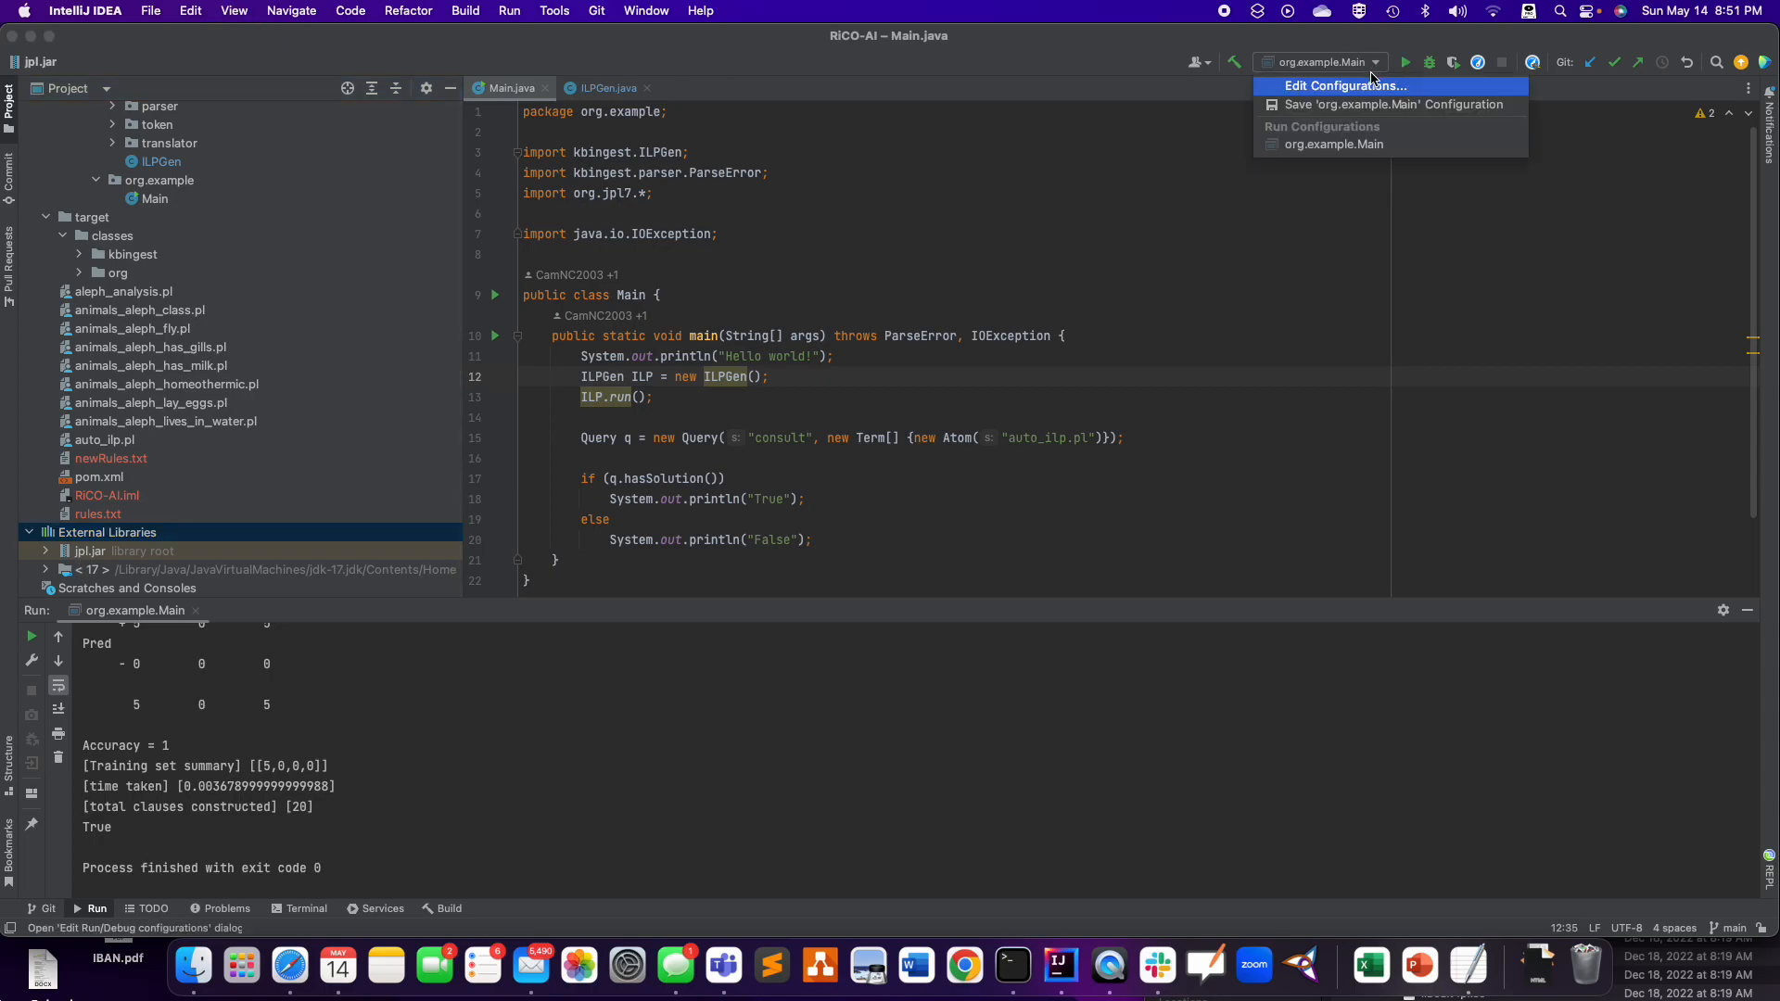
- In Project Structure > Modules > Dependencies, start adding a JAR from SWI-Prolog.app's contents
{"action": "left_click", "coordinate": [150, 10]}
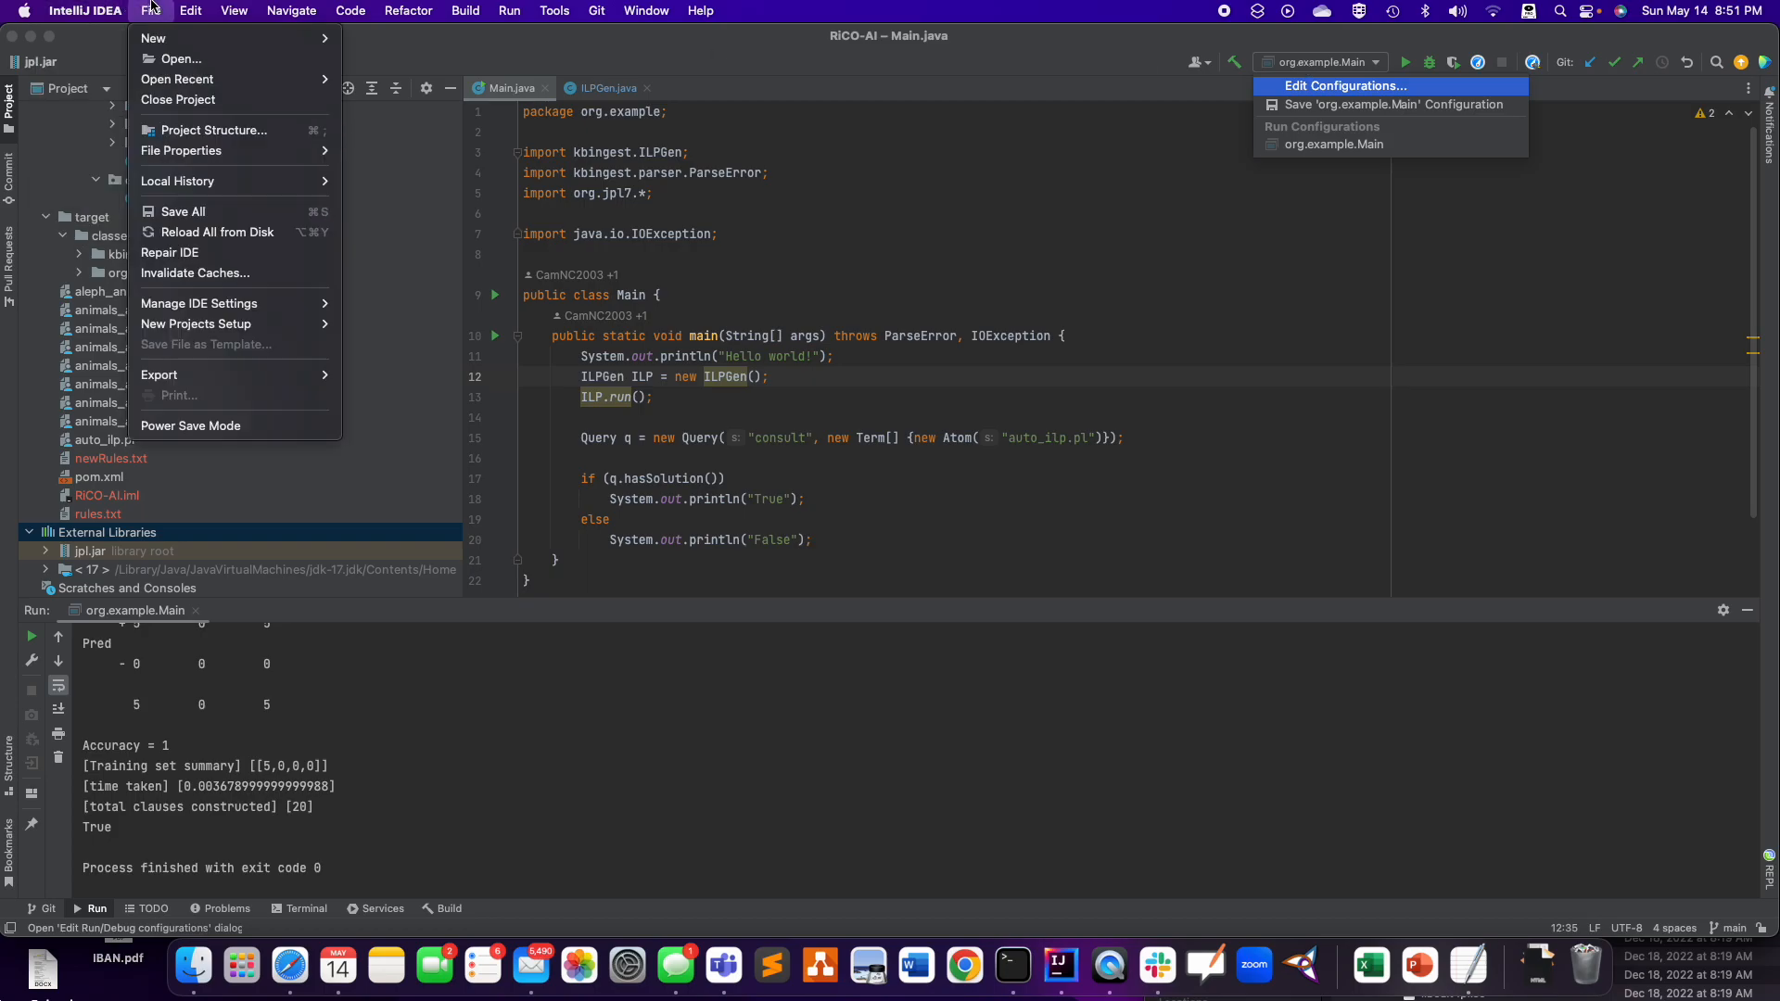
{"action": "mouse_move", "coordinate": [177, 187]}
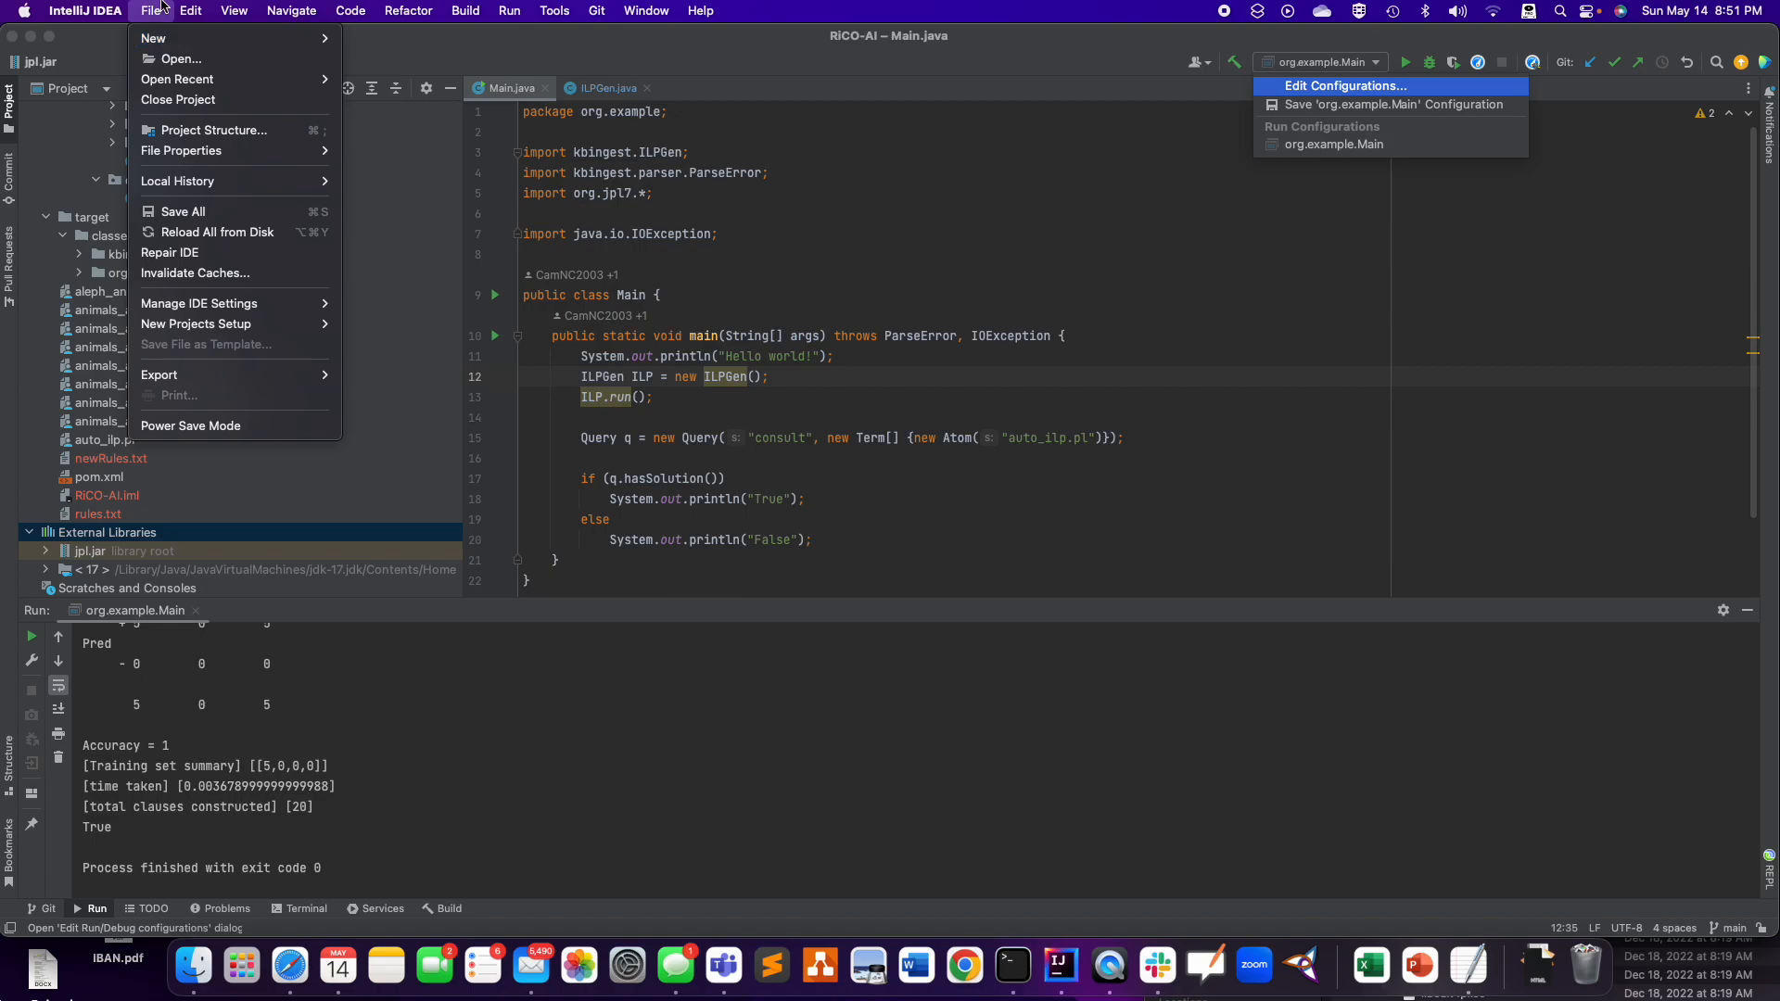
{"action": "left_click", "coordinate": [543, 215]}
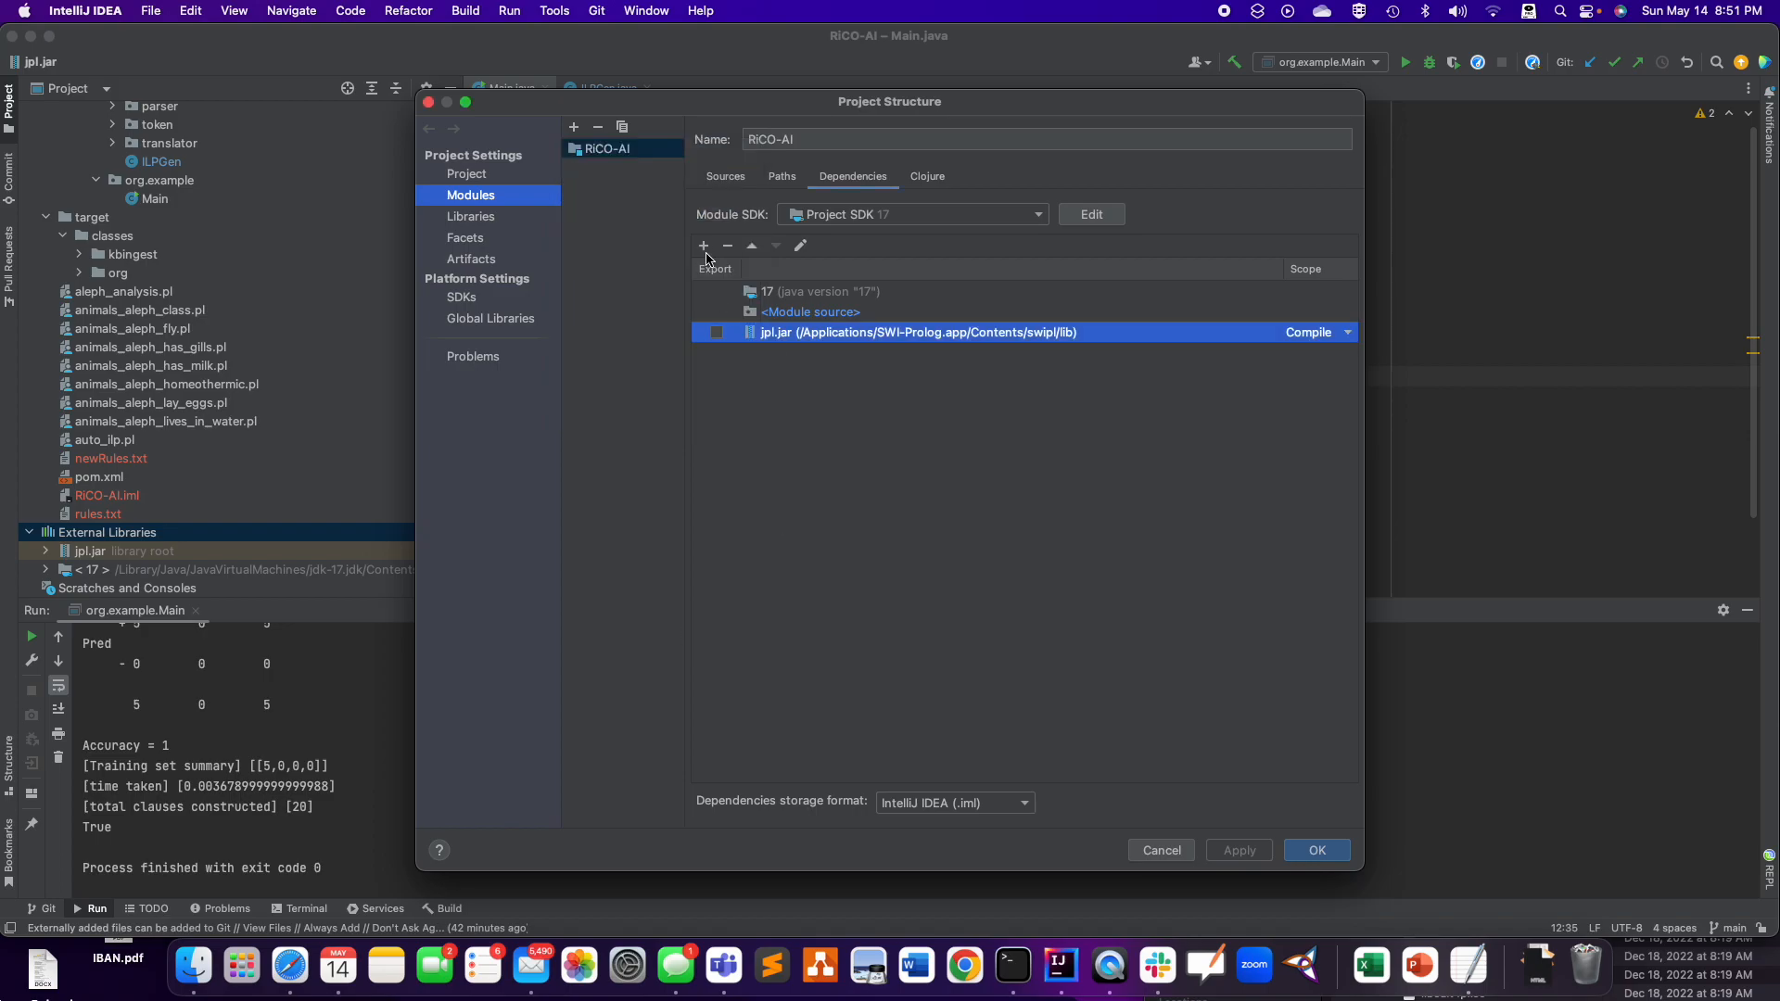
{"action": "left_click", "coordinate": [703, 245]}
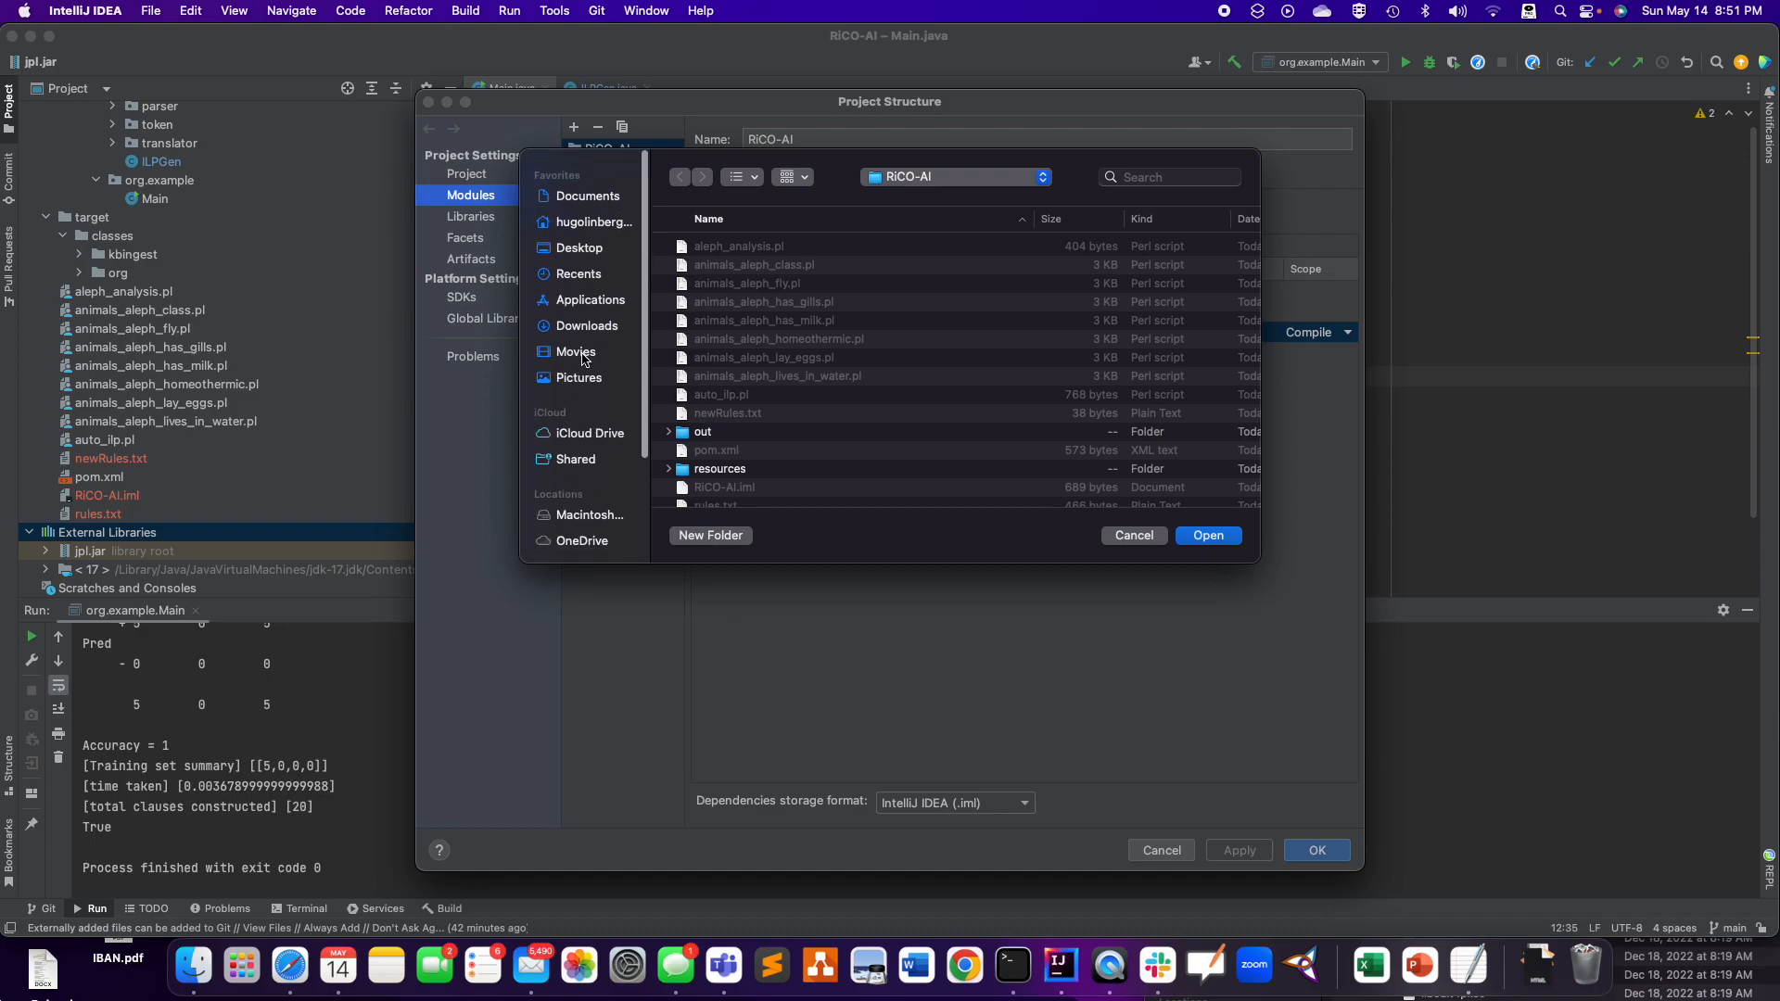
{"action": "left_click", "coordinate": [590, 300]}
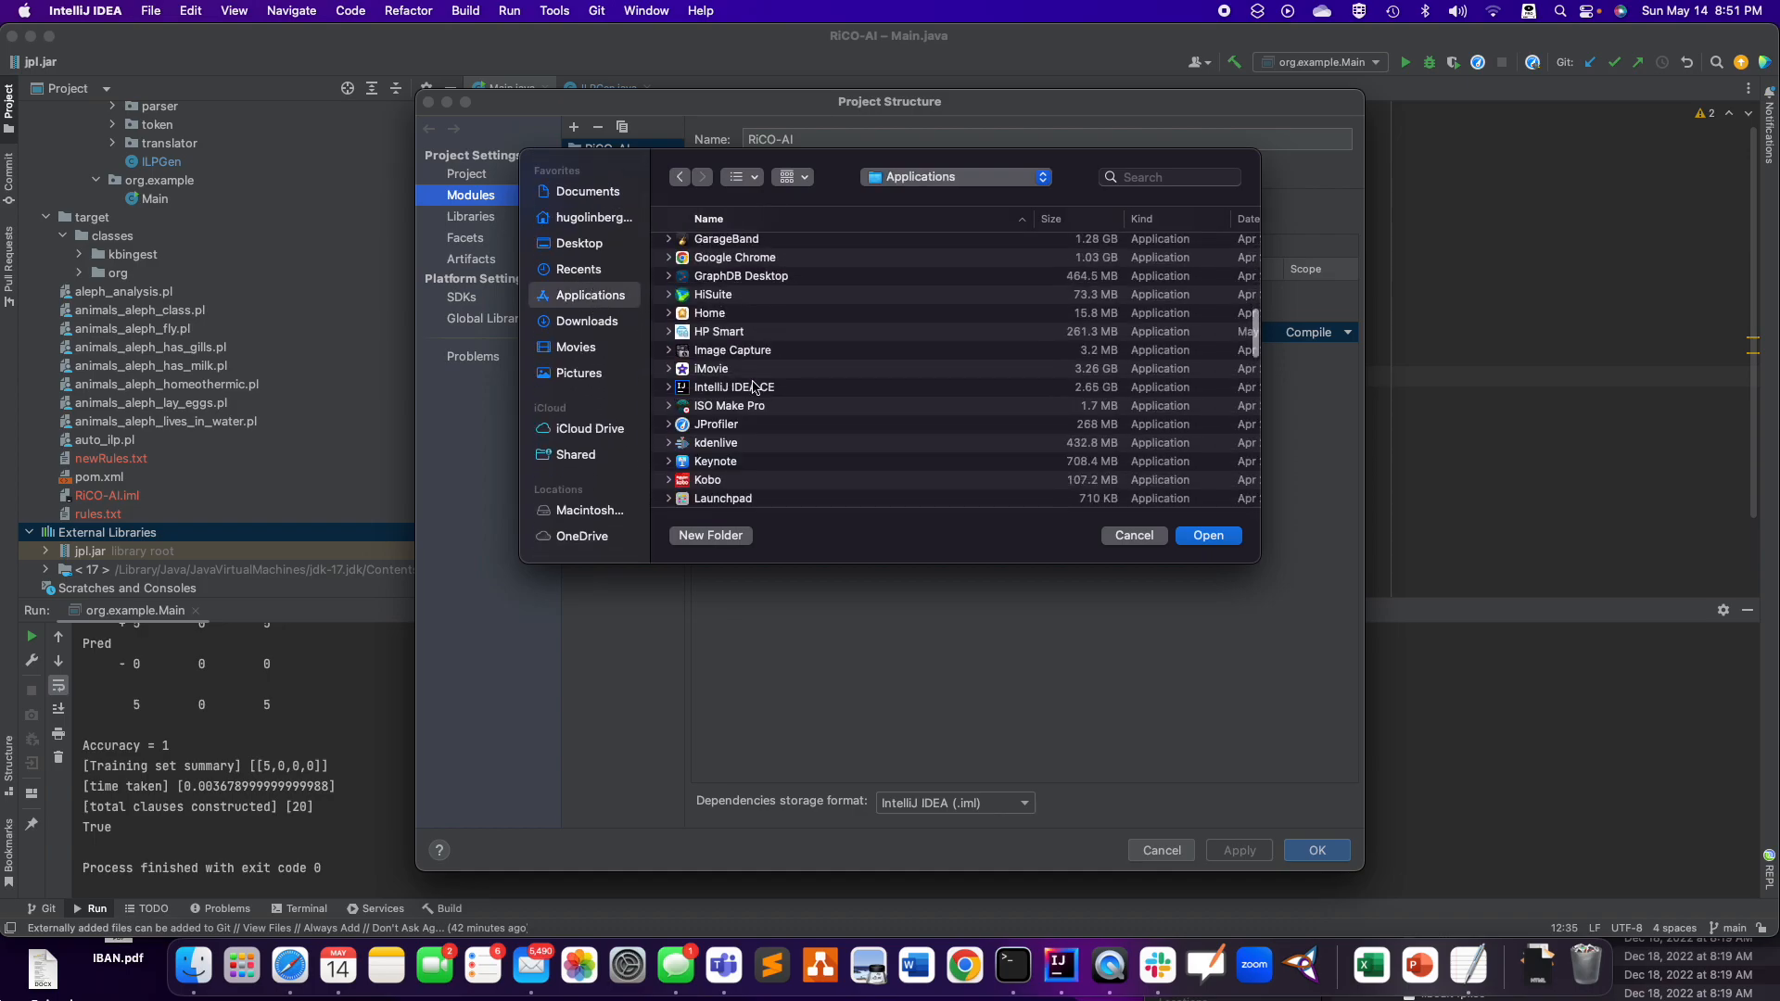
{"action": "scroll", "scroll_direction": "down", "scroll_amount": 3}
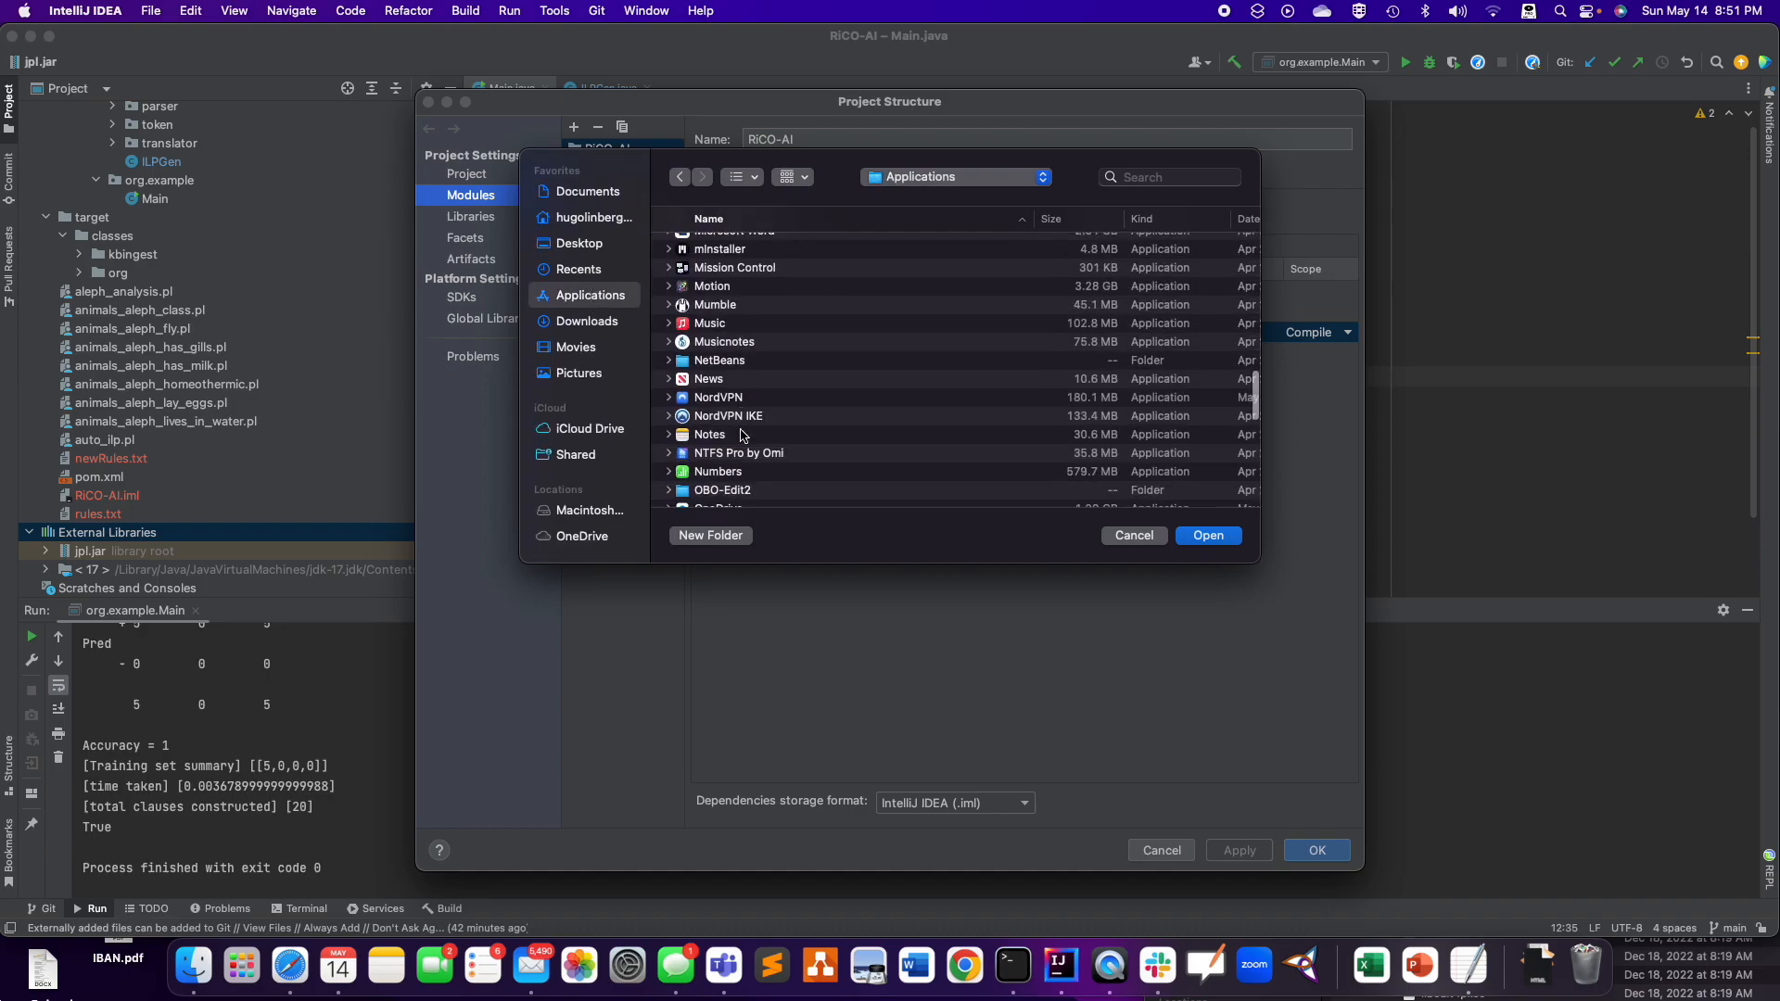
{"action": "scroll", "scroll_direction": "down", "scroll_amount": 3}
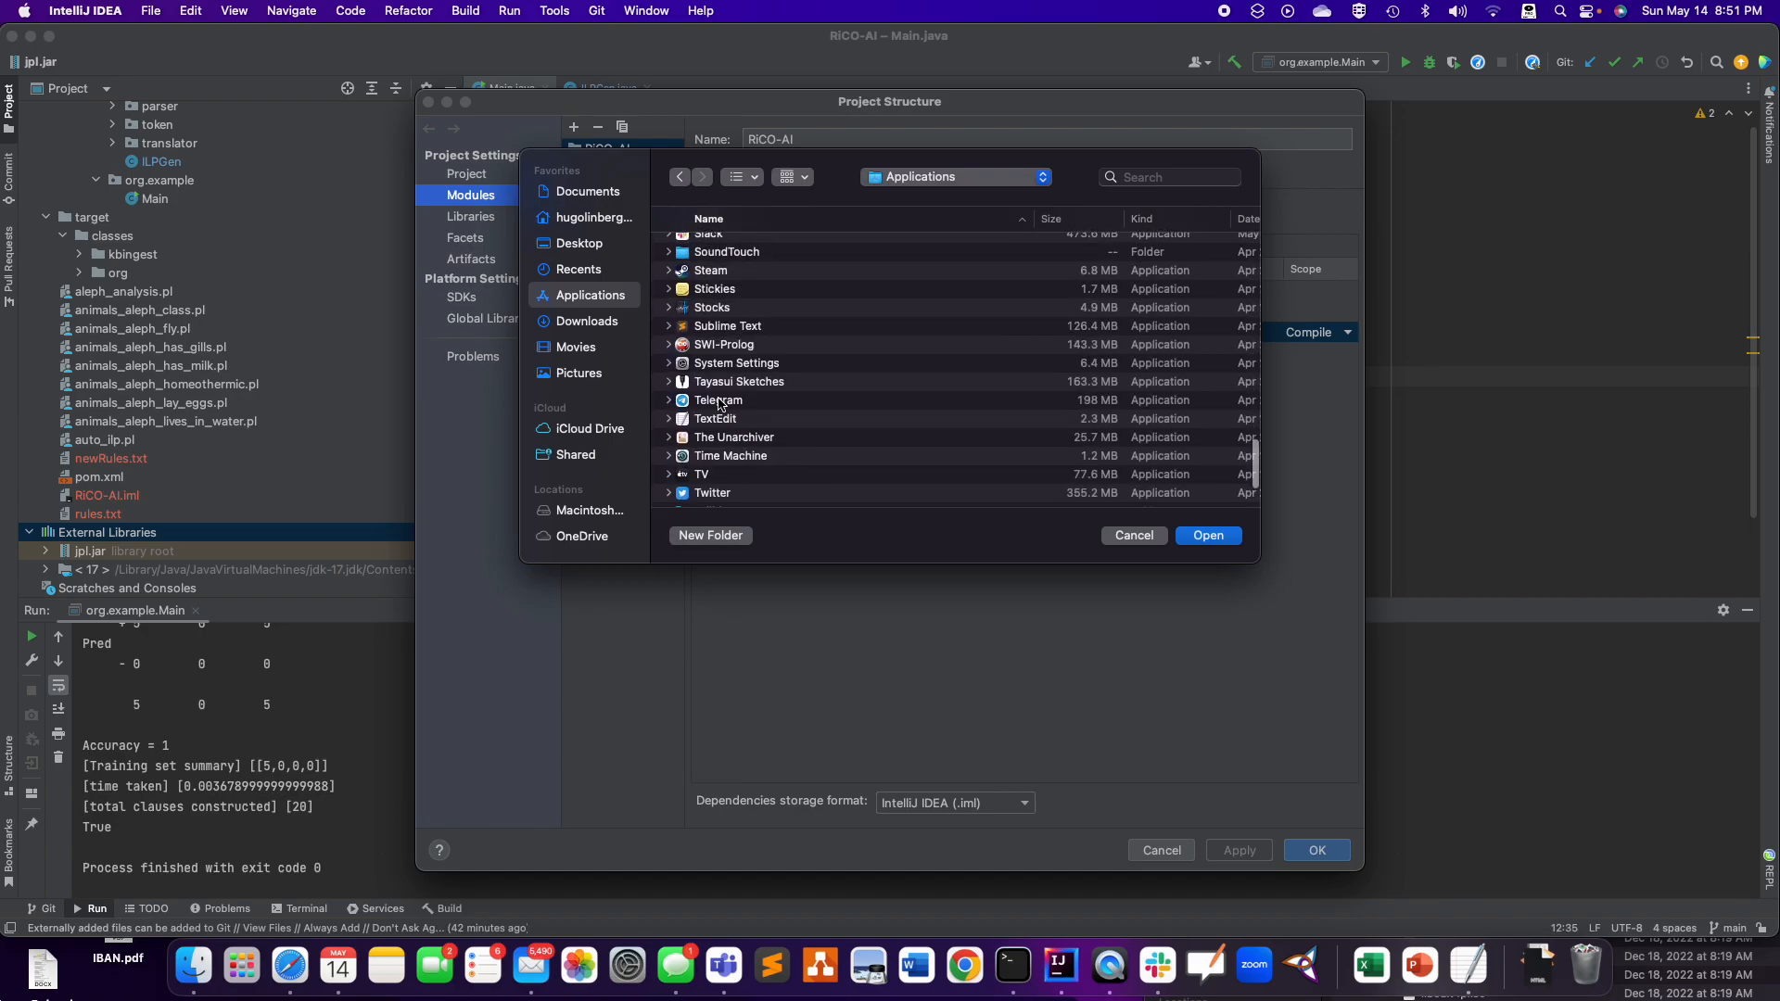
{"action": "left_click", "coordinate": [669, 344]}
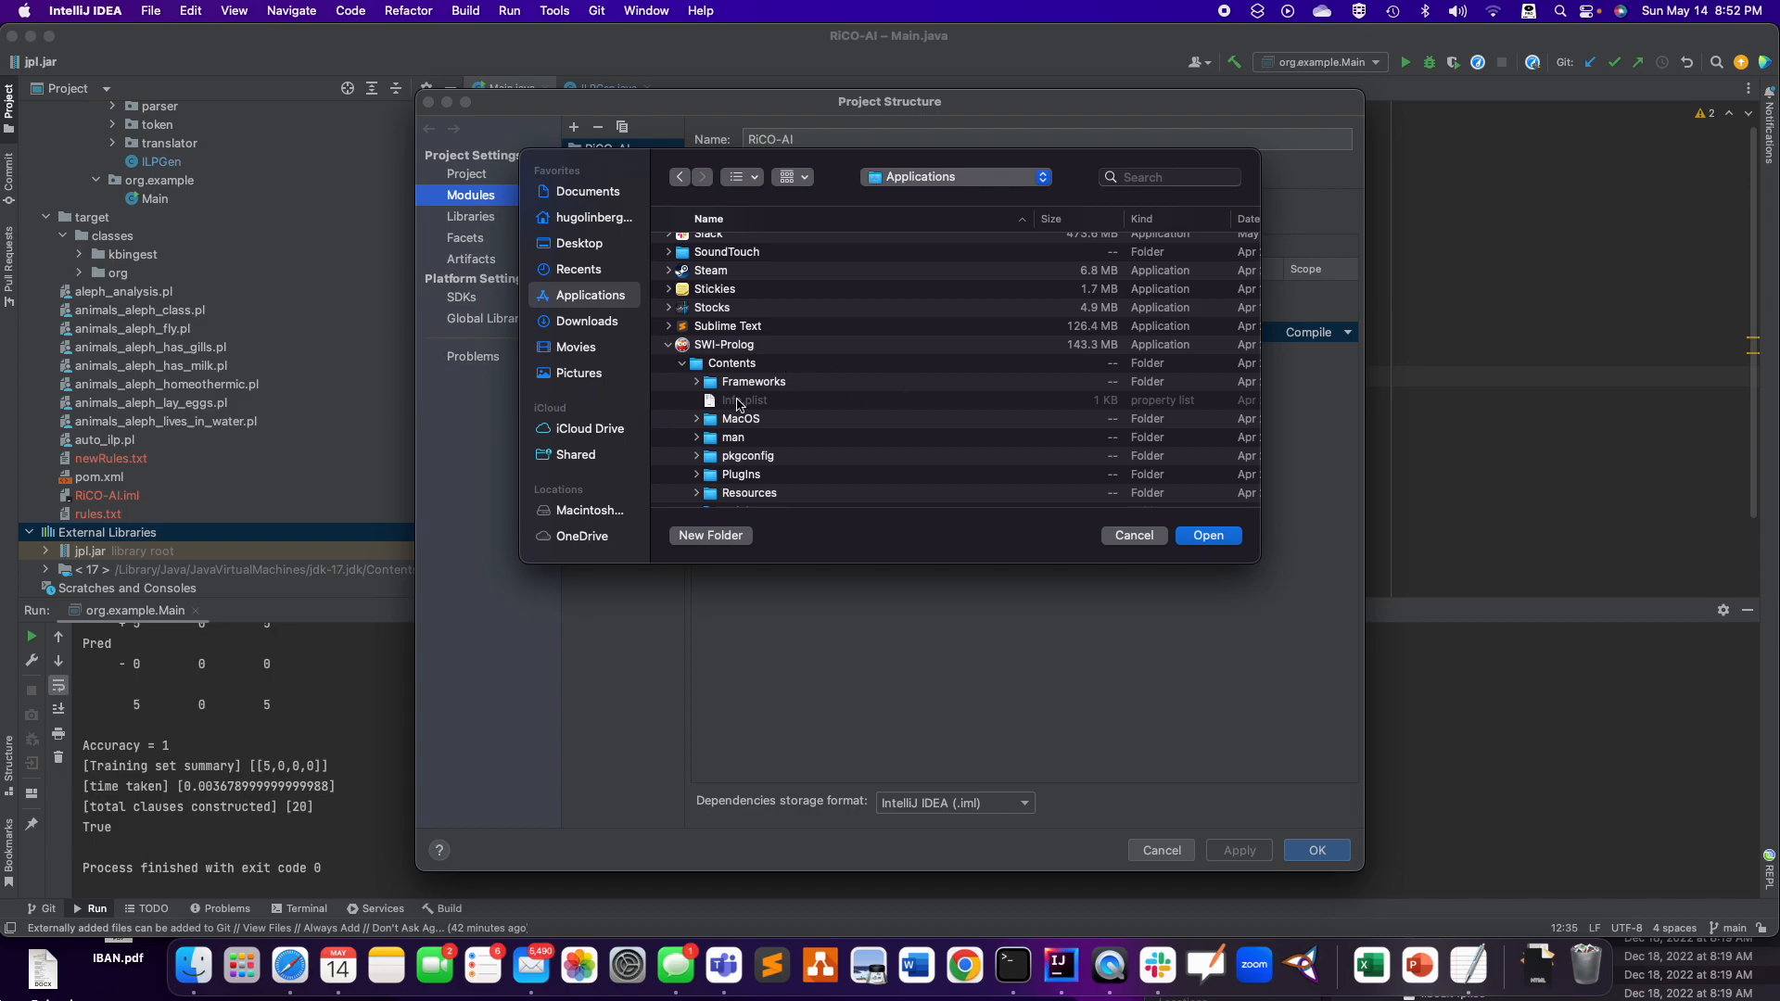
- Add jpl.jar from SWI-Prolog's lib folder as a module dependency and apply the settings
{"action": "scroll", "scroll_direction": "down", "scroll_amount": 3}
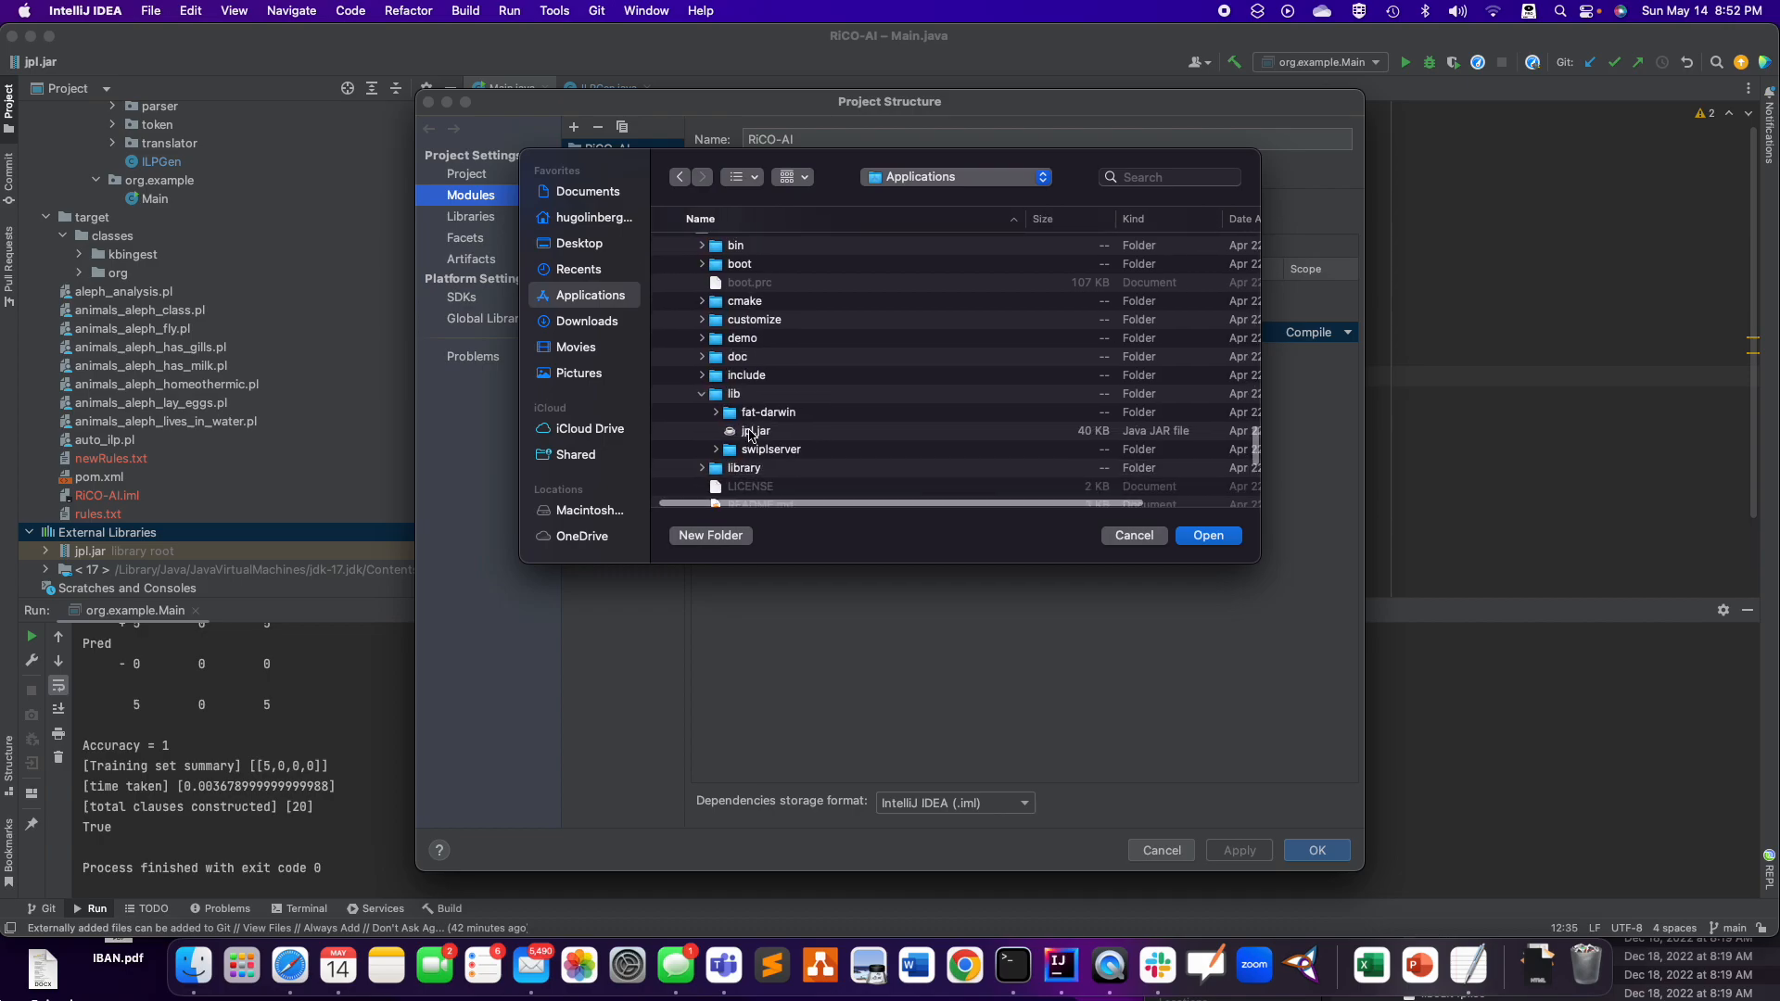
{"action": "left_click", "coordinate": [754, 430]}
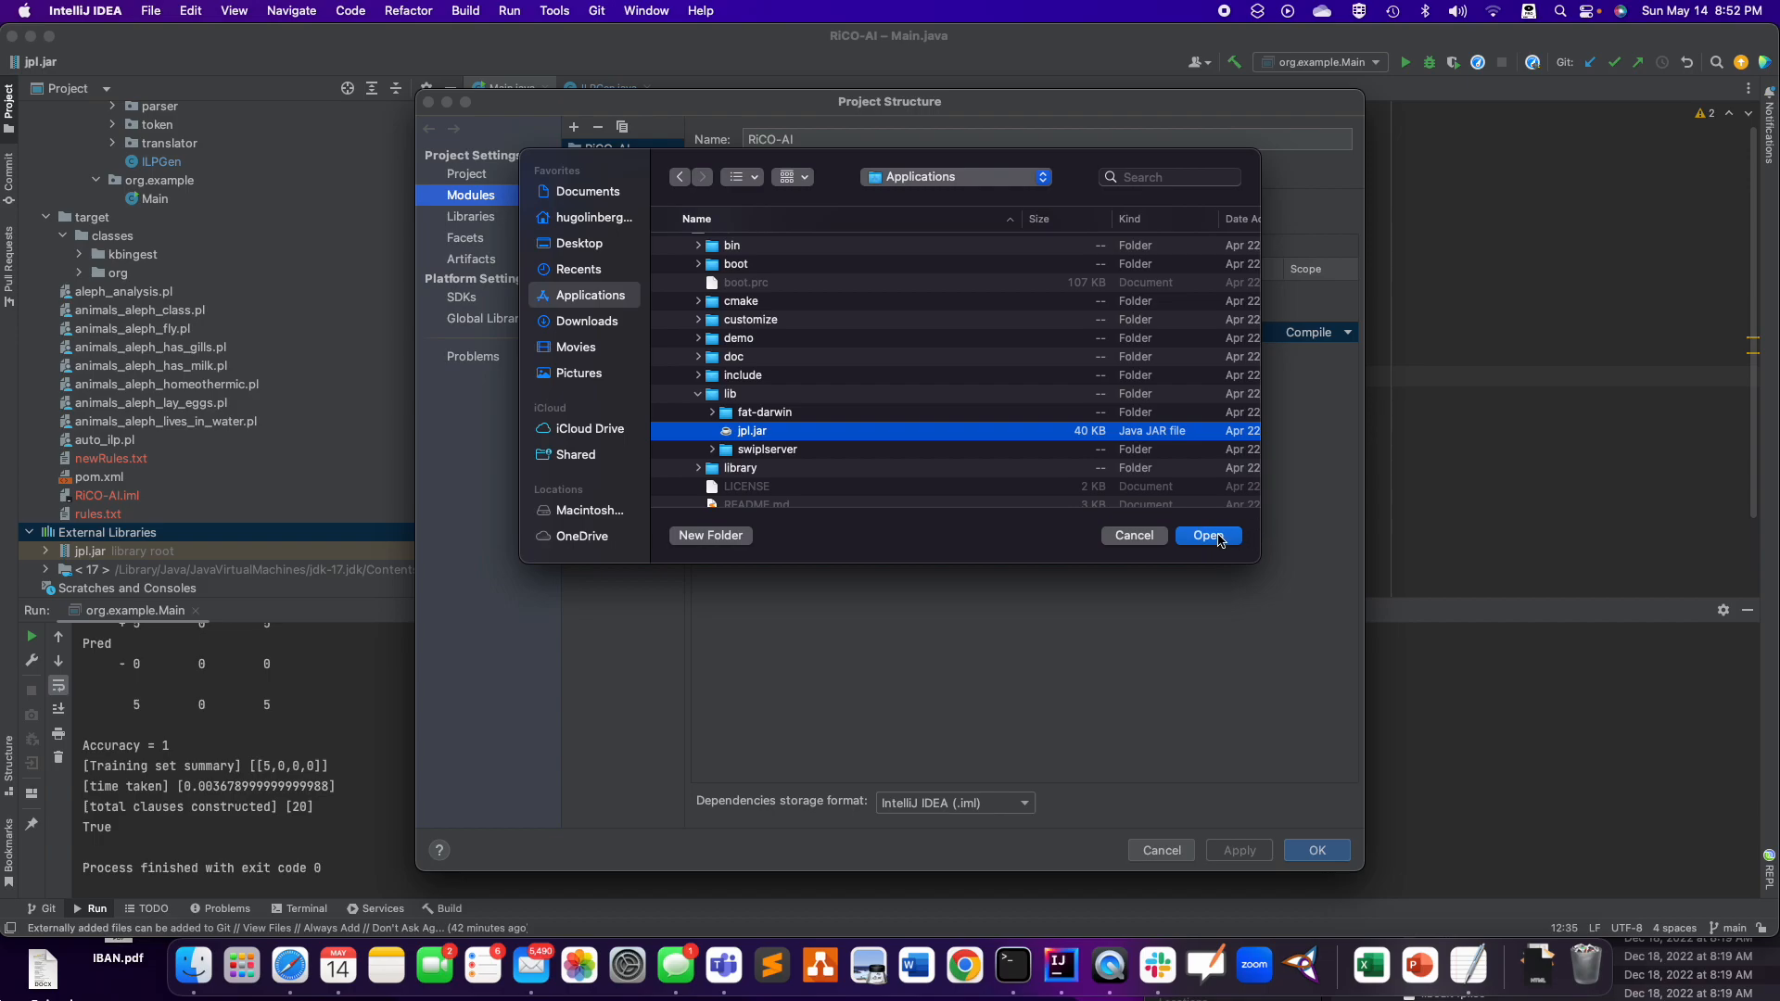
{"action": "left_click", "coordinate": [1207, 535]}
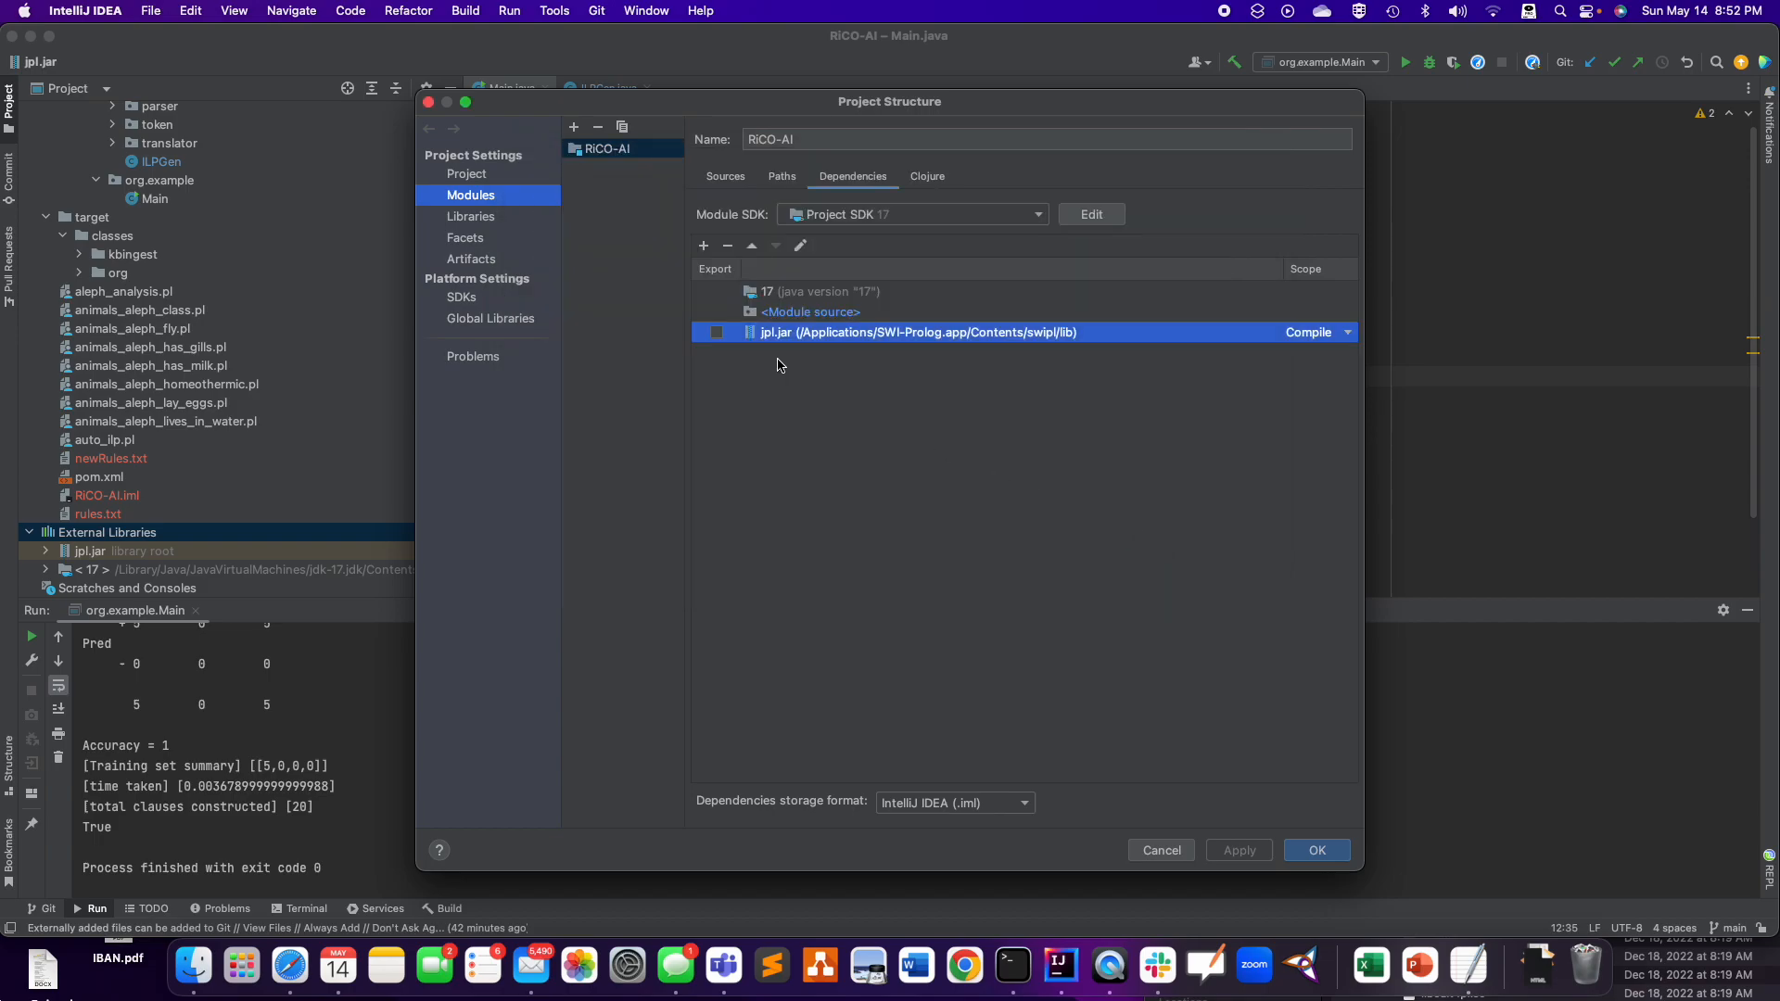
{"action": "left_click", "coordinate": [1317, 850]}
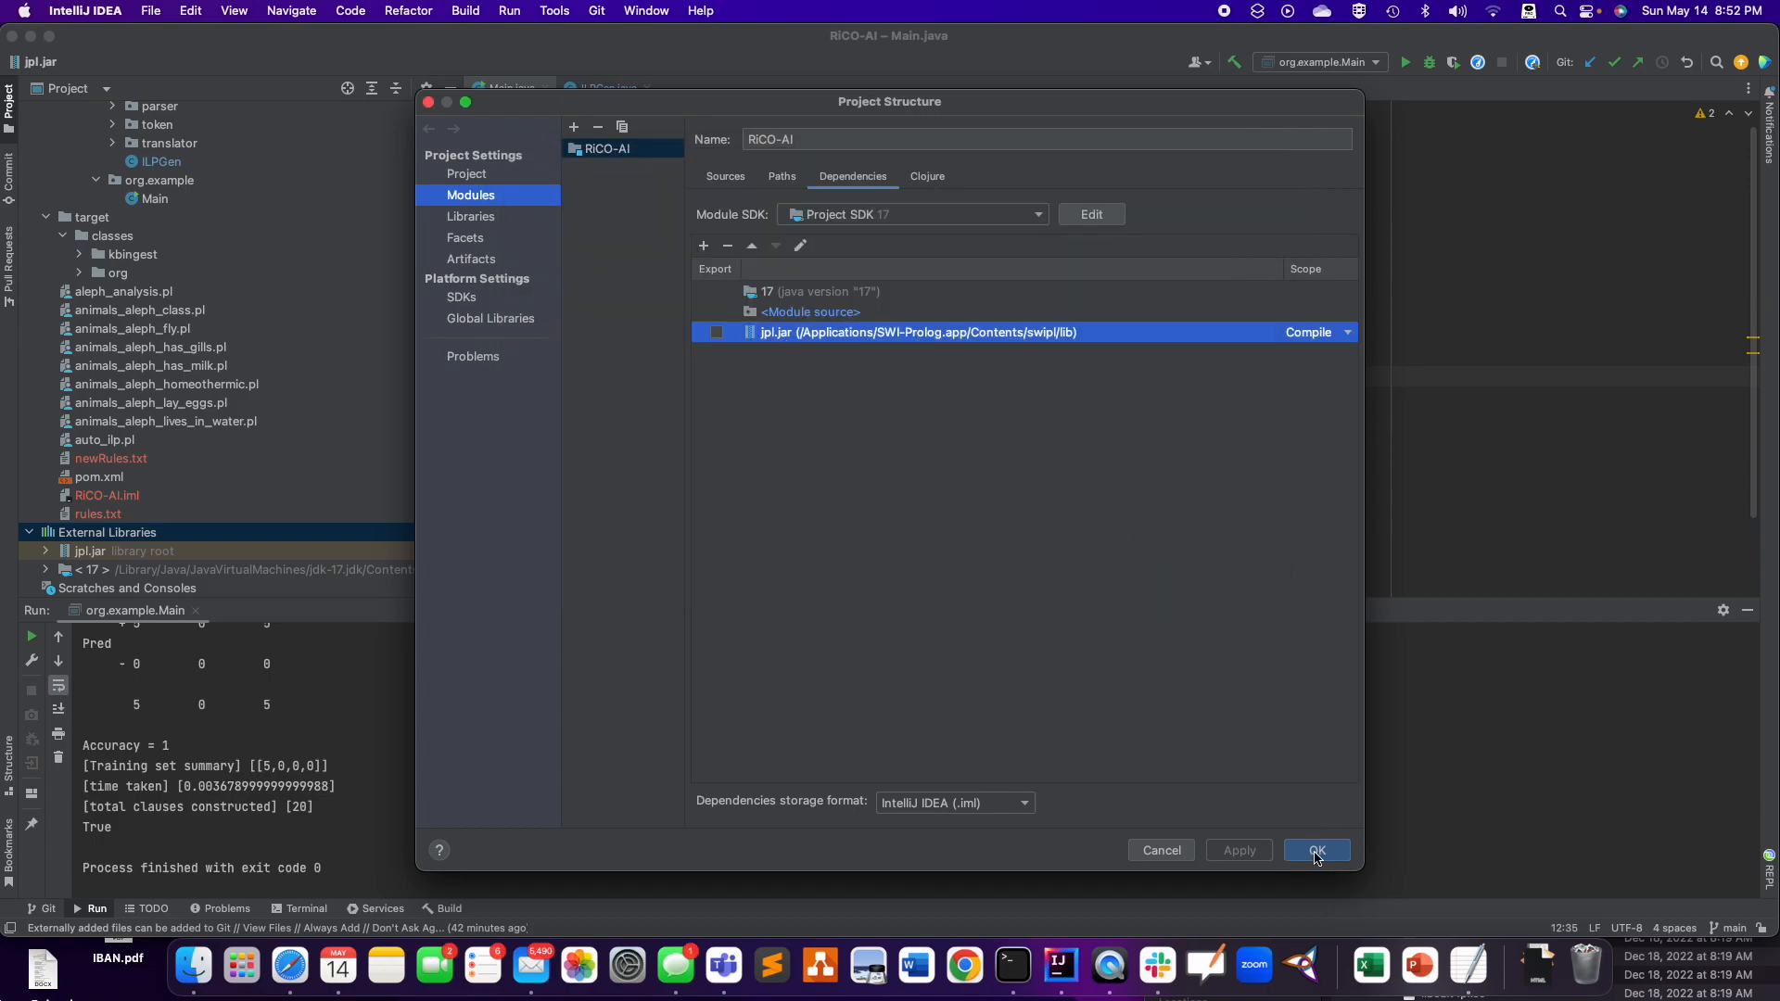
{"action": "left_click", "coordinate": [817, 292]}
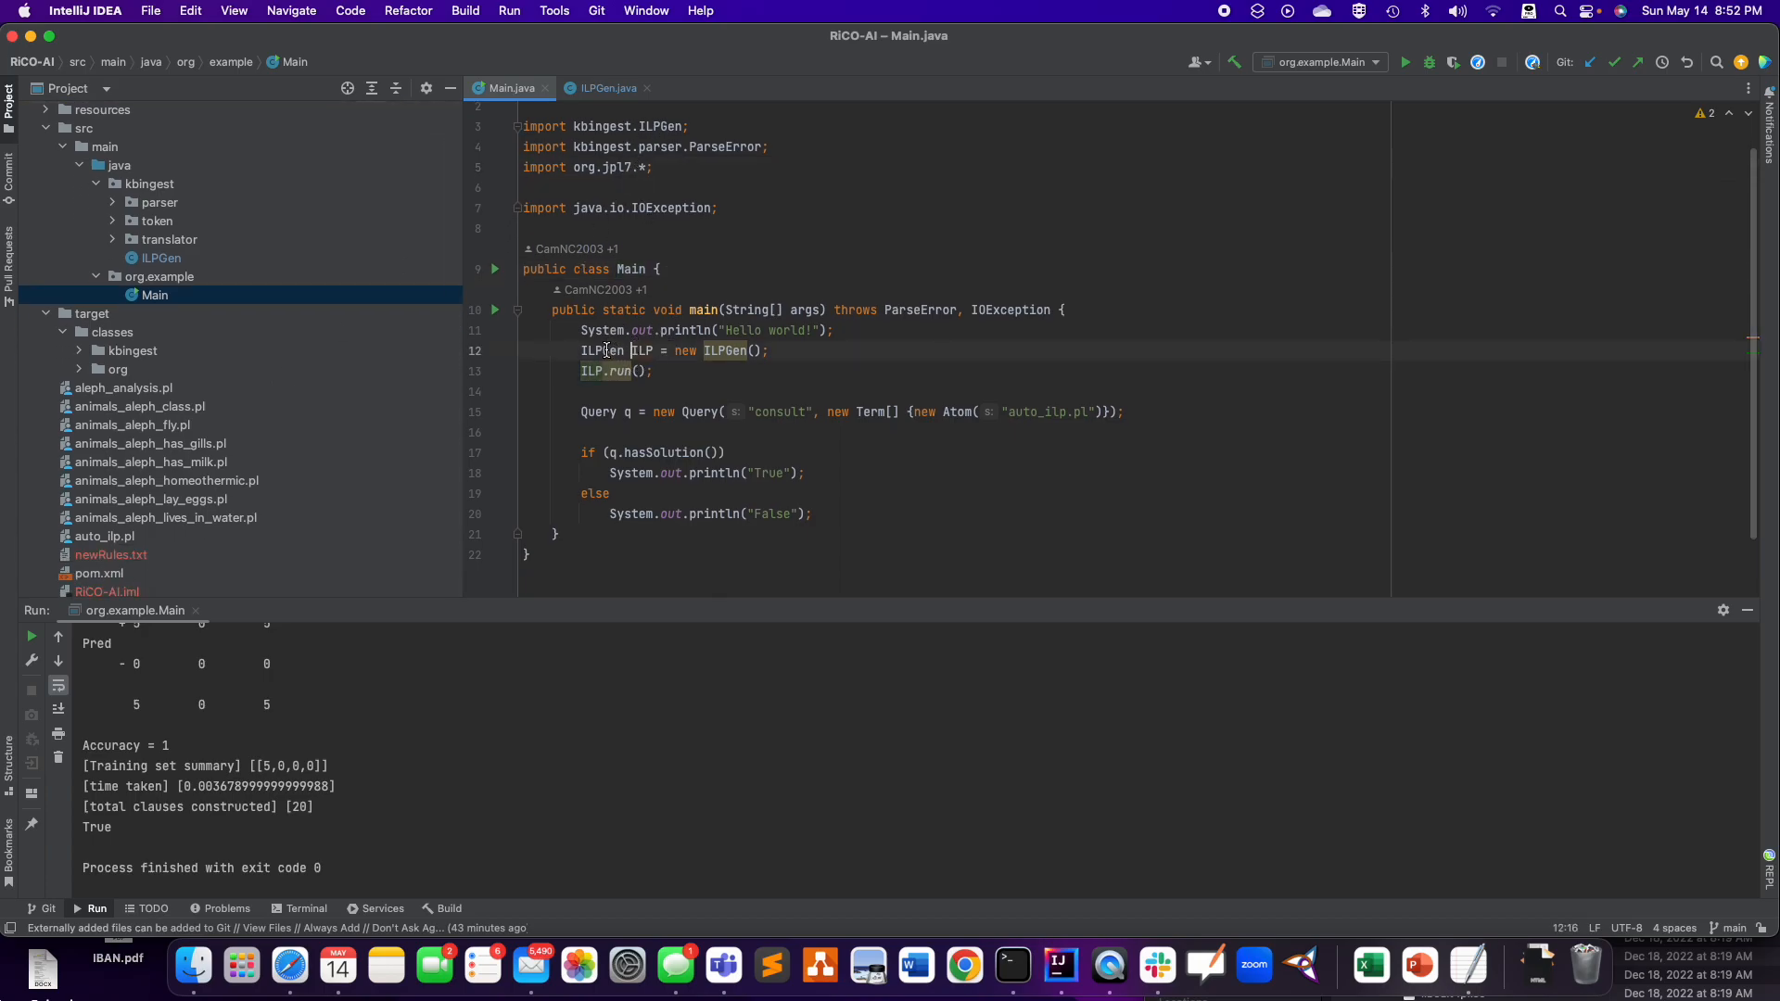
- Select the org.example.Main run configuration and expand kbingest's token and translator packages
{"action": "left_click_drag", "start_coordinate": [581, 350], "coordinate": [810, 513]}
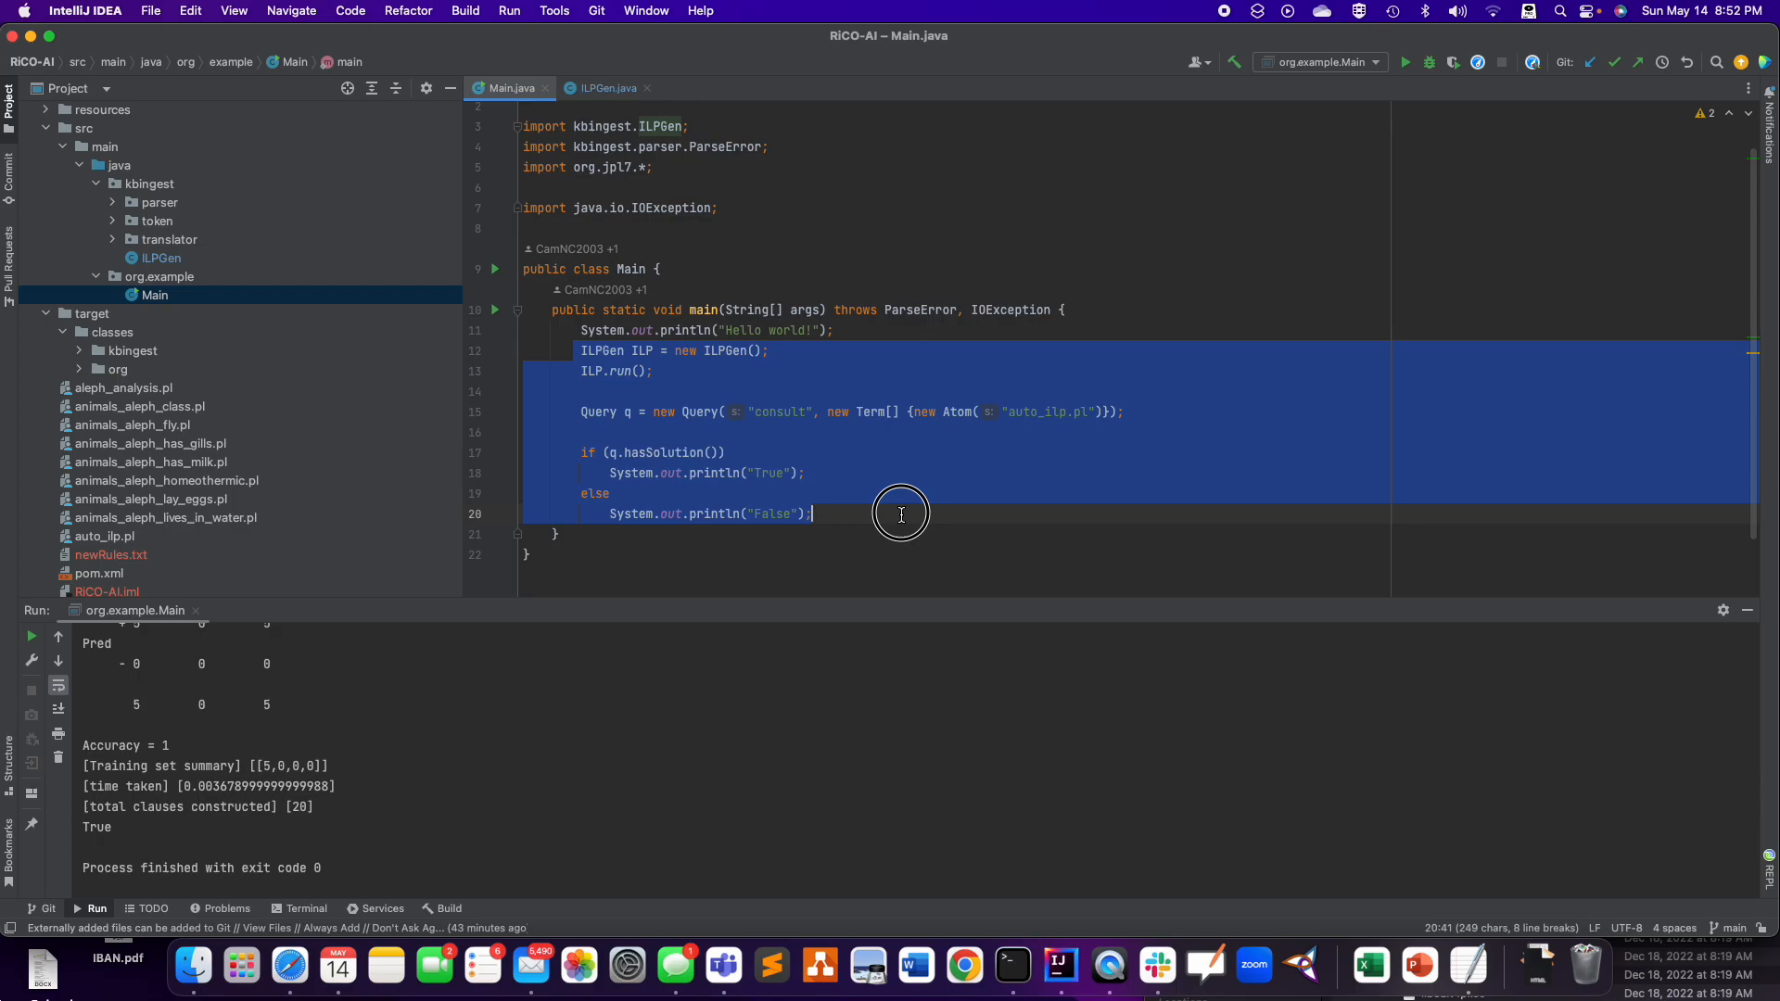
{"action": "mouse_move", "coordinate": [634, 349]}
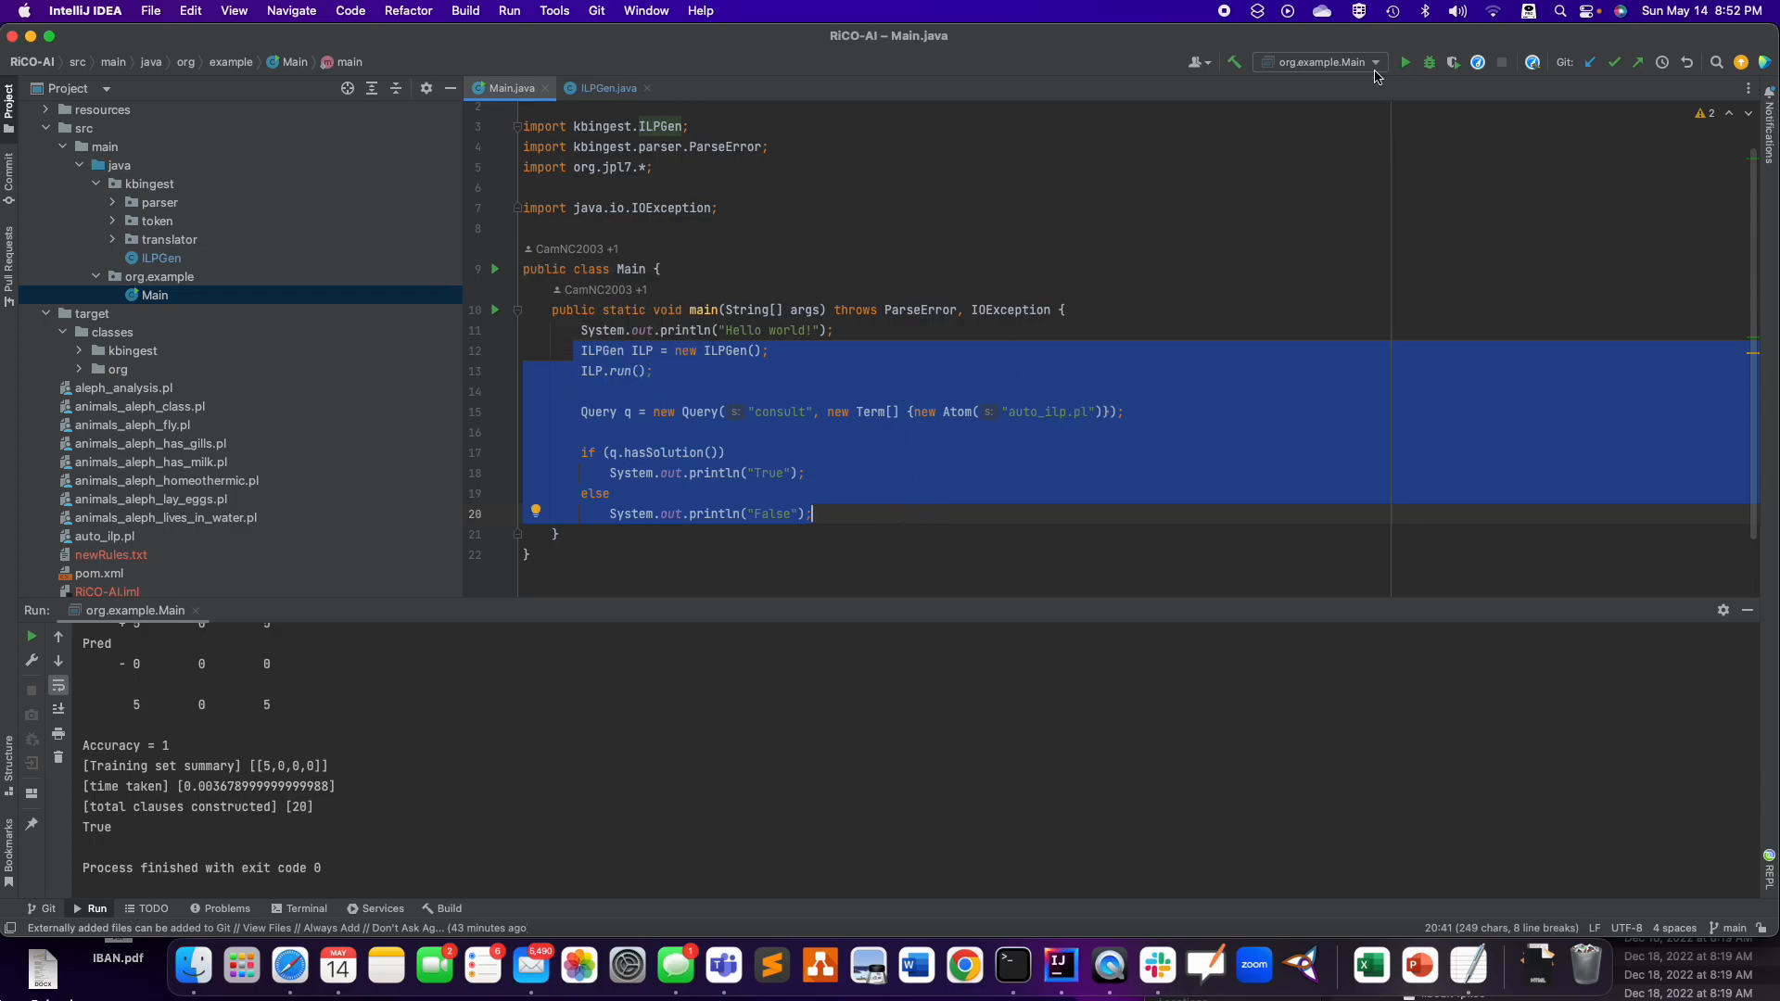
{"action": "left_click", "coordinate": [1321, 62]}
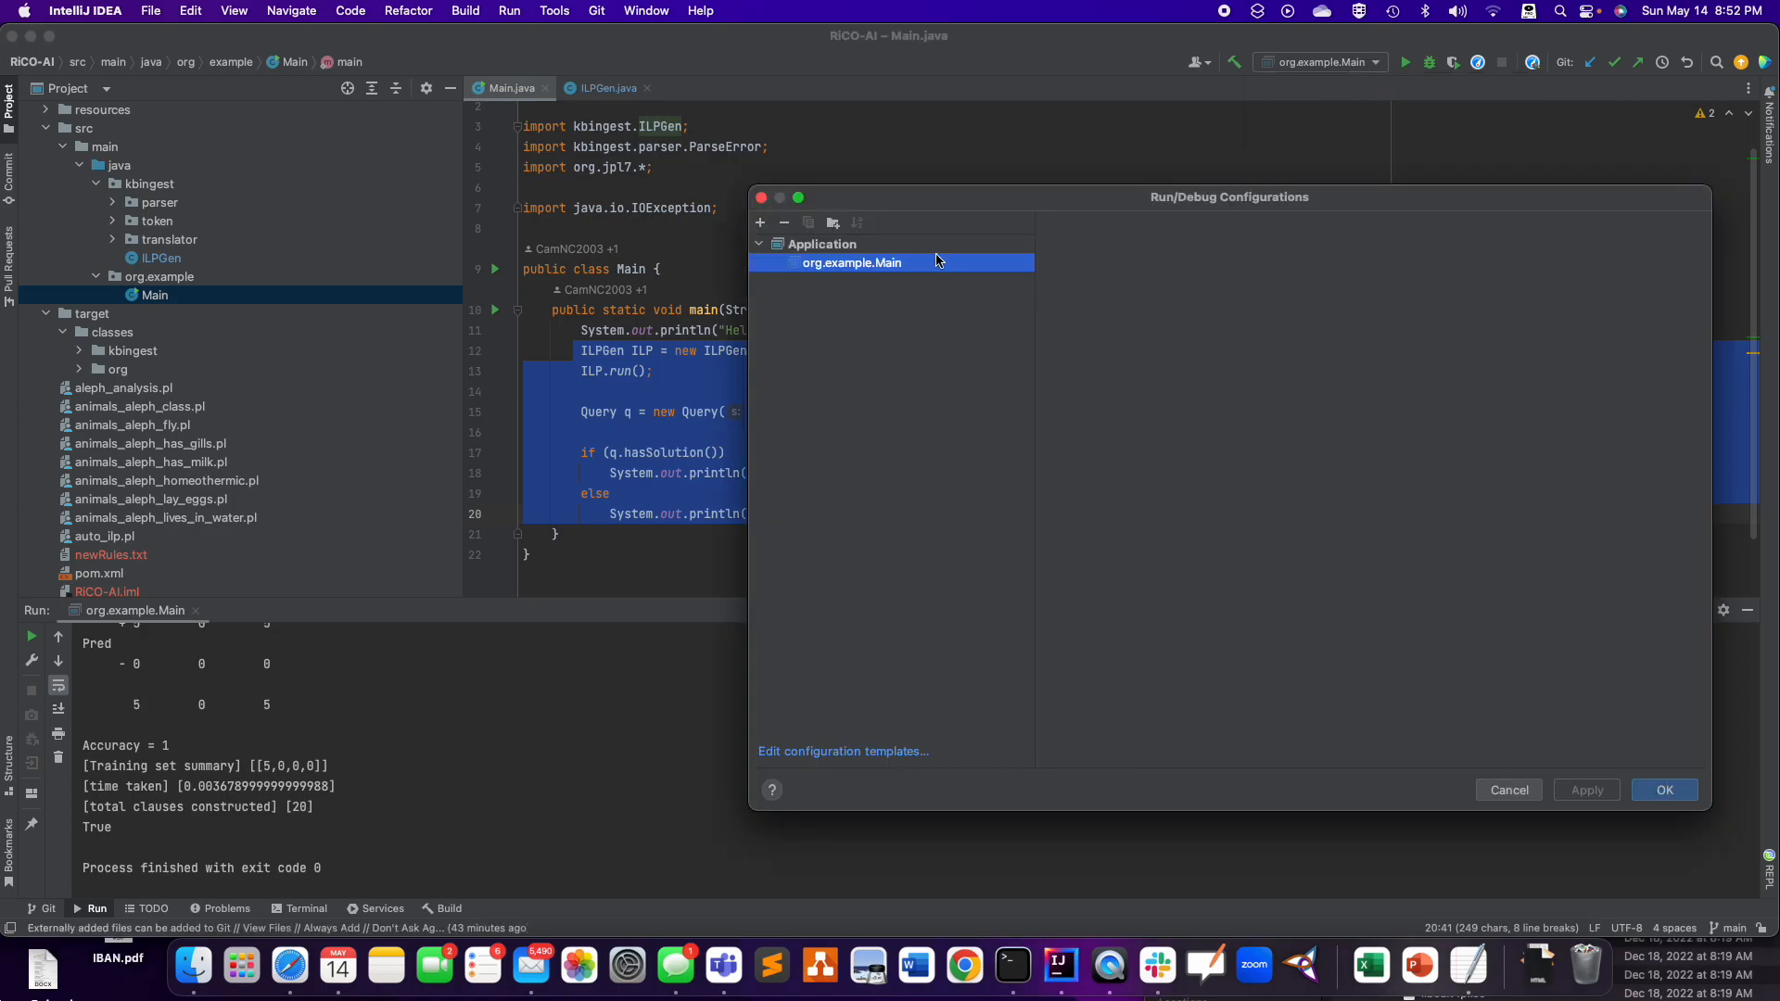
{"action": "left_click", "coordinate": [851, 263]}
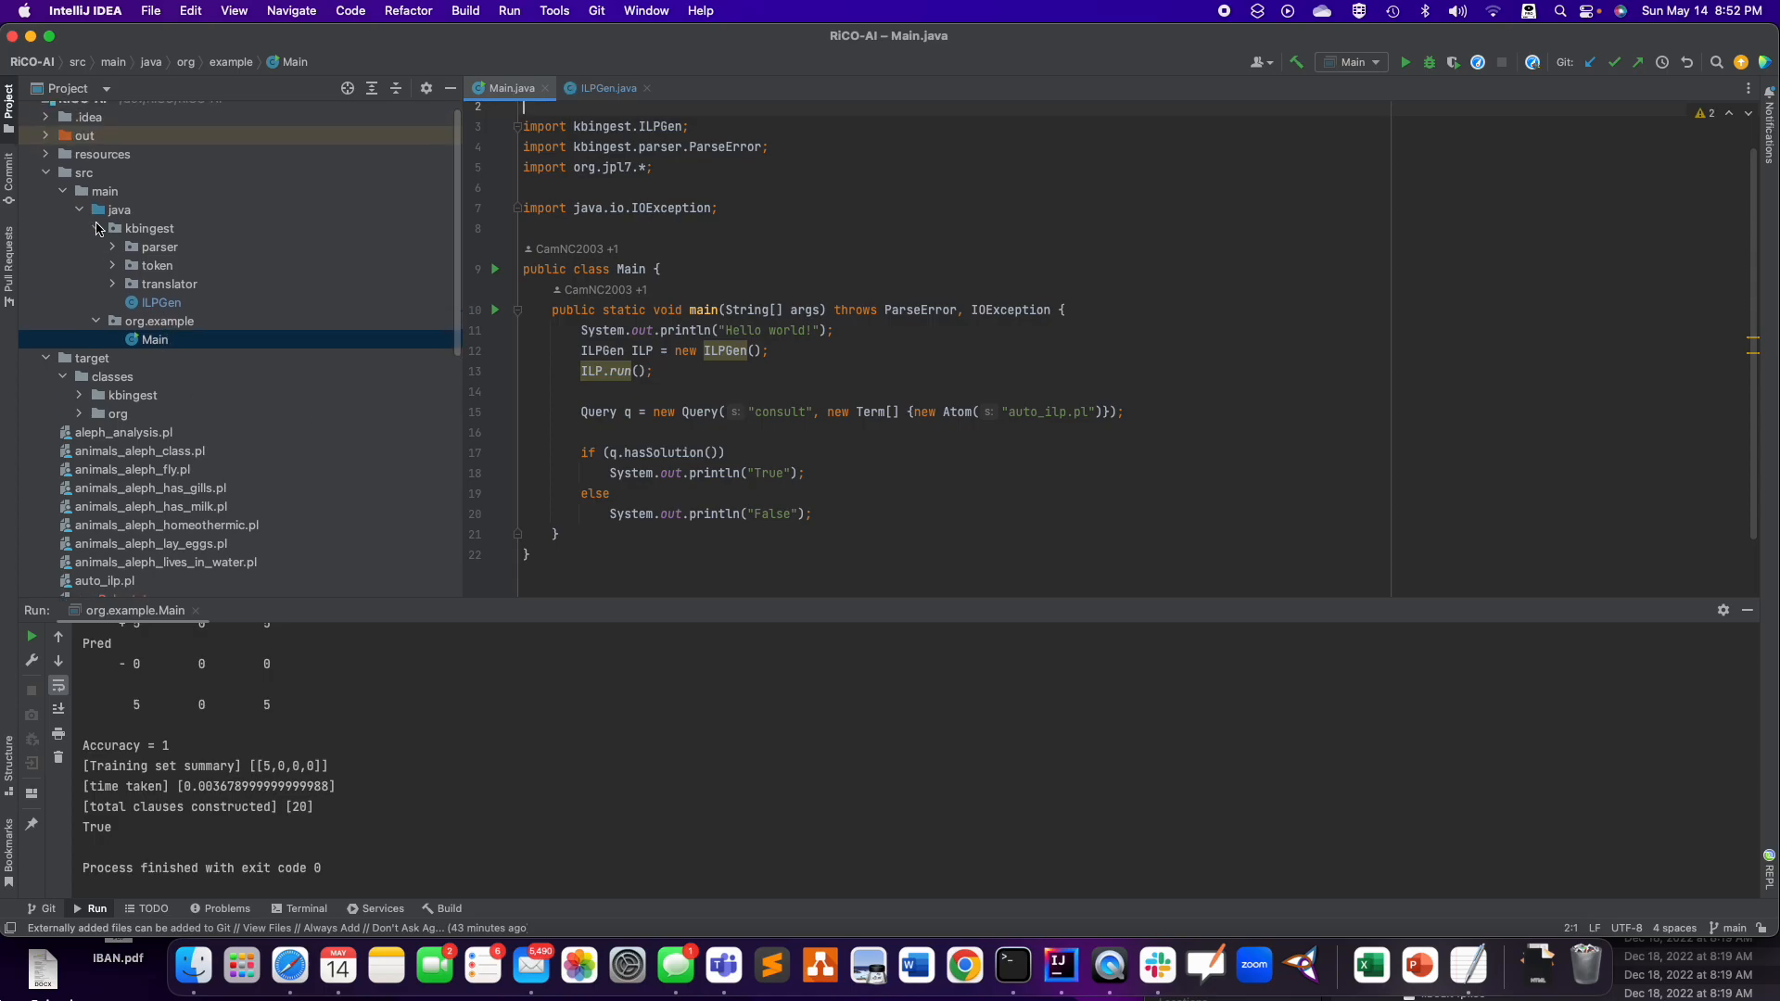
{"action": "left_click", "coordinate": [96, 228]}
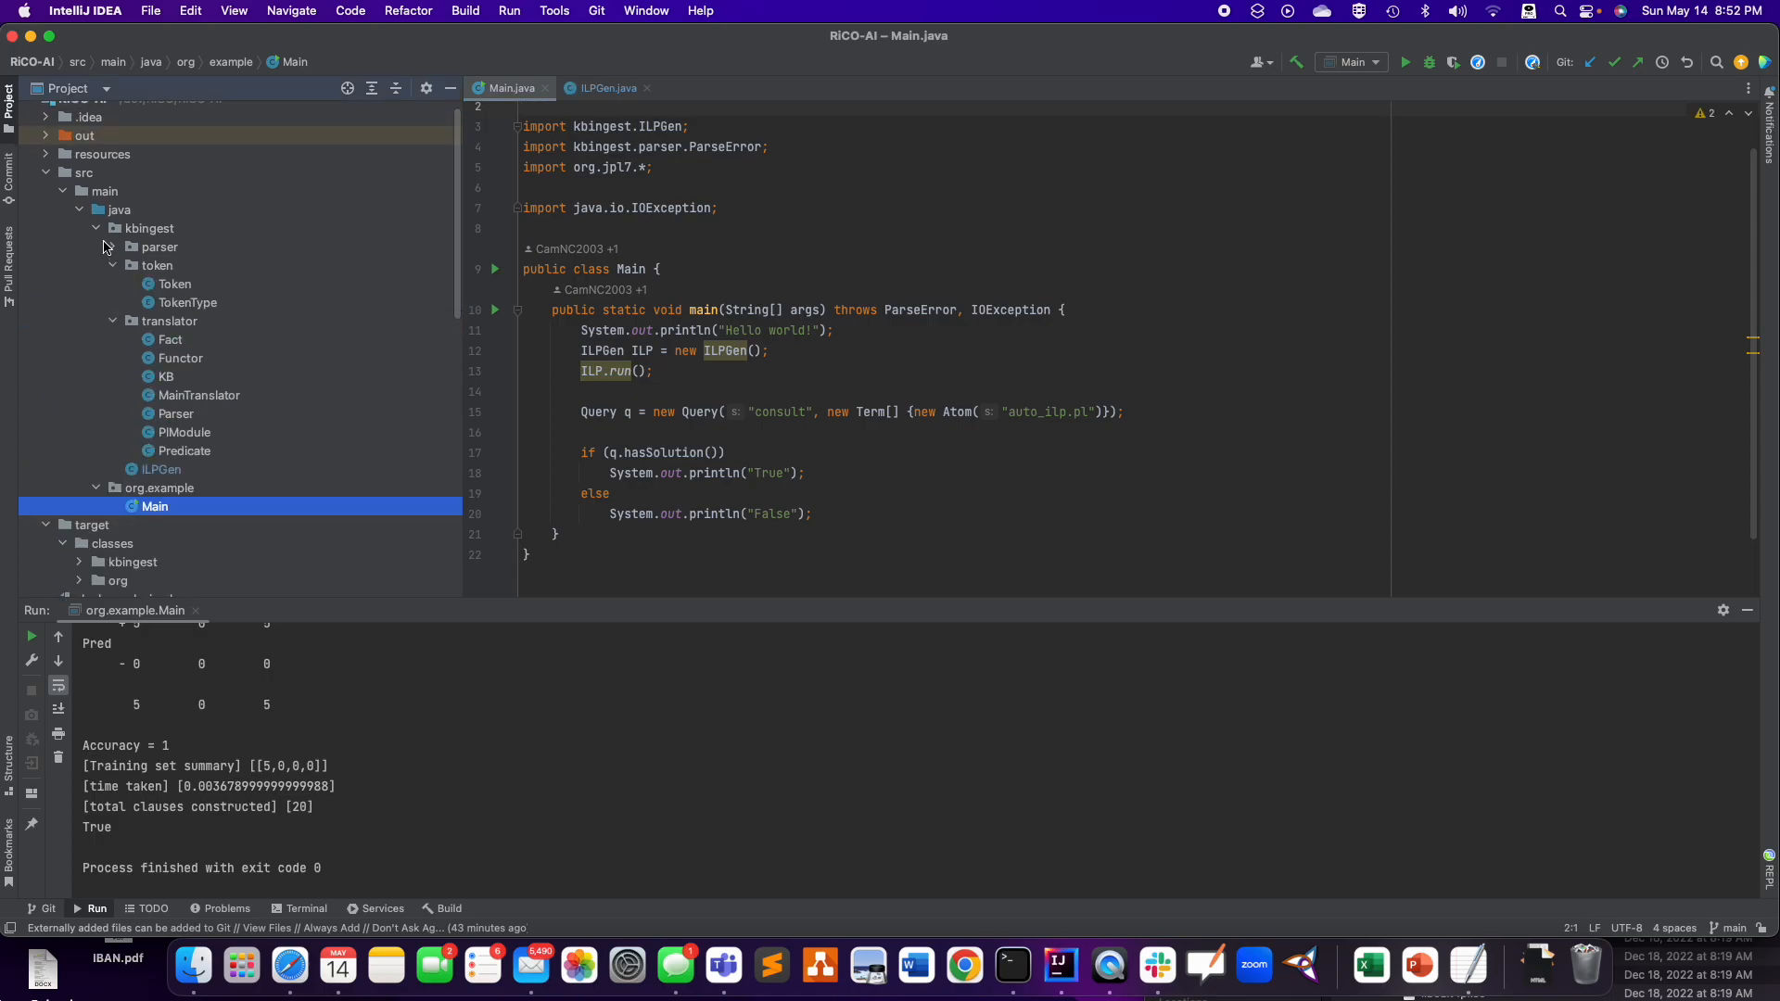
{"action": "left_click", "coordinate": [159, 246]}
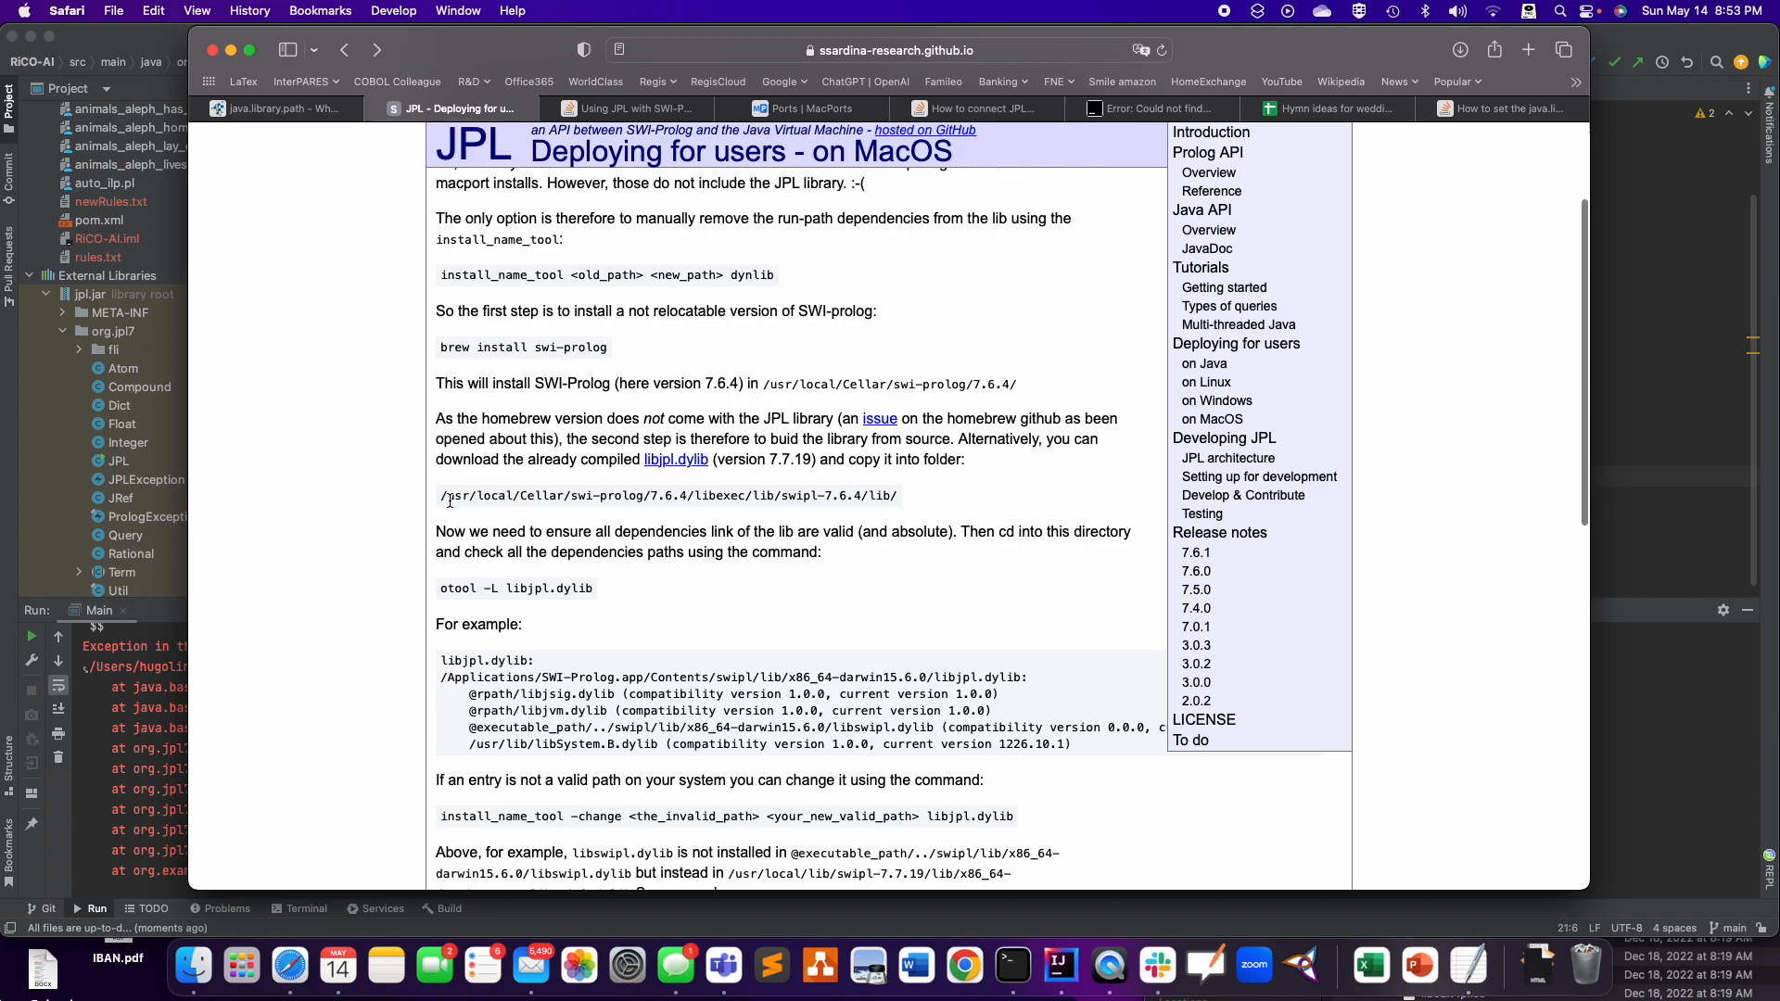
{"action": "mouse_move", "coordinate": [187, 936]}
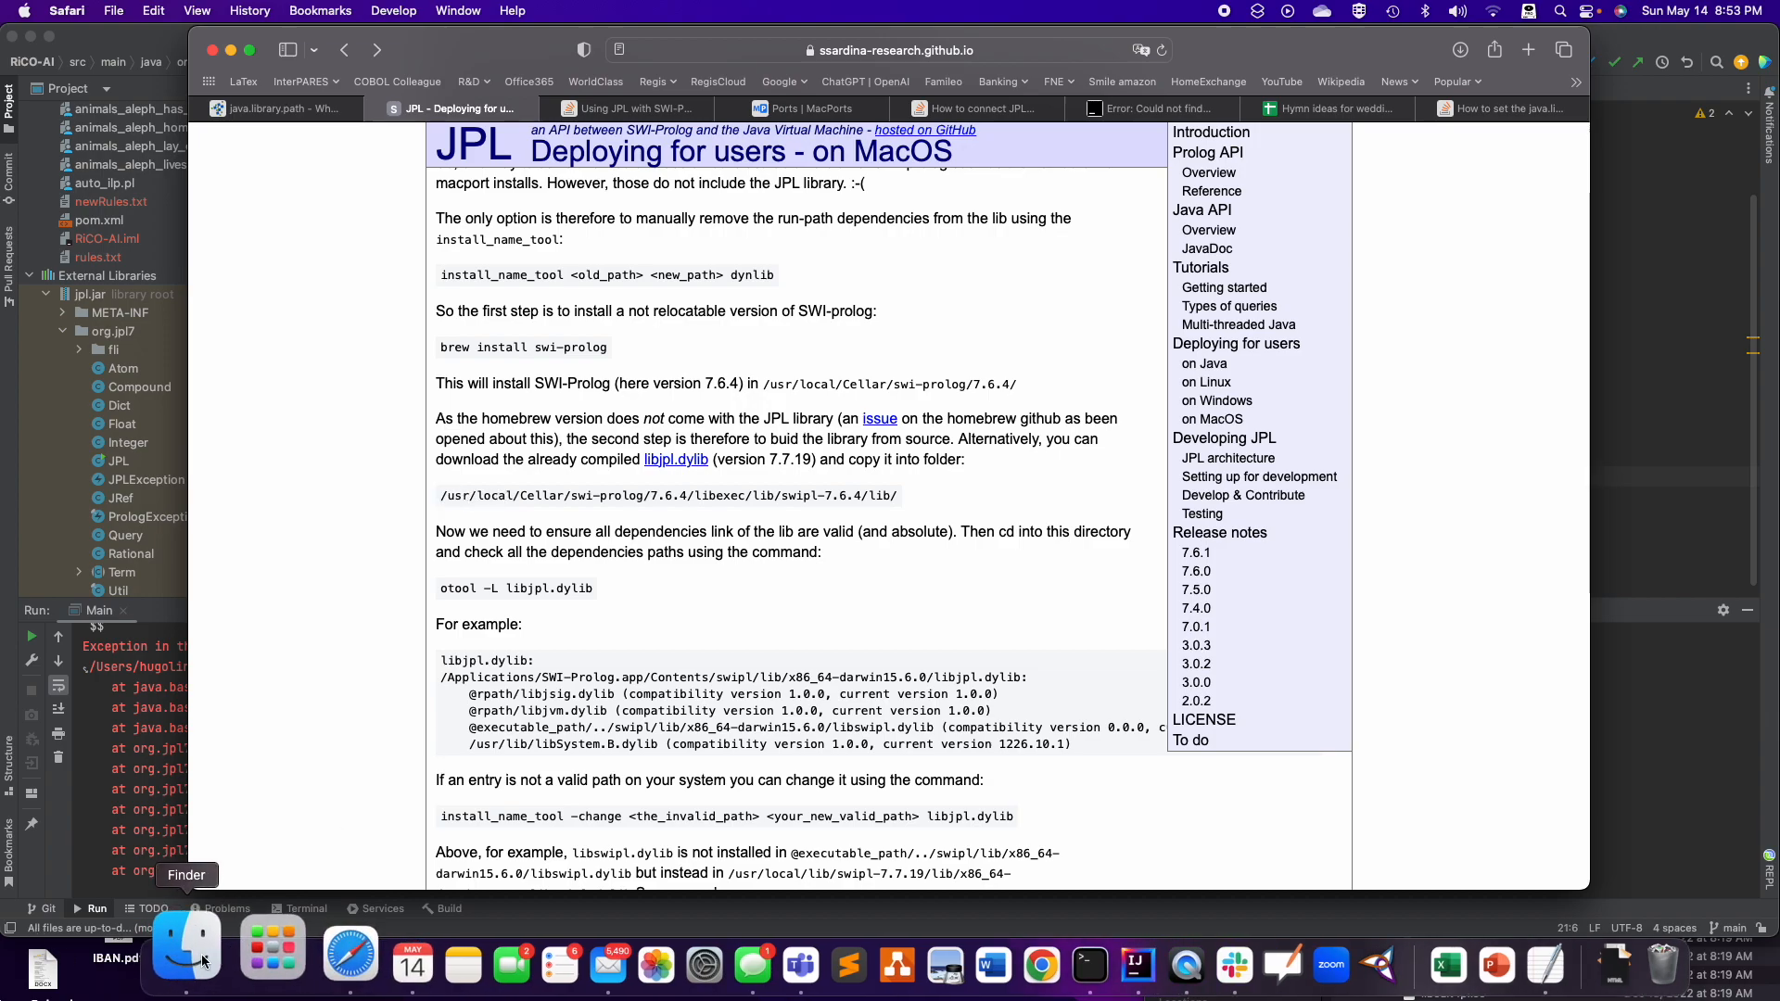
- Bring Finder forward with the Applications folder window listing SWI-Prolog in front
{"action": "left_click", "coordinate": [185, 966]}
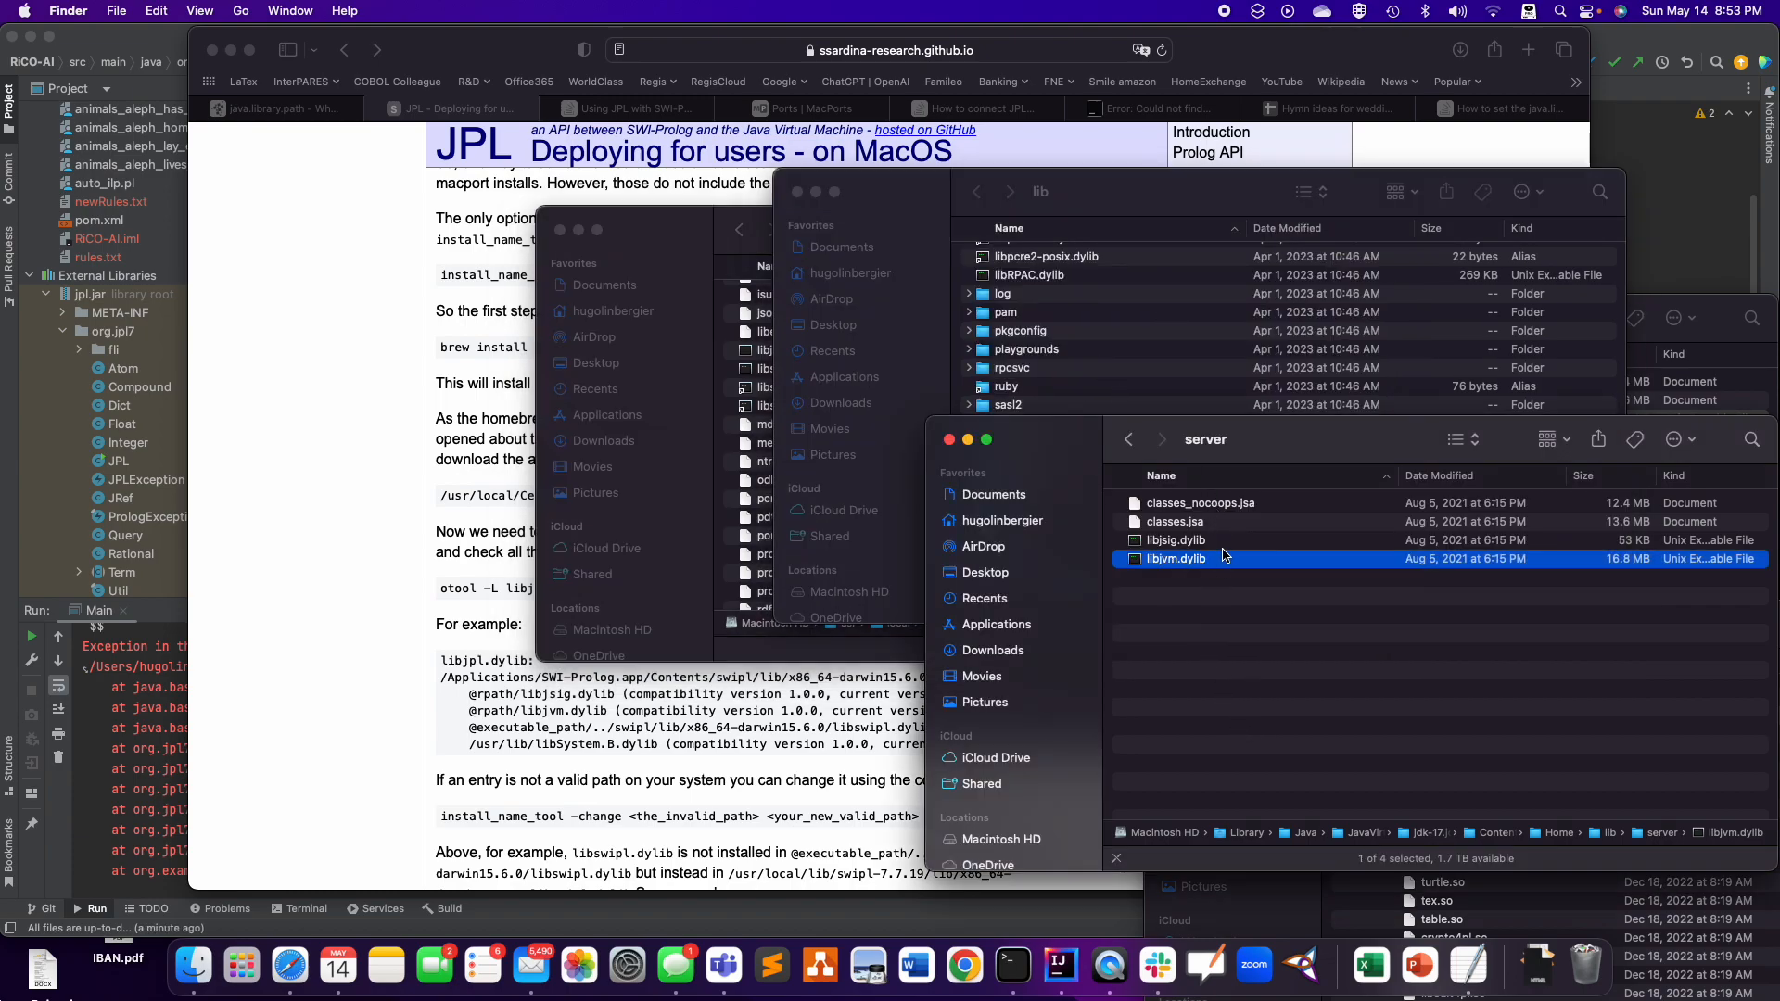
{"action": "left_click", "coordinate": [1177, 540]}
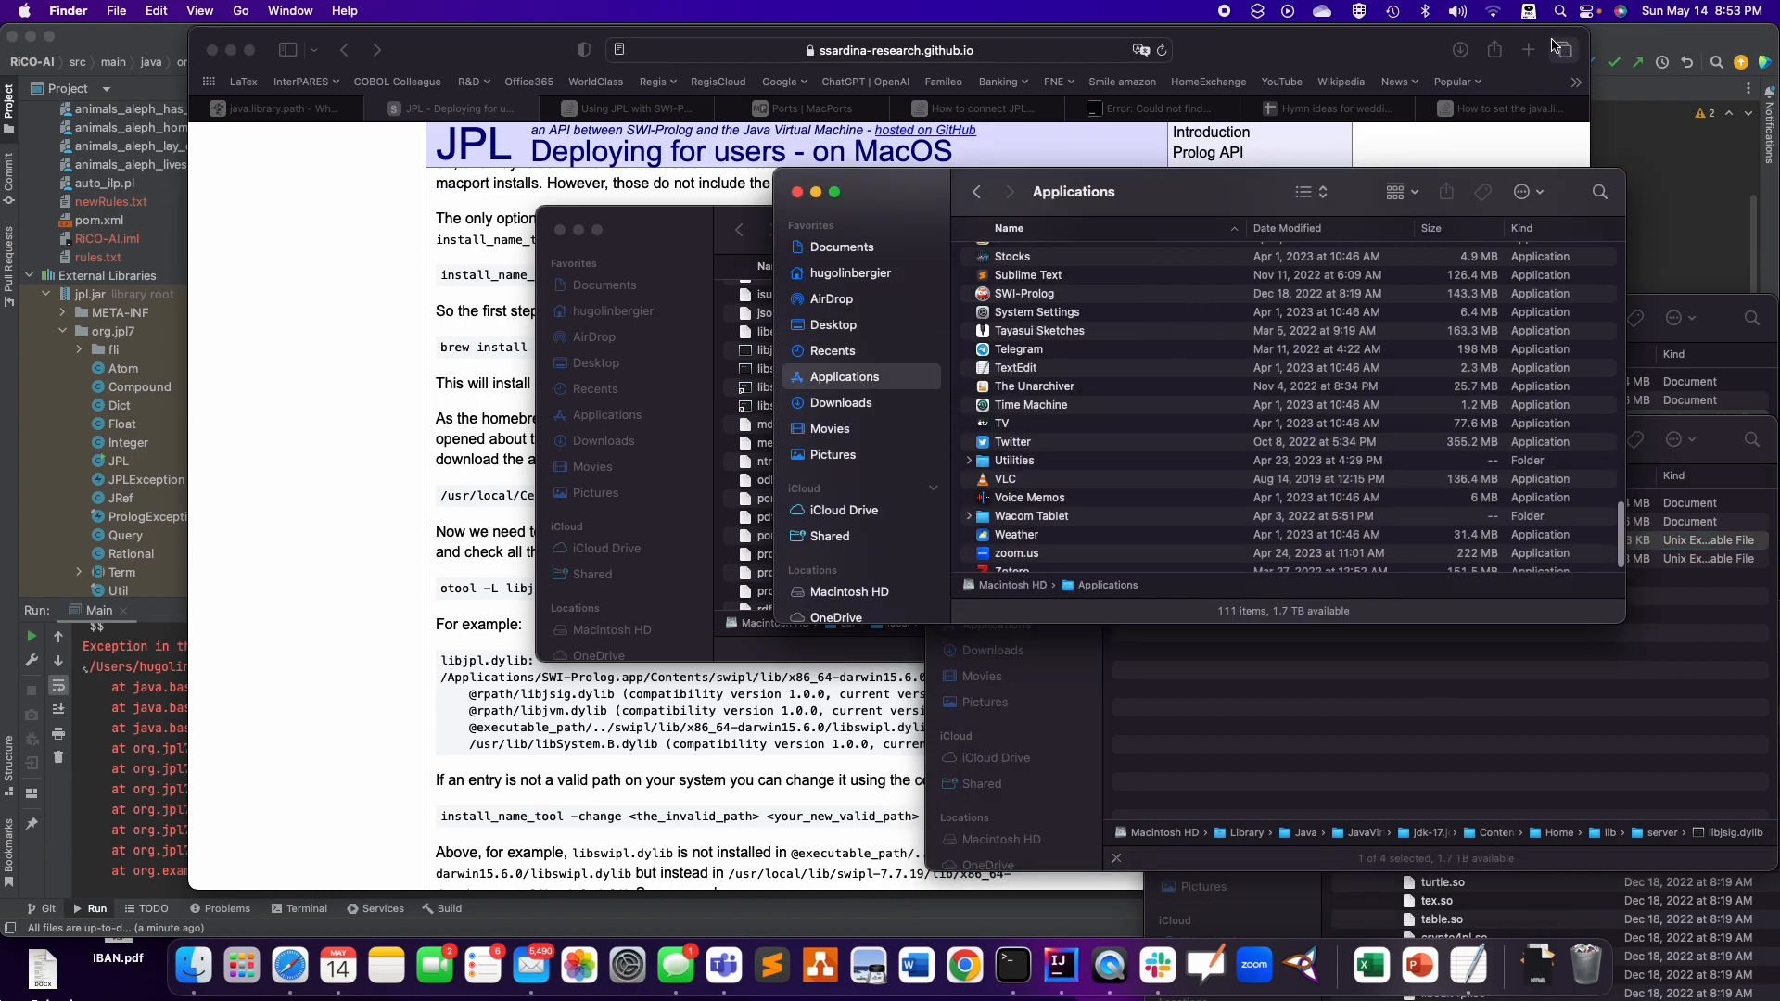
{"action": "mouse_move", "coordinate": [1238, 26]}
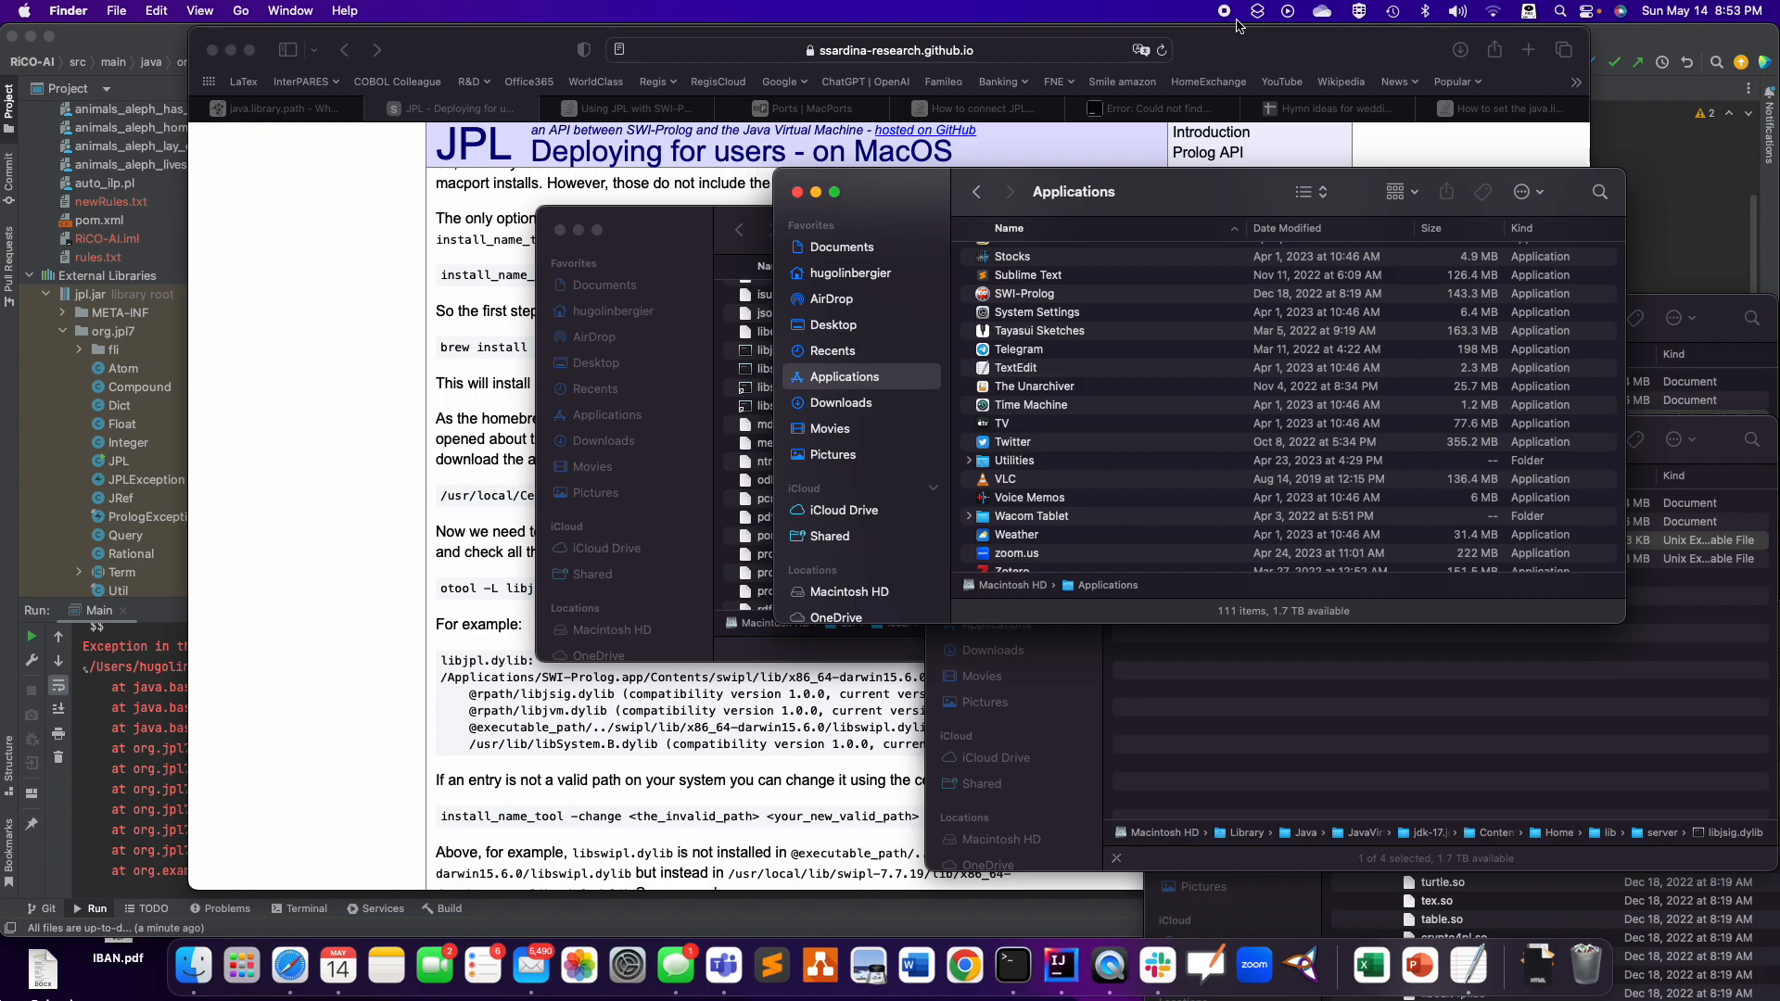
{"action": "mouse_move", "coordinate": [1094, 310]}
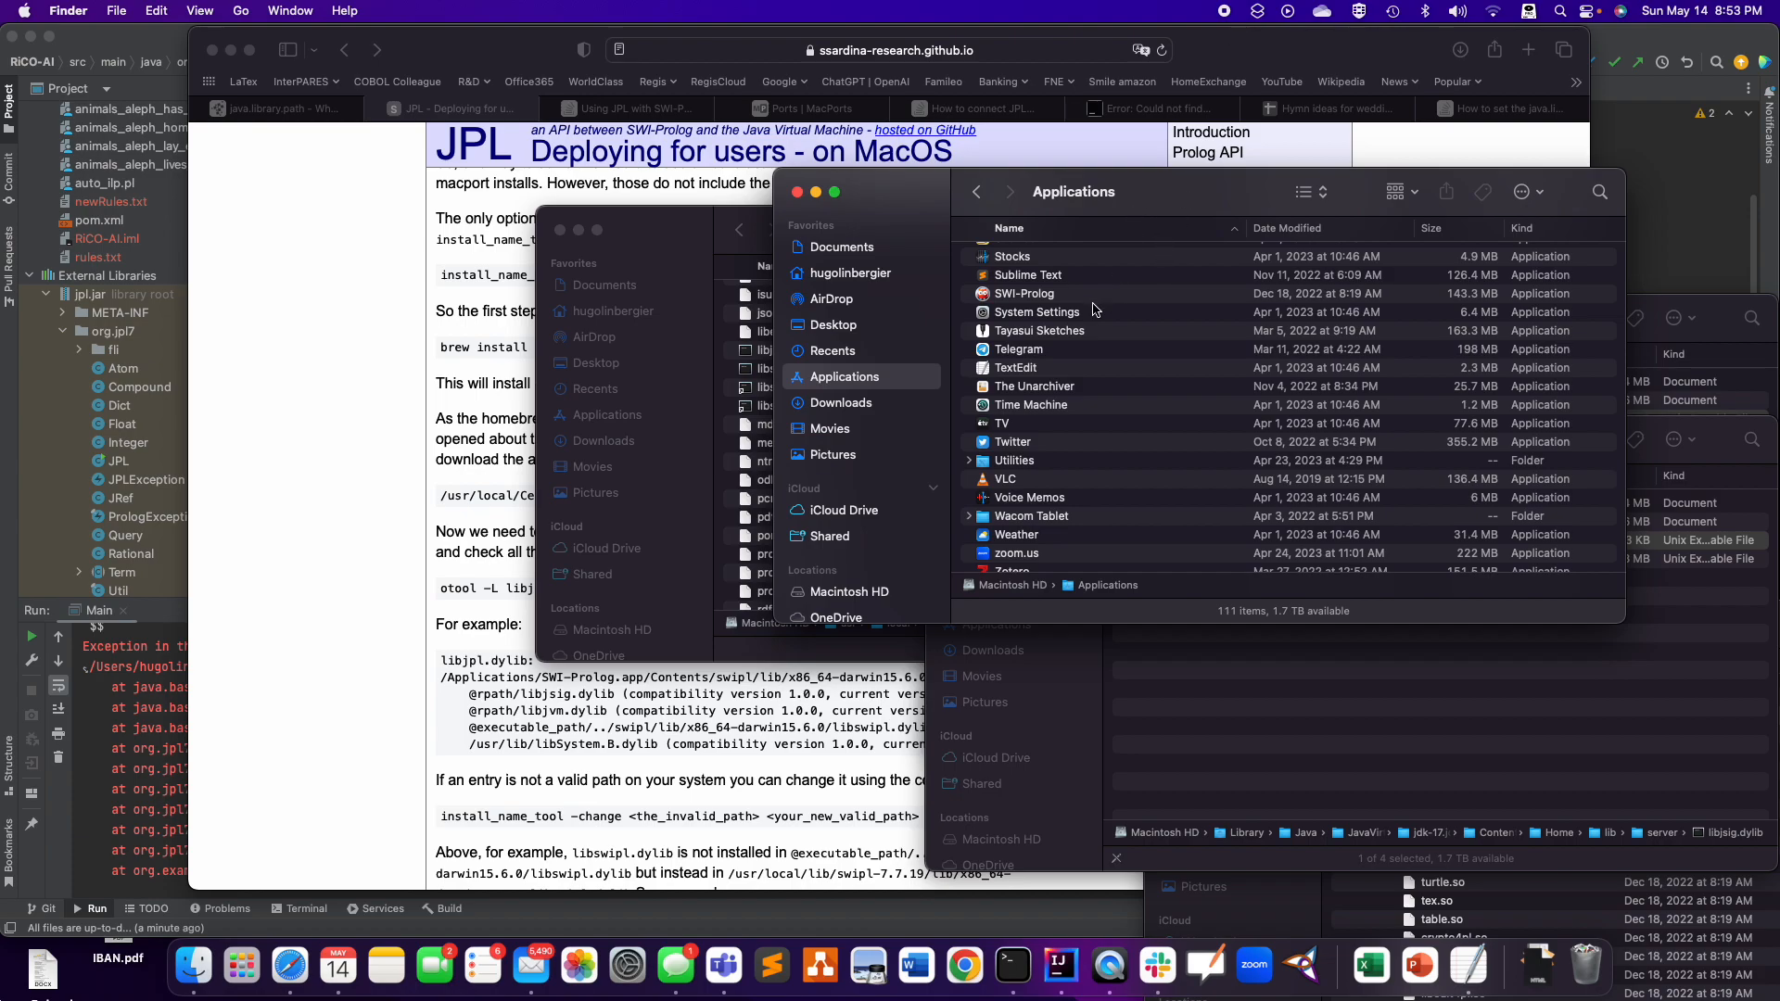
{"action": "mouse_move", "coordinate": [1065, 339]}
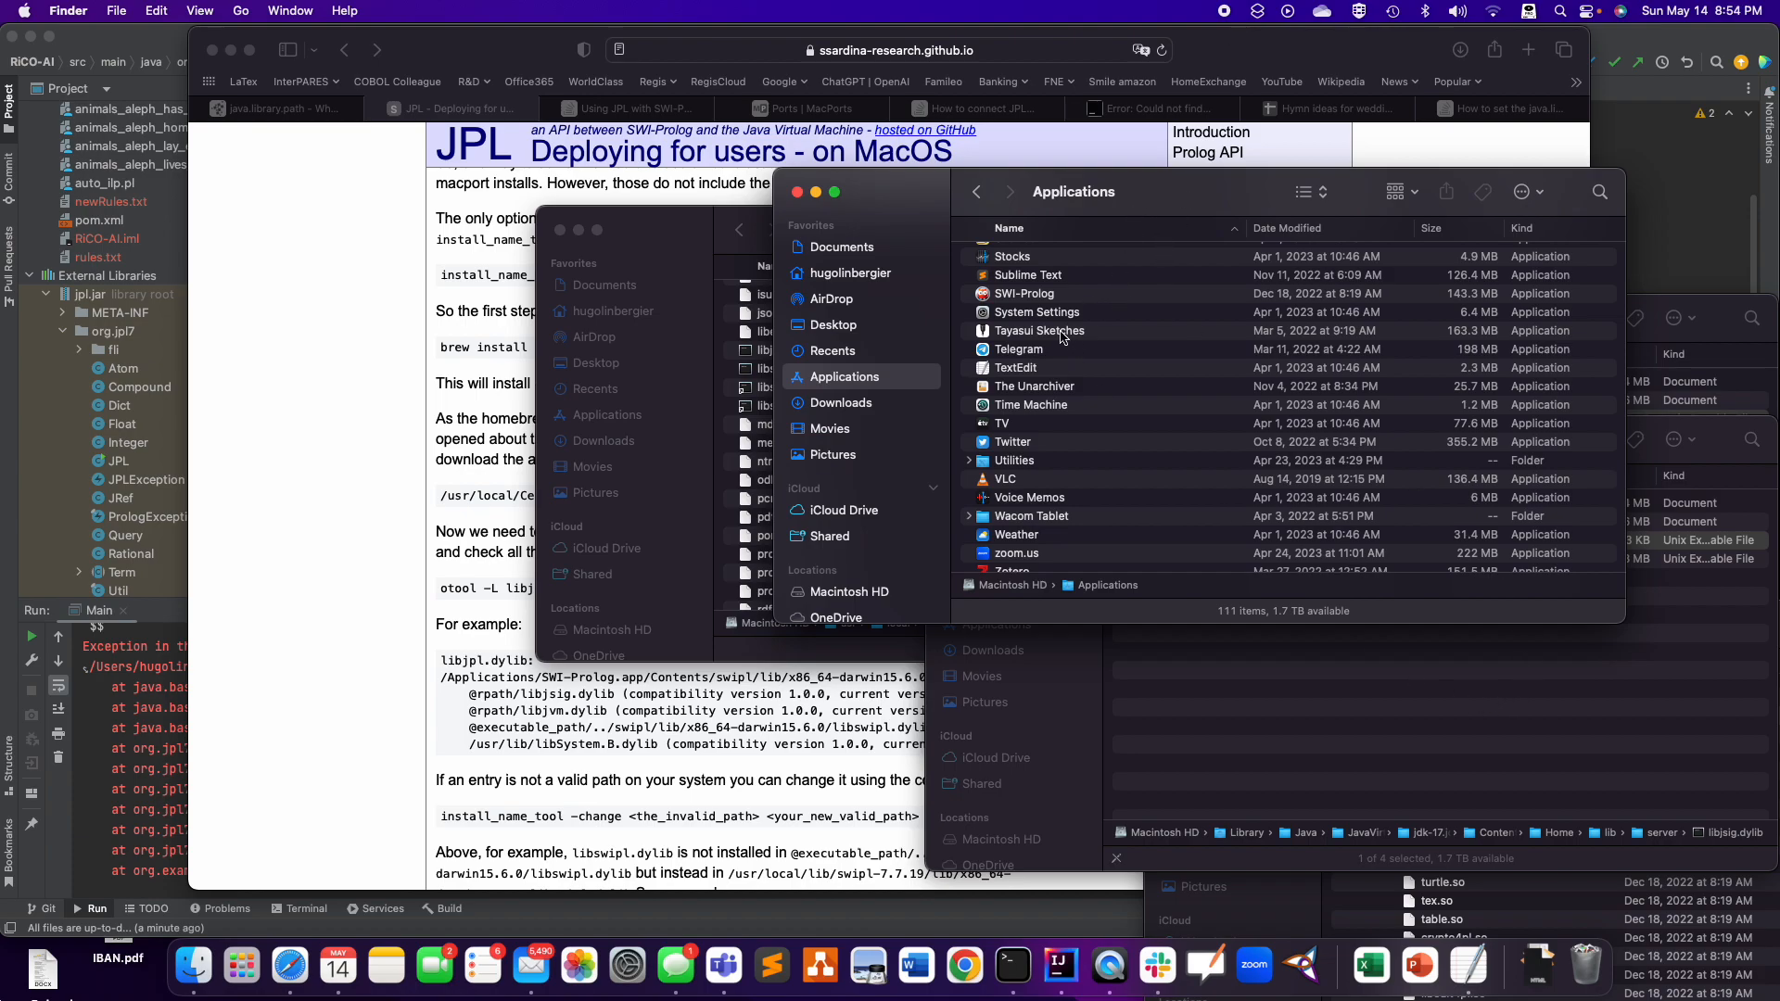
- Show SWI-Prolog.app's package contents and browse down to its lib folder holding jpl.jar
{"action": "left_click", "coordinate": [1024, 293]}
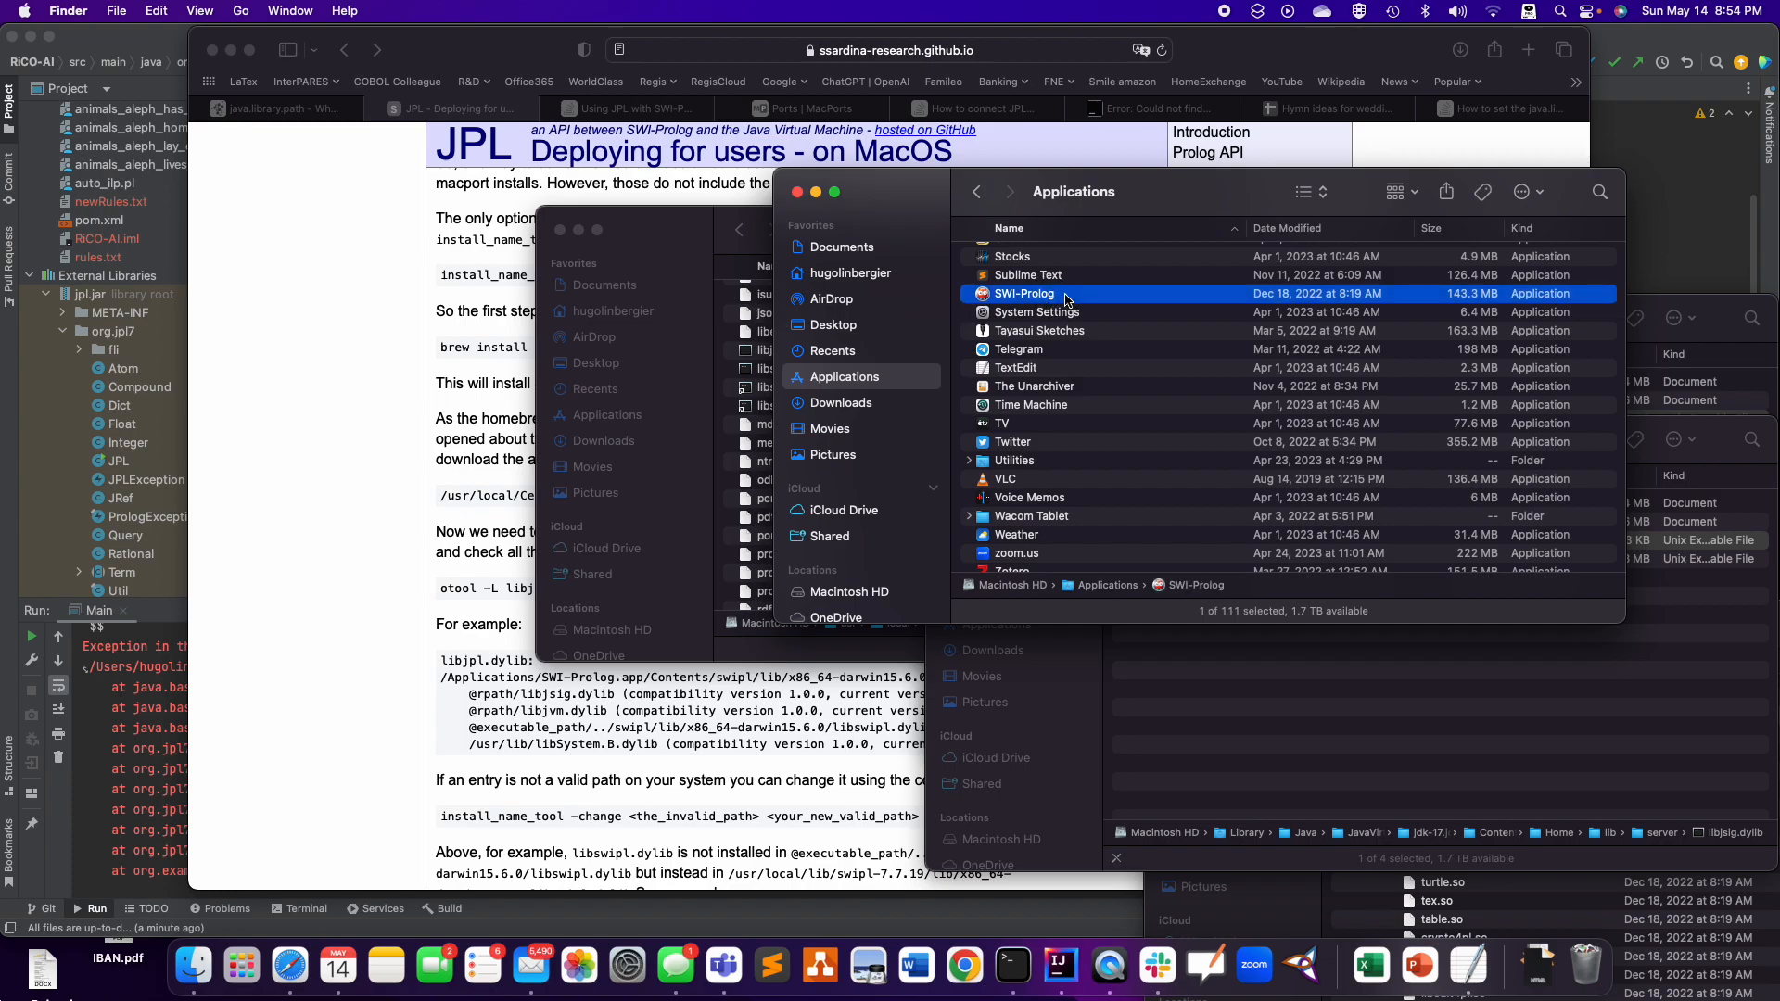
{"action": "right_click", "coordinate": [1023, 293]}
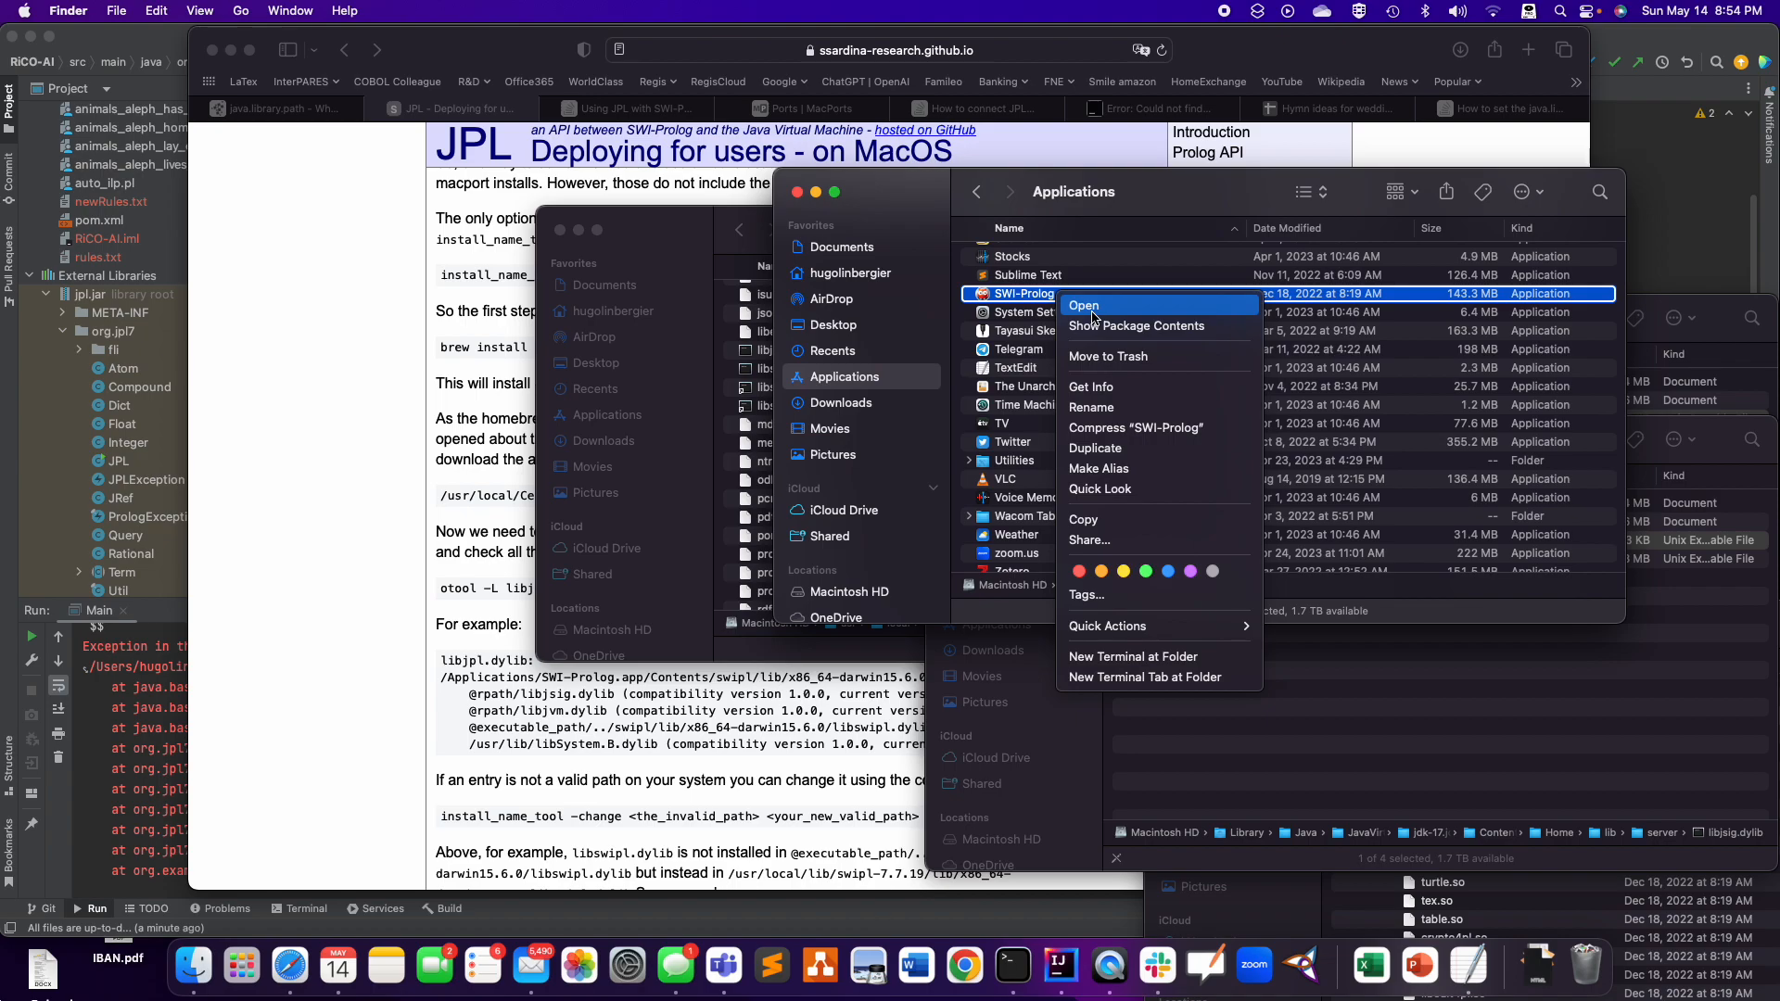
{"action": "left_click", "coordinate": [1137, 326]}
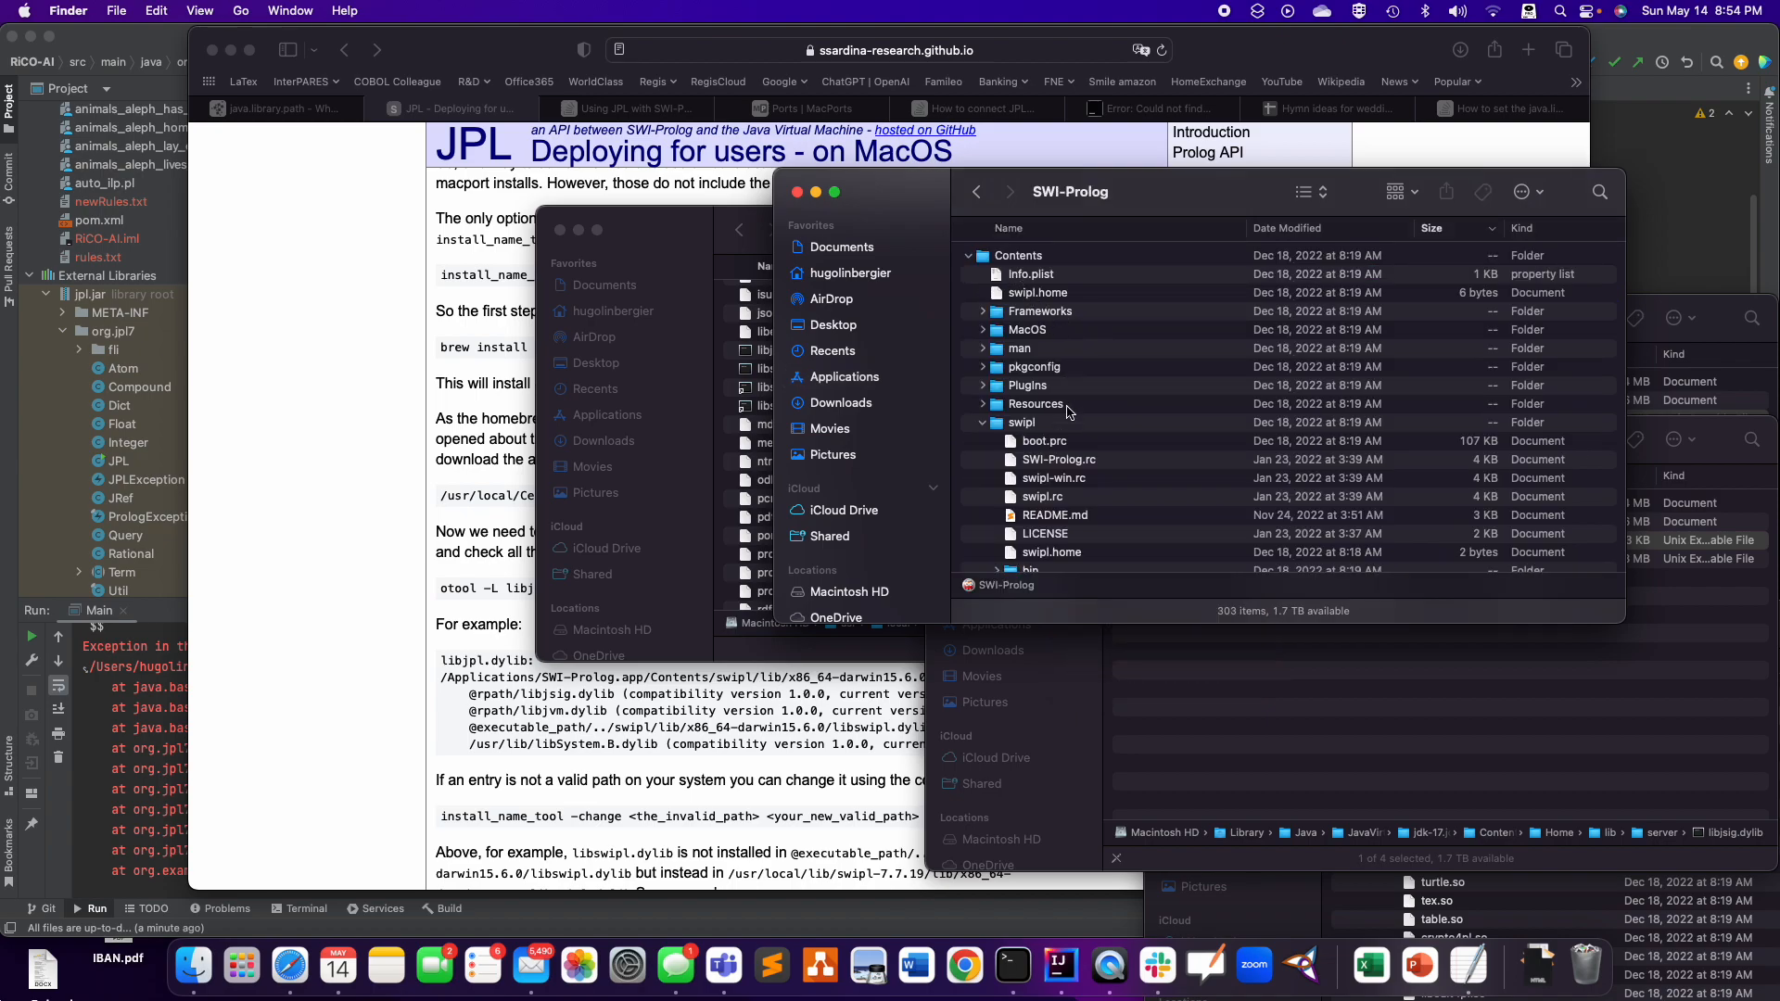
{"action": "scroll", "scroll_direction": "down", "scroll_amount": 3}
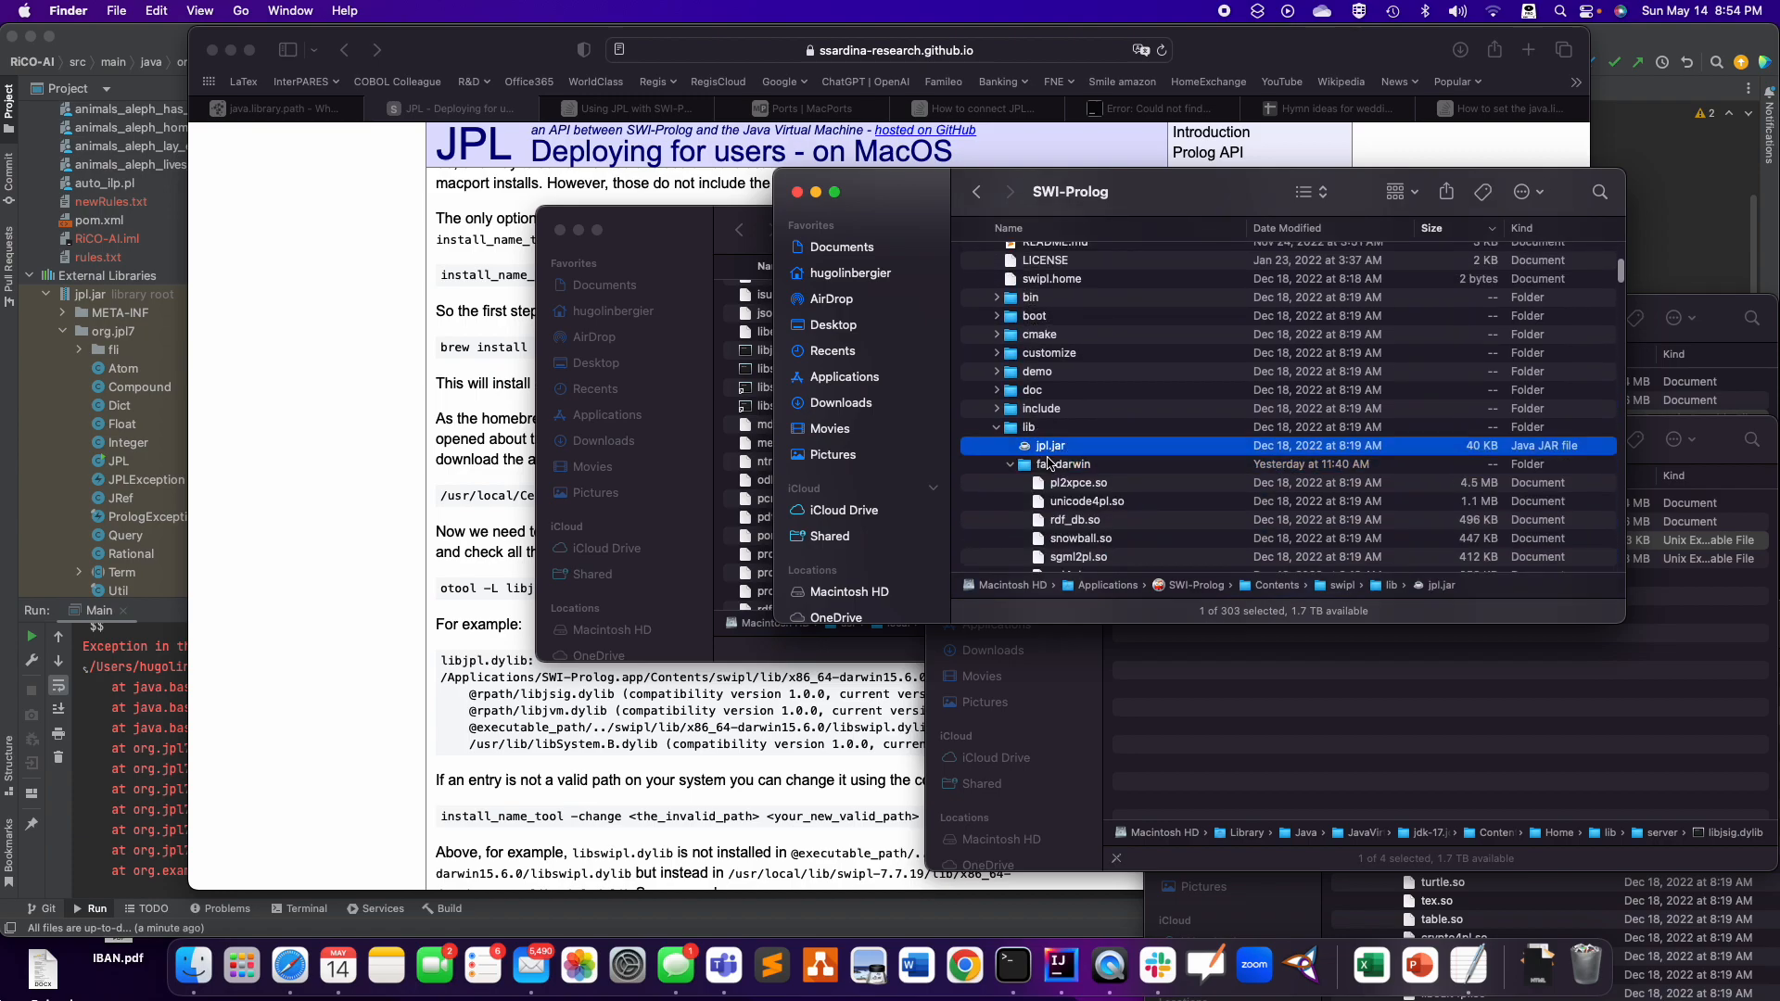
{"action": "scroll", "scroll_direction": "down", "scroll_amount": 3}
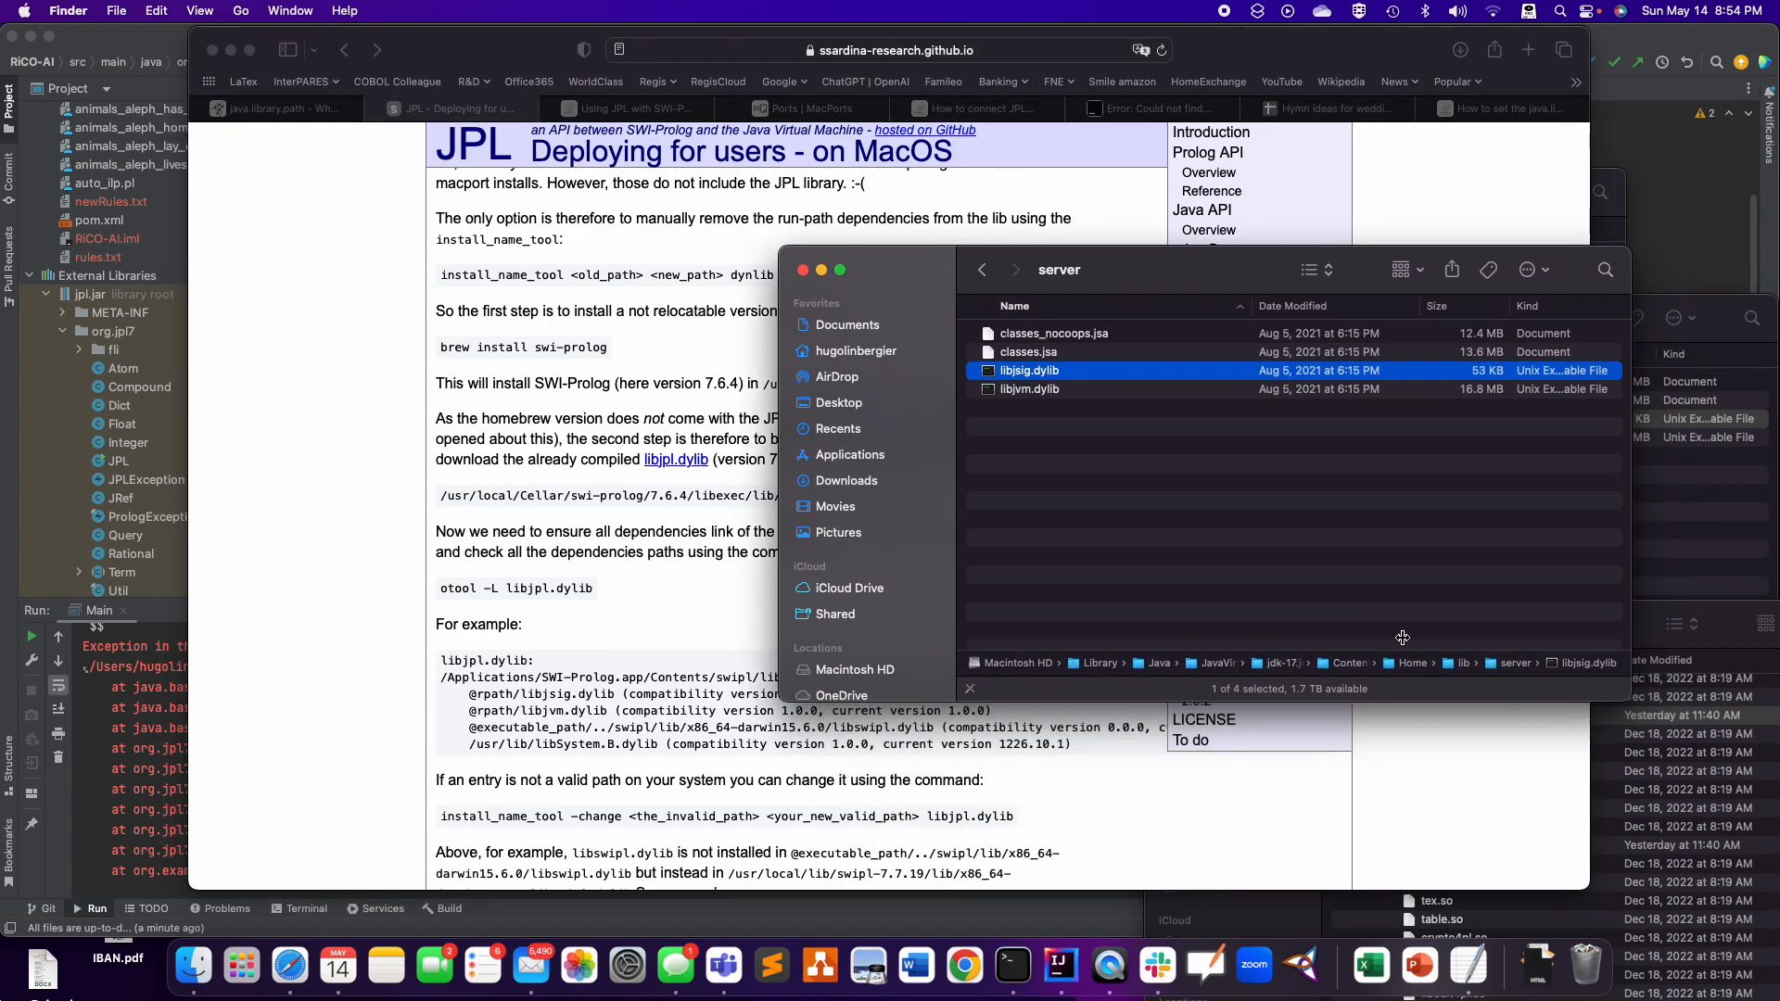
{"action": "mouse_move", "coordinate": [1093, 400]}
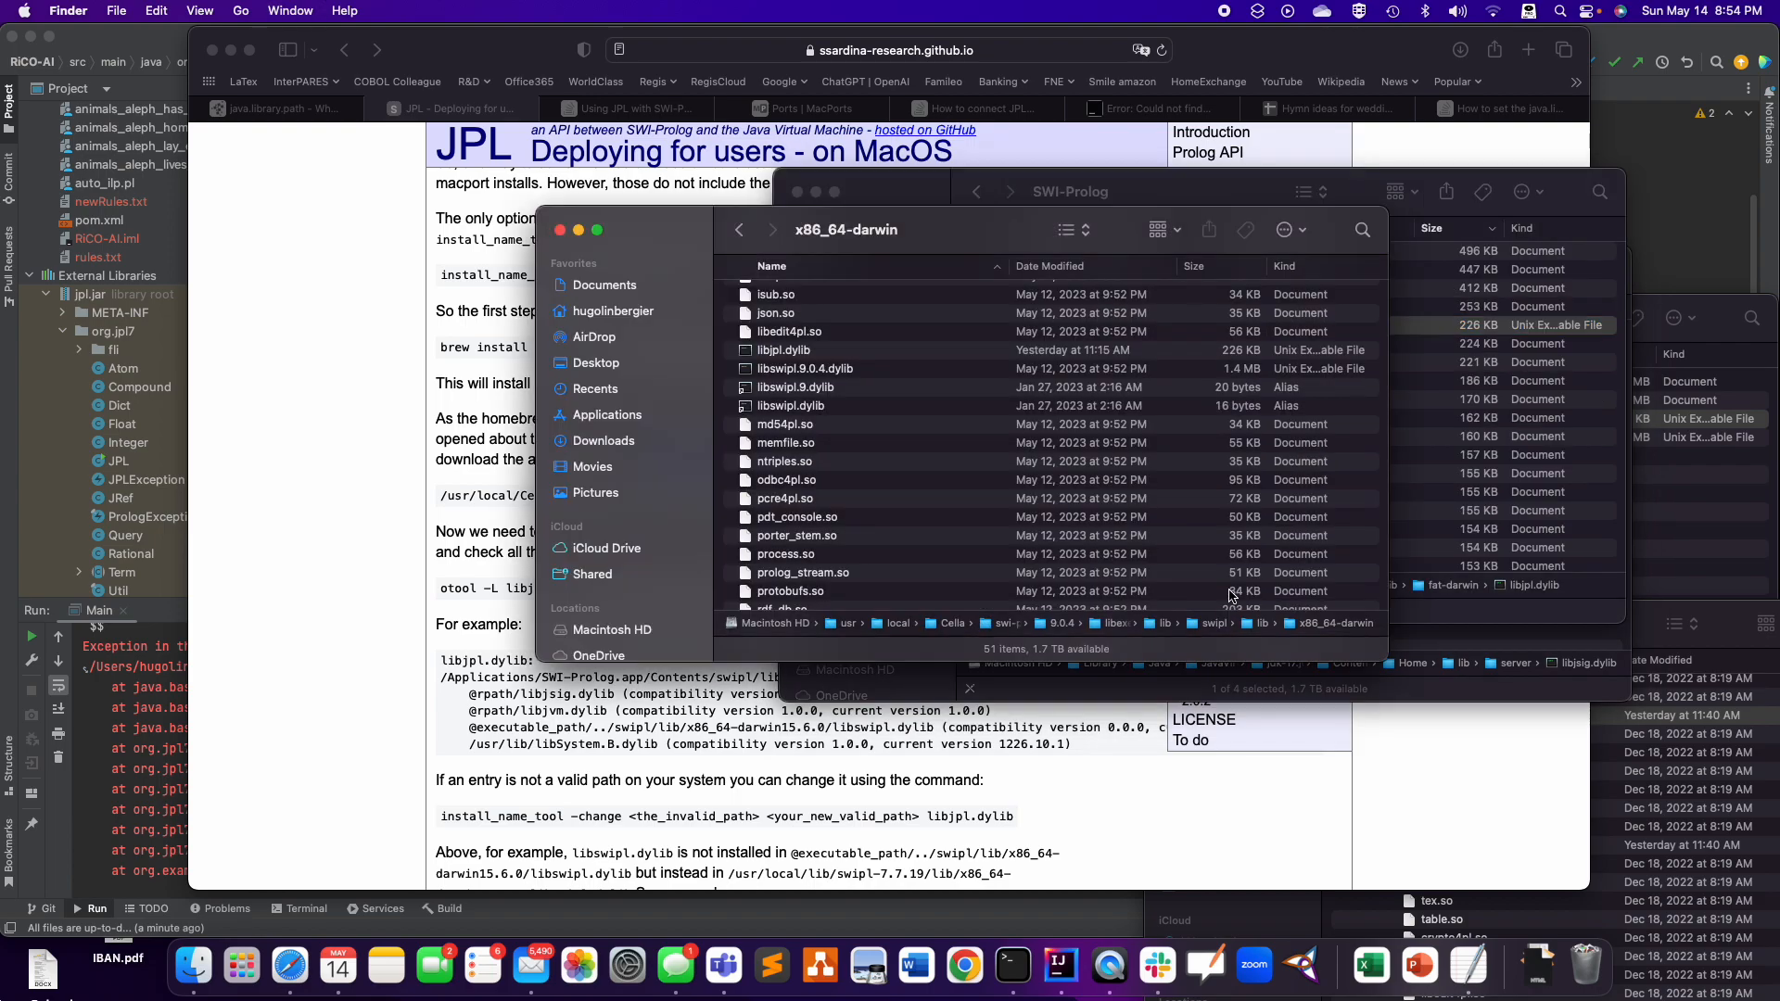
{"action": "mouse_move", "coordinate": [1382, 656]}
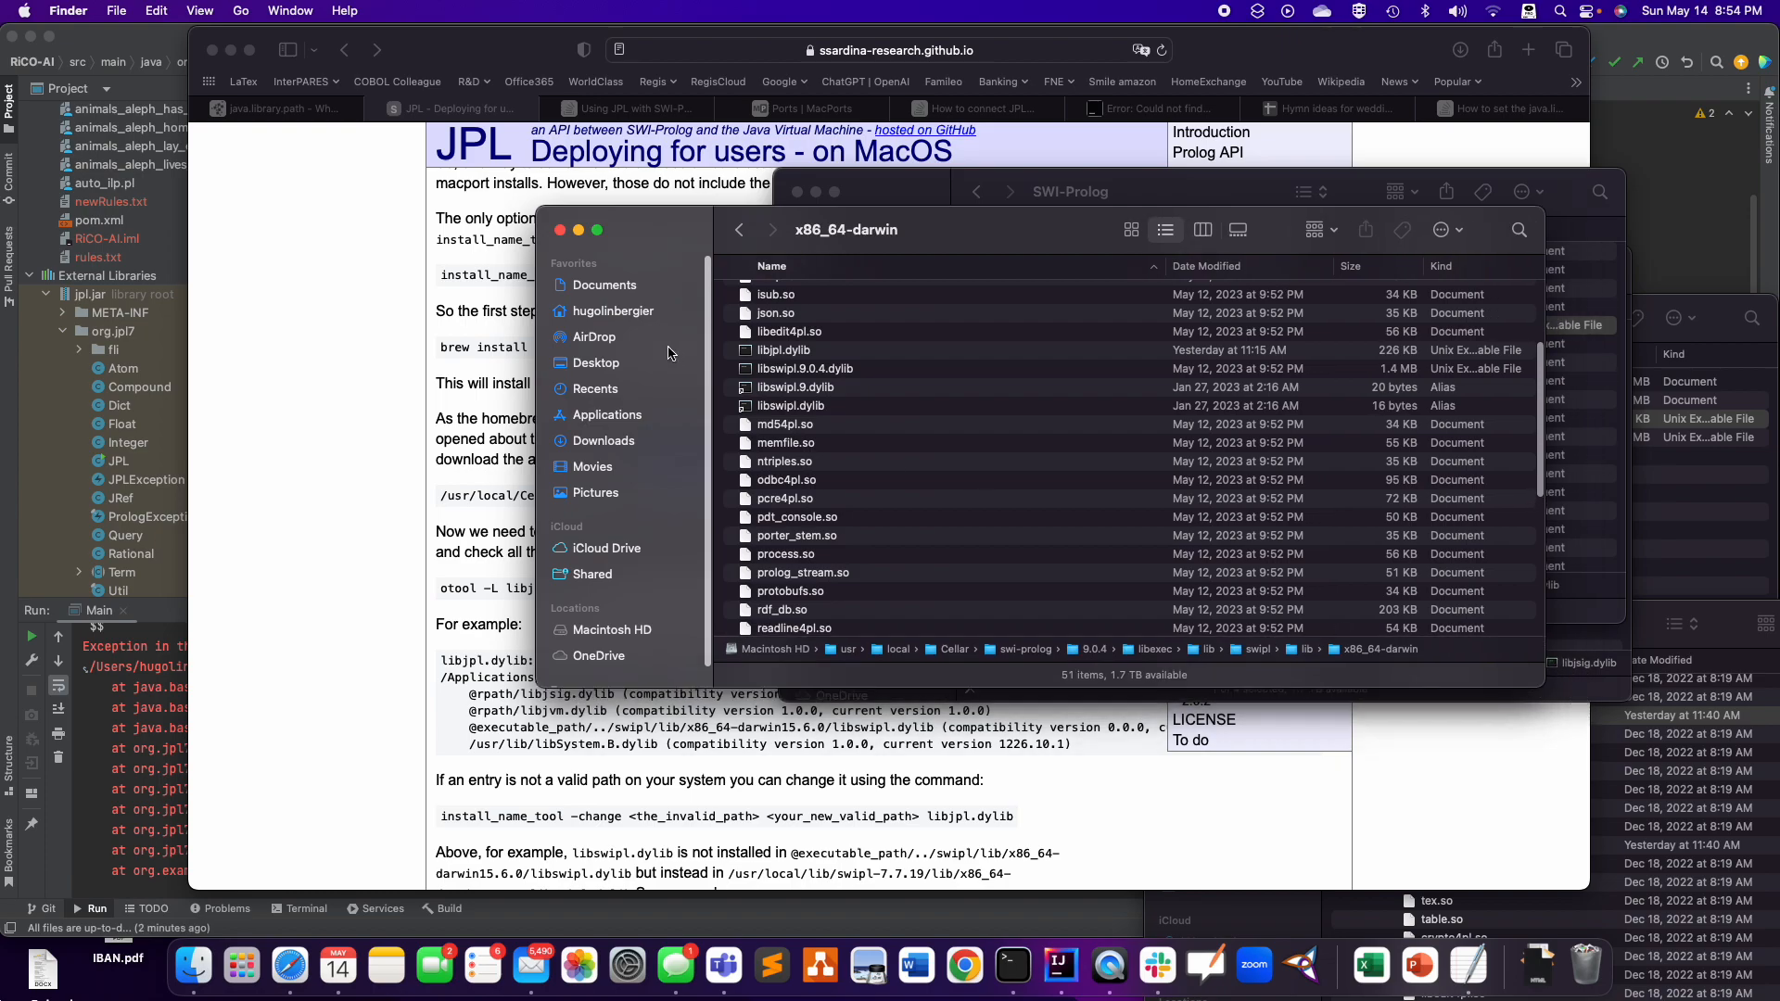
- Drop libjpl.dylib from swi-prolog 9.0.4's x86_64-darwin folder into Terminal, pasting its full path
{"action": "left_click", "coordinate": [777, 313]}
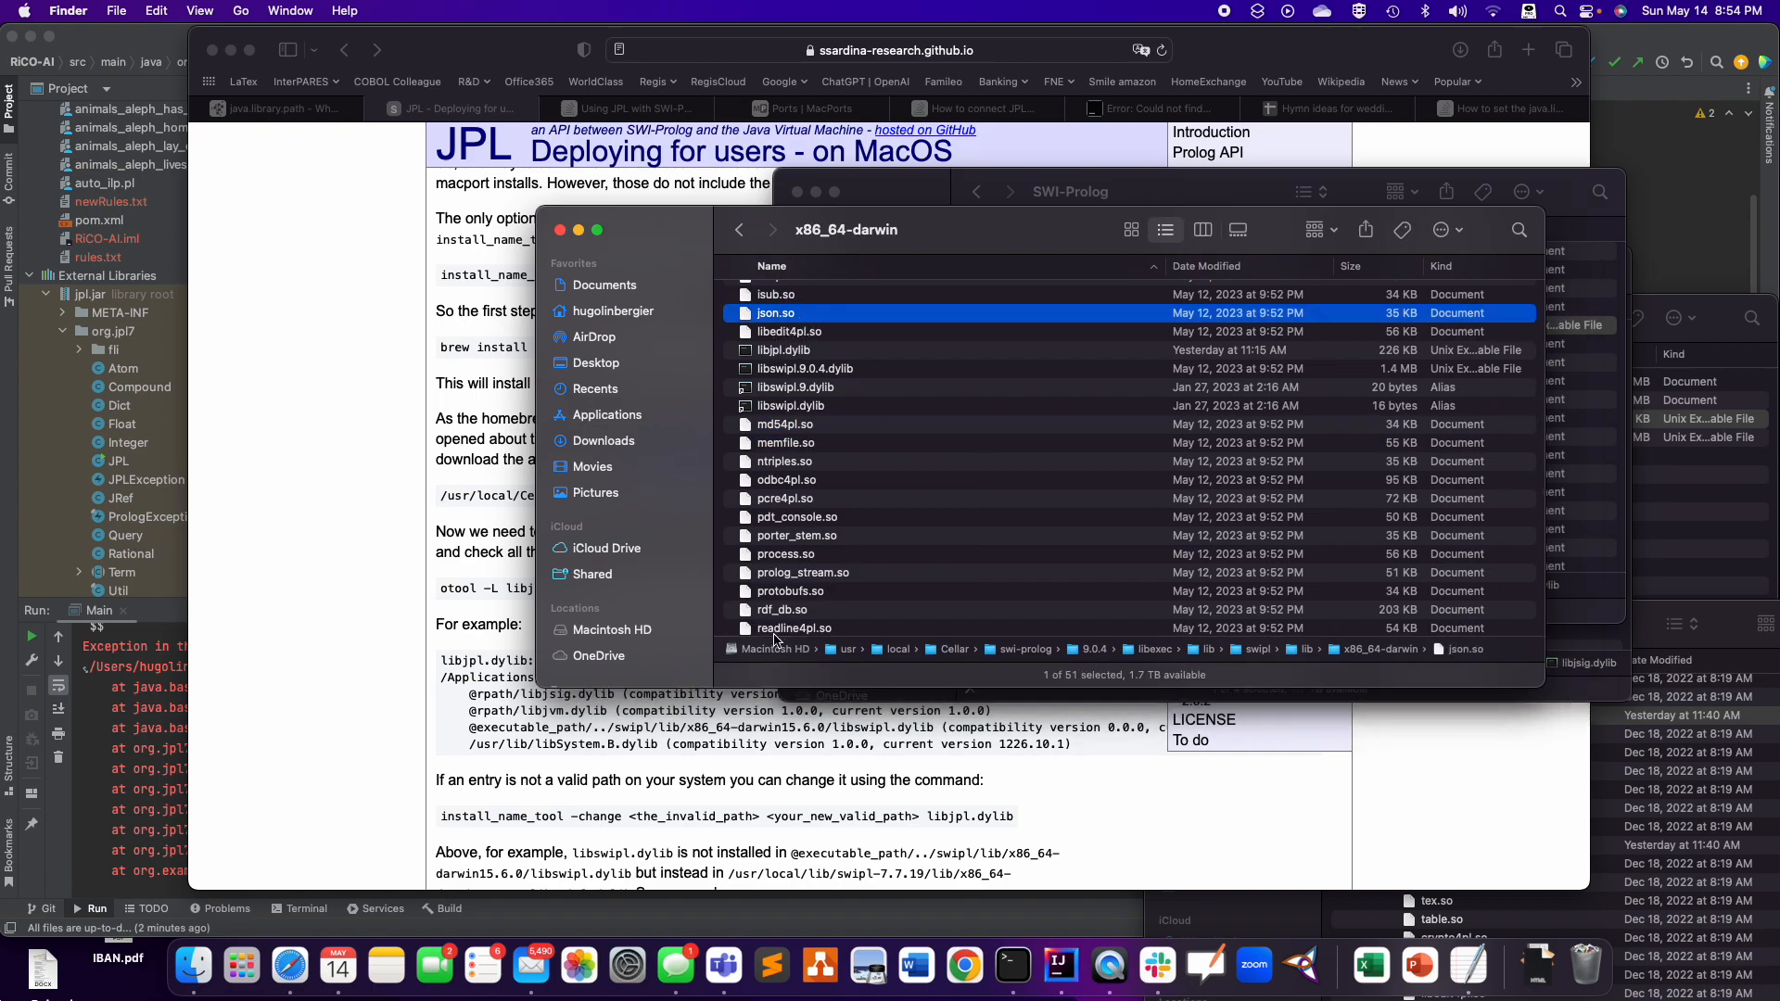
{"action": "left_click", "coordinate": [790, 330]}
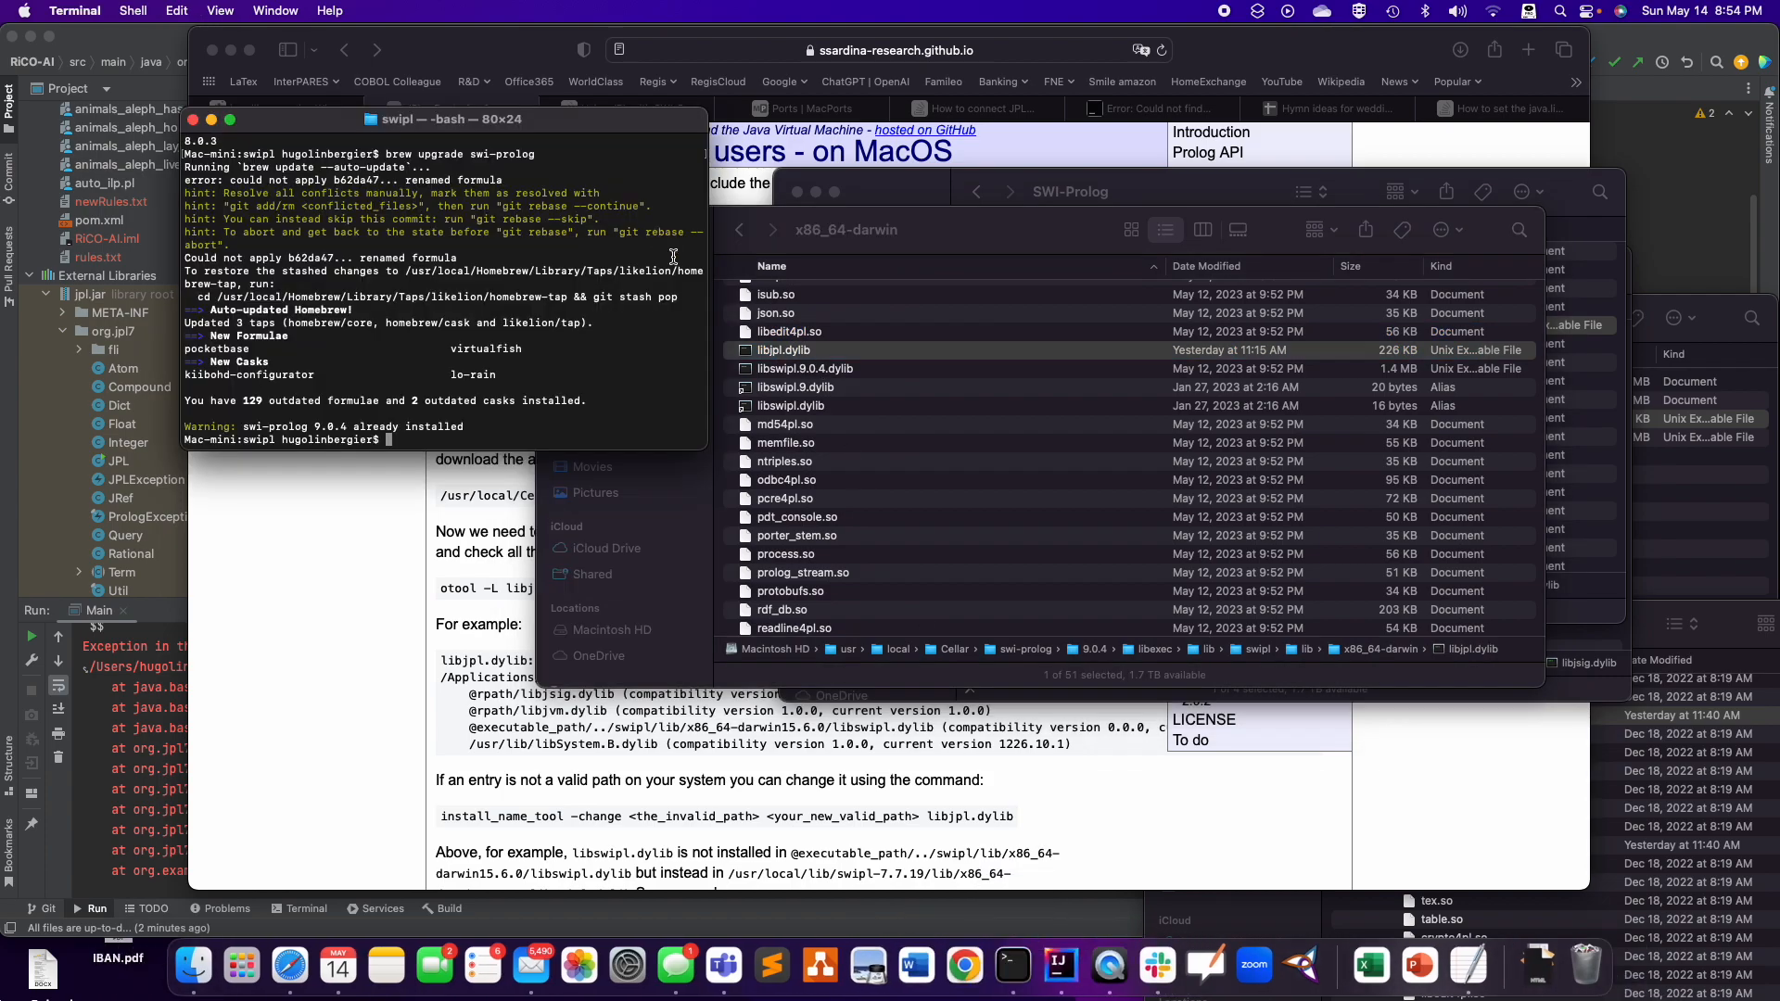
{"action": "type", "text": "/usr/local/Cellar/swi-prolog/9.0.4/libexec/lib/swipl/lib/x86_64-darwin/libjpl.dylib"}
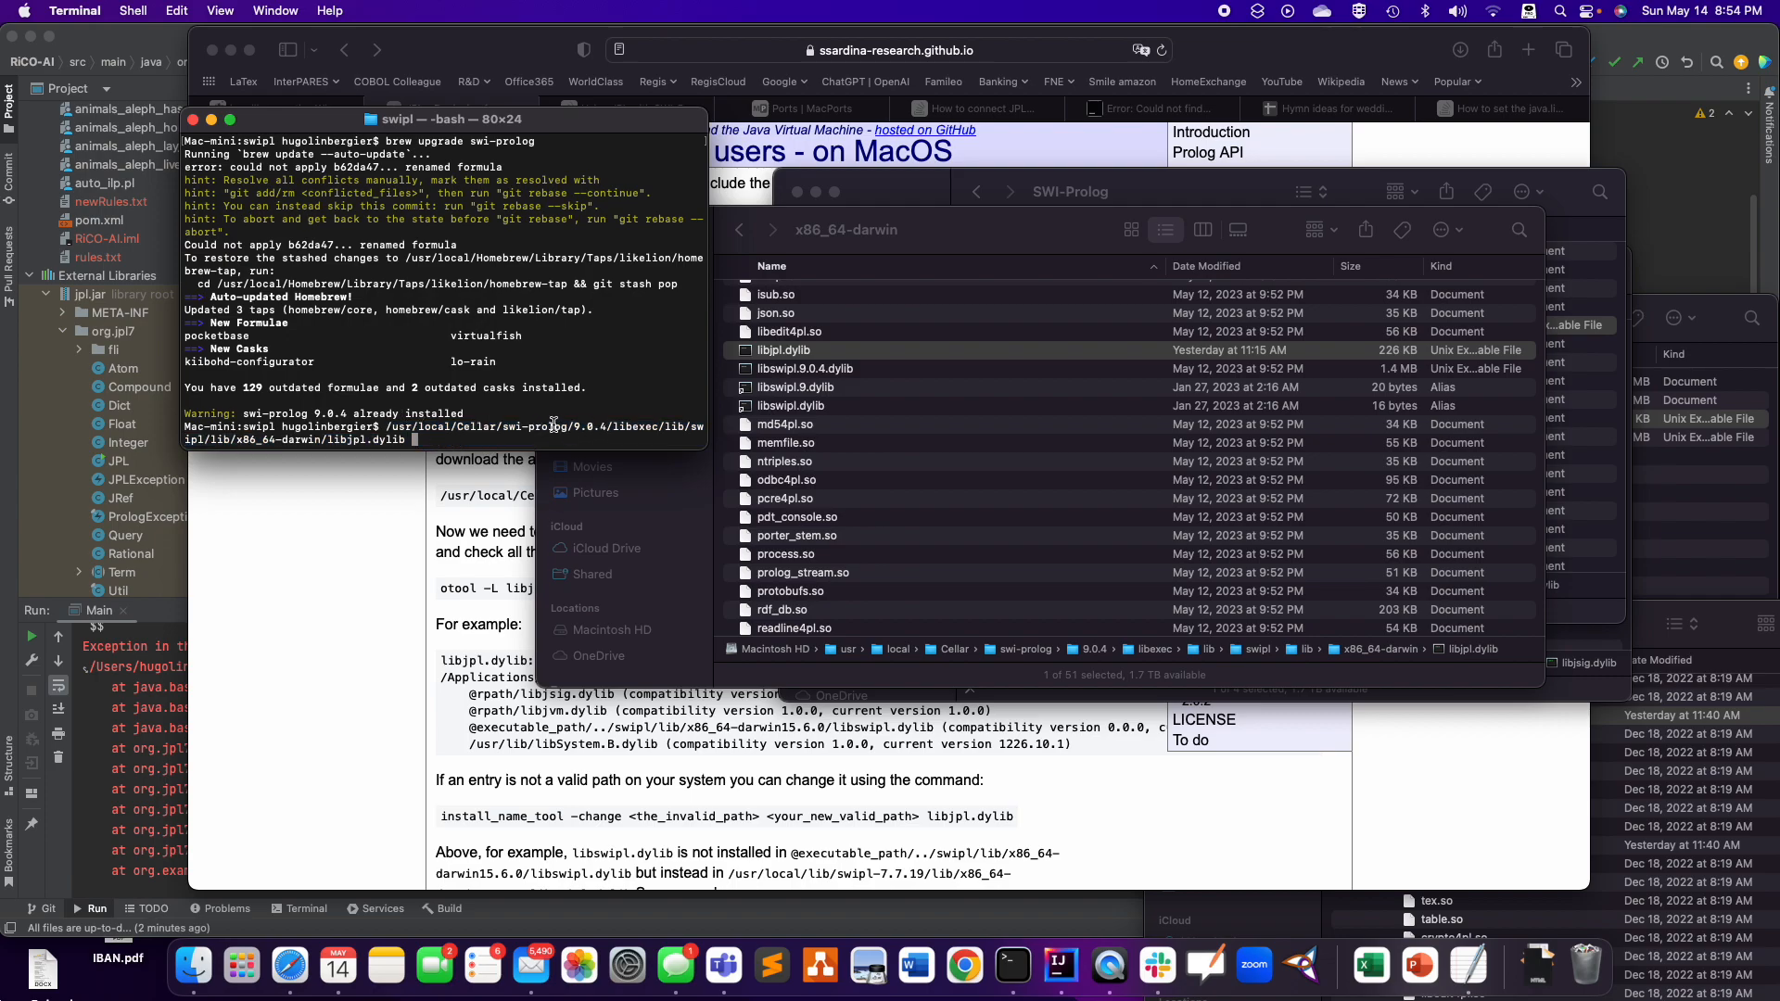
{"action": "mouse_move", "coordinate": [922, 344]}
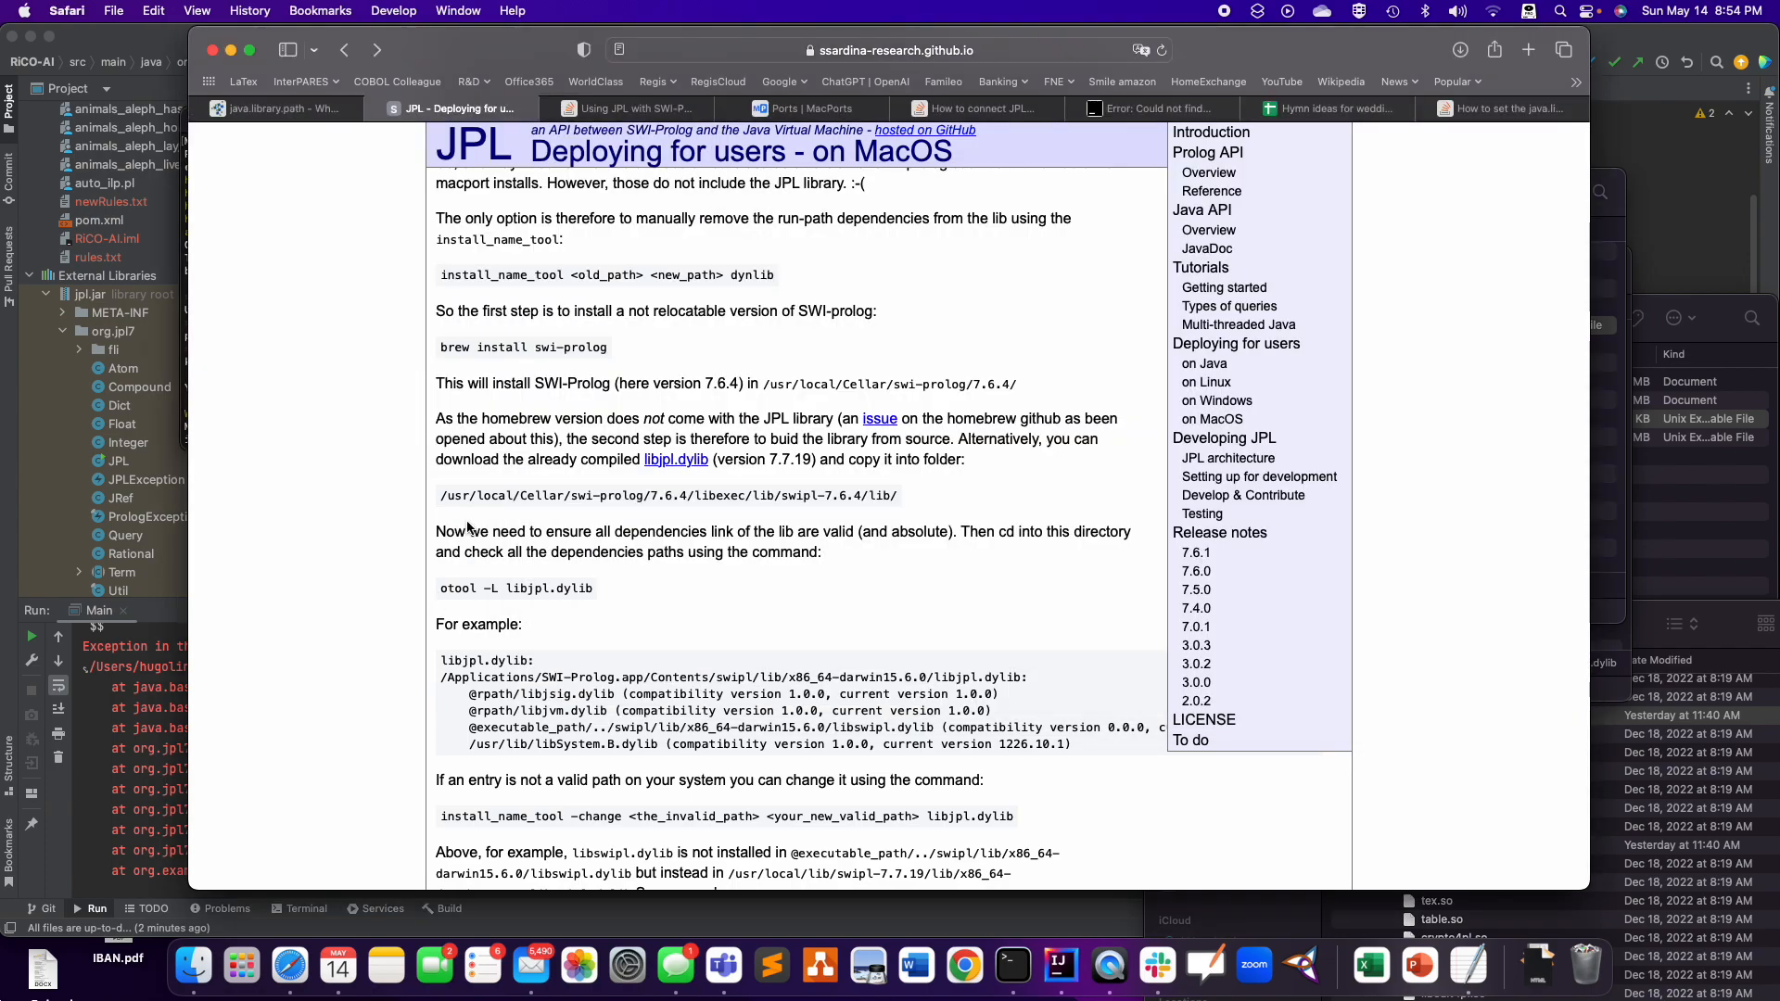
- In Terminal, check the current directory with ls and pwd in the x86_64-darwin folder
{"action": "scroll", "scroll_direction": "down", "scroll_amount": 3}
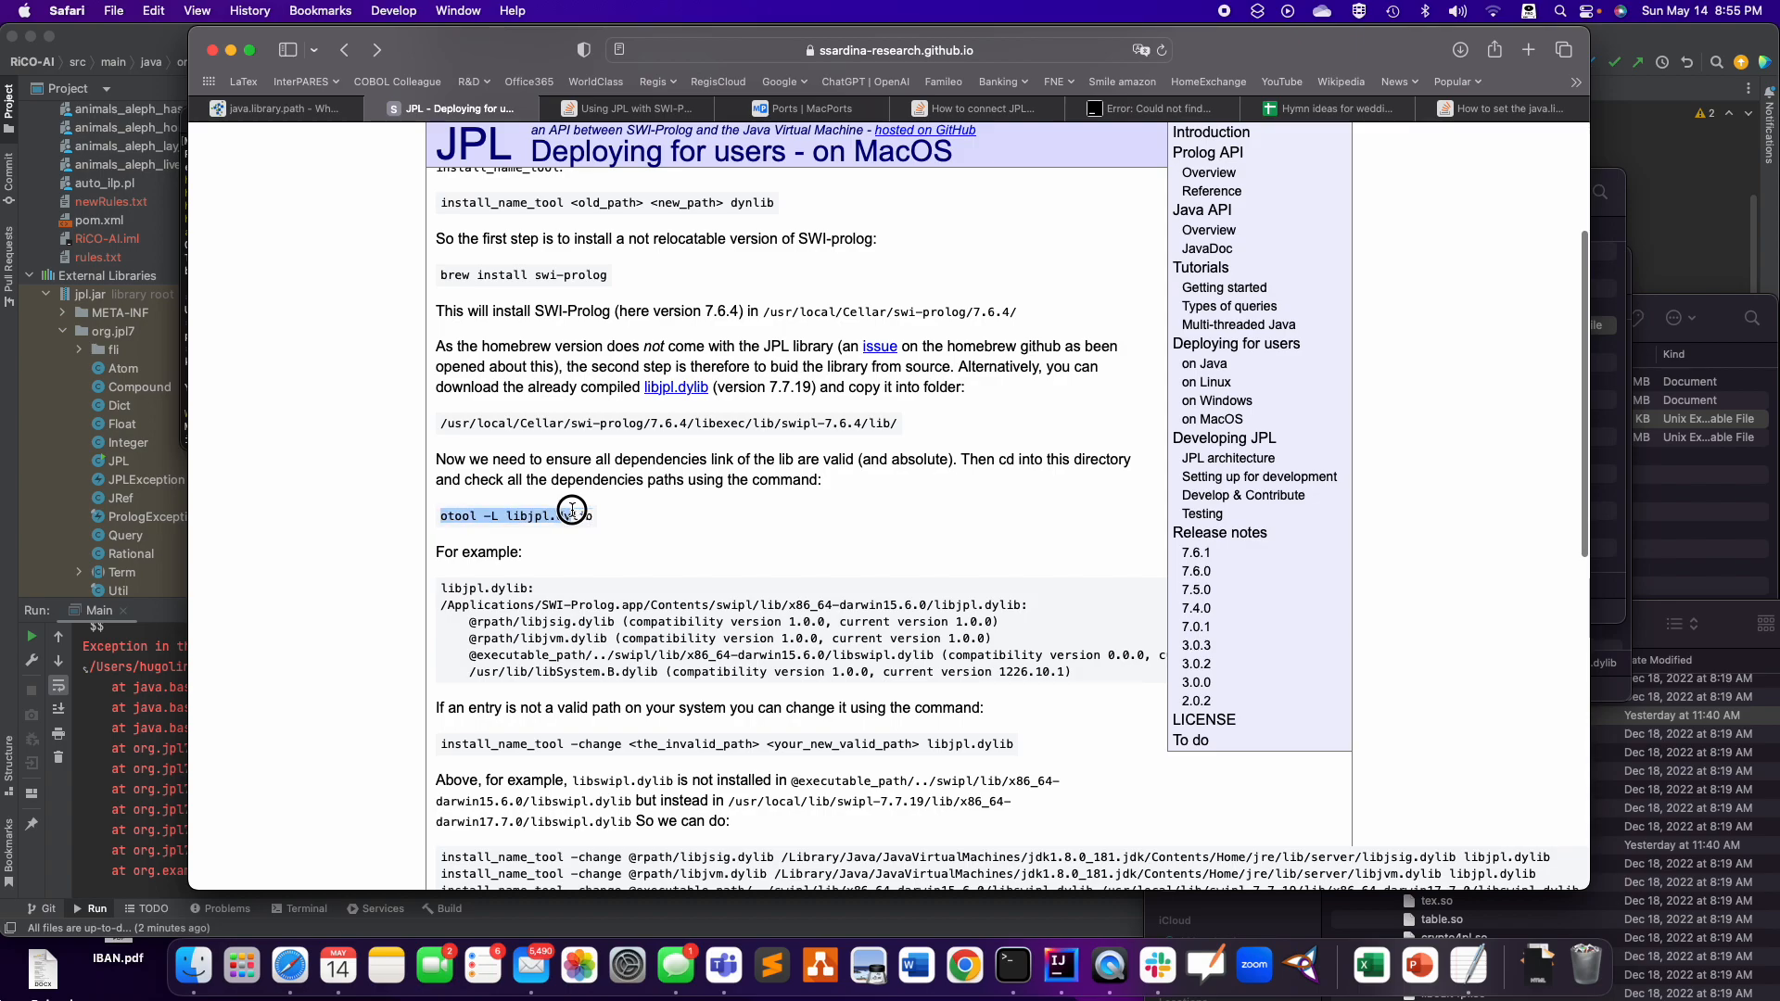
{"action": "mouse_move", "coordinate": [780, 535]}
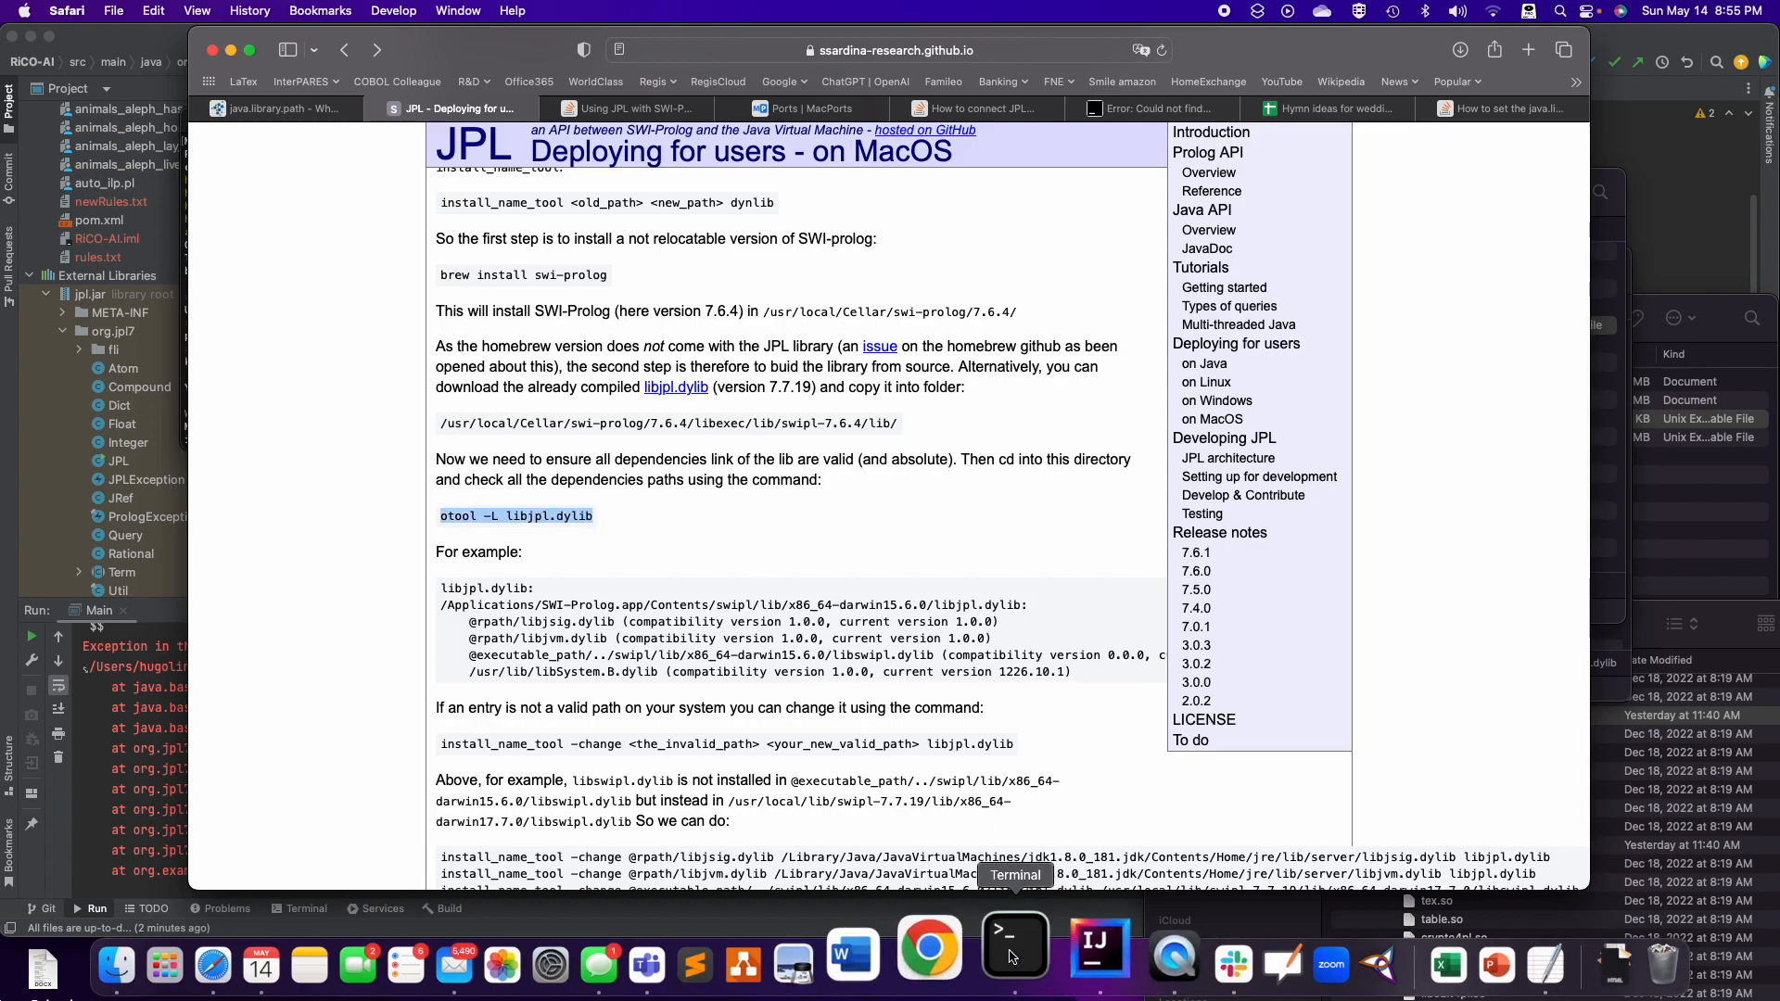
{"action": "left_click", "coordinate": [1012, 966]}
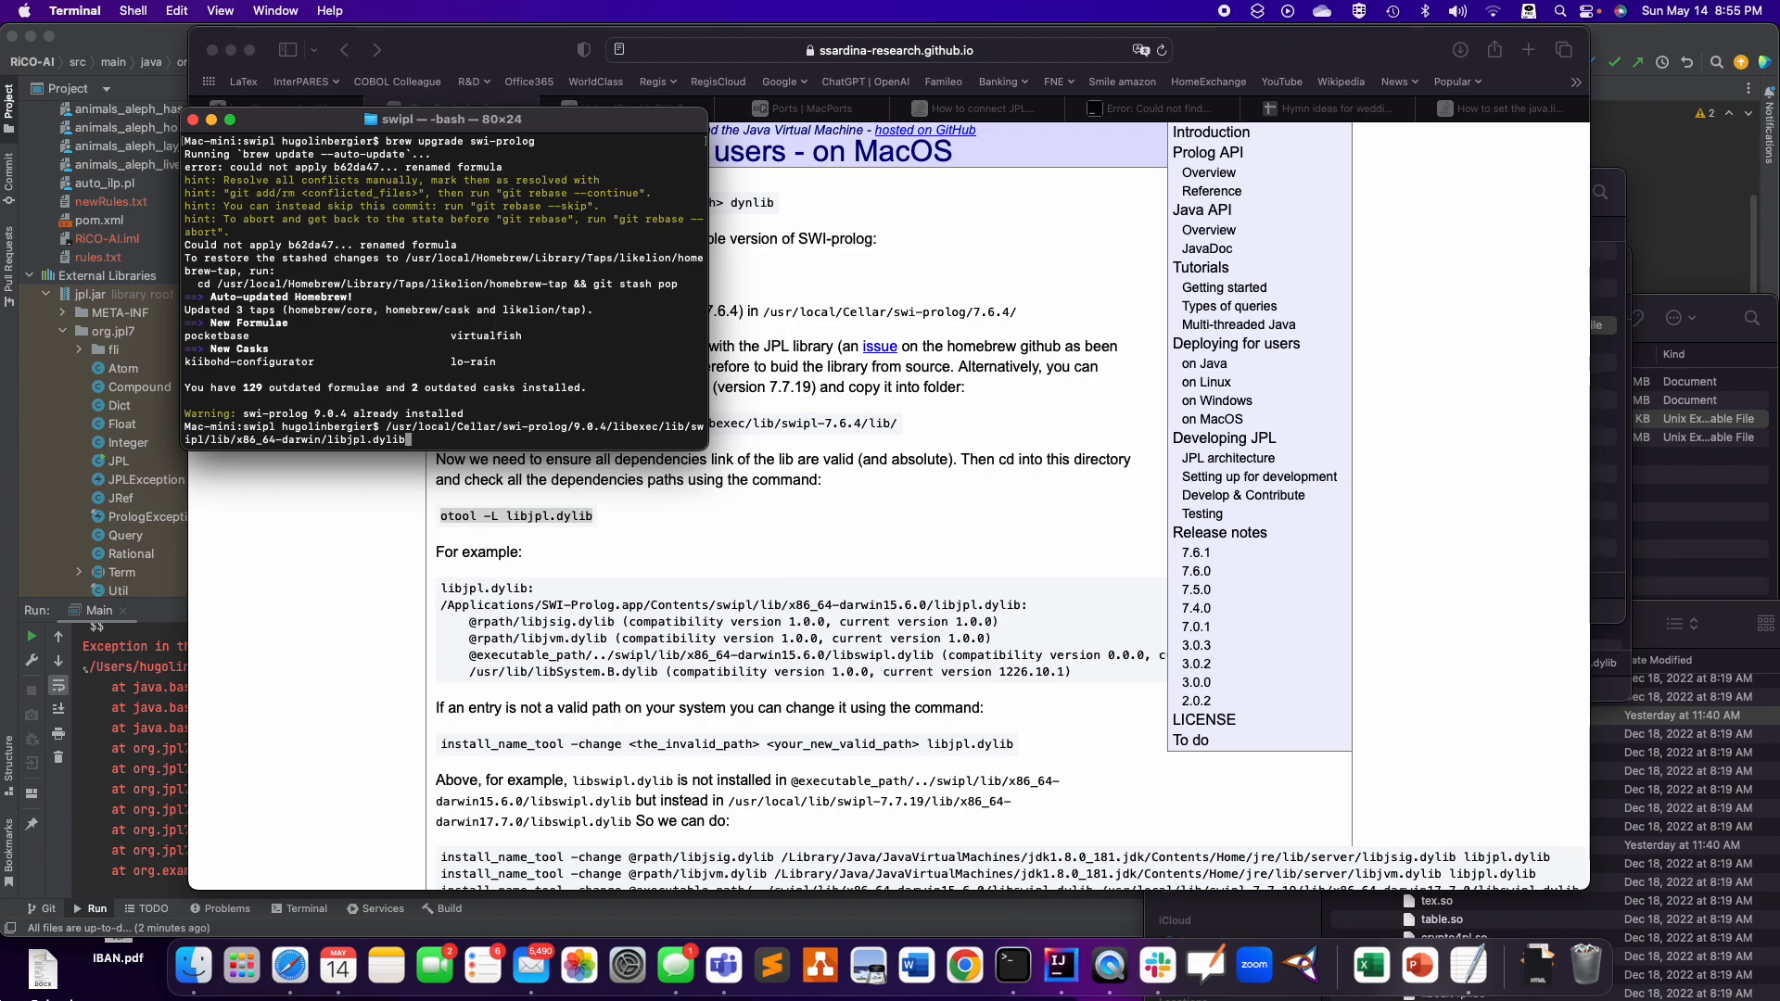
{"action": "key", "text": "Backspace"}
{"action": "type", "text": "cd "}
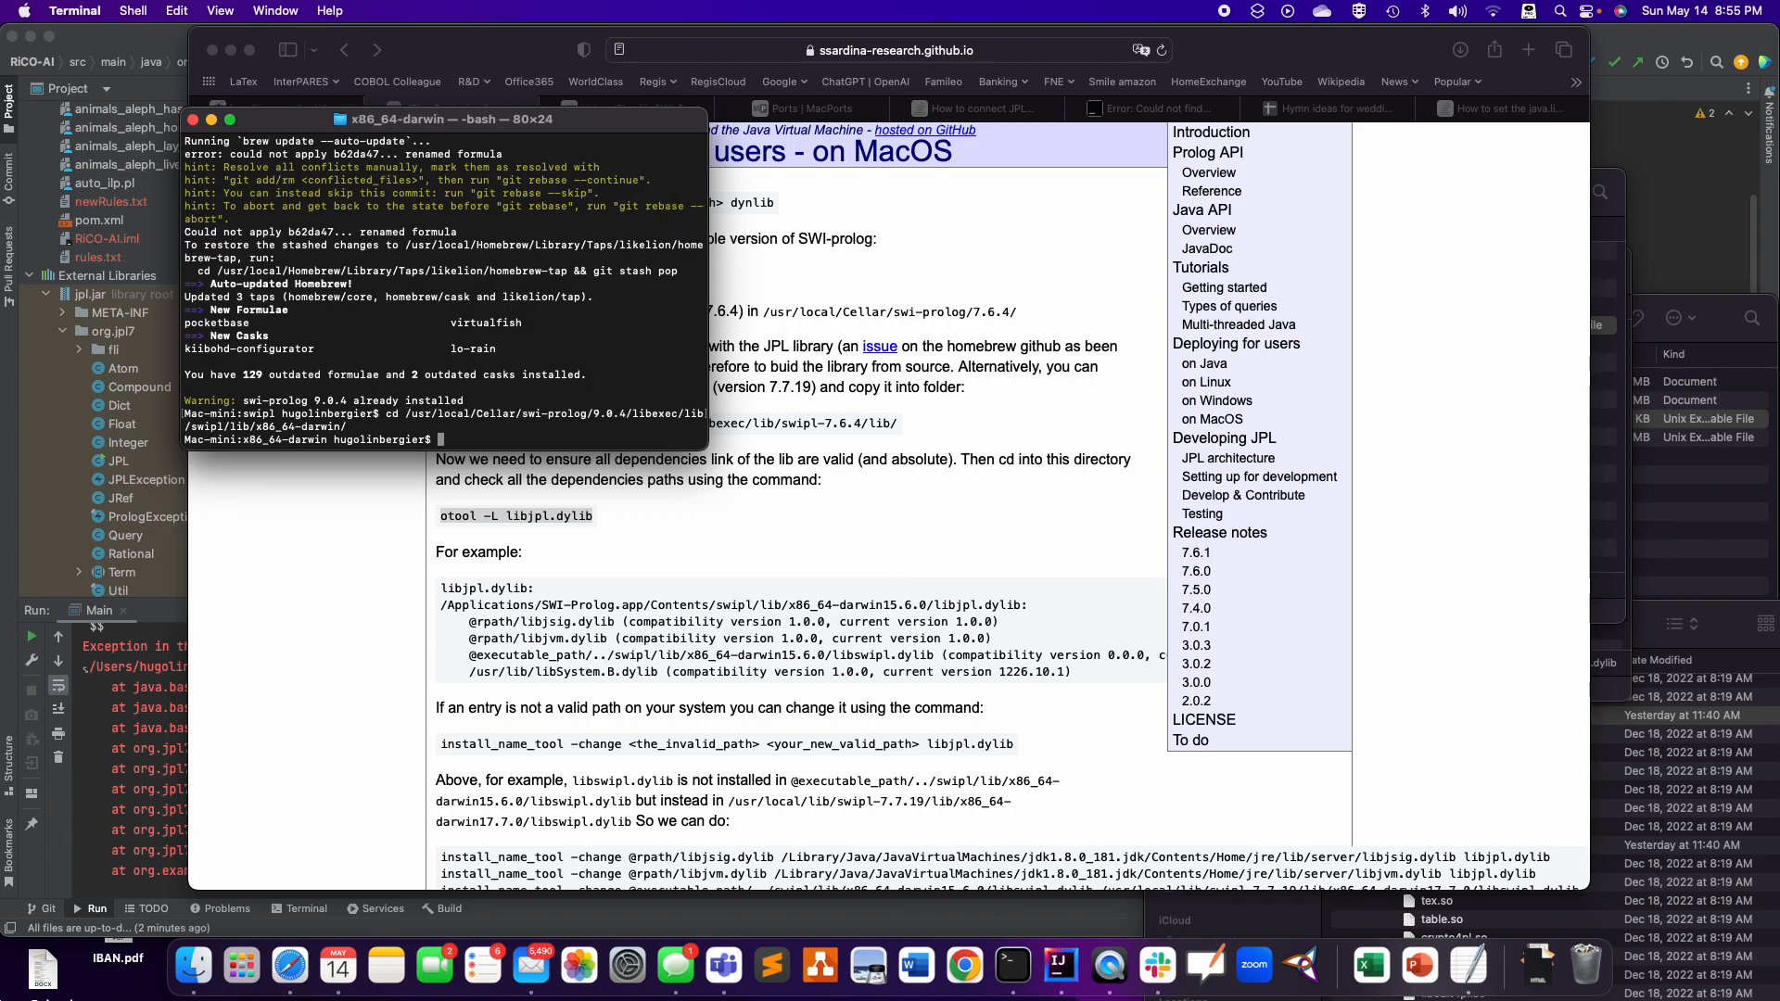
{"action": "type", "text": "ls"}
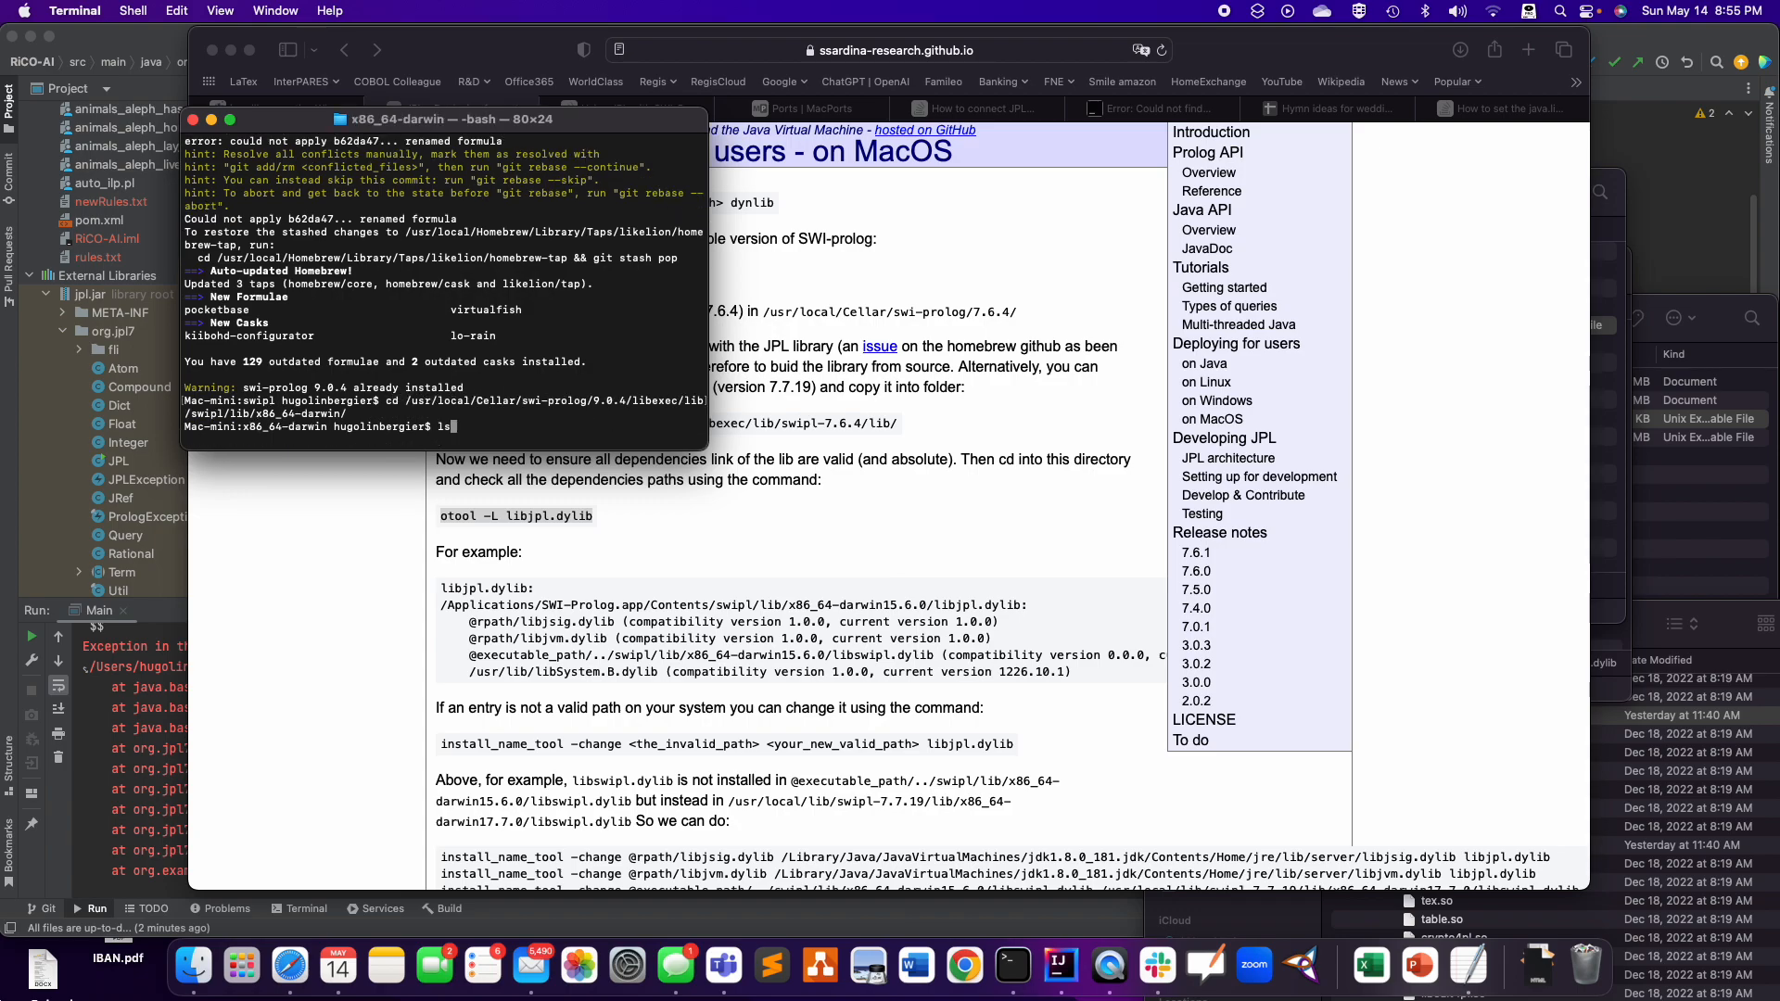
{"action": "type", "text": "pwd"}
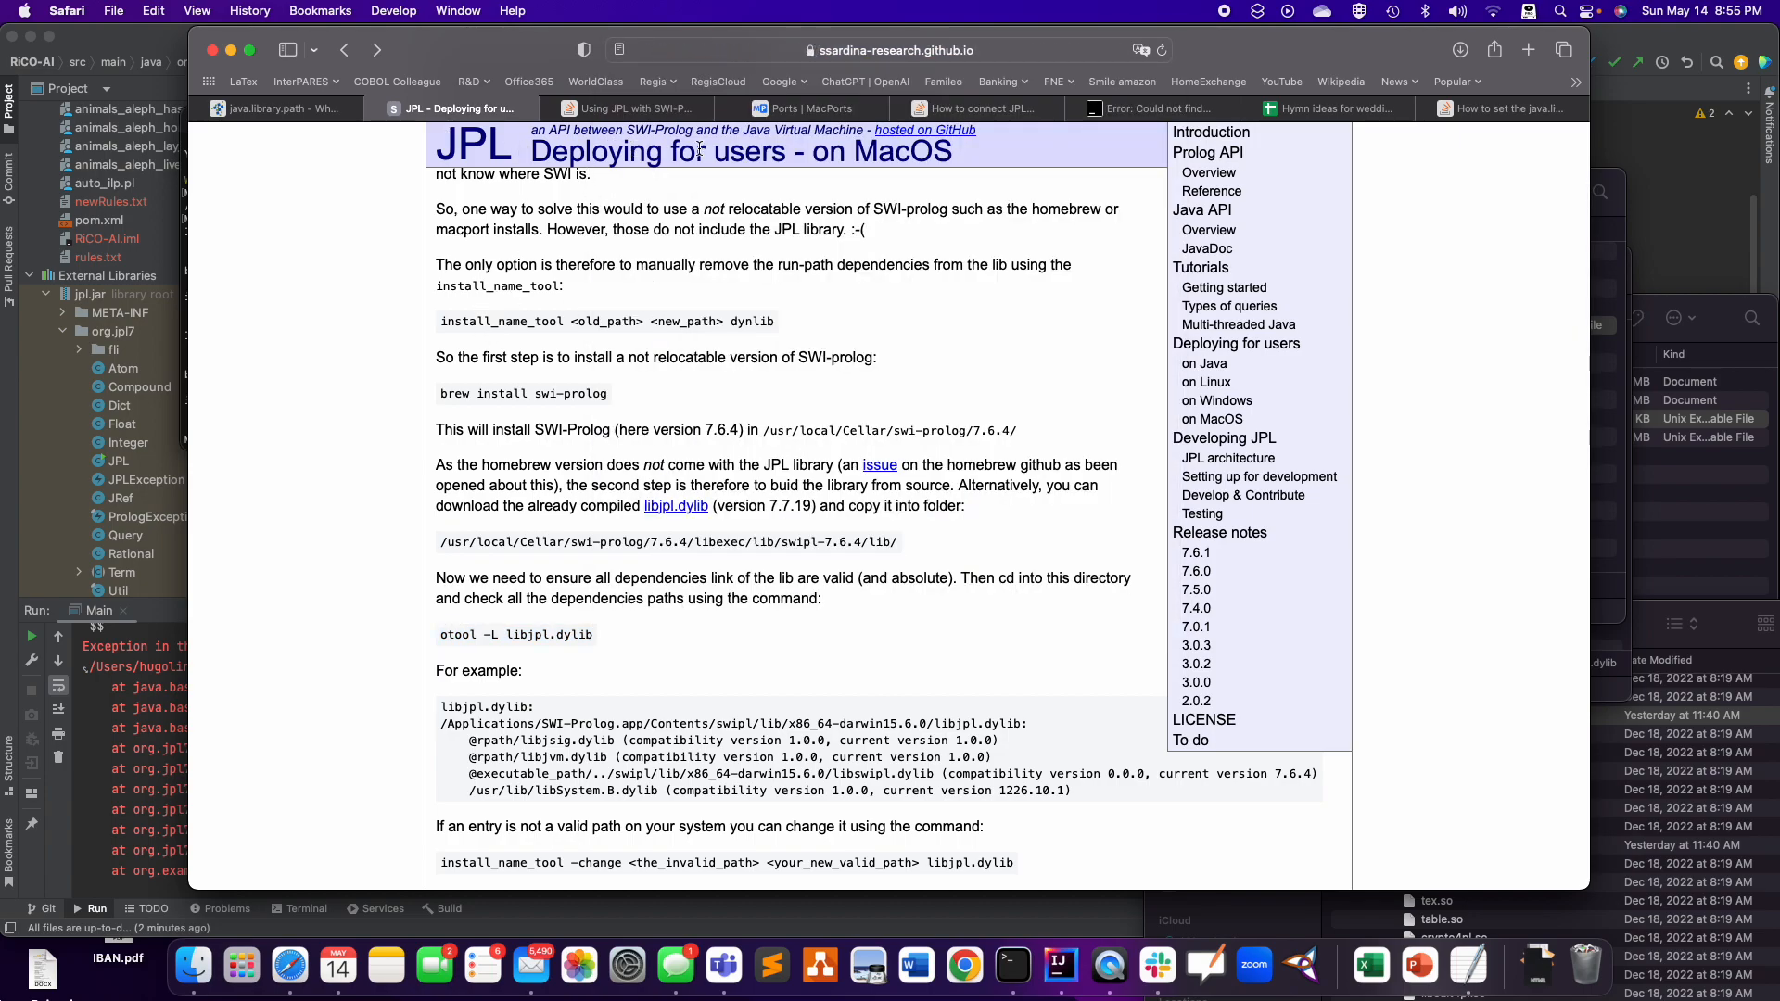
{"action": "scroll", "scroll_direction": "down", "scroll_amount": 3}
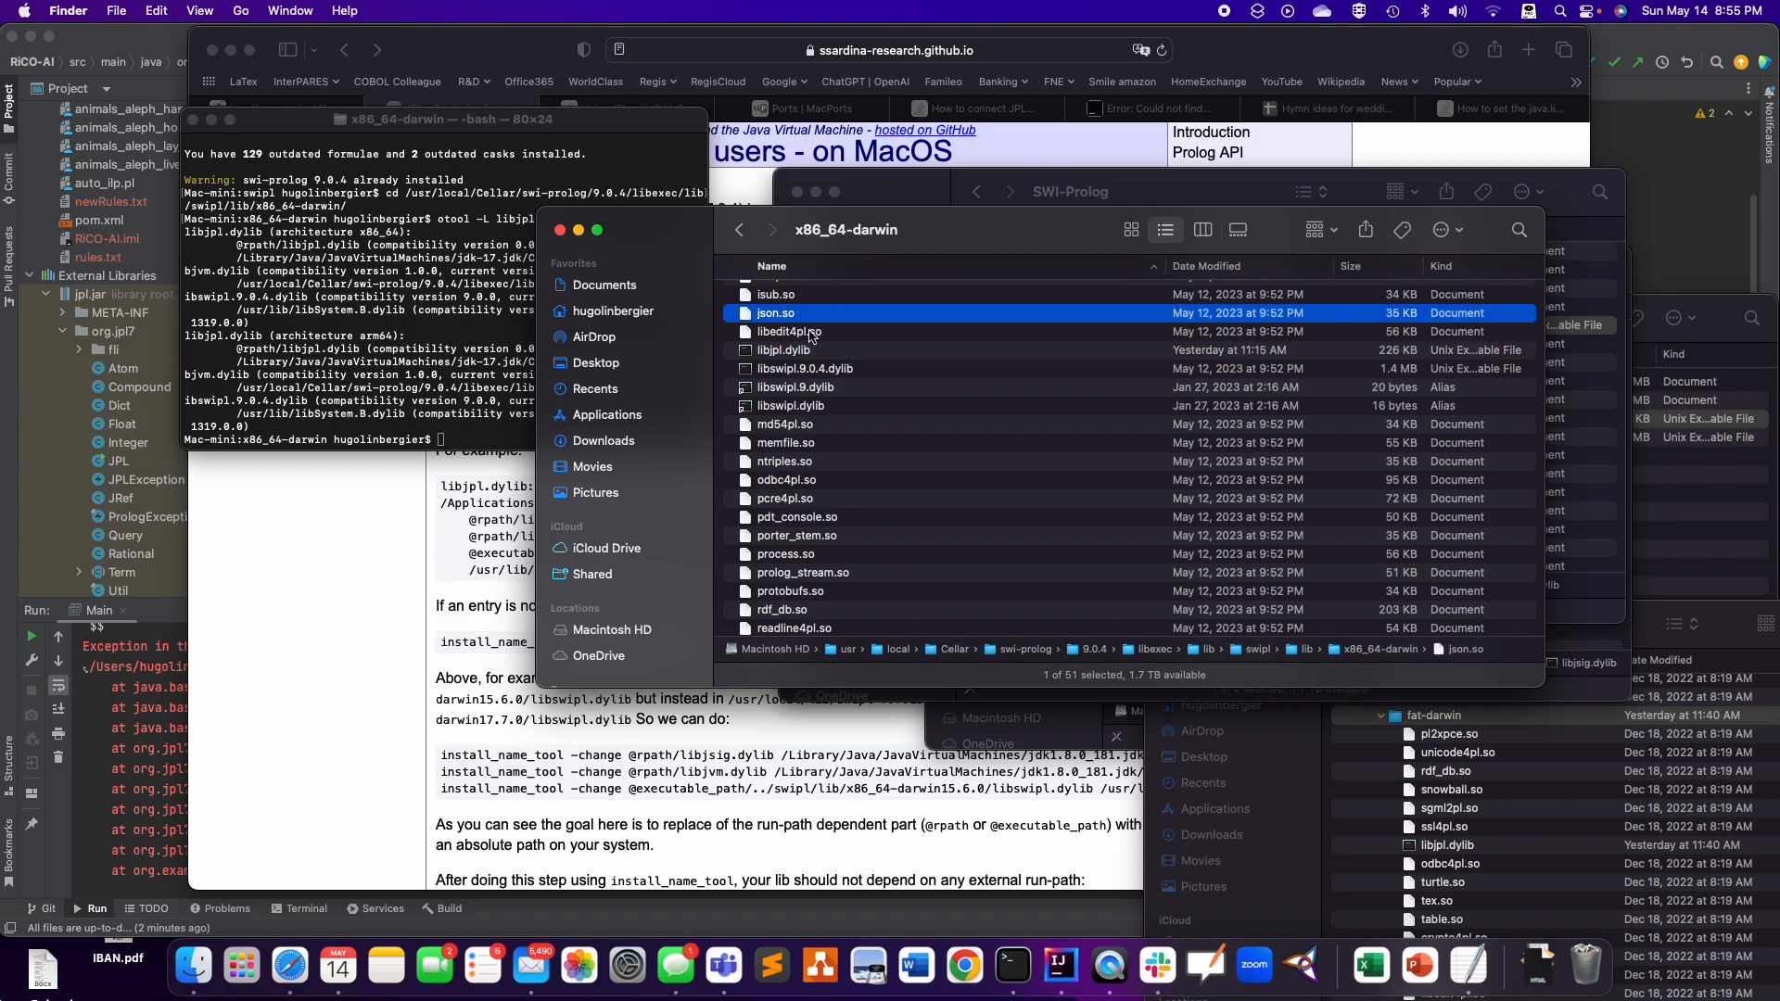
{"action": "mouse_move", "coordinate": [1184, 805]}
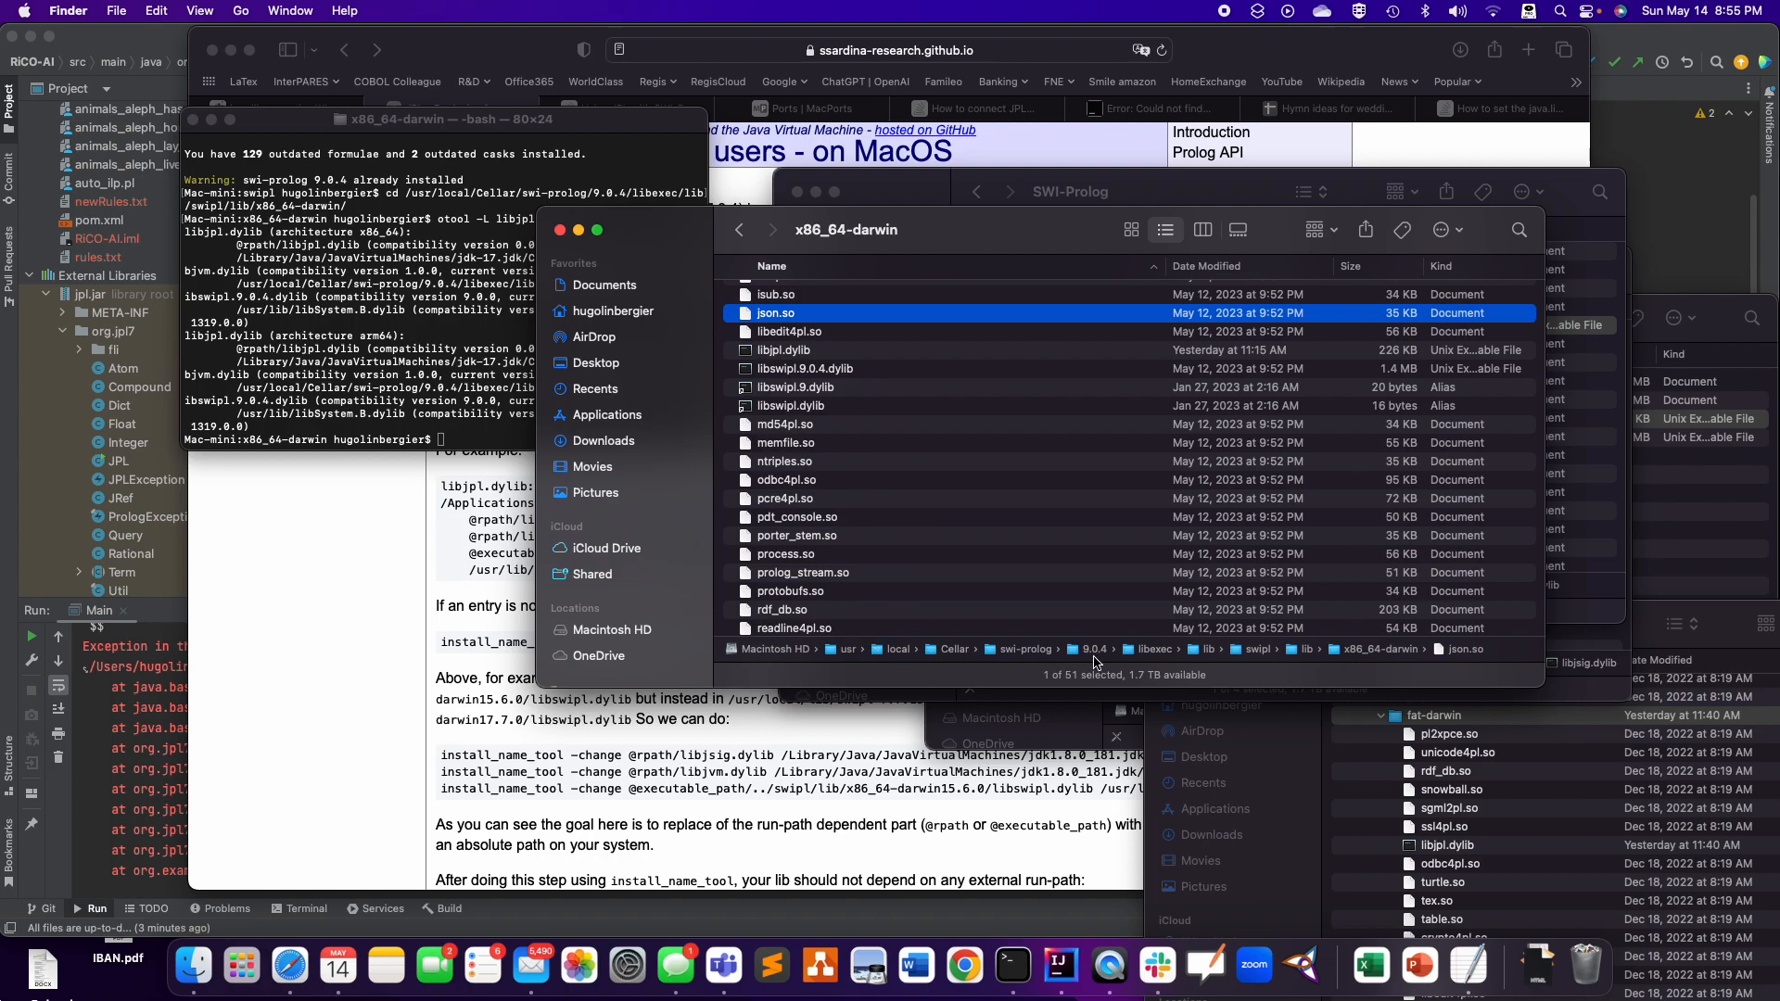
- Run 'otool -L libjpl.dylib' to list its dependency paths and select part of the output
{"action": "left_click", "coordinate": [783, 349]}
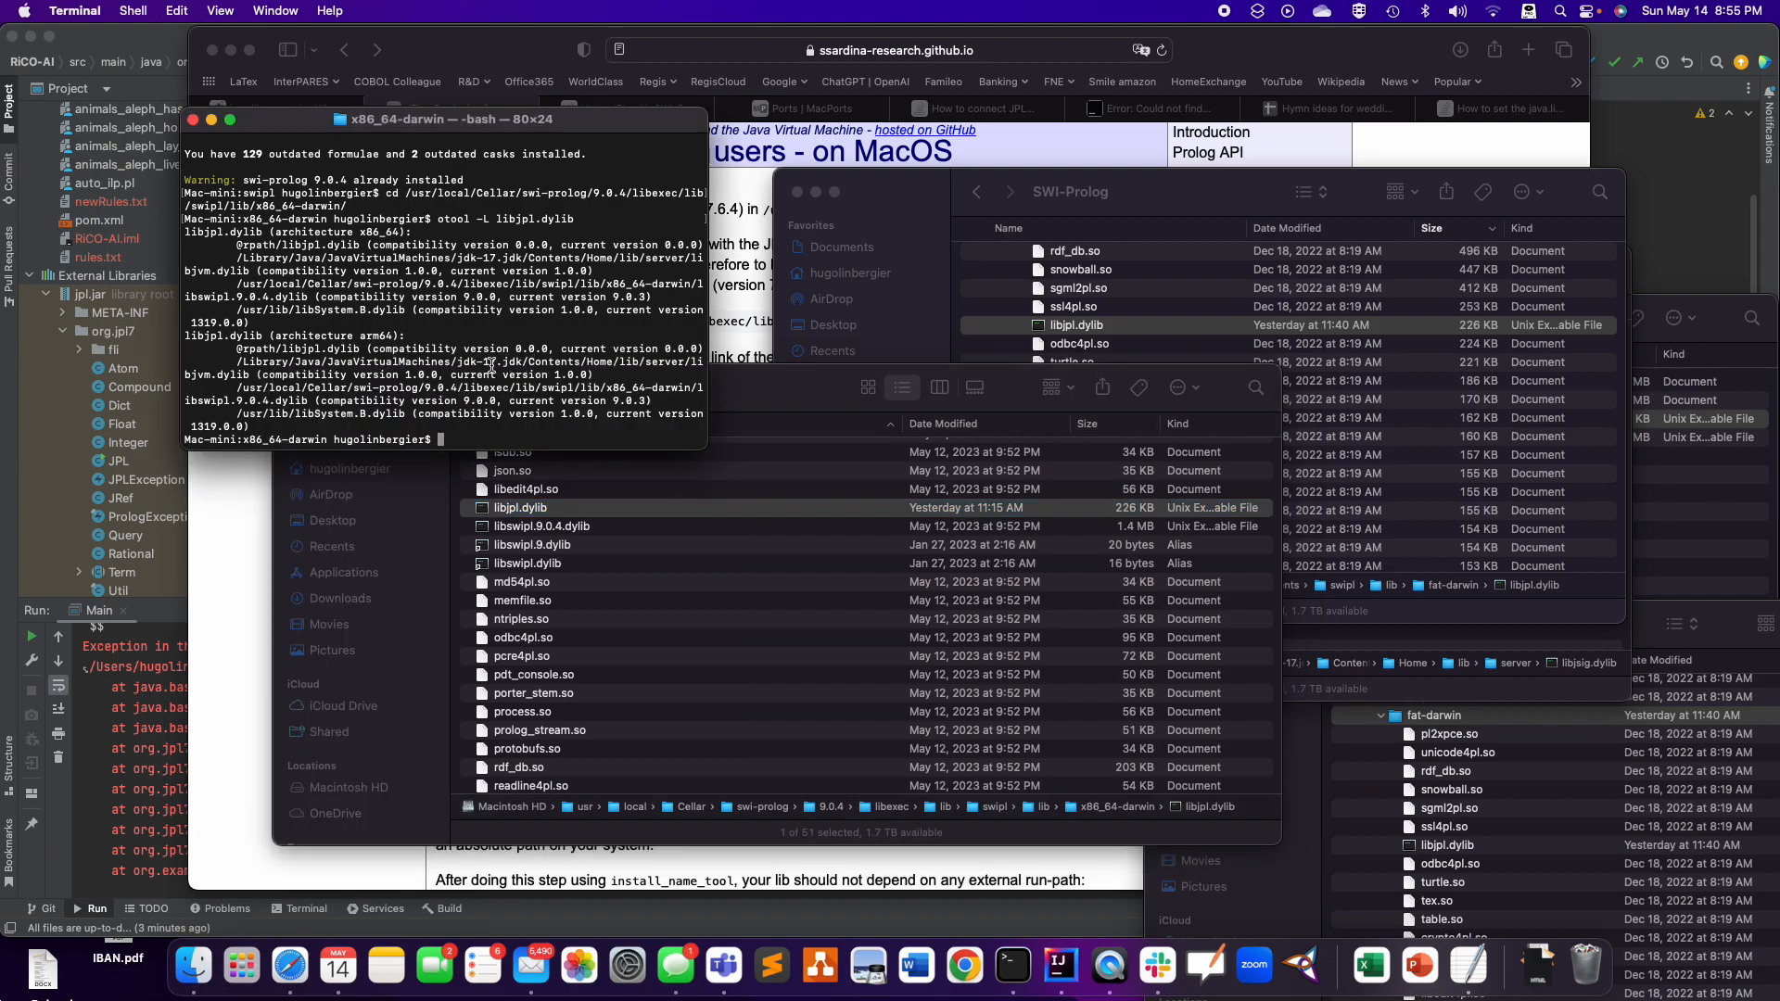
{"action": "type", "text": "otool -L libjpl.dylib"}
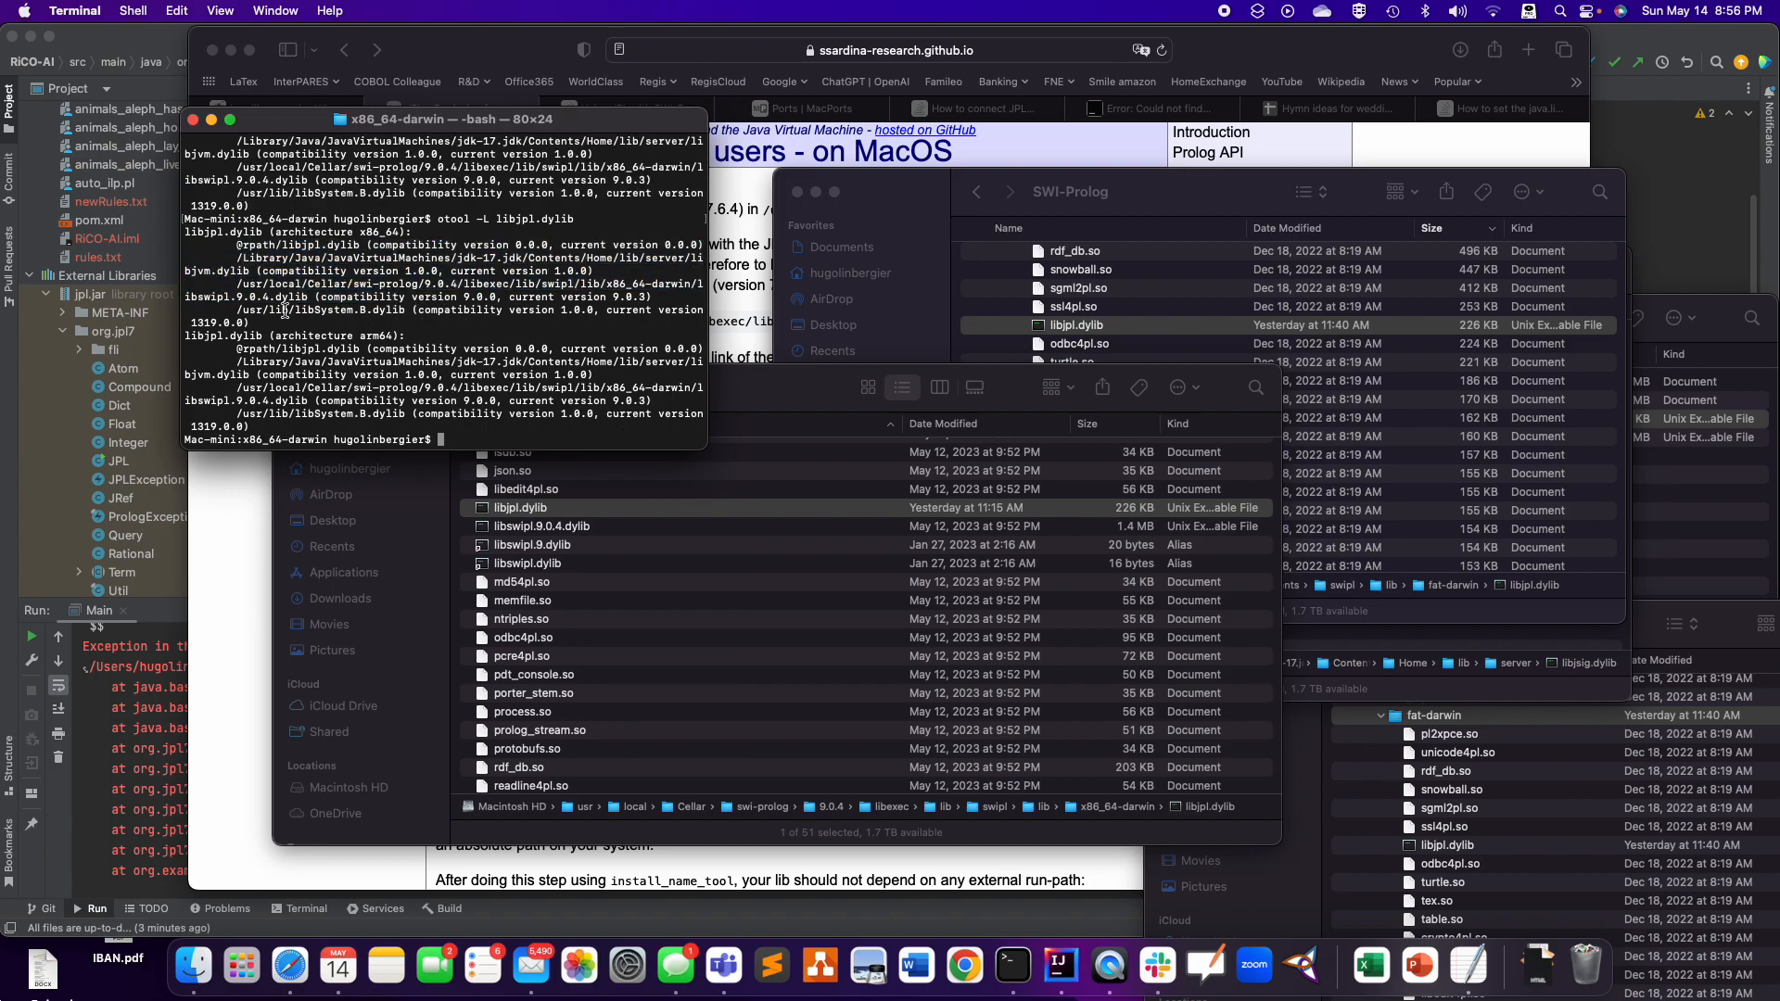
{"action": "left_click_drag", "start_coordinate": [227, 258], "coordinate": [516, 309]}
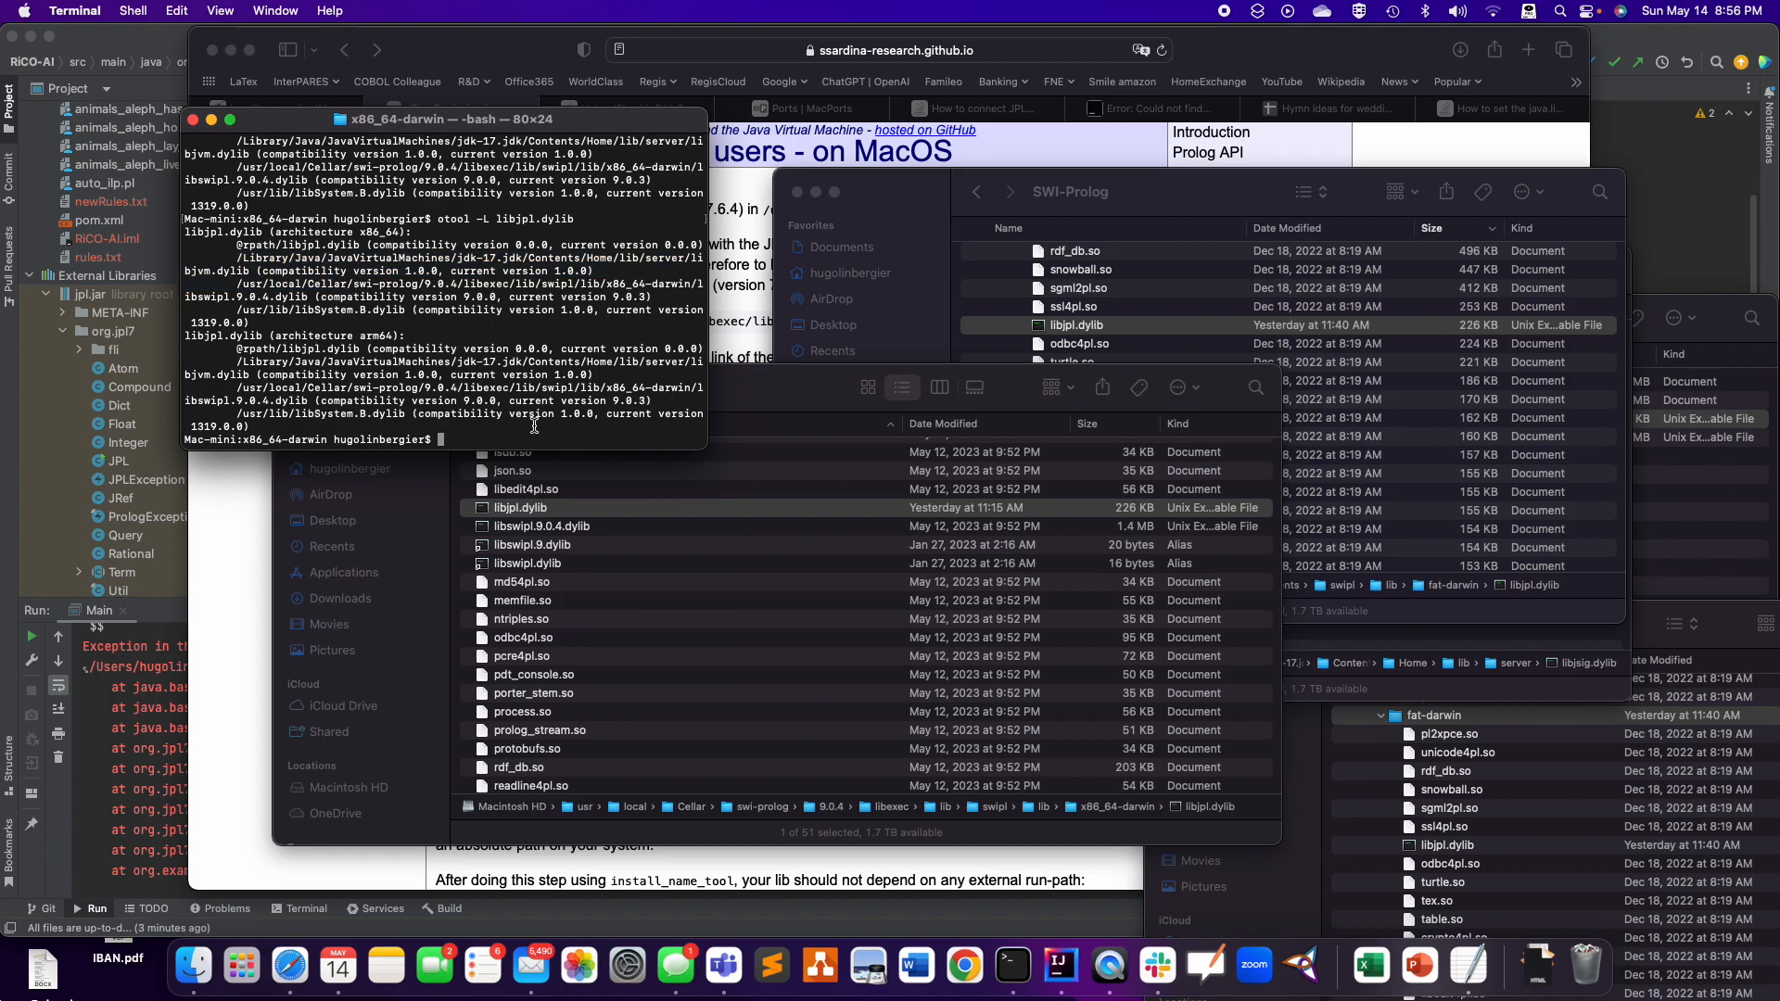
{"action": "mouse_move", "coordinate": [534, 426]}
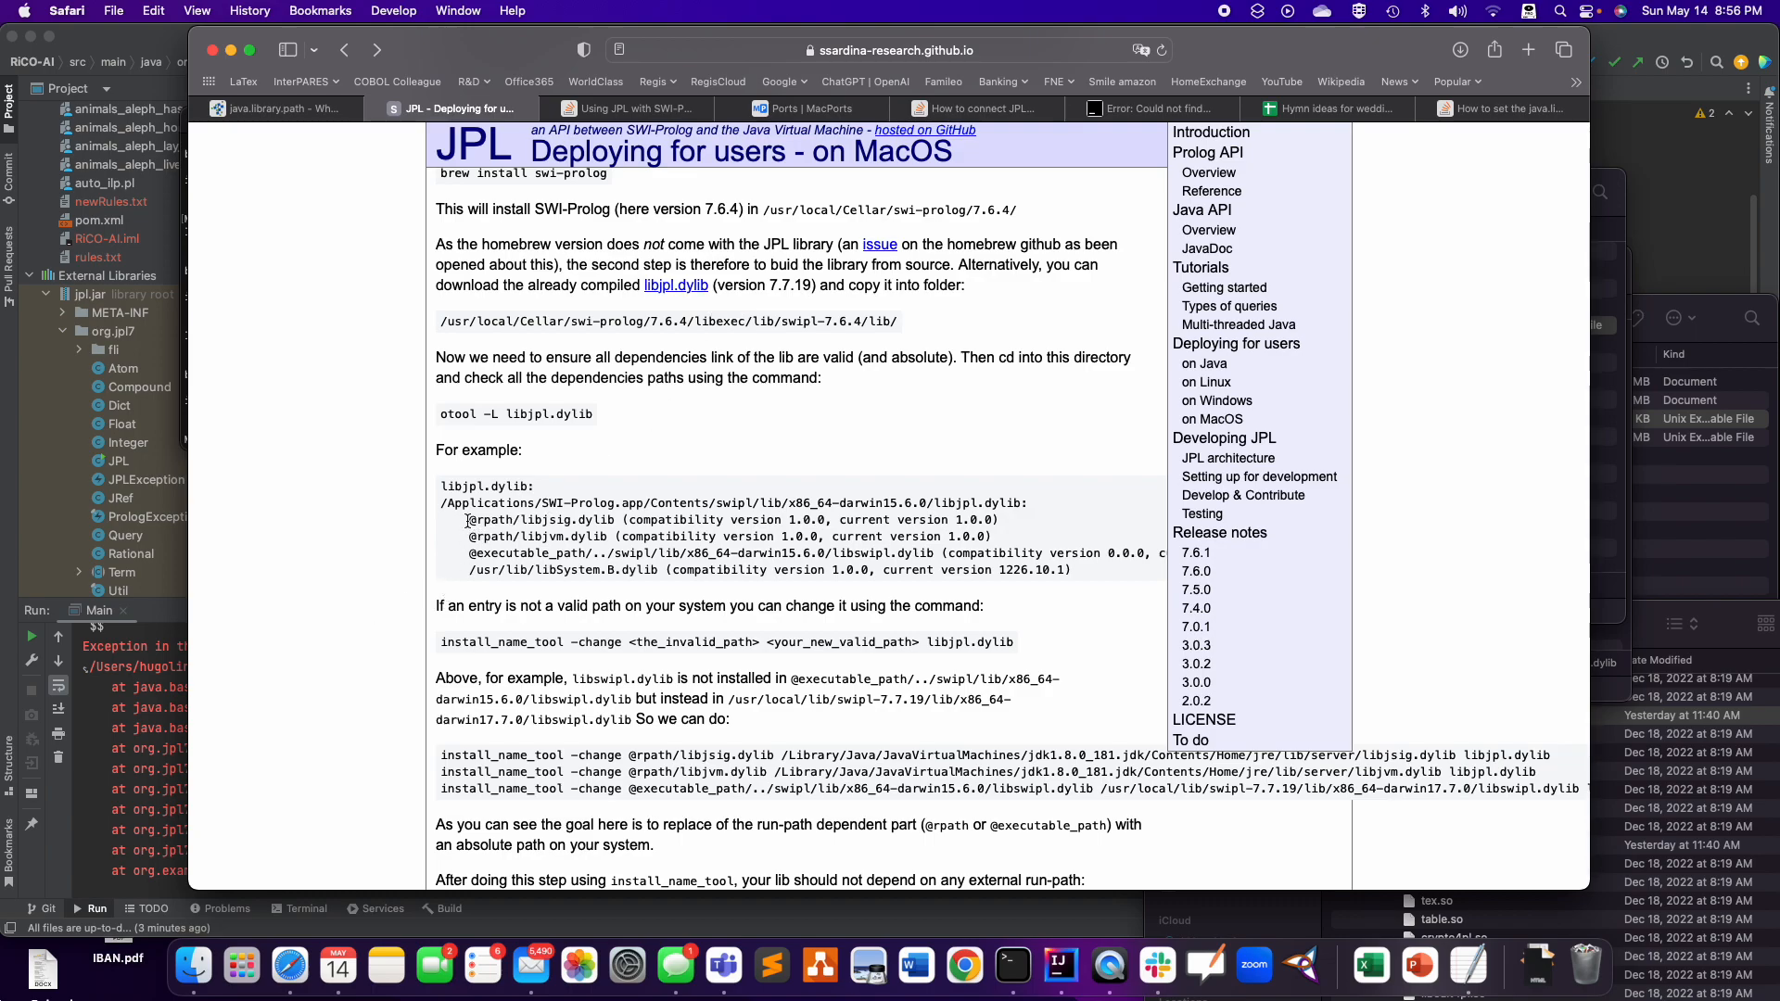
{"action": "double_click", "coordinate": [499, 535]}
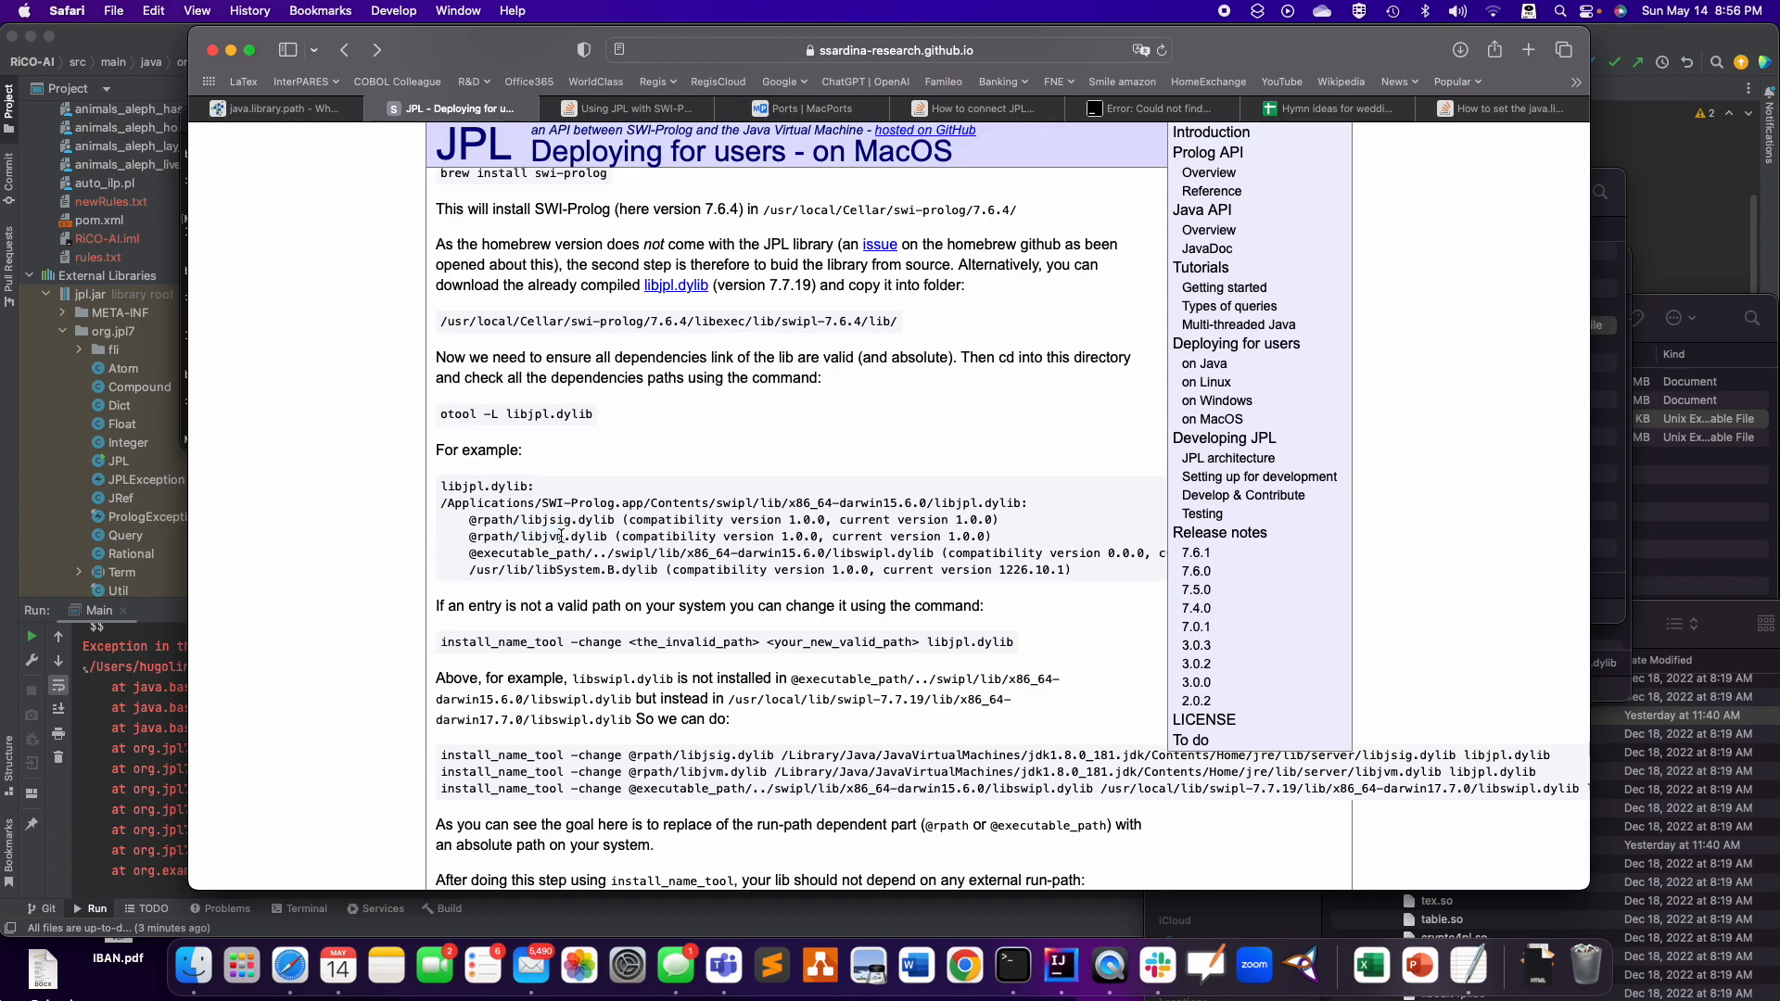
{"action": "double_click", "coordinate": [545, 536]}
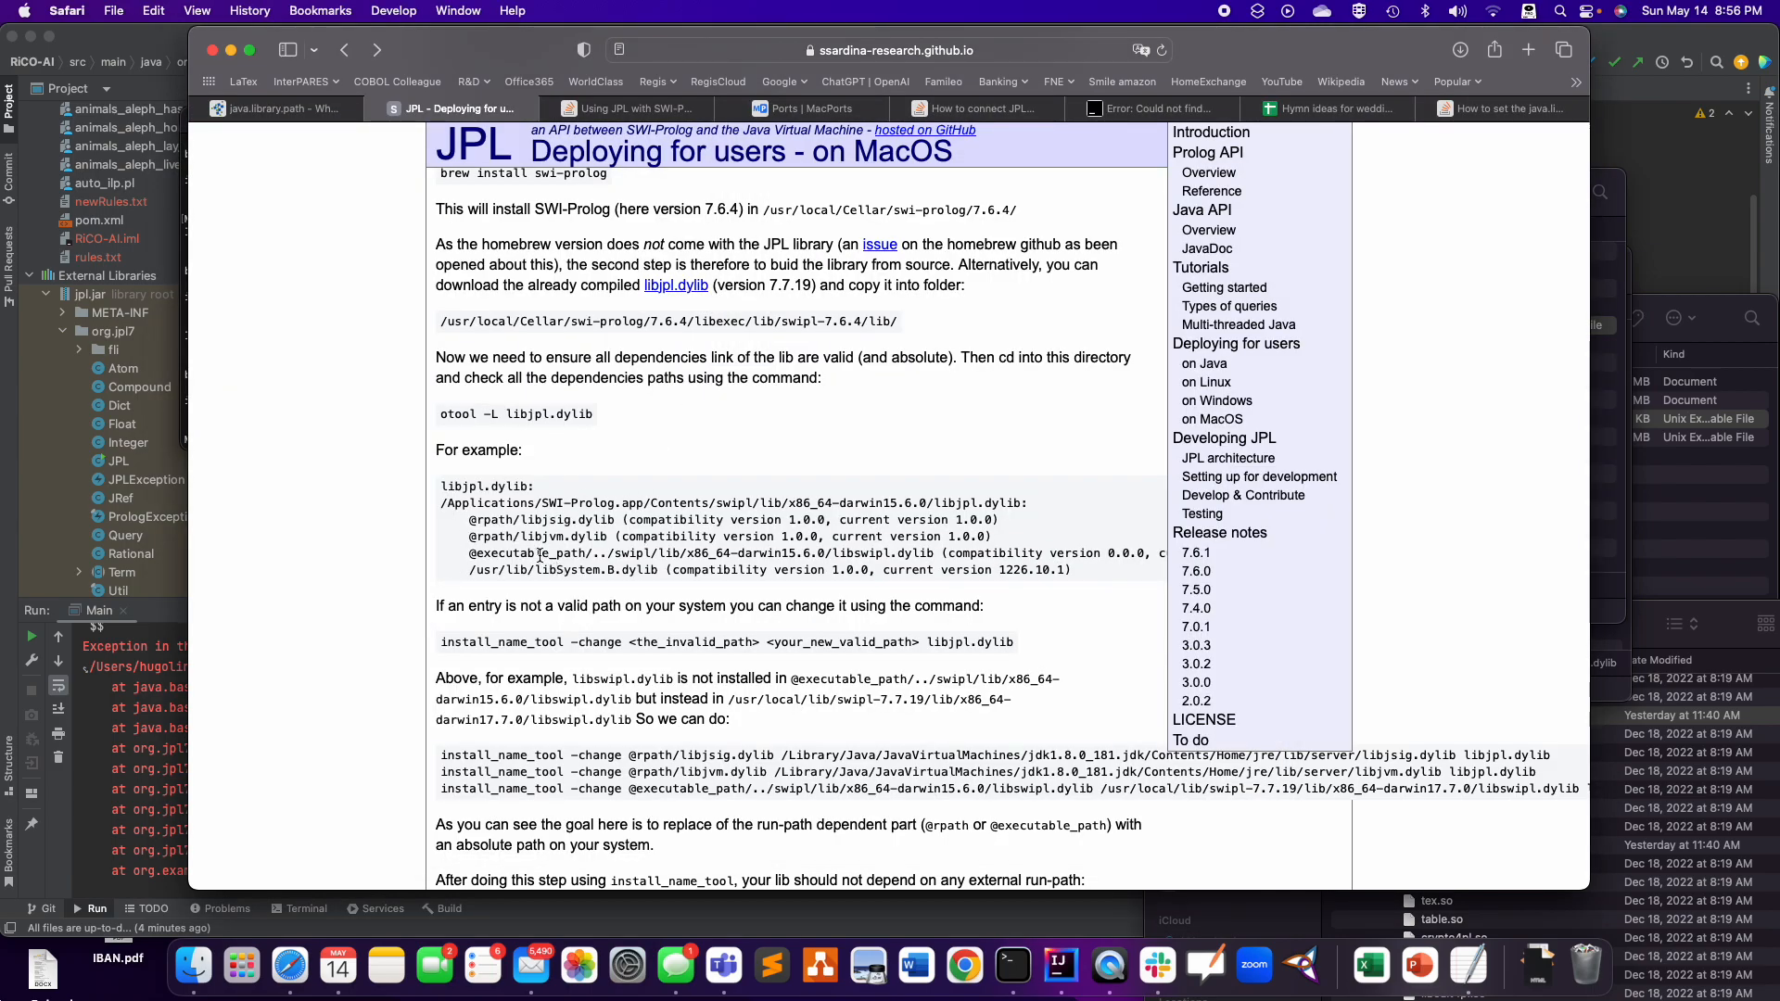
{"action": "mouse_move", "coordinate": [388, 375]}
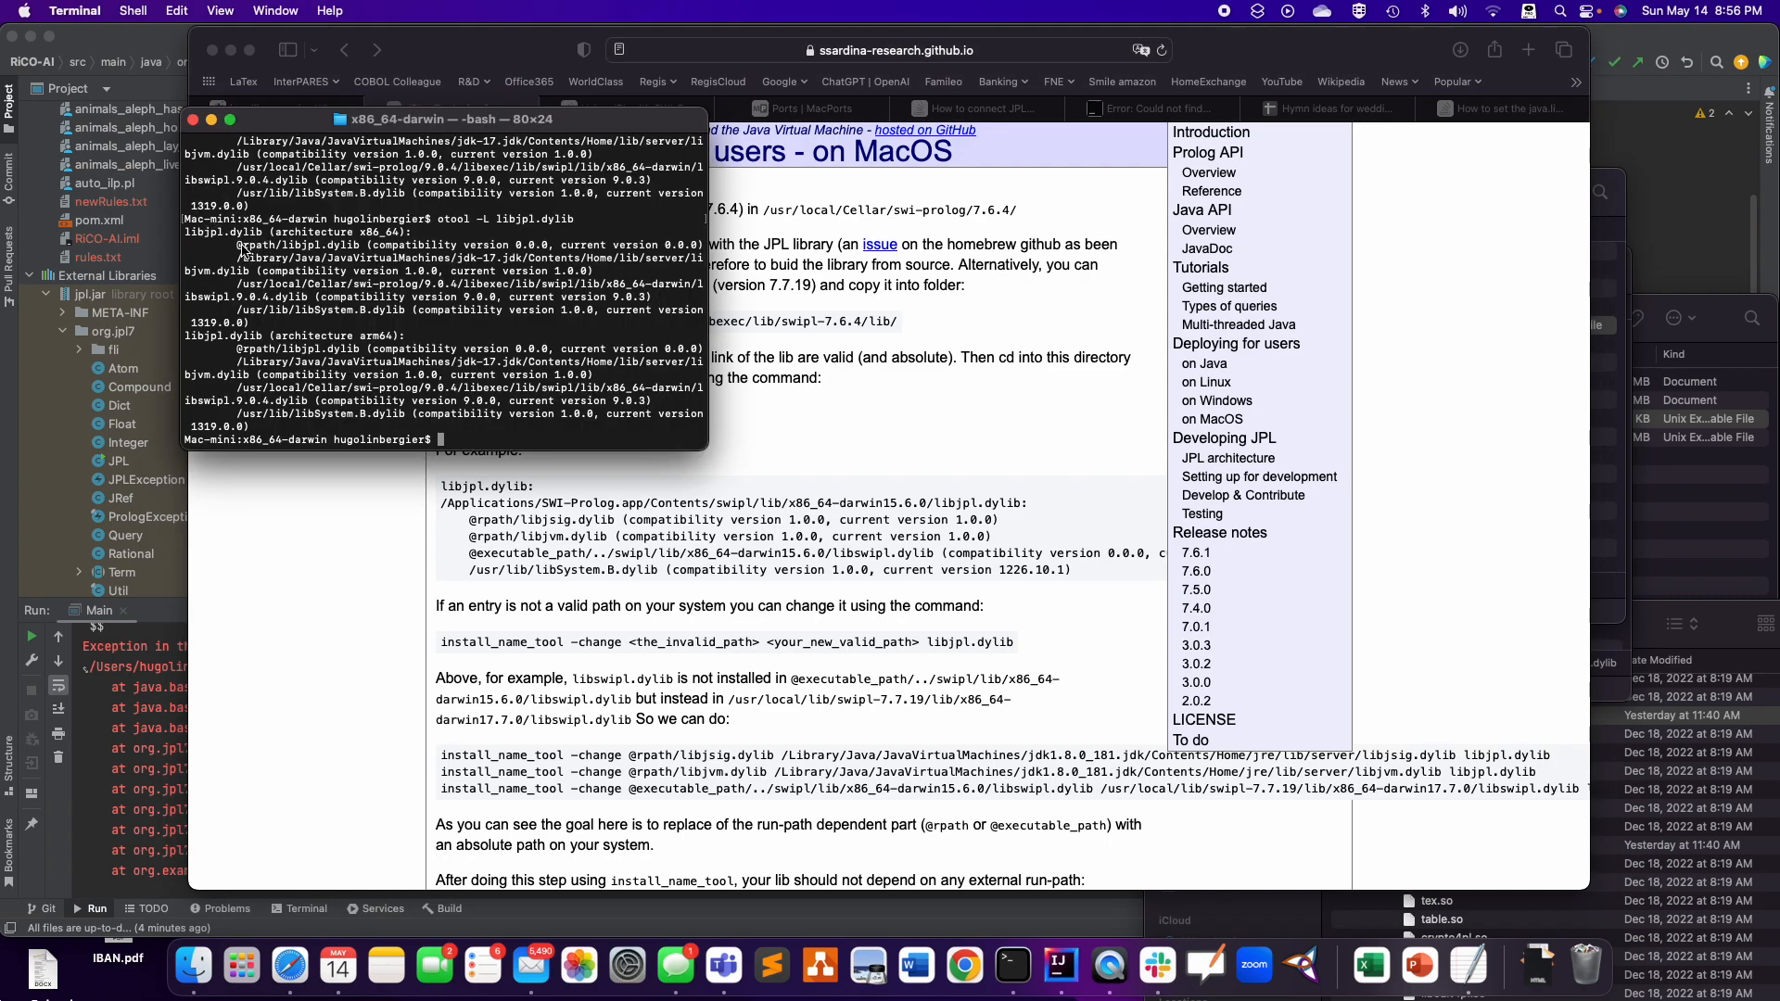
{"action": "double_click", "coordinate": [307, 244]}
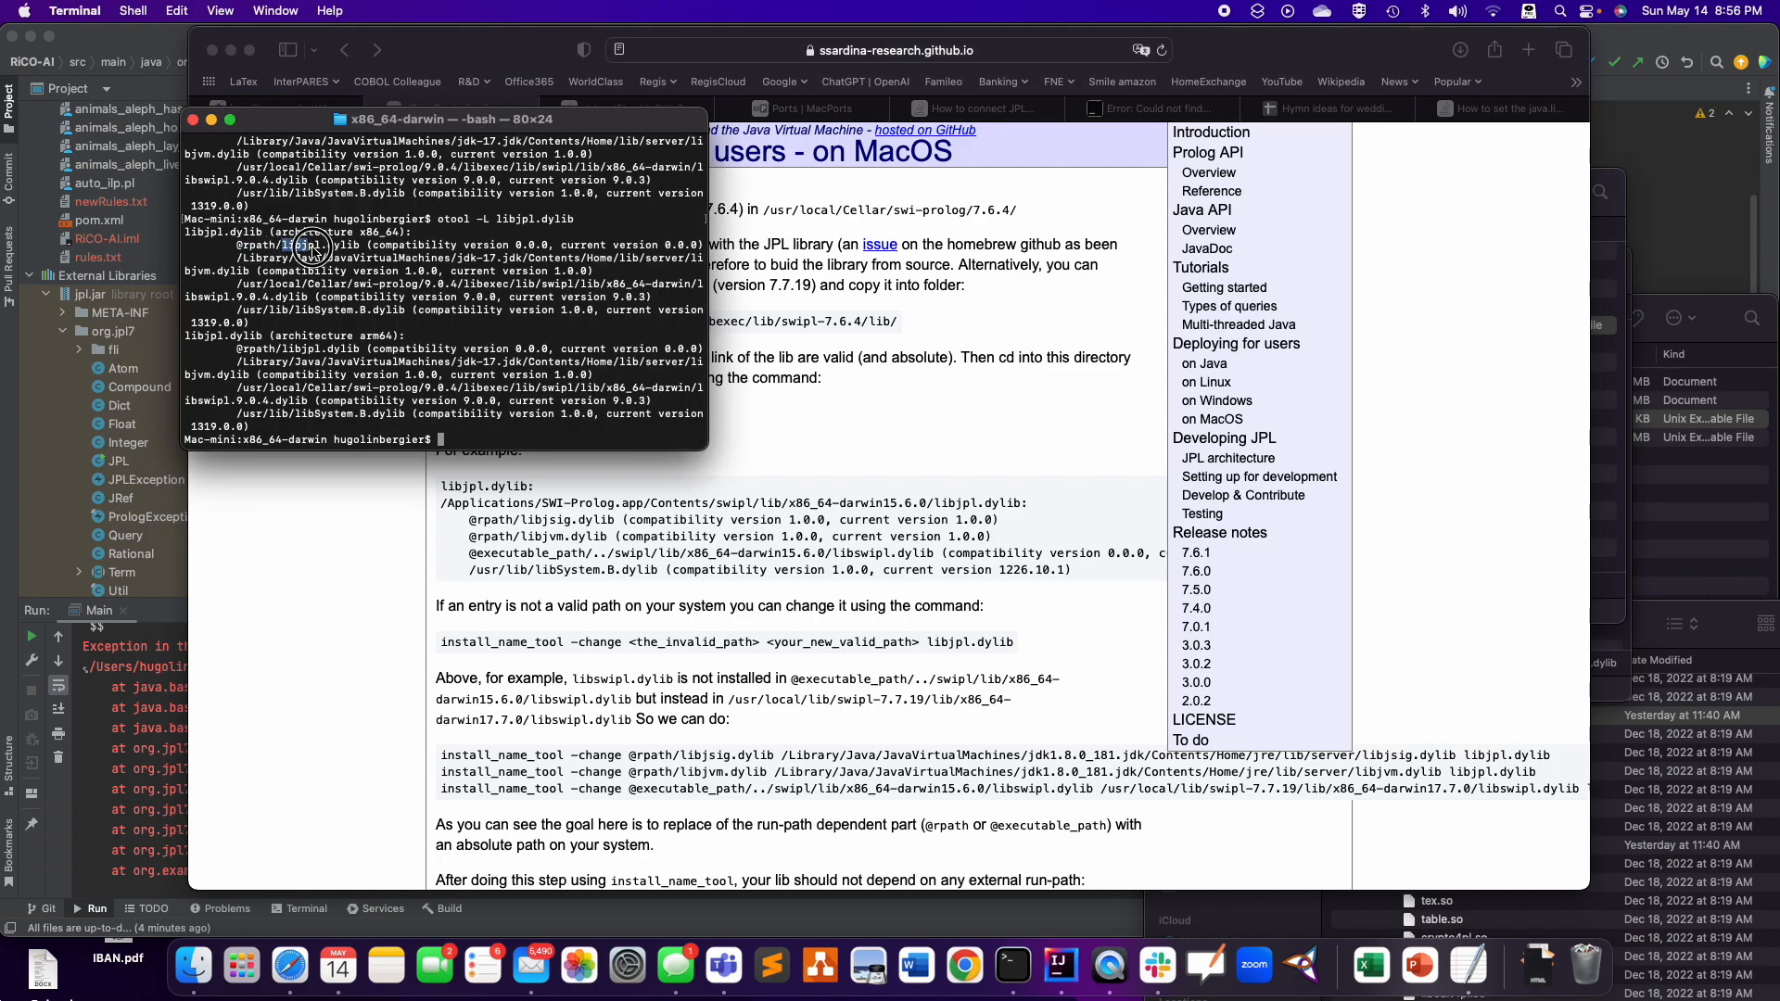
{"action": "double_click", "coordinate": [322, 245]}
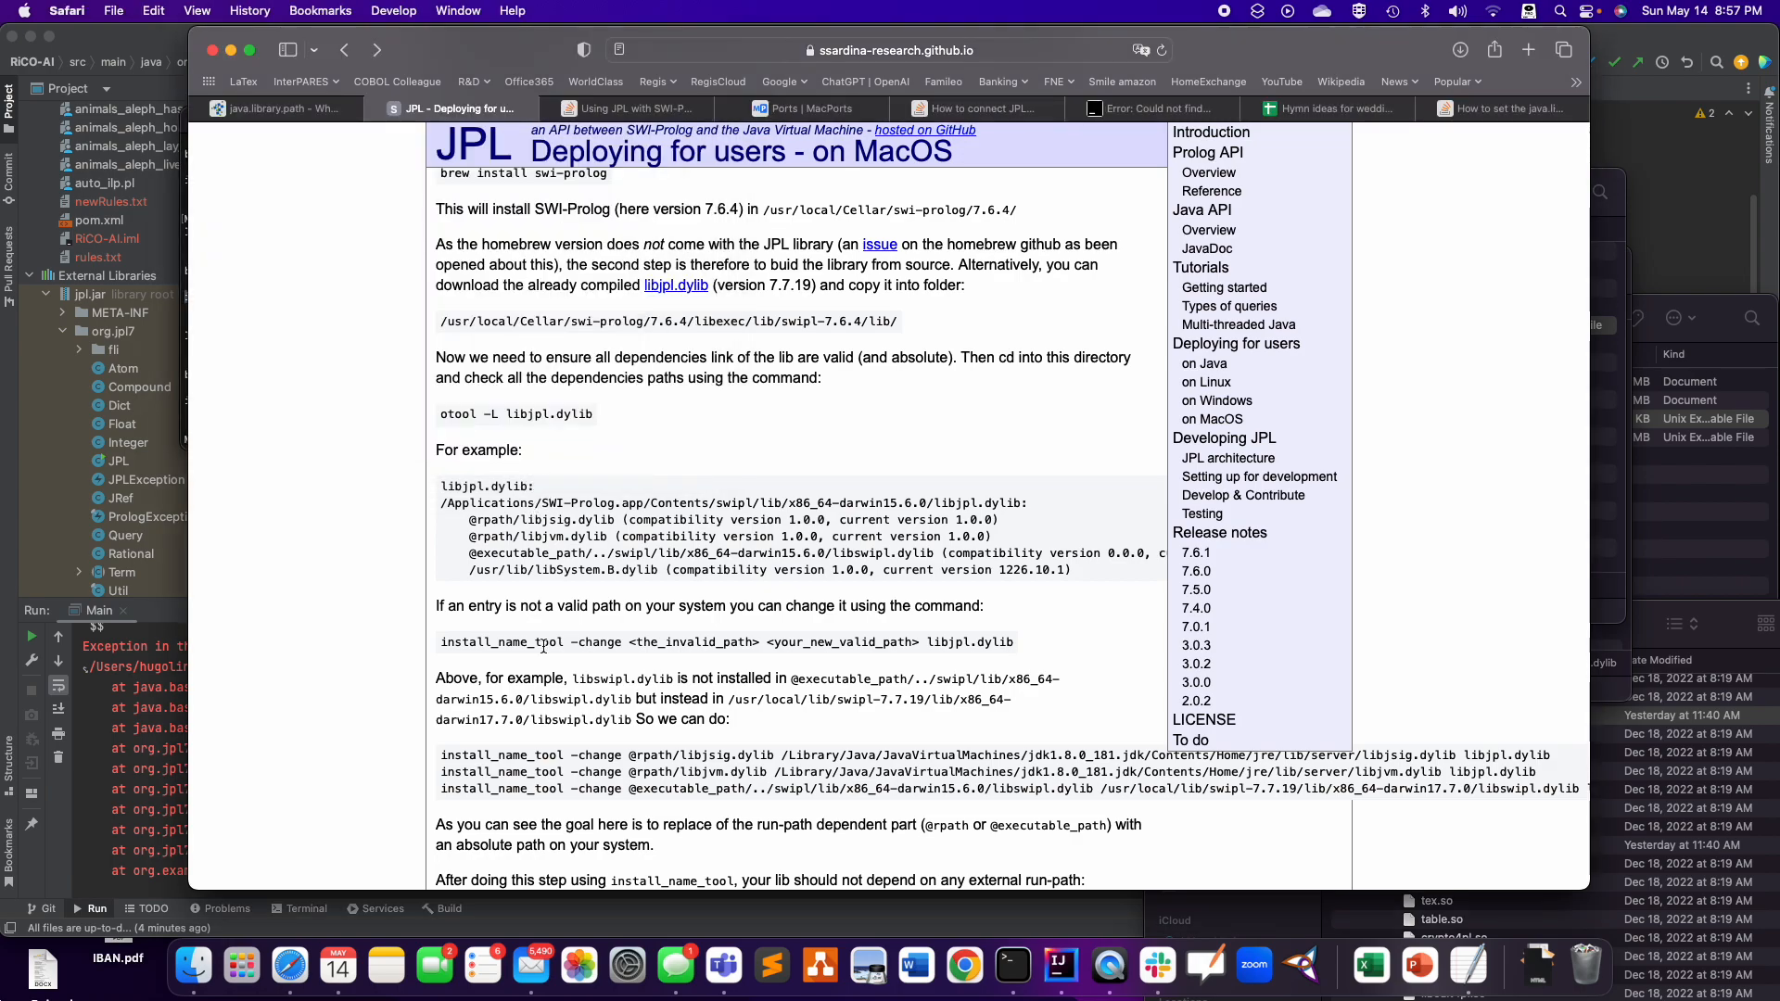
- Read the JPL guide's java.library.path section and open the x86_64-darwin library folder
{"action": "scroll", "scroll_direction": "down", "scroll_amount": 3}
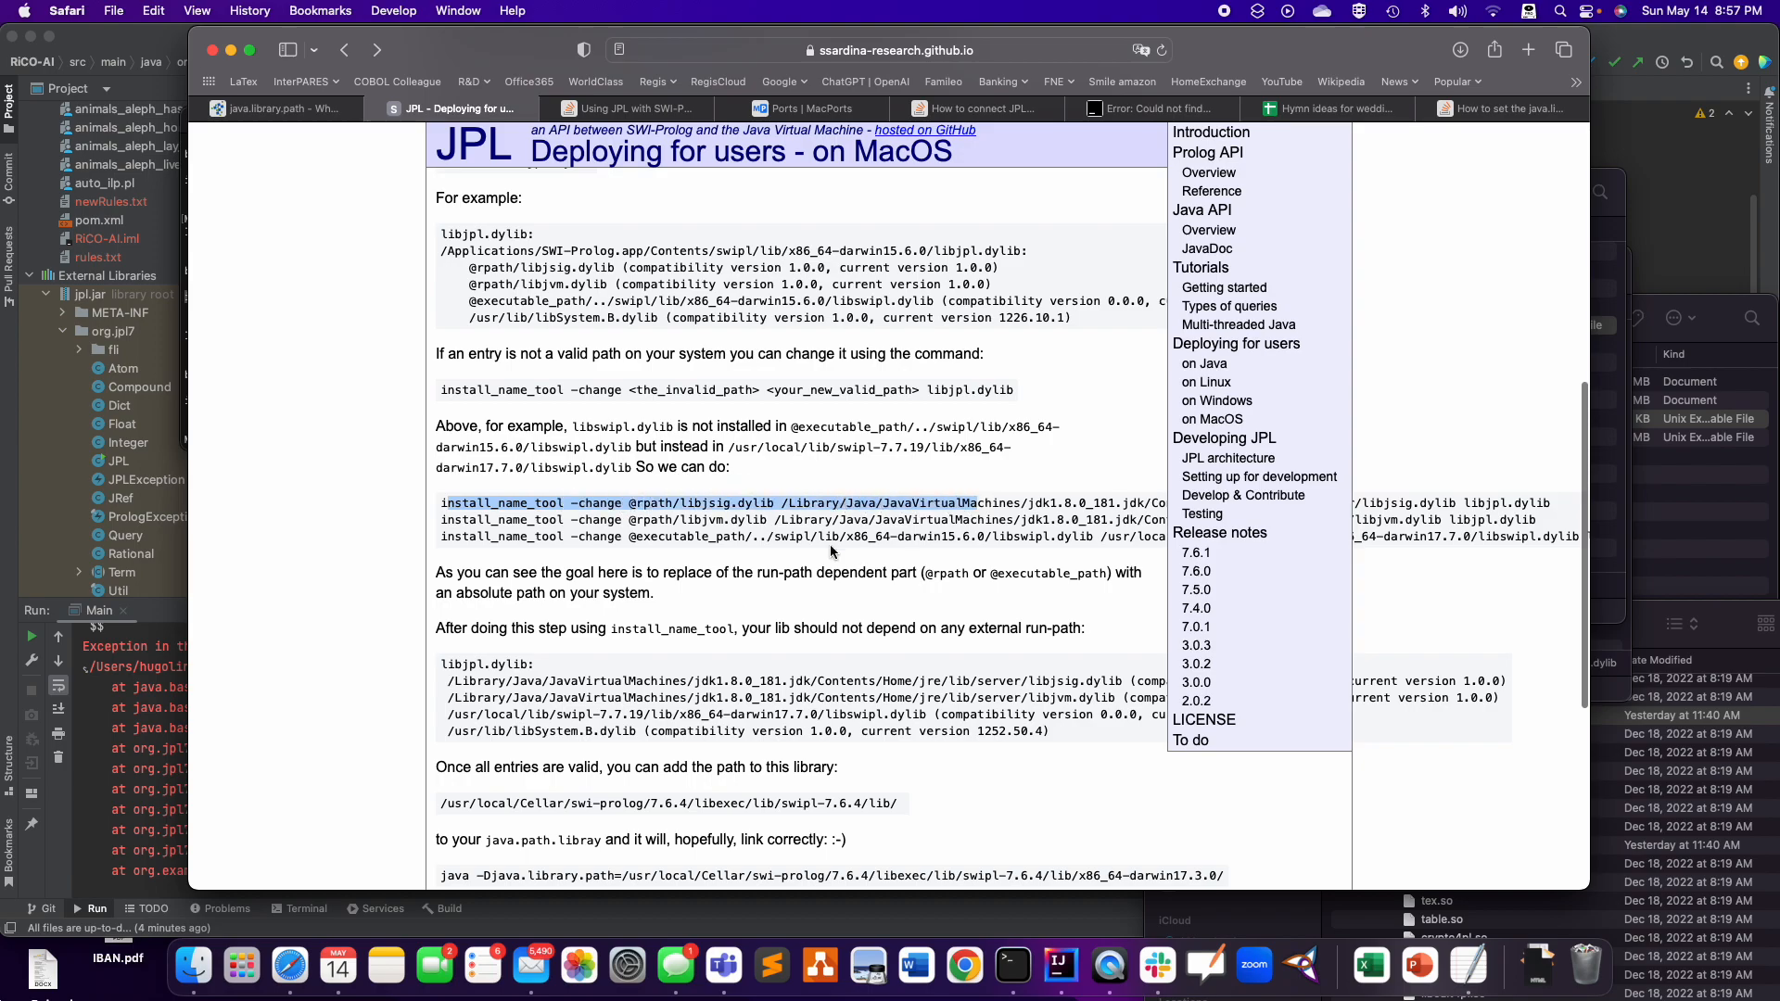
{"action": "scroll", "scroll_direction": "down", "scroll_amount": 3}
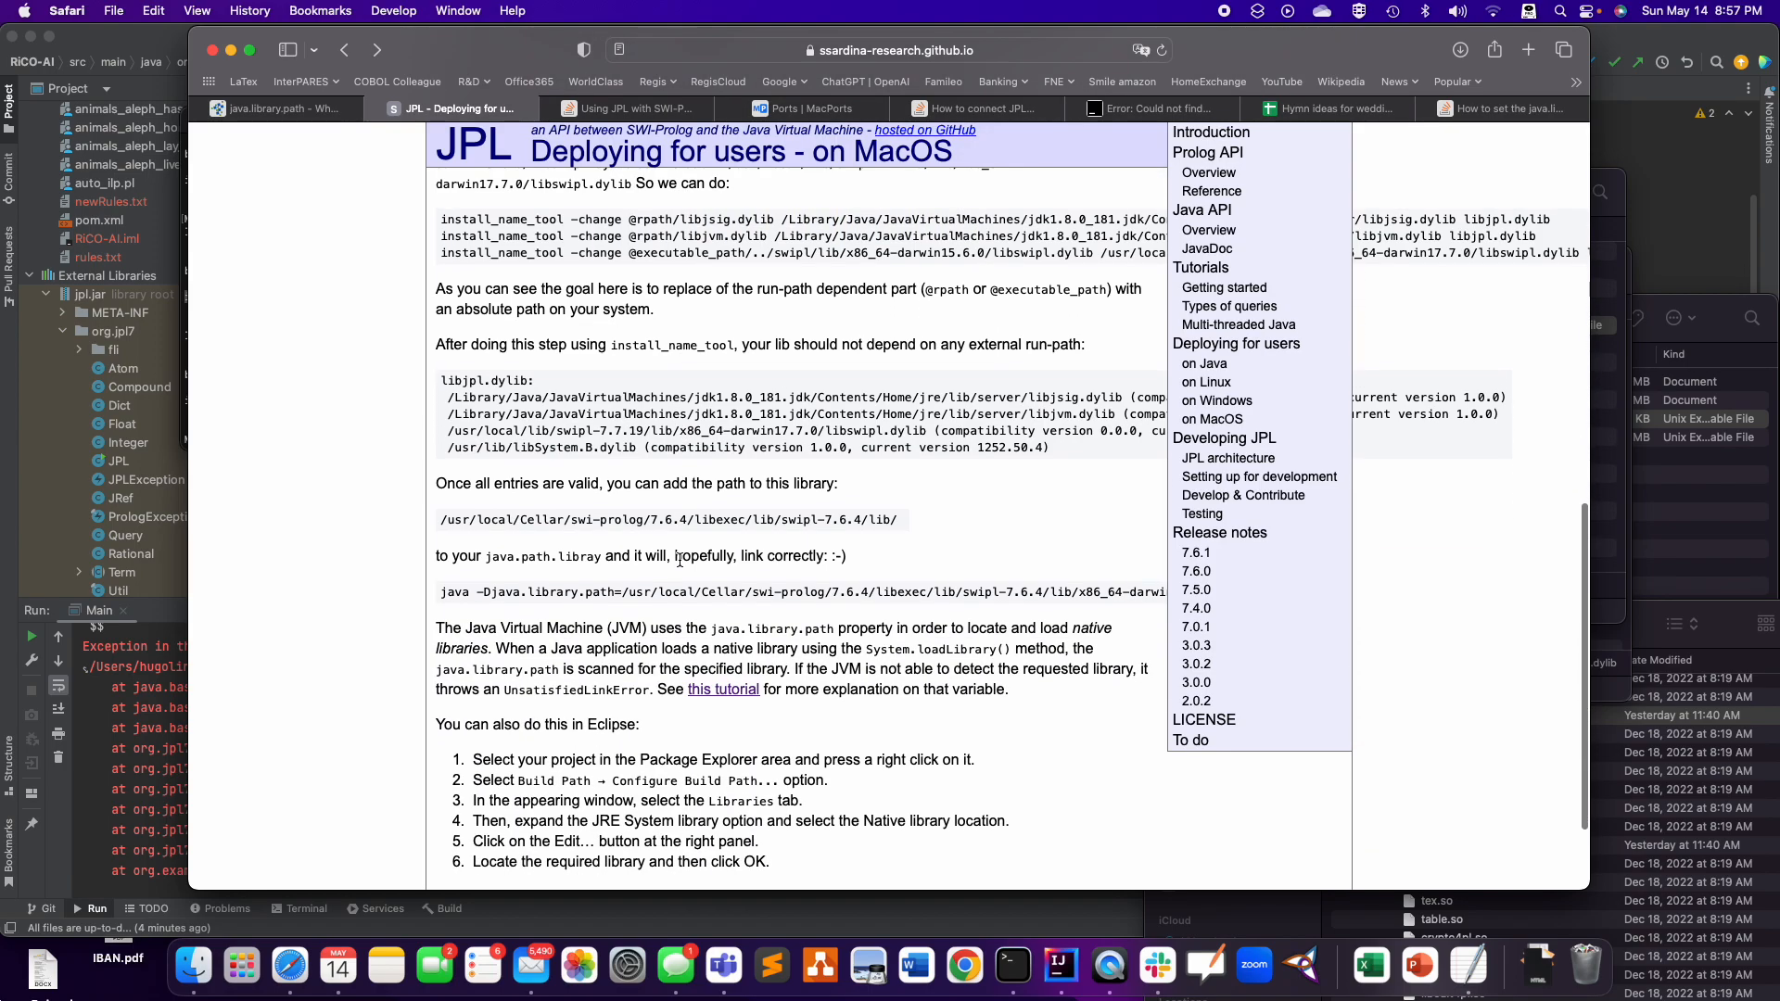
{"action": "scroll", "scroll_direction": "down", "scroll_amount": 3}
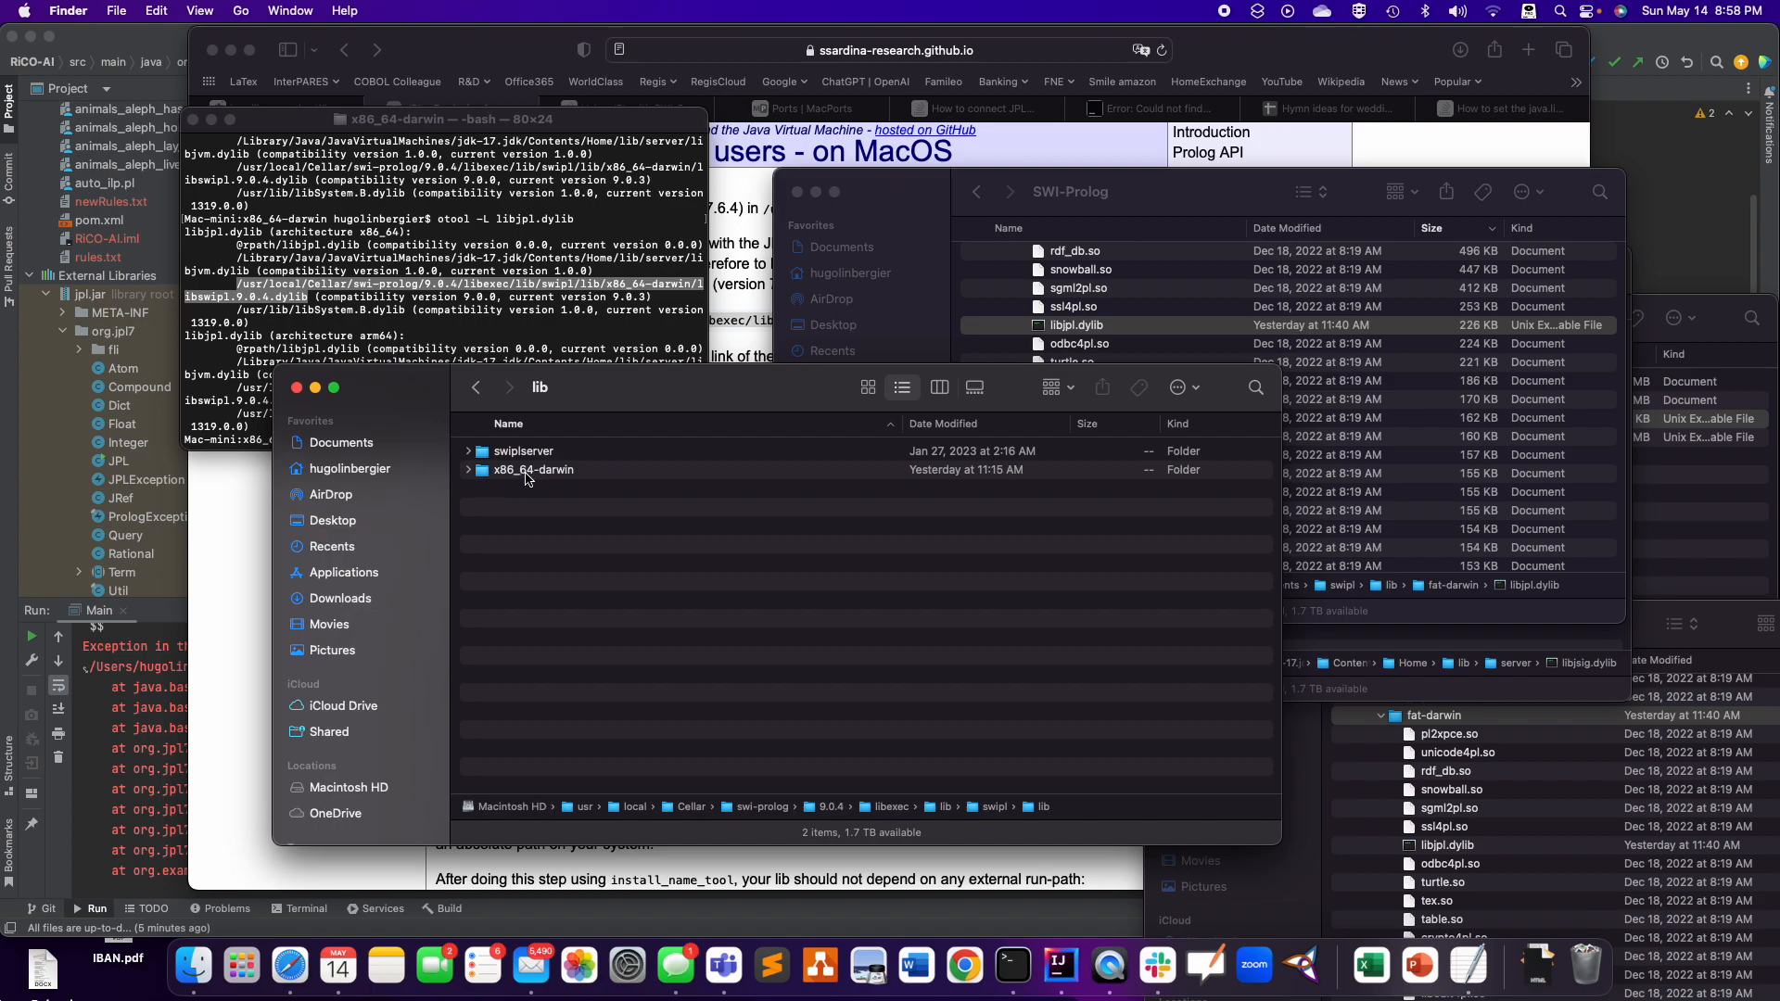
{"action": "double_click", "coordinate": [534, 470]}
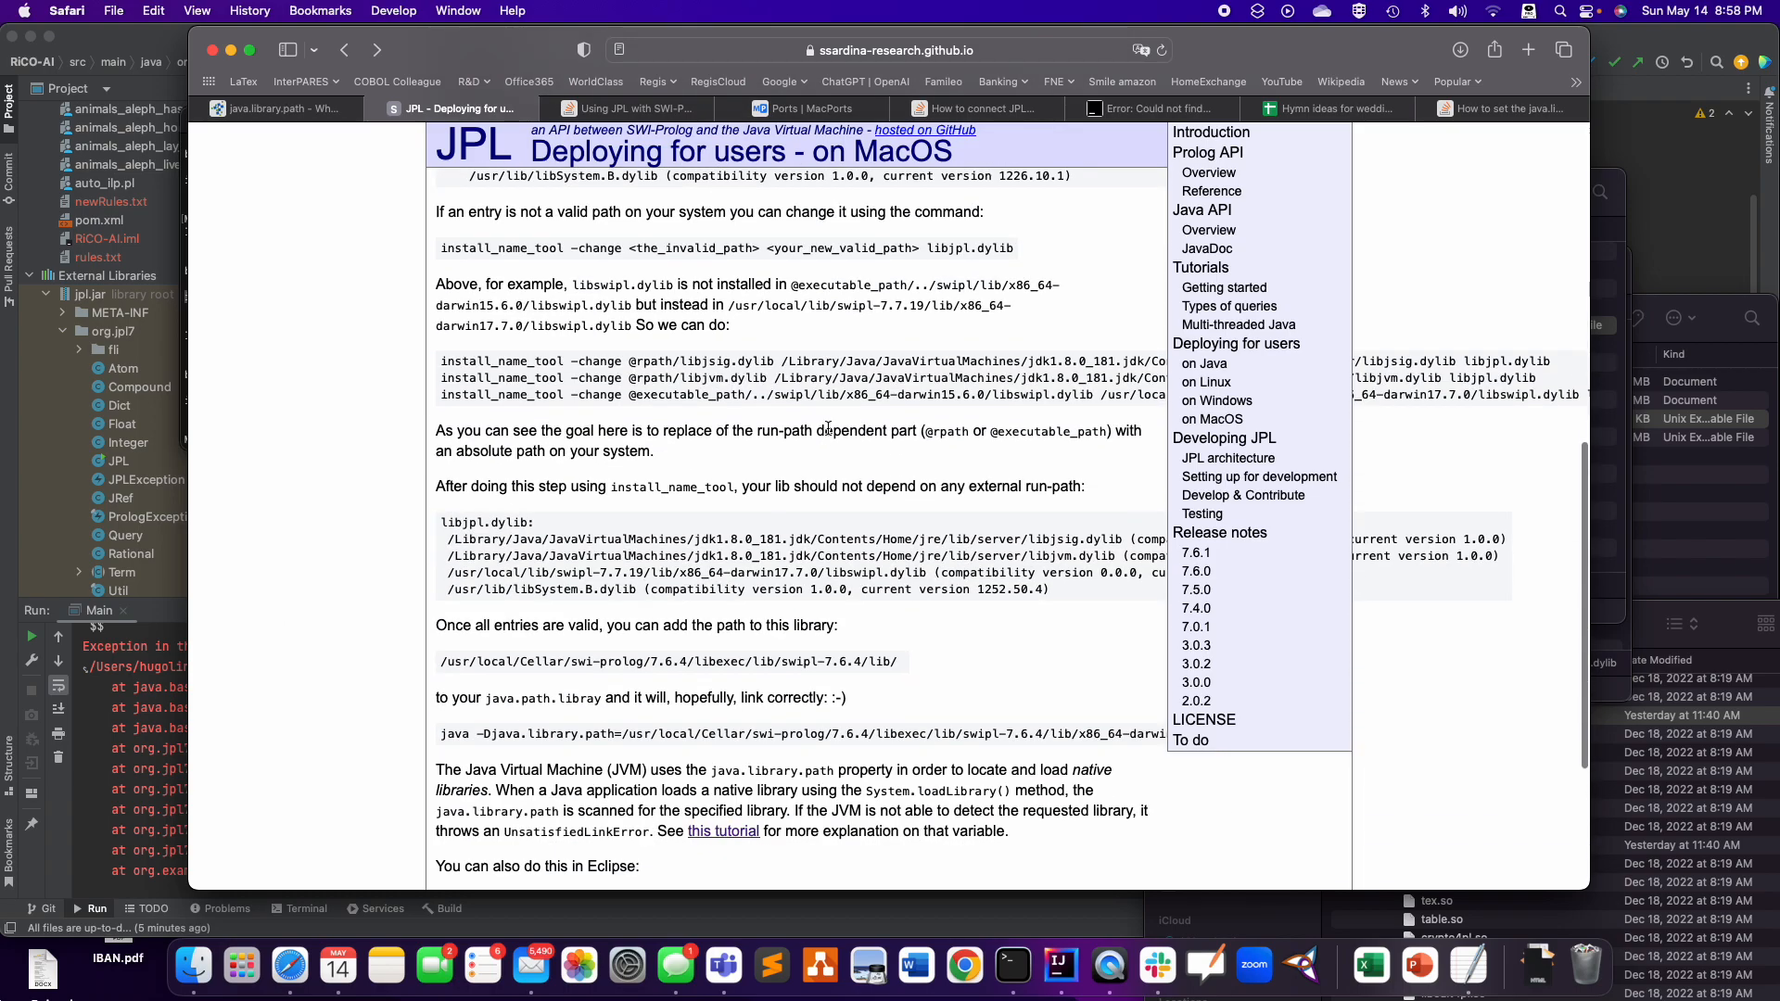
{"action": "scroll", "scroll_direction": "down", "scroll_amount": 3}
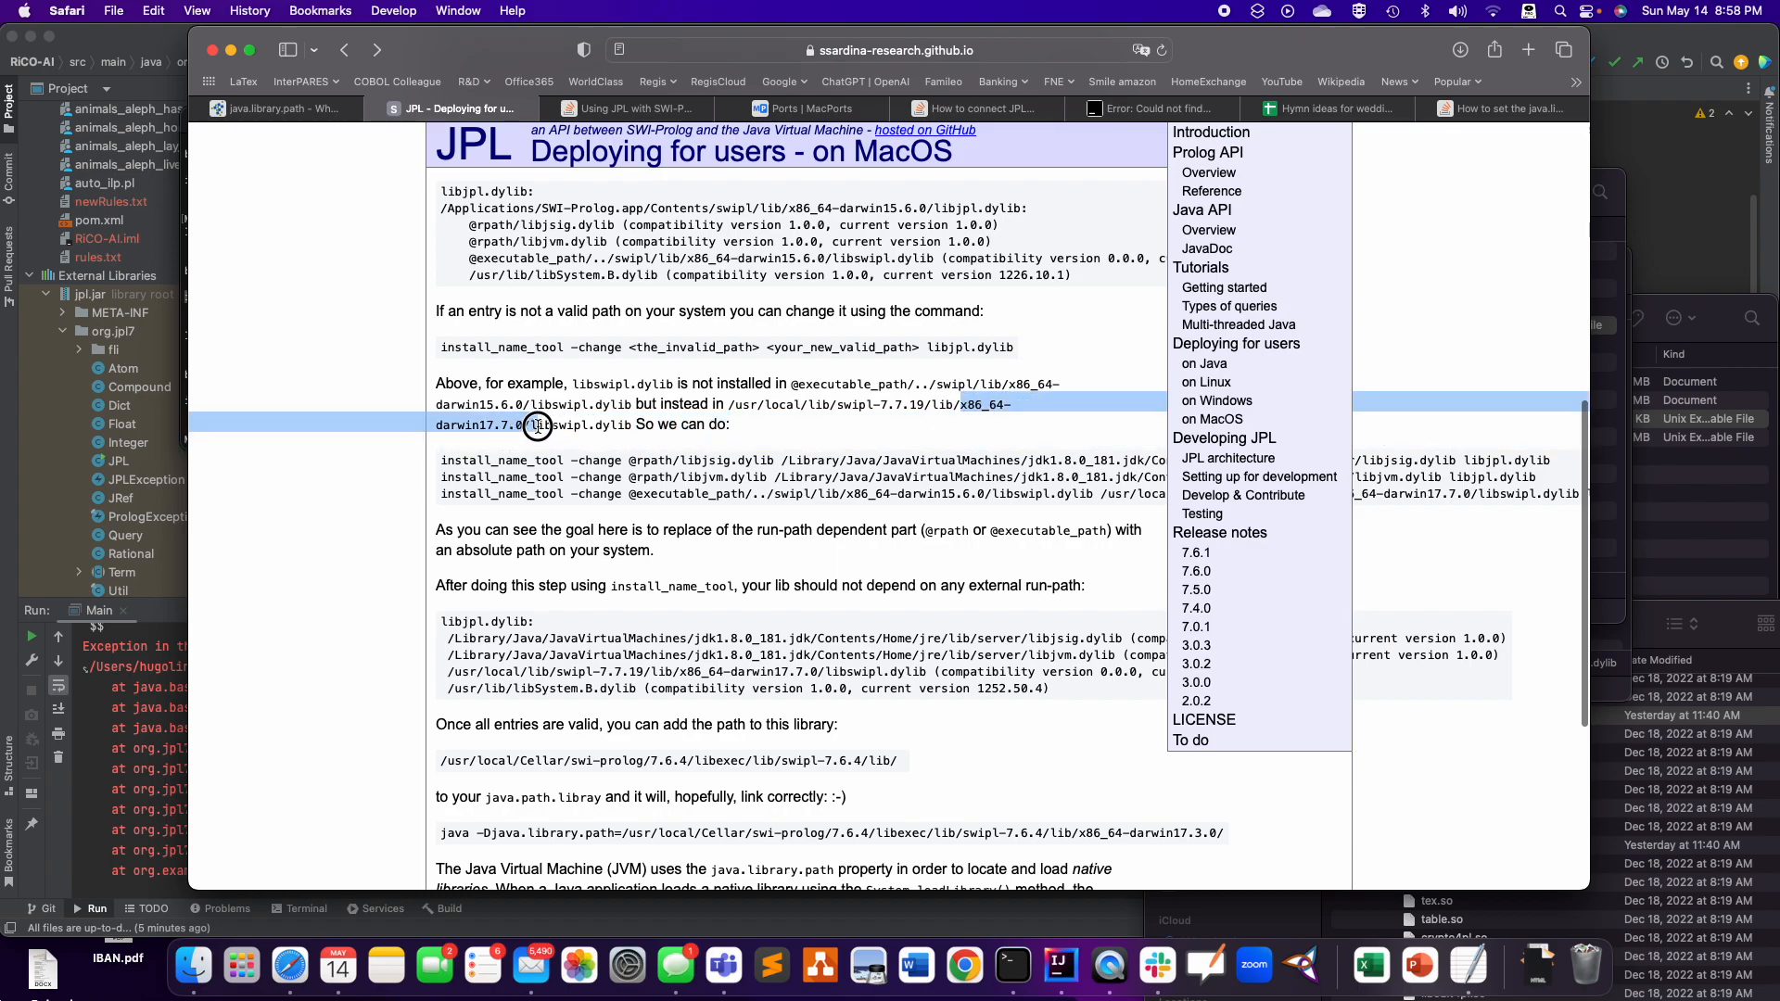
{"action": "scroll", "scroll_direction": "down", "scroll_amount": 3}
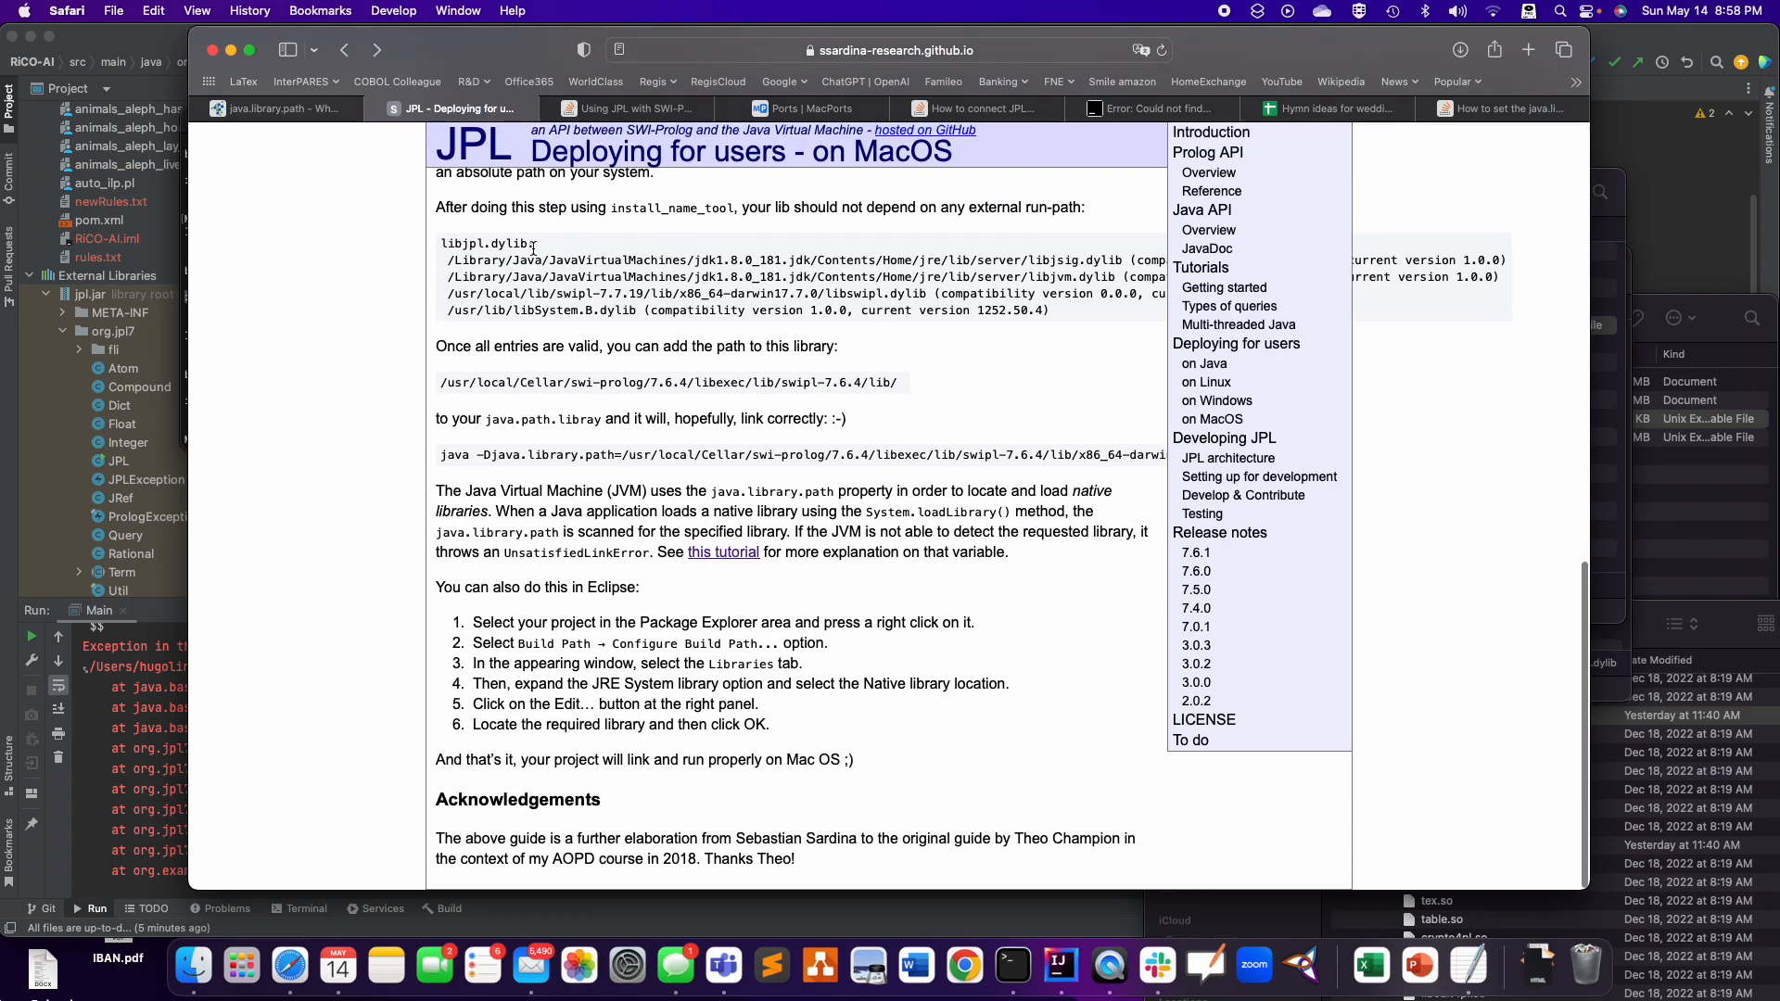
{"action": "mouse_move", "coordinate": [440, 463]}
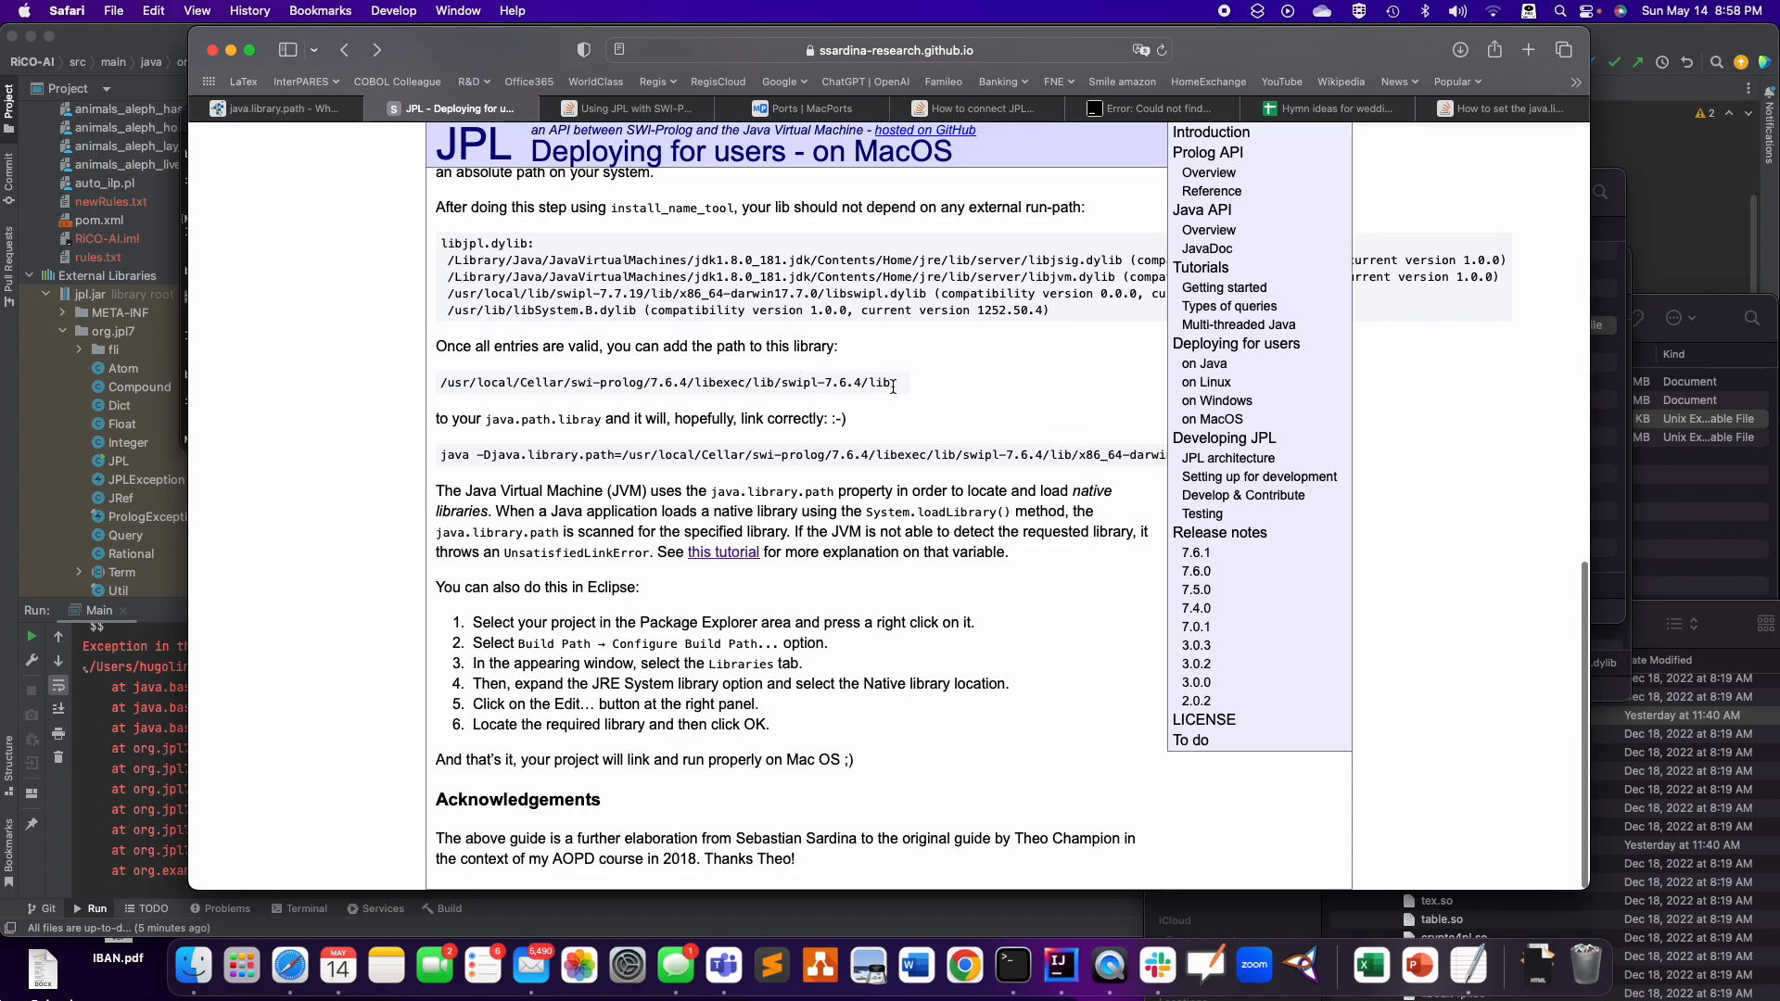
- Select the guide's java -Djava.library.path example command, then open Main's run configuration
{"action": "double_click", "coordinate": [880, 383]}
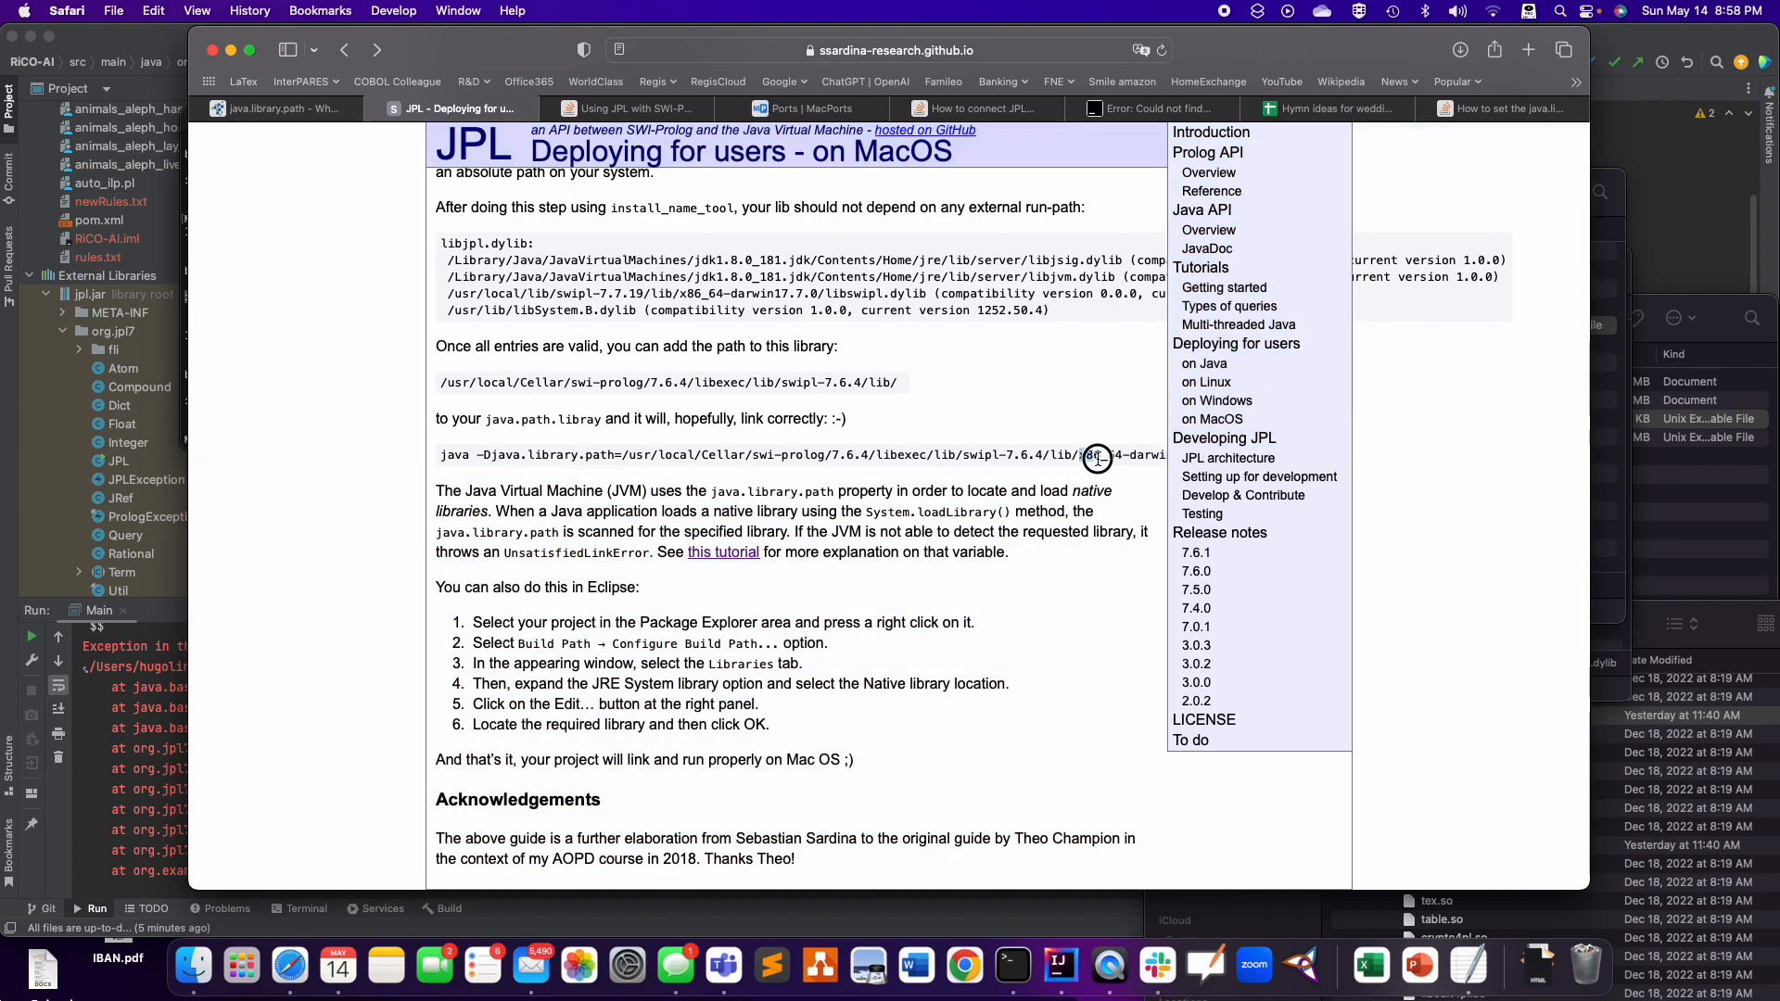
{"action": "double_click", "coordinate": [1090, 454]}
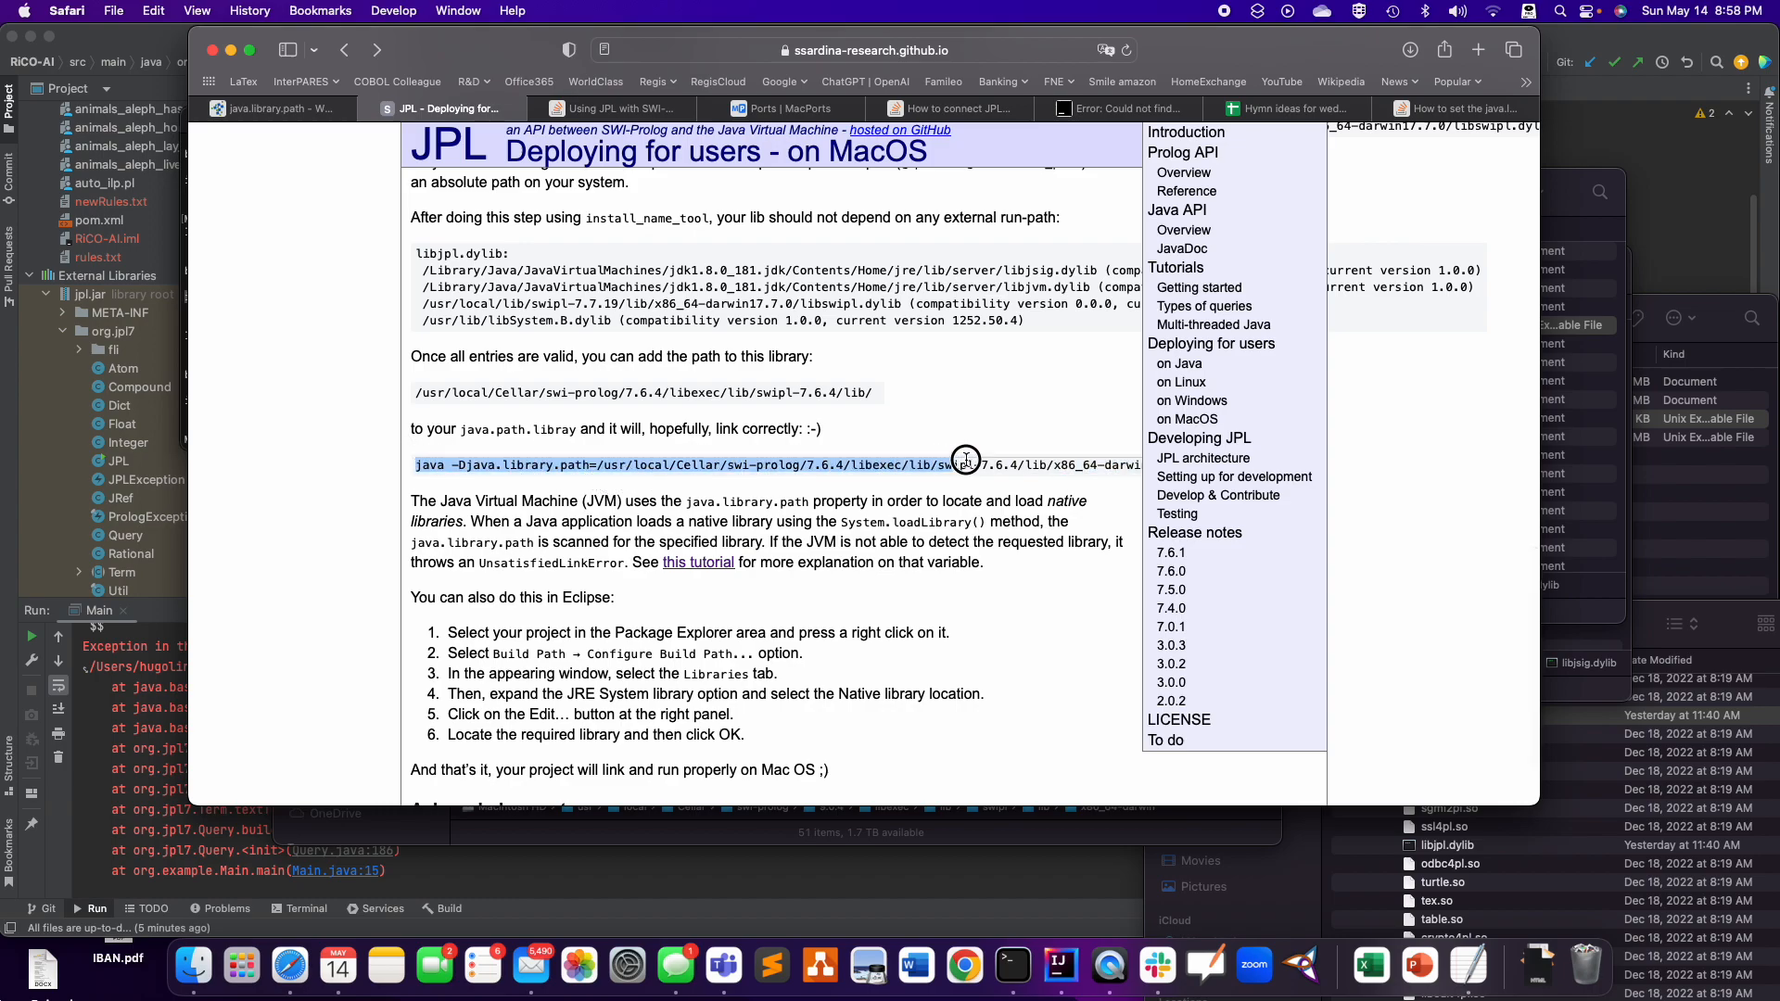
{"action": "scroll", "scroll_direction": "down", "scroll_amount": 3}
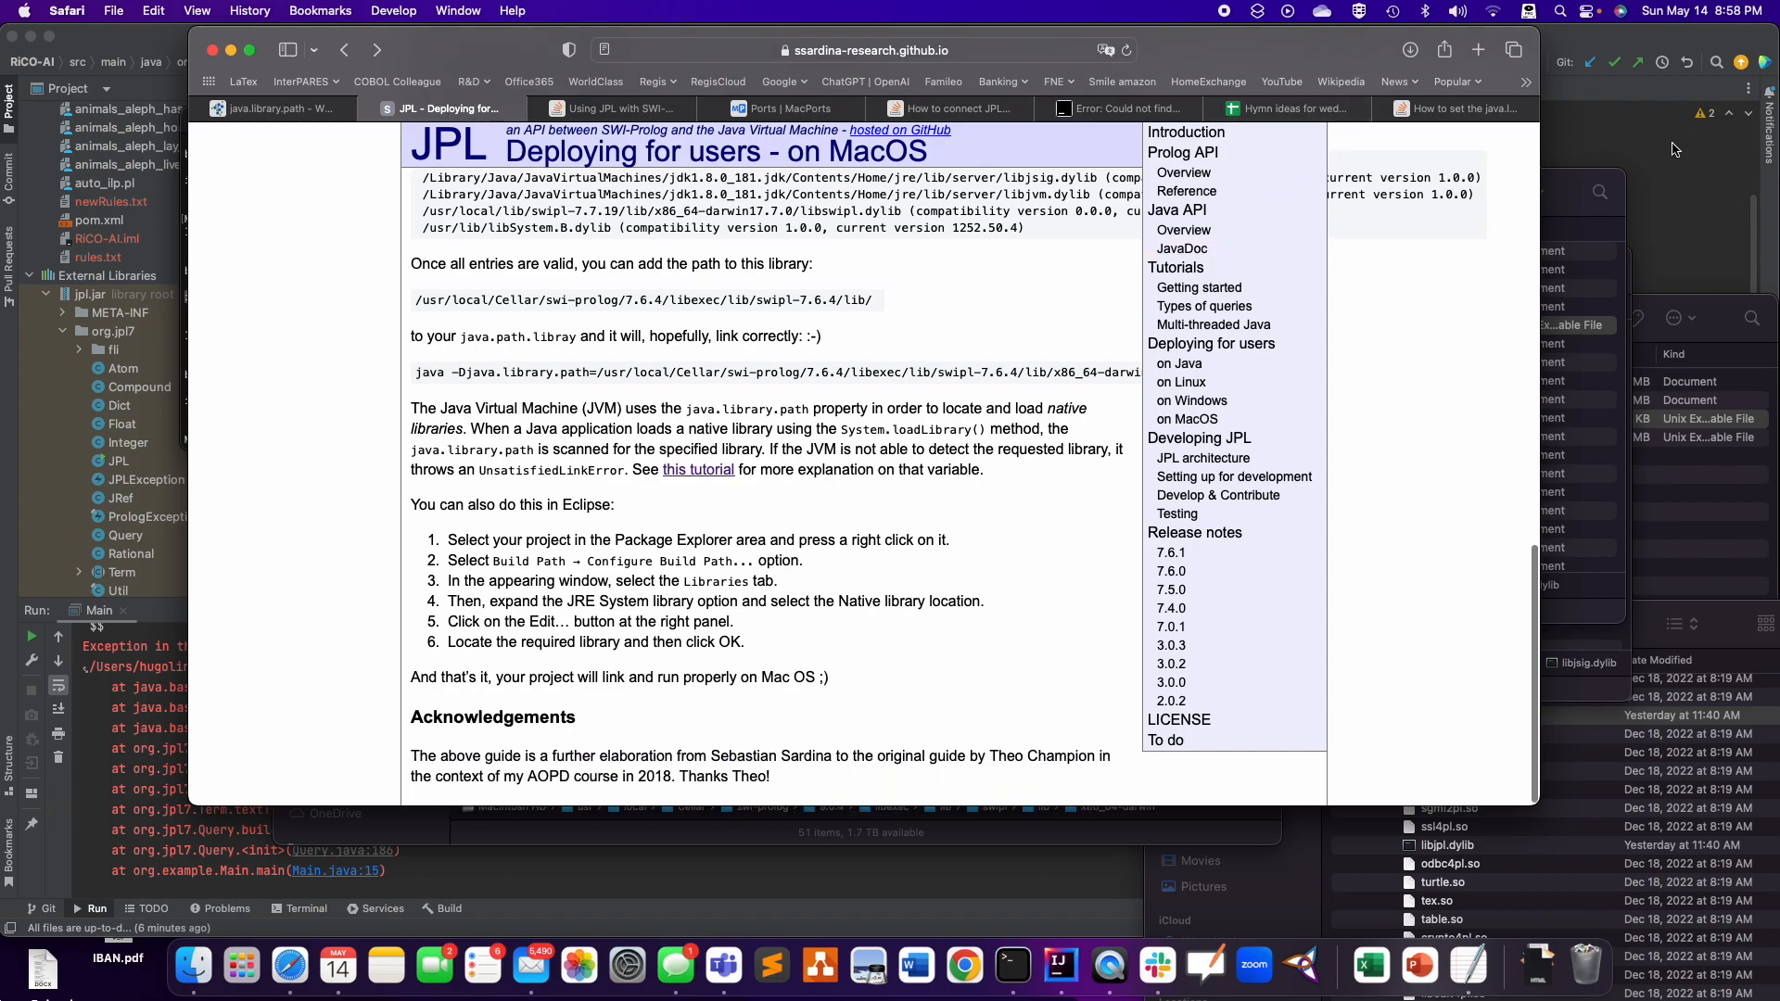
{"action": "left_click", "coordinate": [1059, 966]}
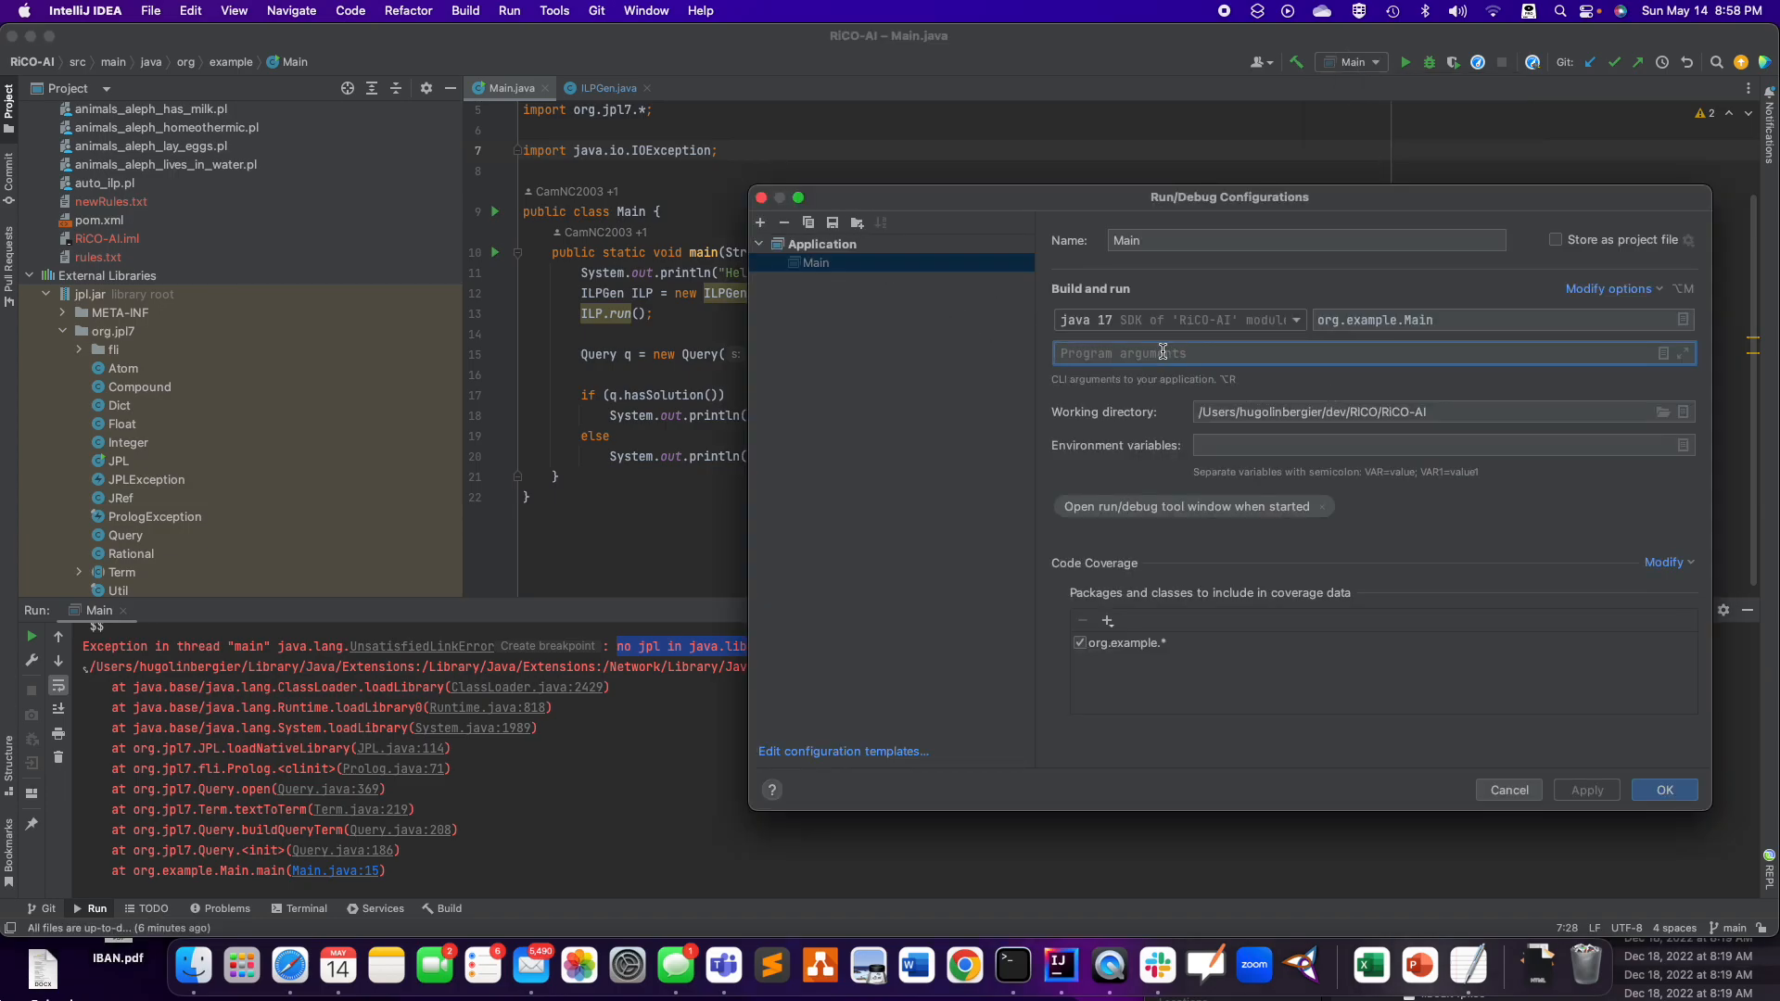
- Enter 'otool -L libjpl.dylib' while switching to Finder's x86_64-darwin folder
{"action": "type", "text": "otool -L libjpl.dylib"}
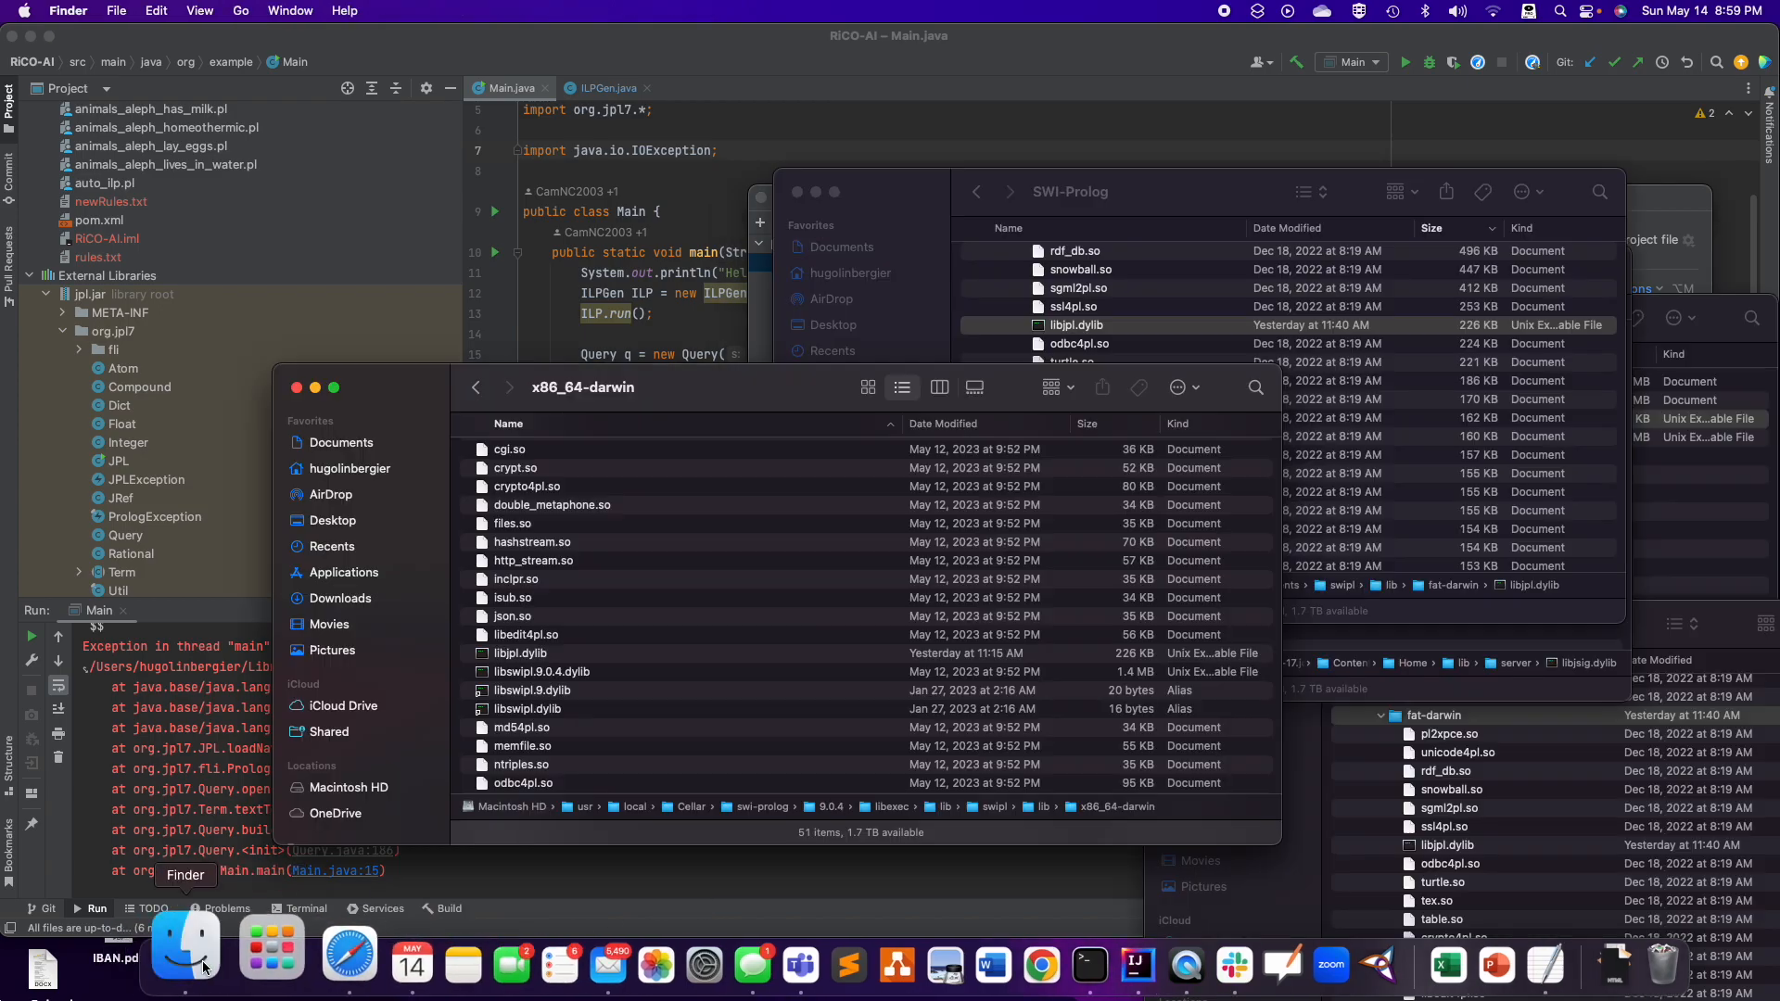
- Print the working directory of the SWI-Prolog x86_64-darwin folder with pwd
{"action": "left_click", "coordinate": [1027, 963]}
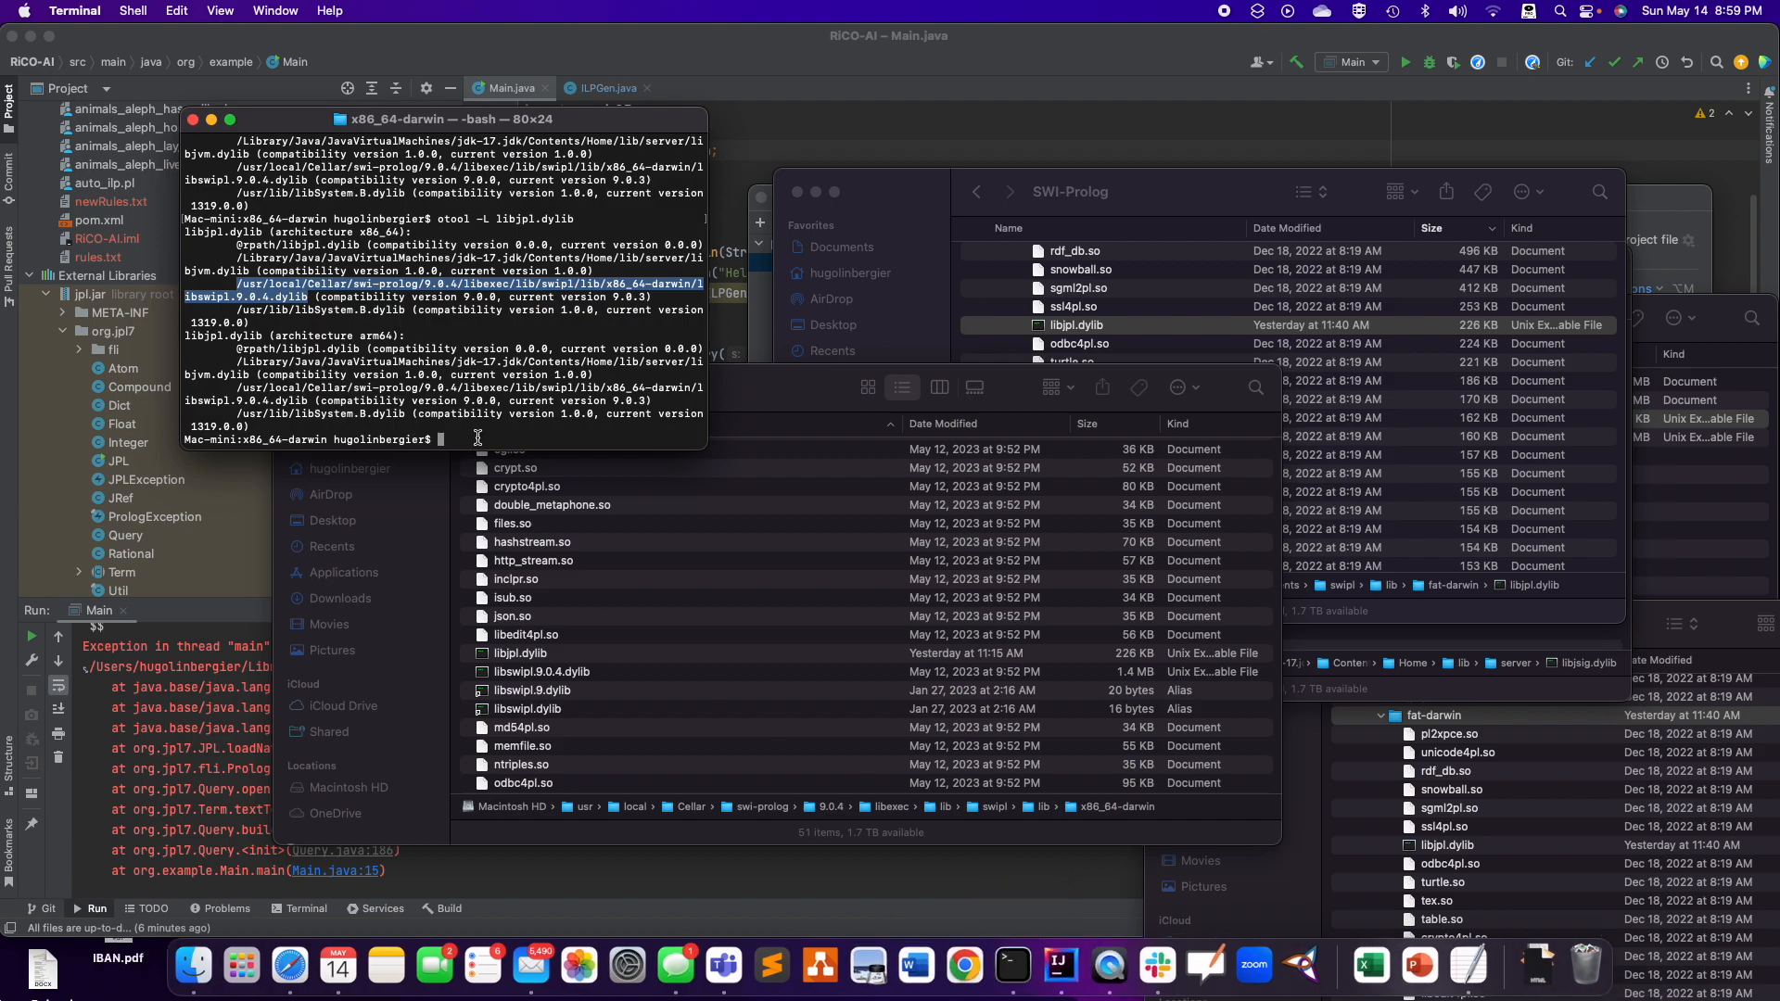
{"action": "type", "text": "pwd"}
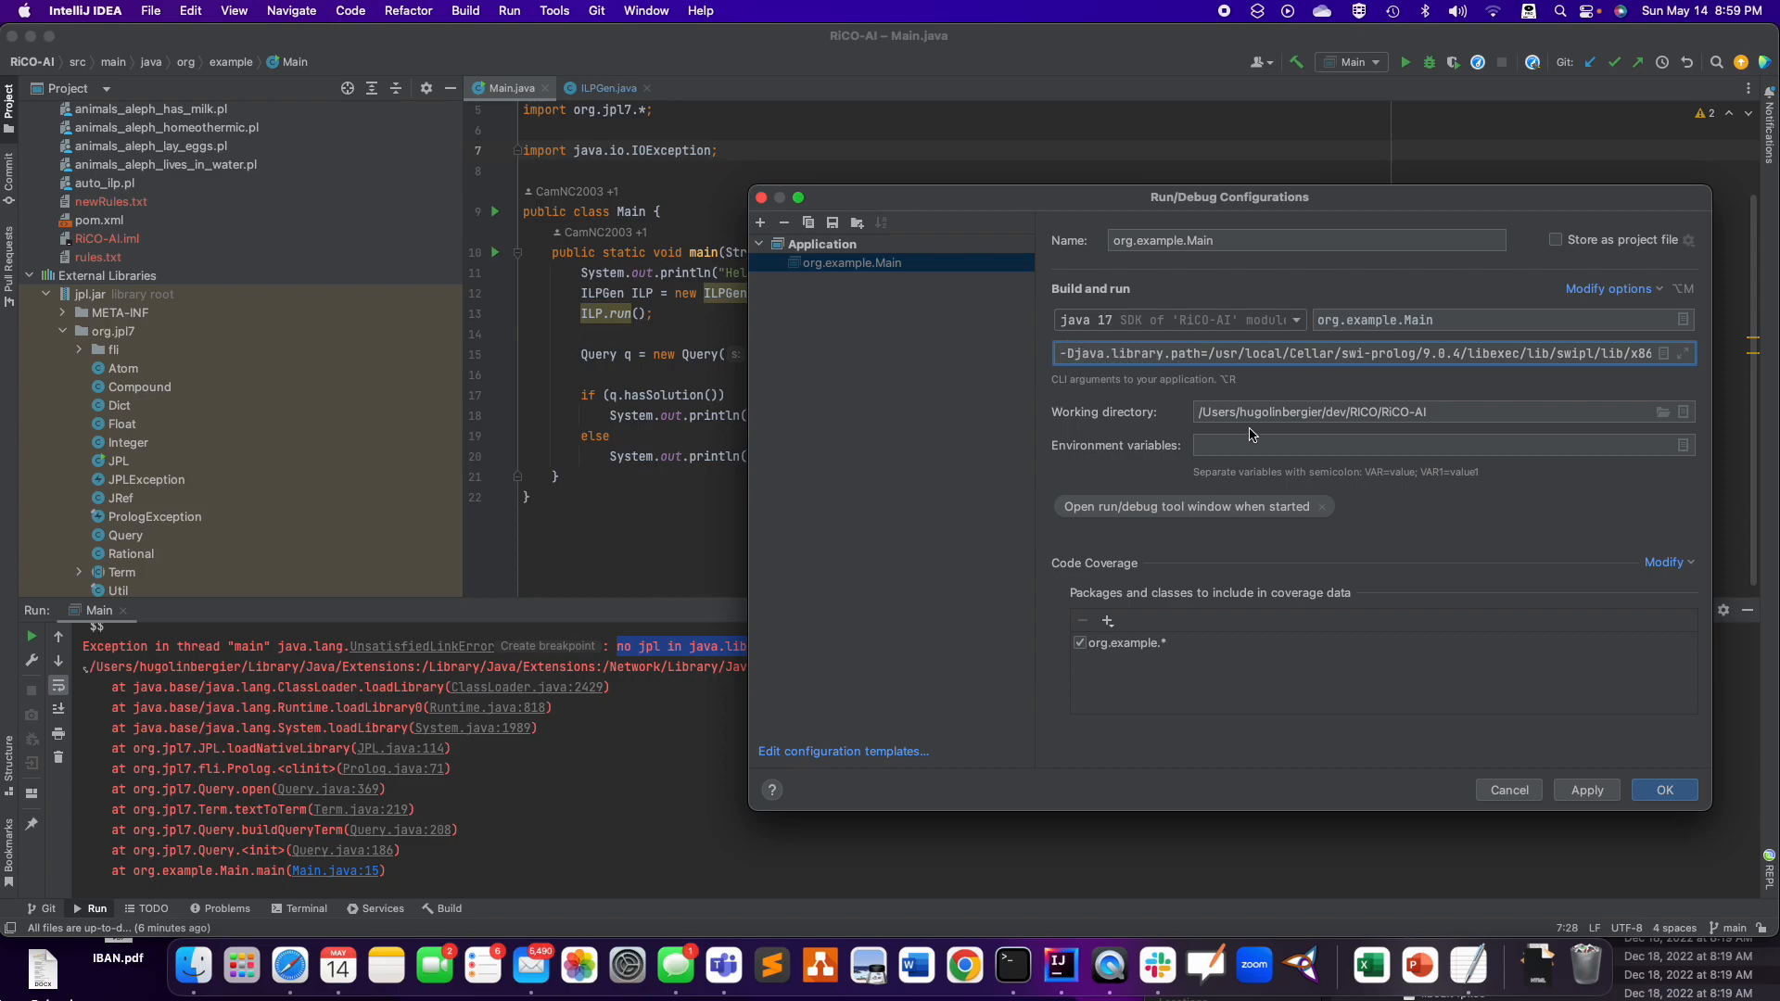
- Save the configuration with -Djava.library.path in Program arguments, run Main and select the UnsatisfiedLinkError output
{"action": "left_click", "coordinate": [1665, 789]}
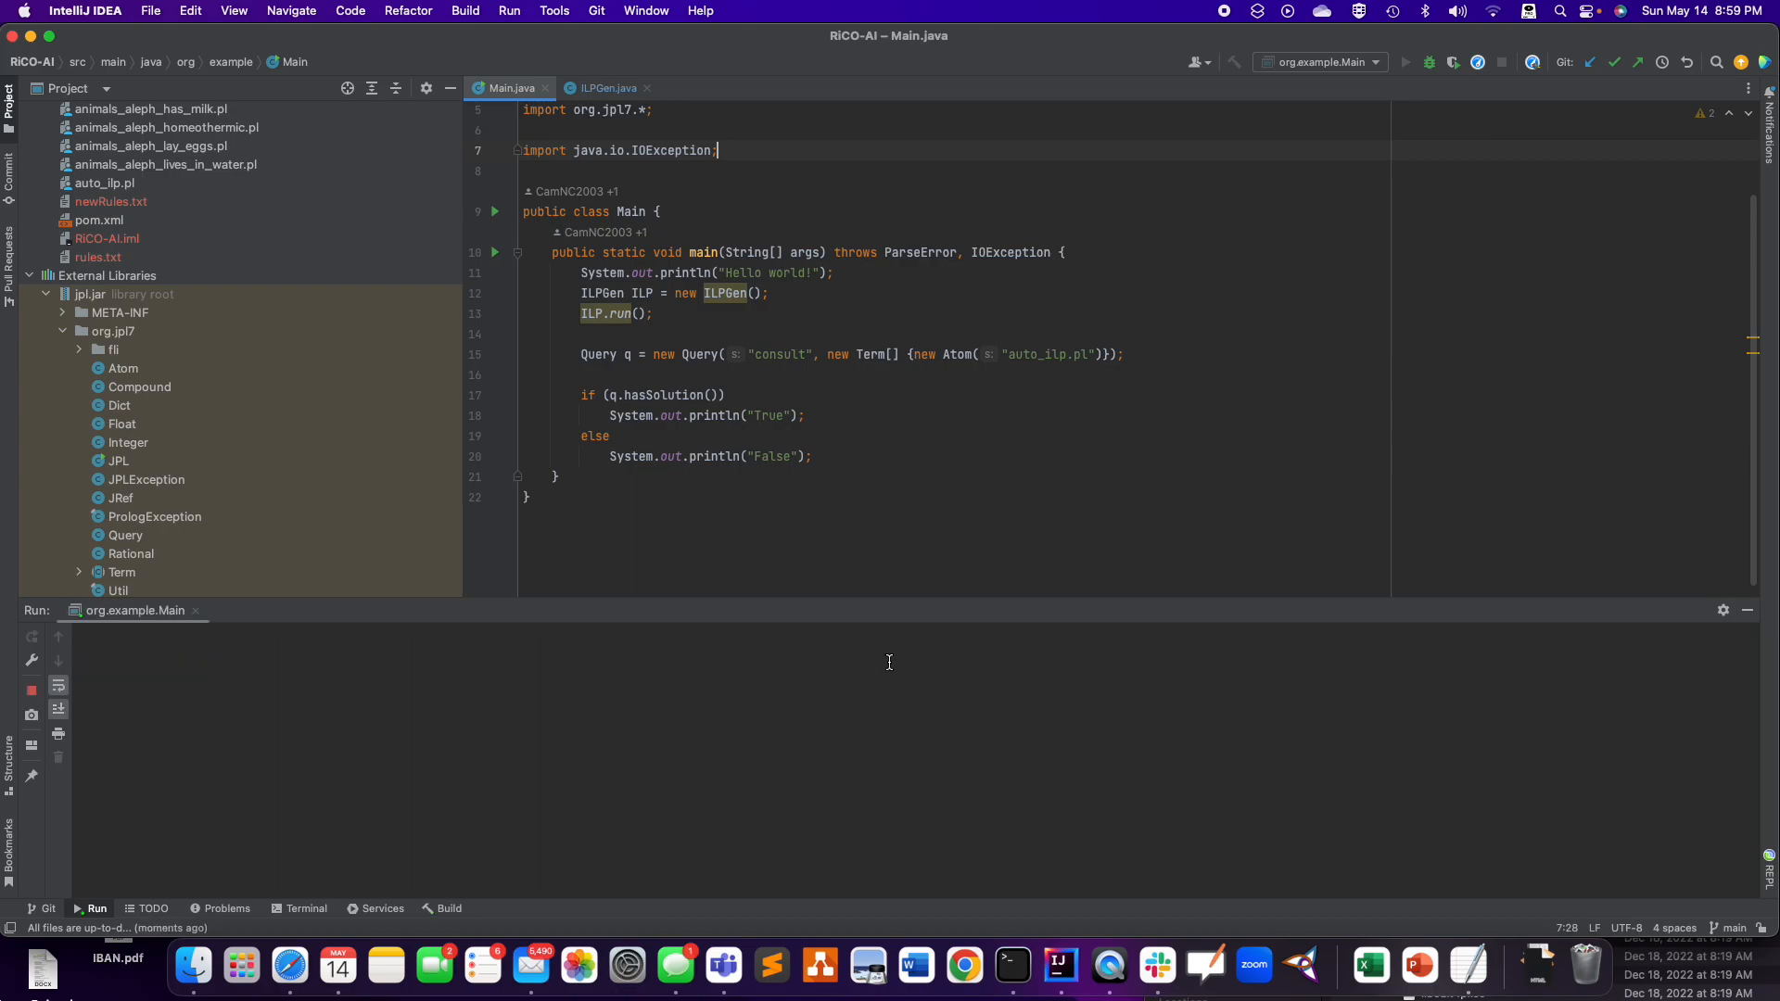
{"action": "left_click", "coordinate": [1405, 62]}
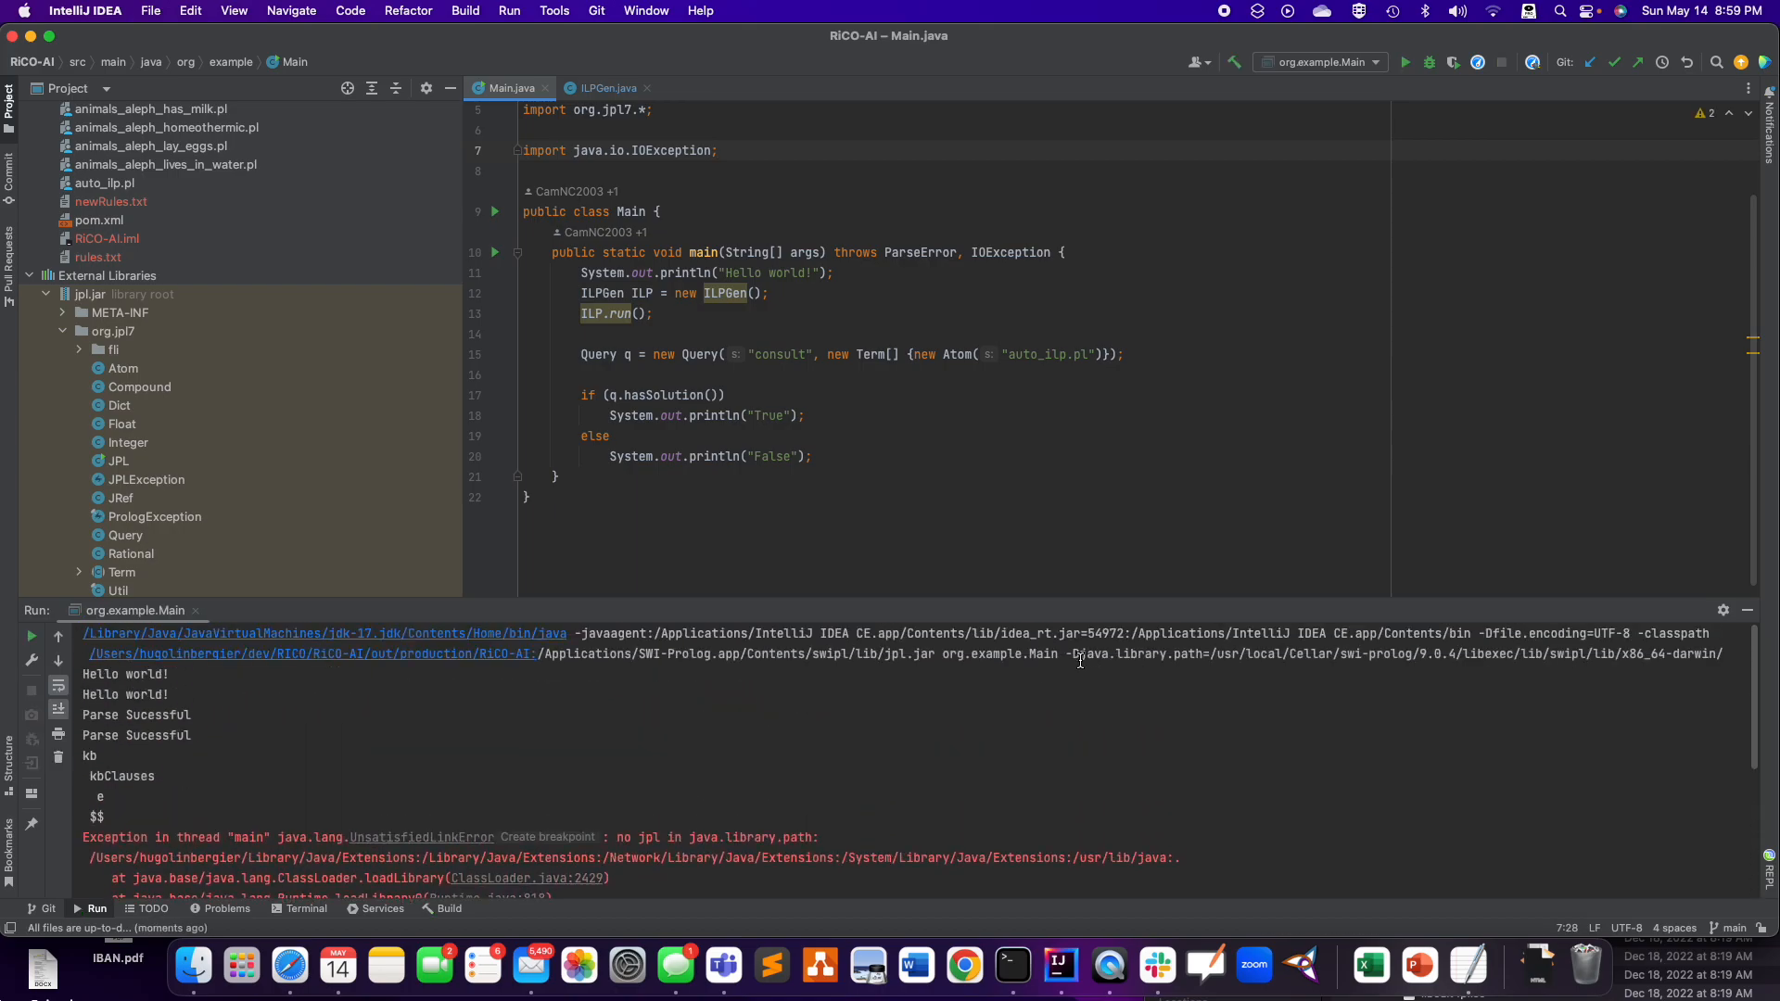
{"action": "left_click_drag", "start_coordinate": [1070, 654], "coordinate": [1665, 654]}
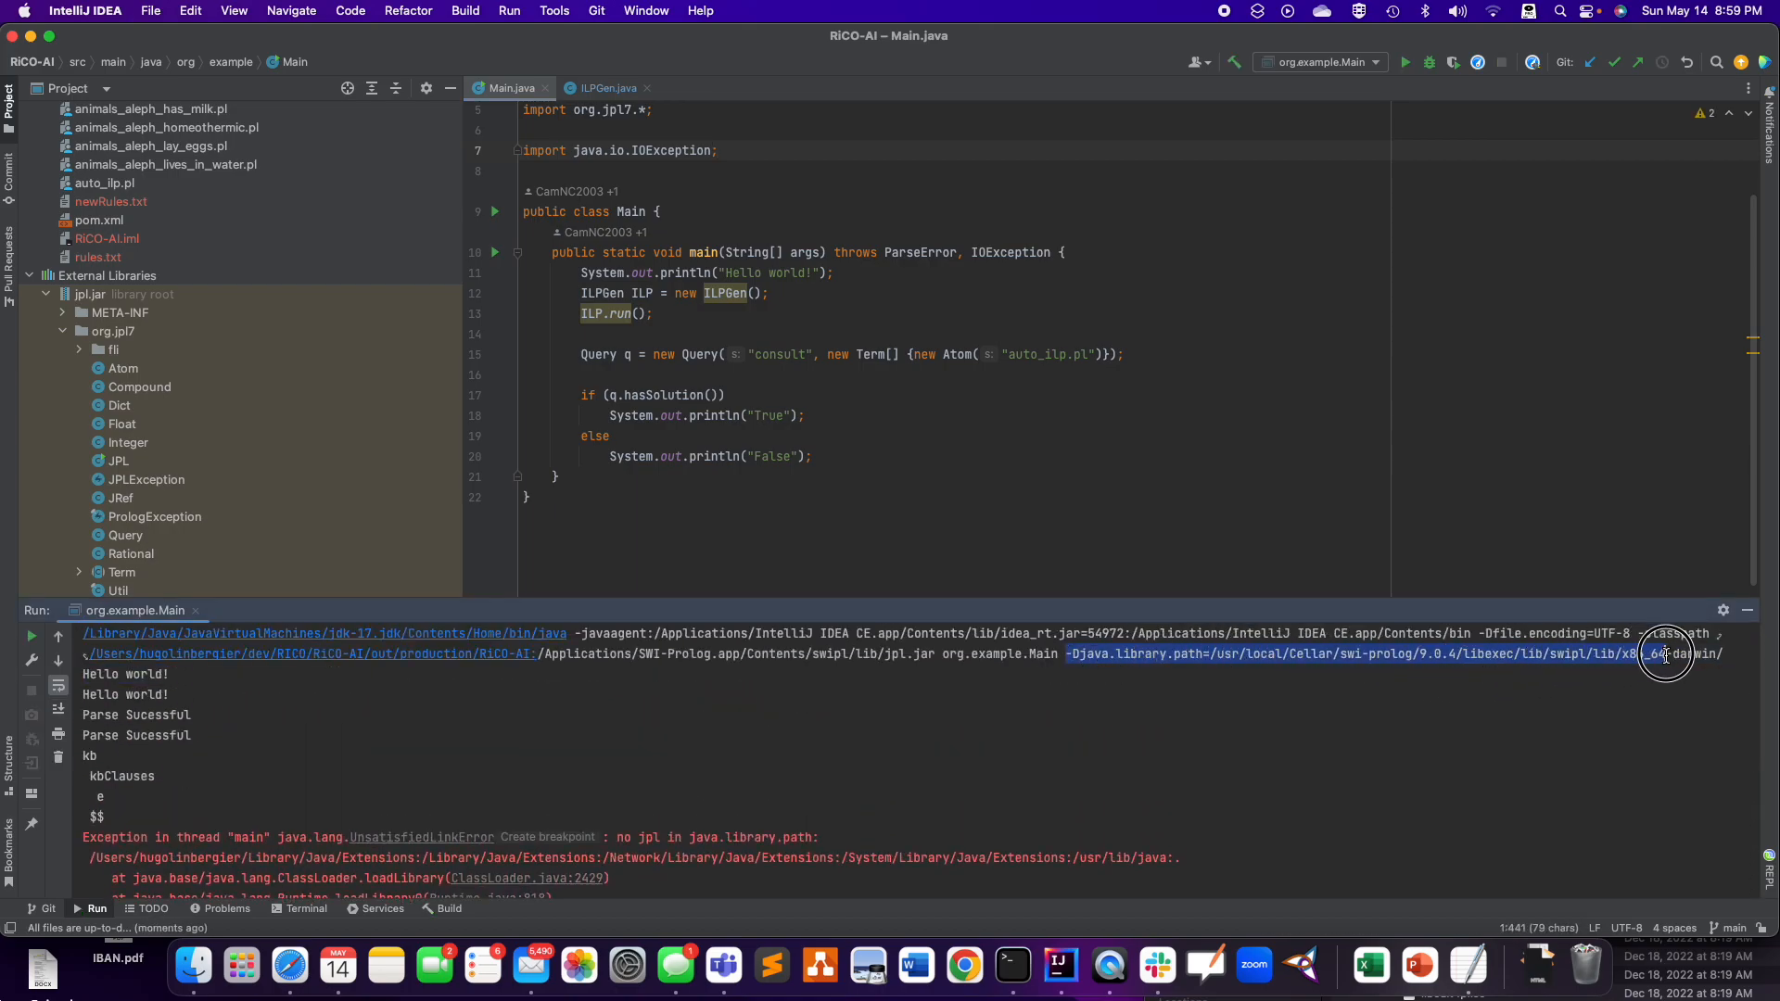
{"action": "left_click", "coordinate": [1280, 659]}
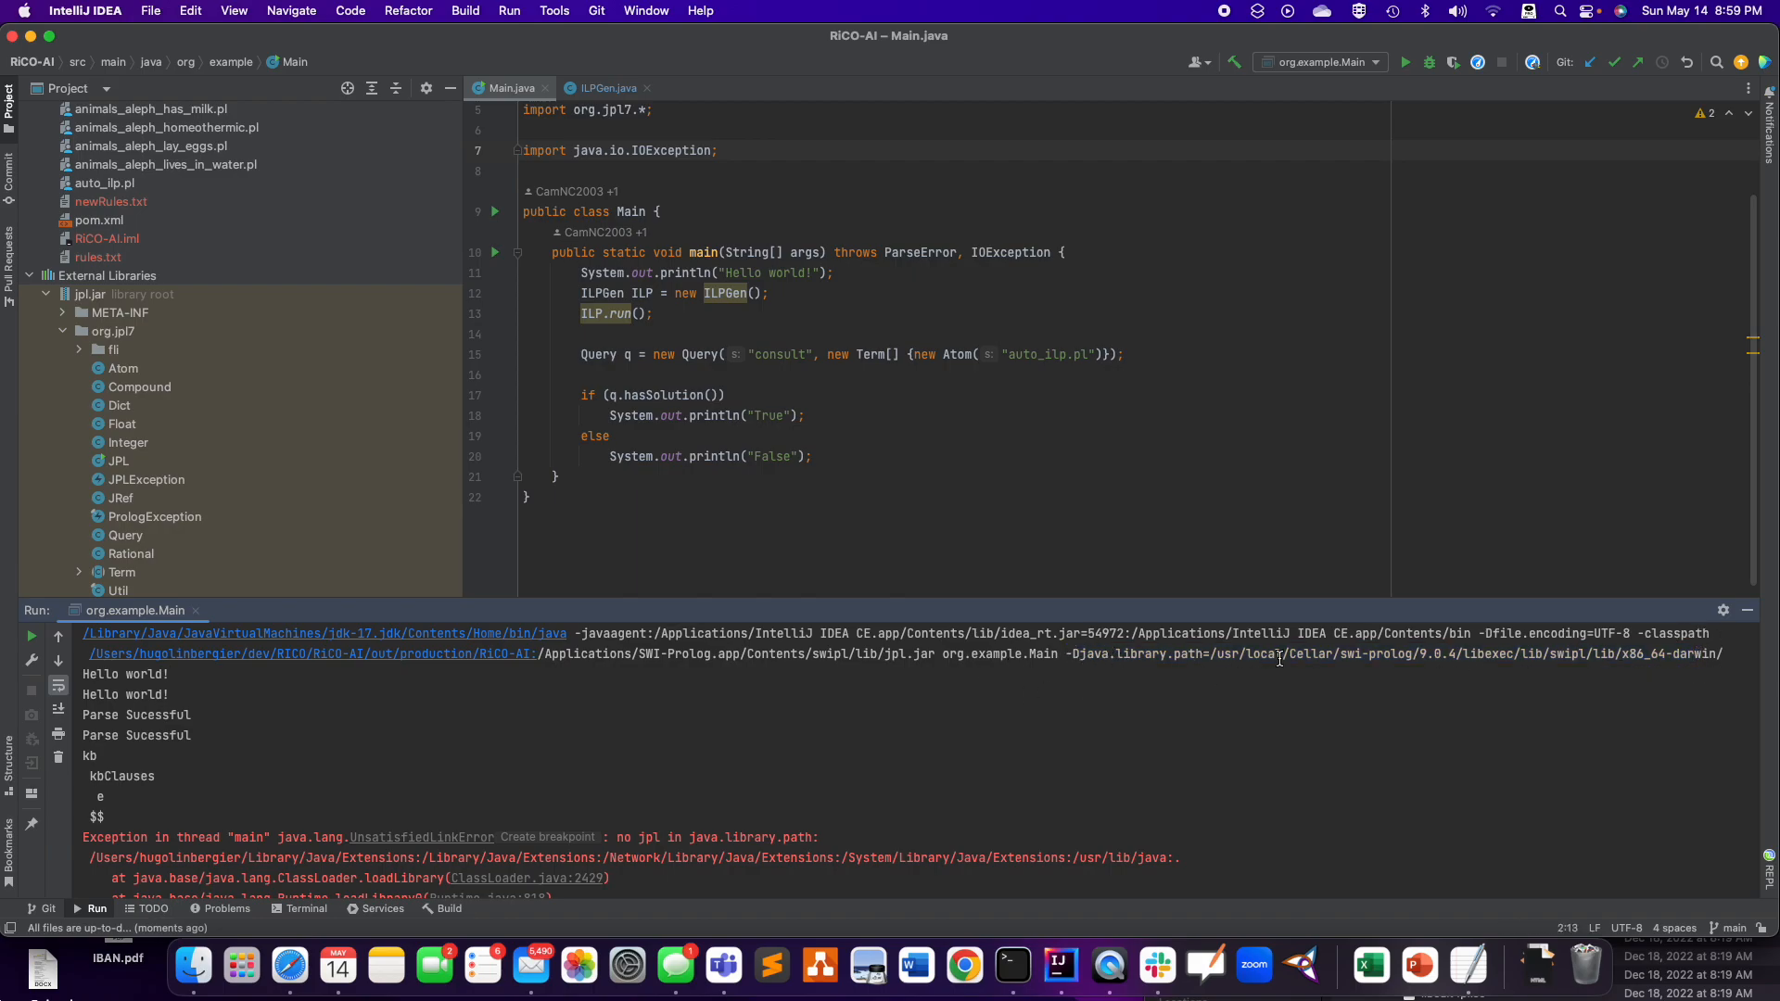
{"action": "left_click_drag", "start_coordinate": [1212, 653], "coordinate": [1720, 653]}
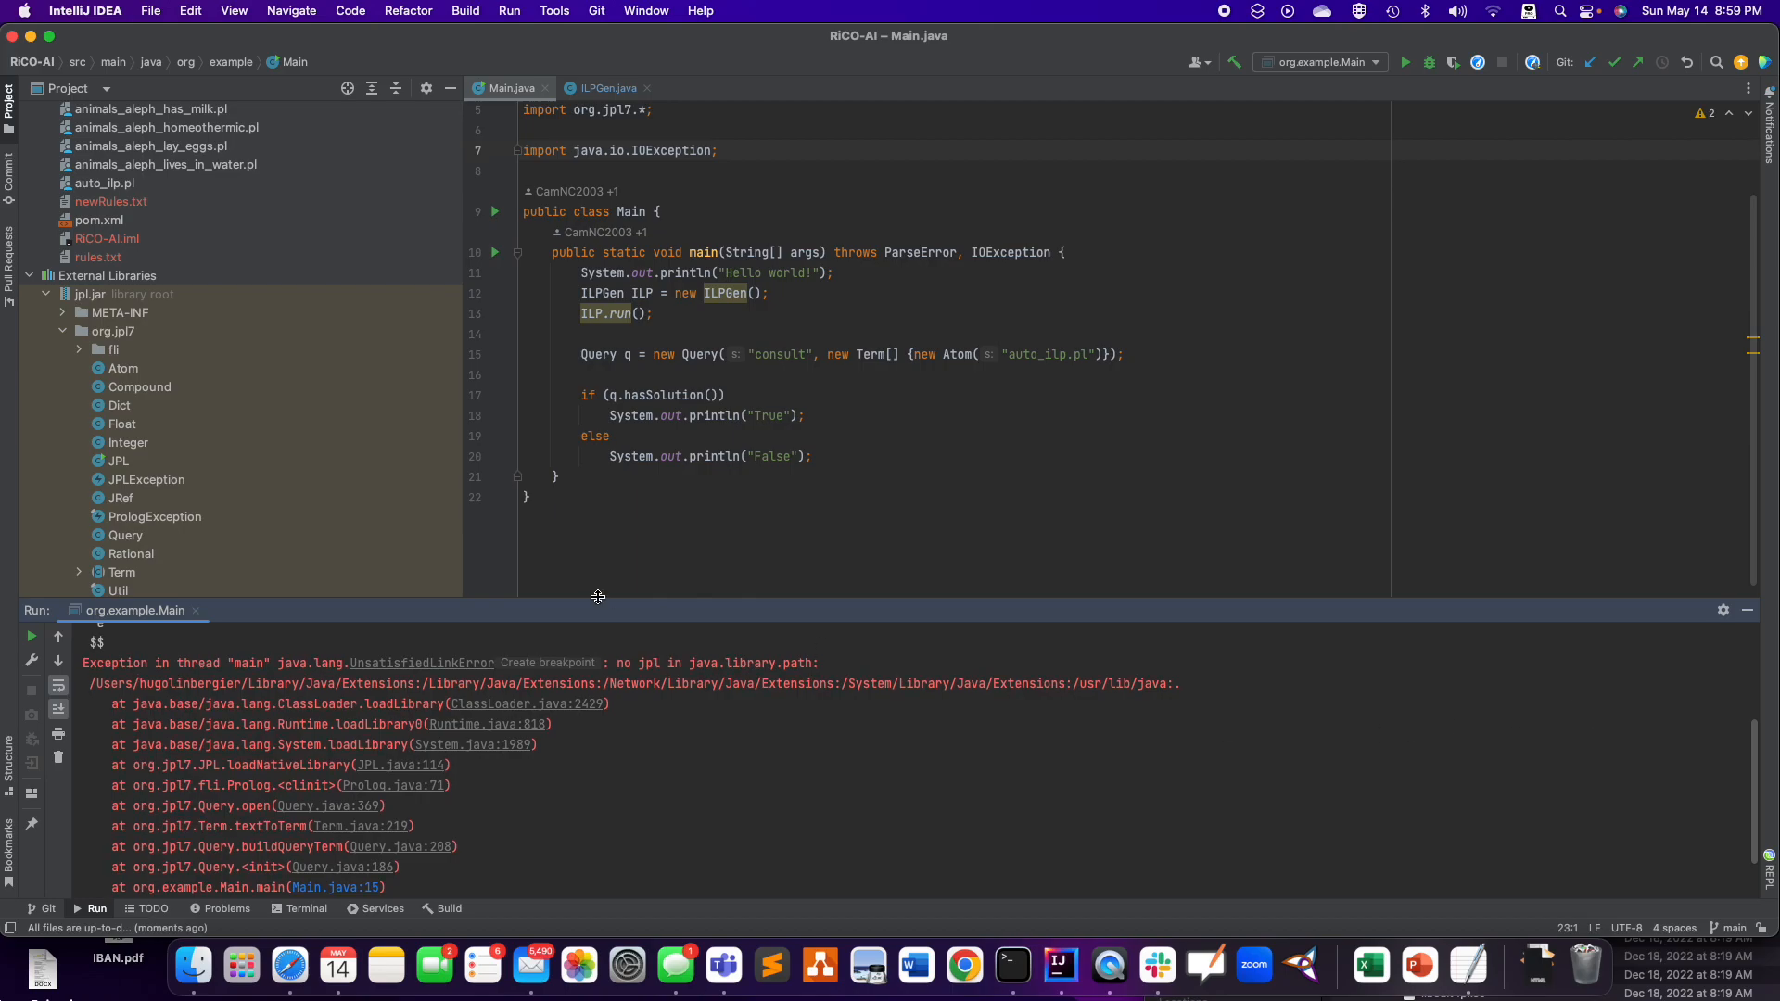
{"action": "double_click", "coordinate": [715, 663]}
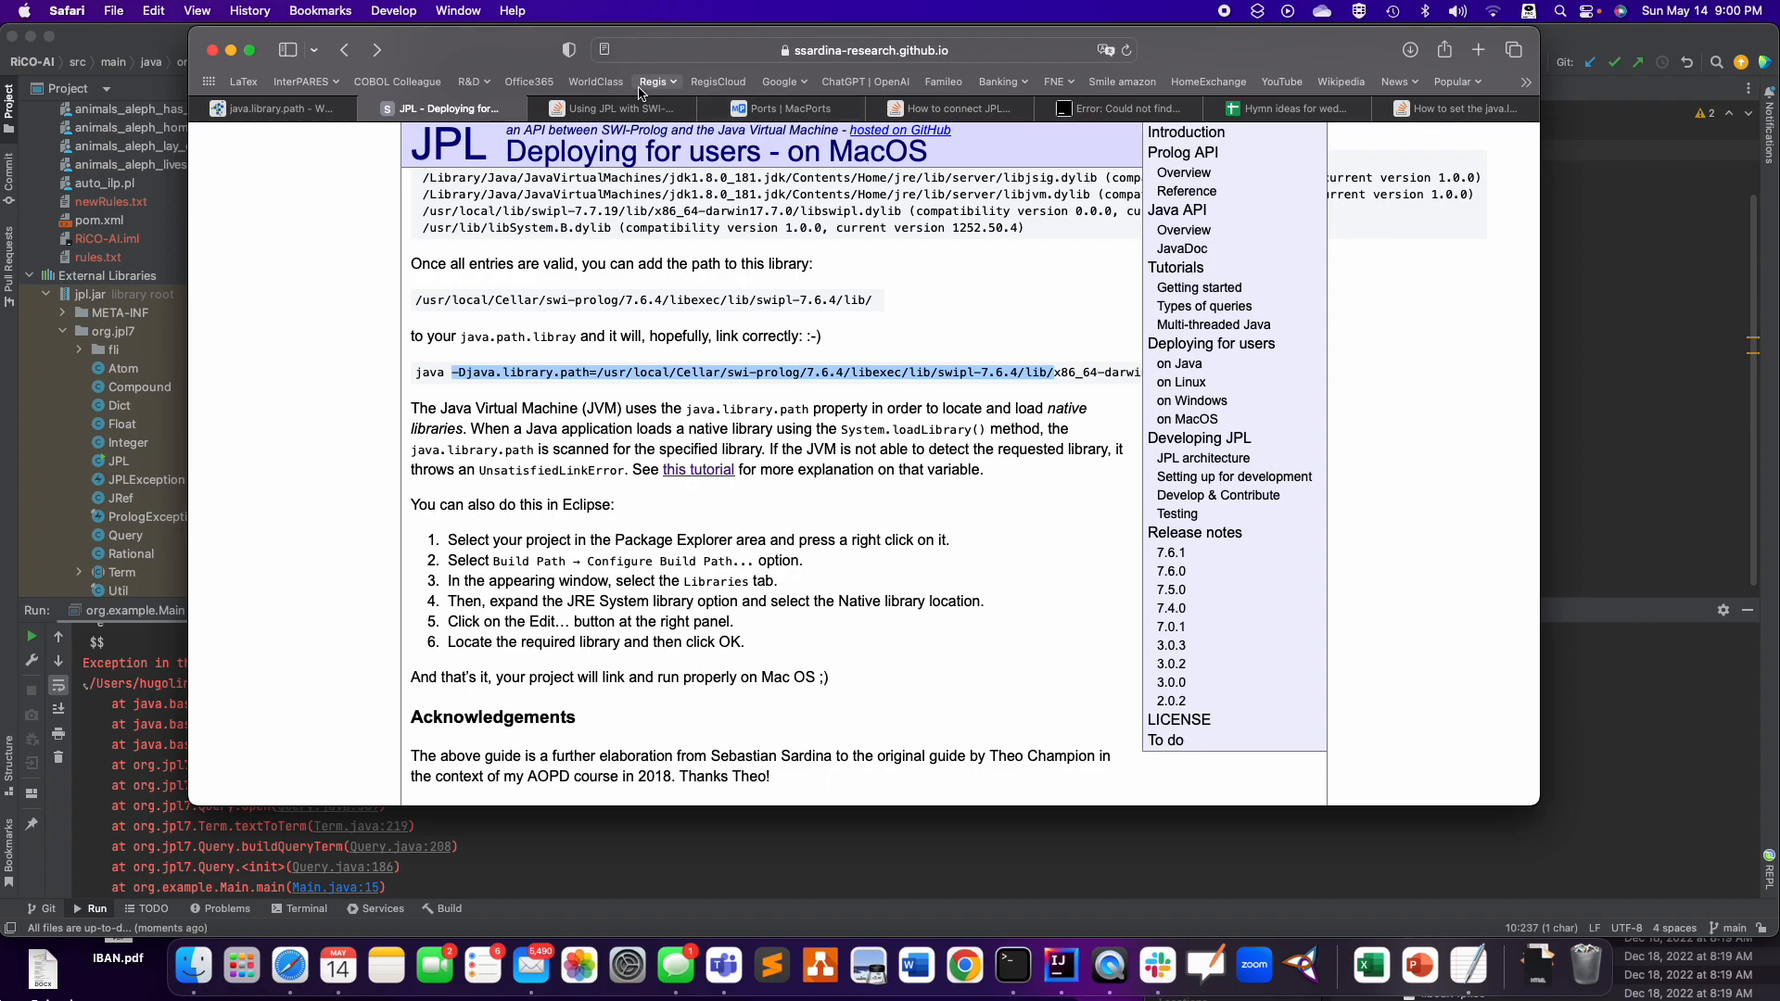
- Read through the Stack Overflow answers about JPL on macOS, then return to Terminal
{"action": "left_click", "coordinate": [616, 108]}
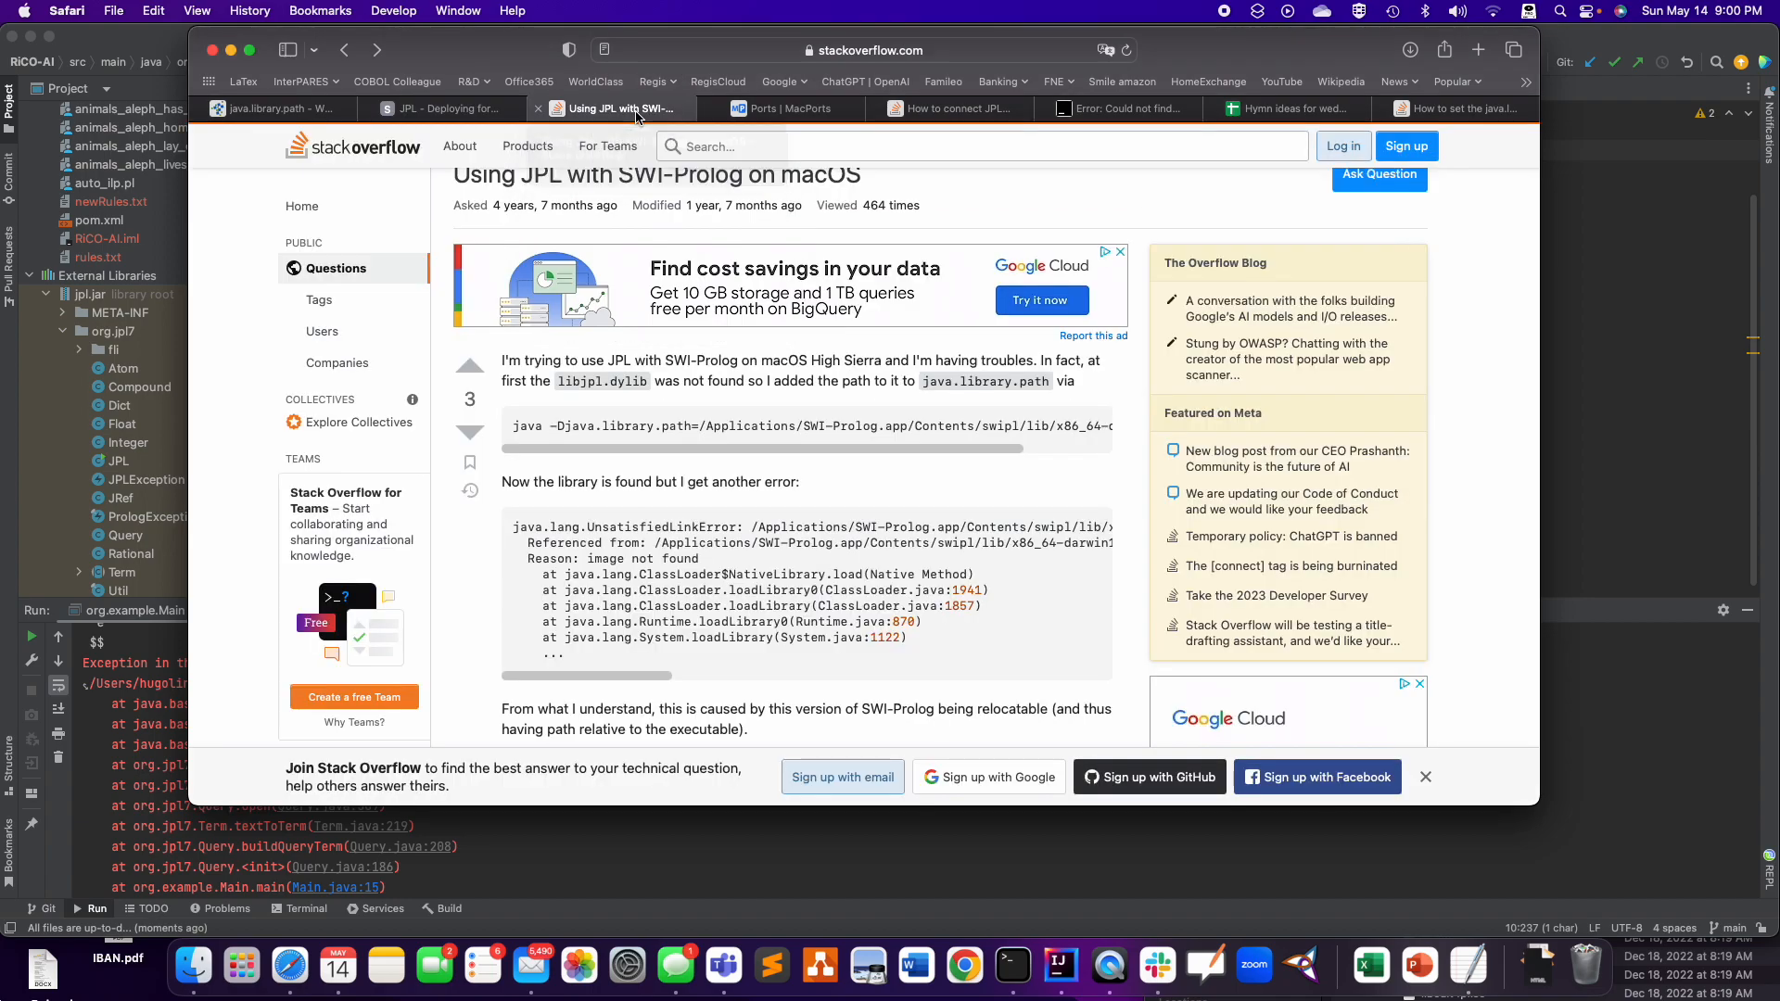
{"action": "scroll", "scroll_direction": "down", "scroll_amount": 3}
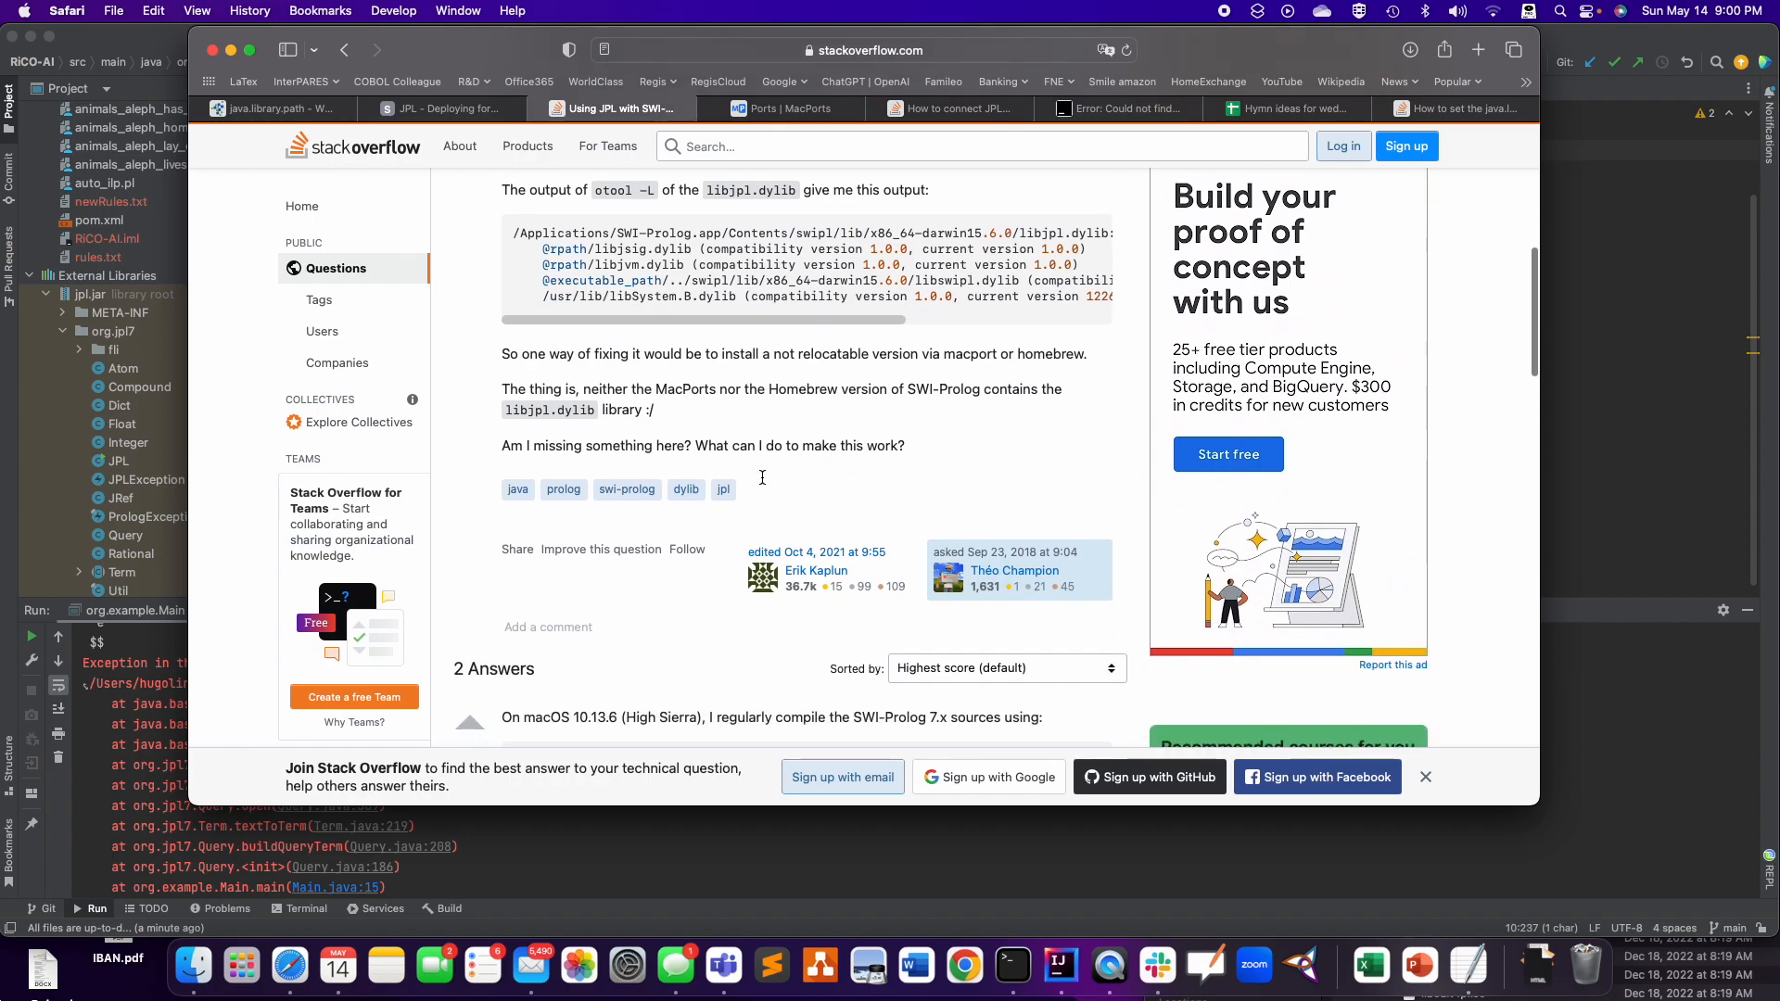
{"action": "scroll", "scroll_direction": "down", "scroll_amount": 3}
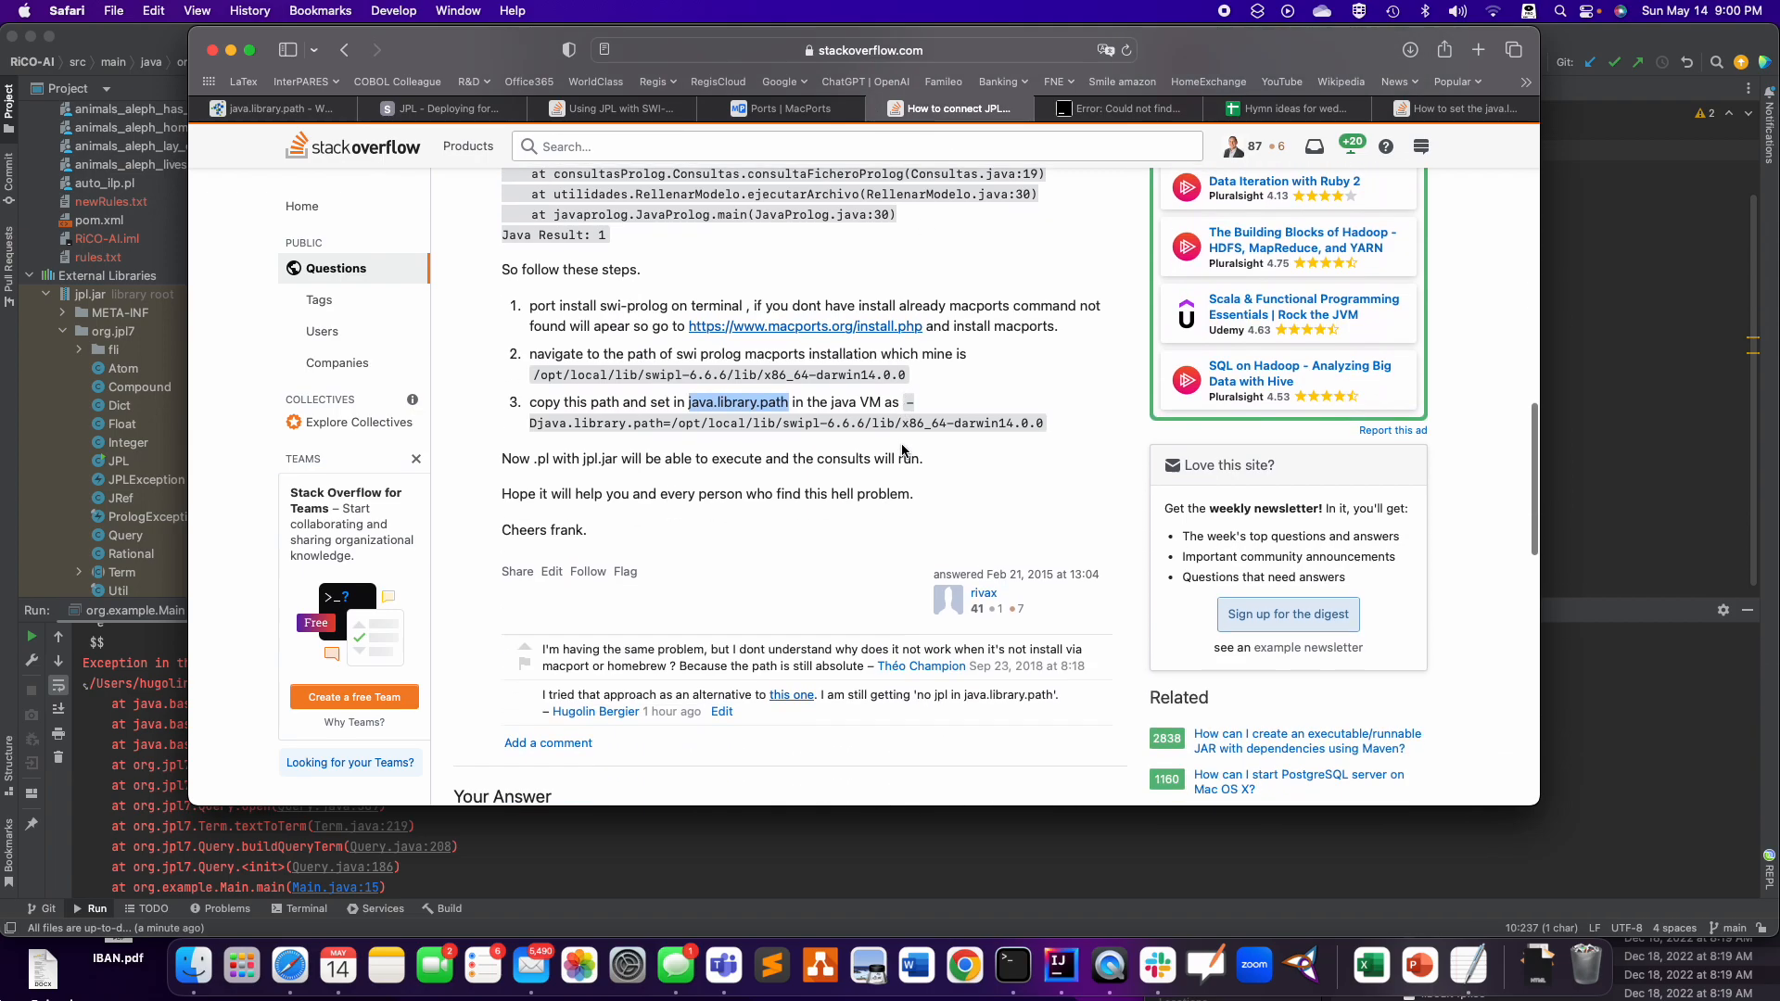
{"action": "scroll", "scroll_direction": "down", "scroll_amount": 3}
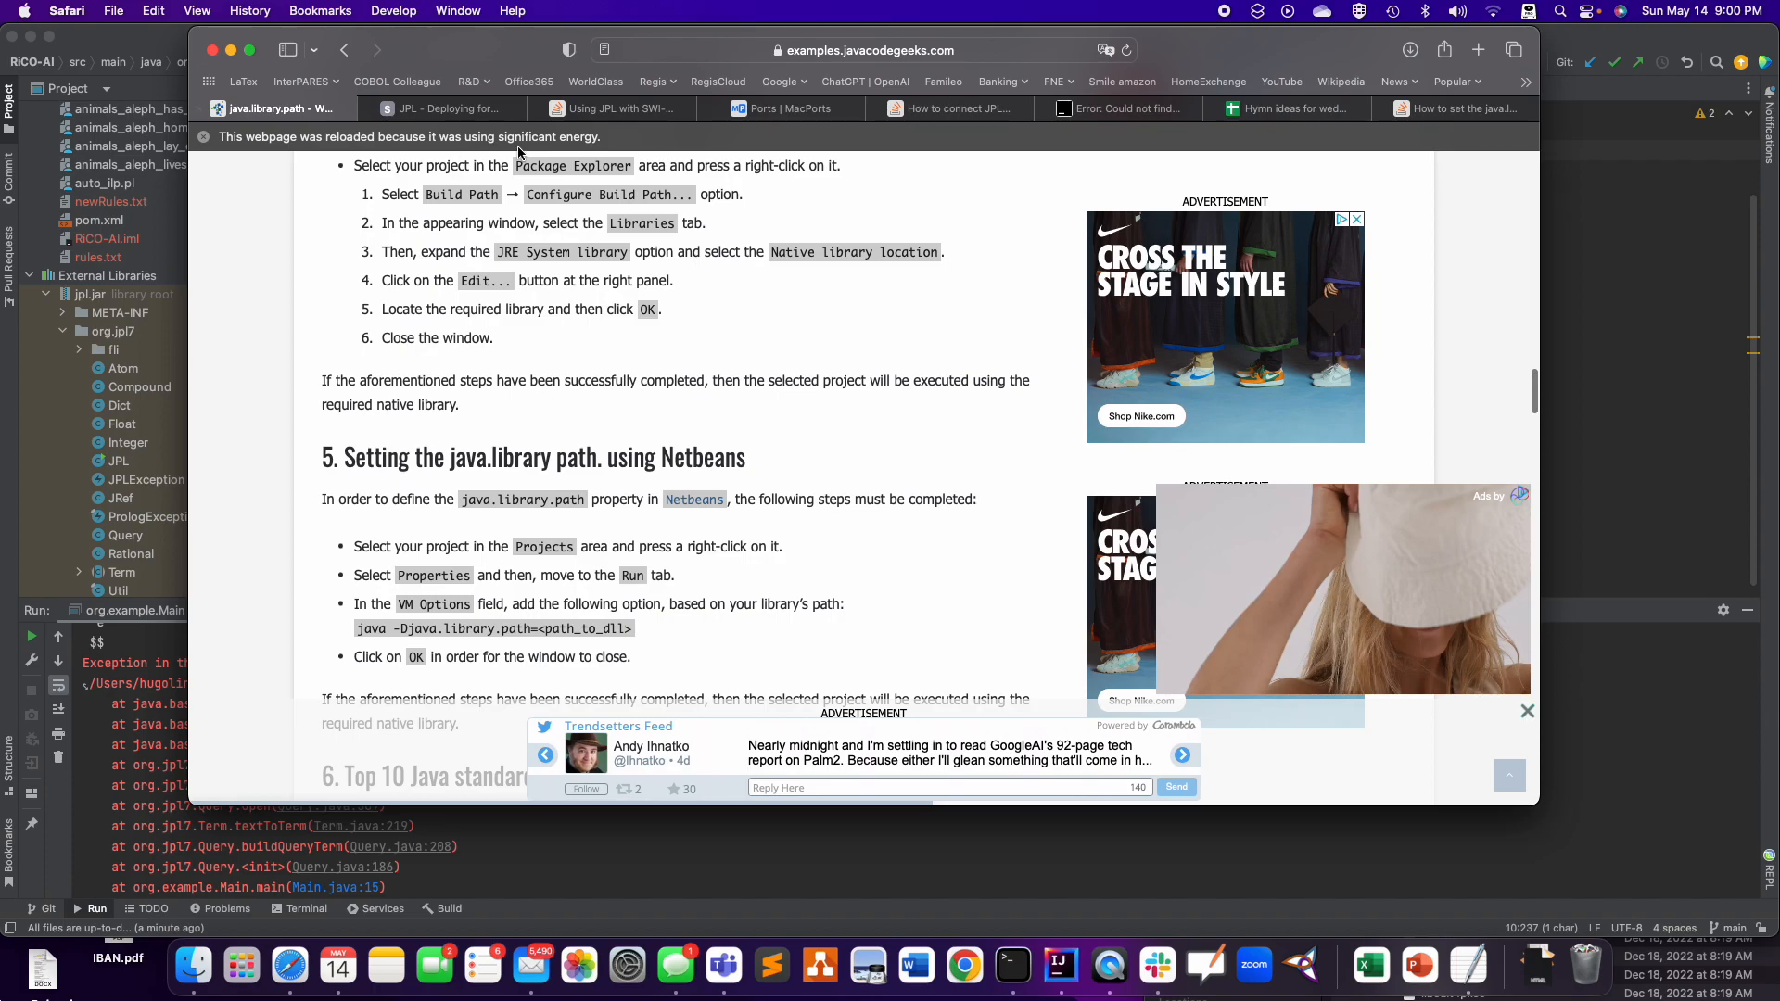
{"action": "left_click", "coordinate": [616, 108]}
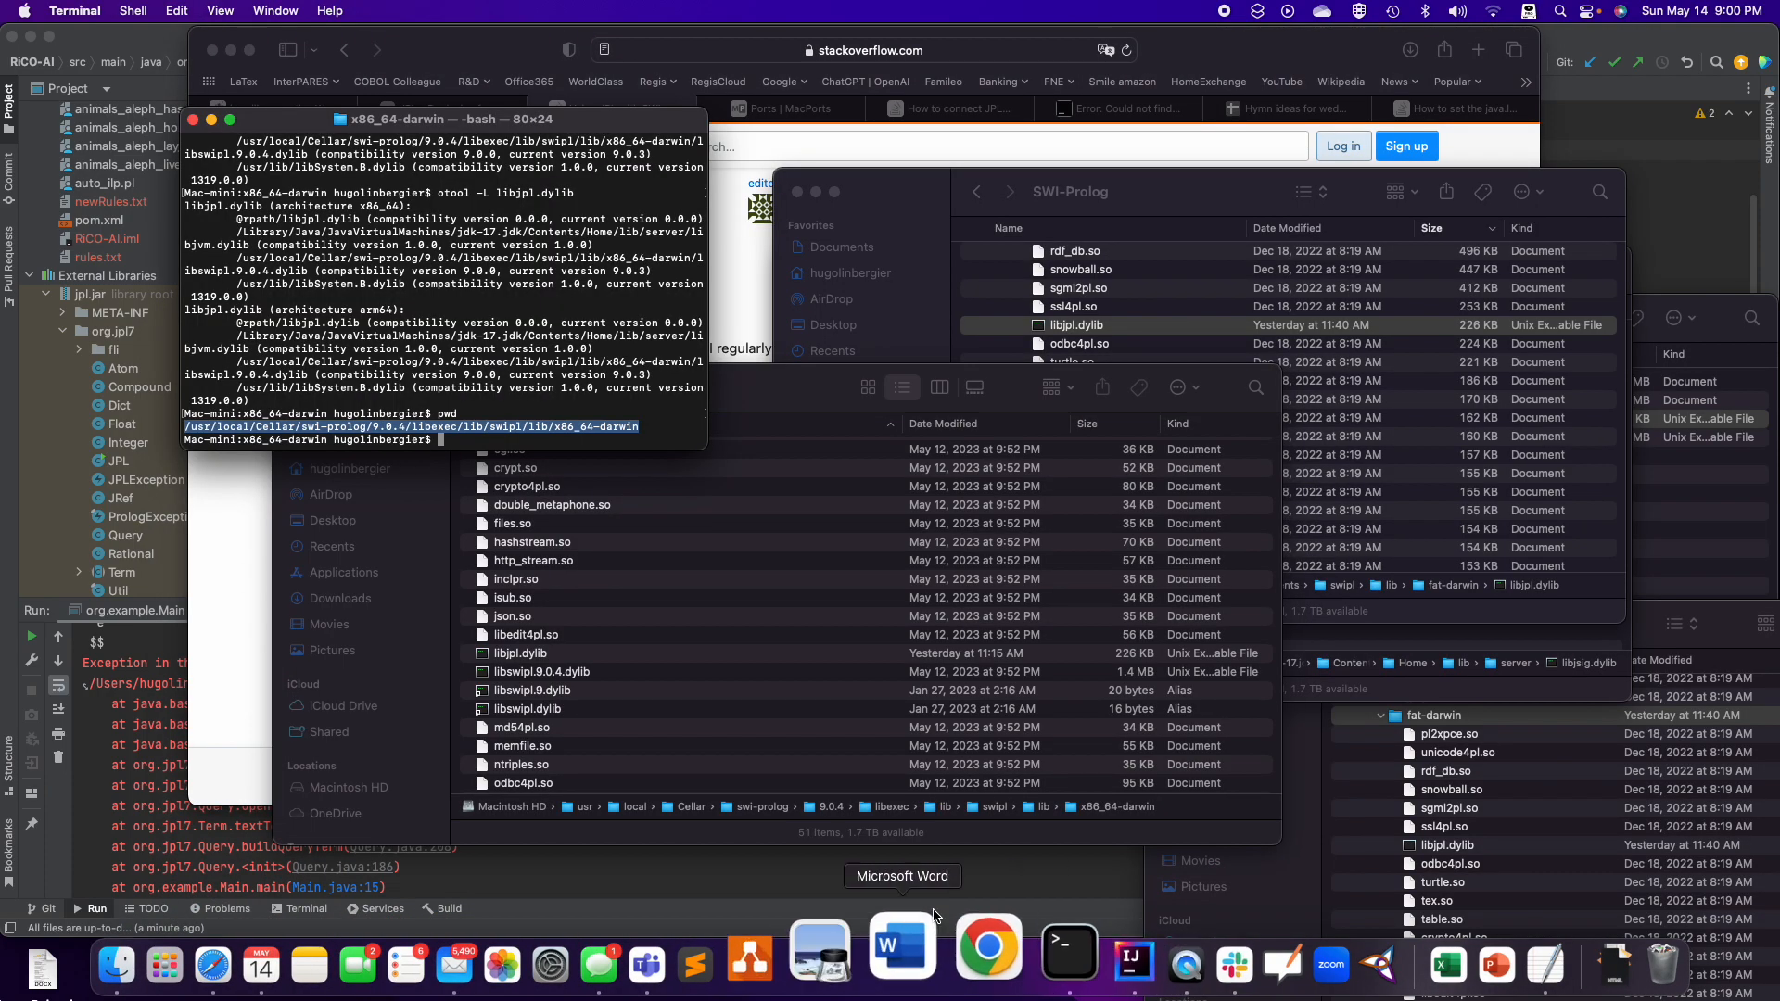
- Go to the home directory and open .profile in TextEdit to see the SWI_HOME_DIR and PATH exports
{"action": "type", "text": "cd ~"}
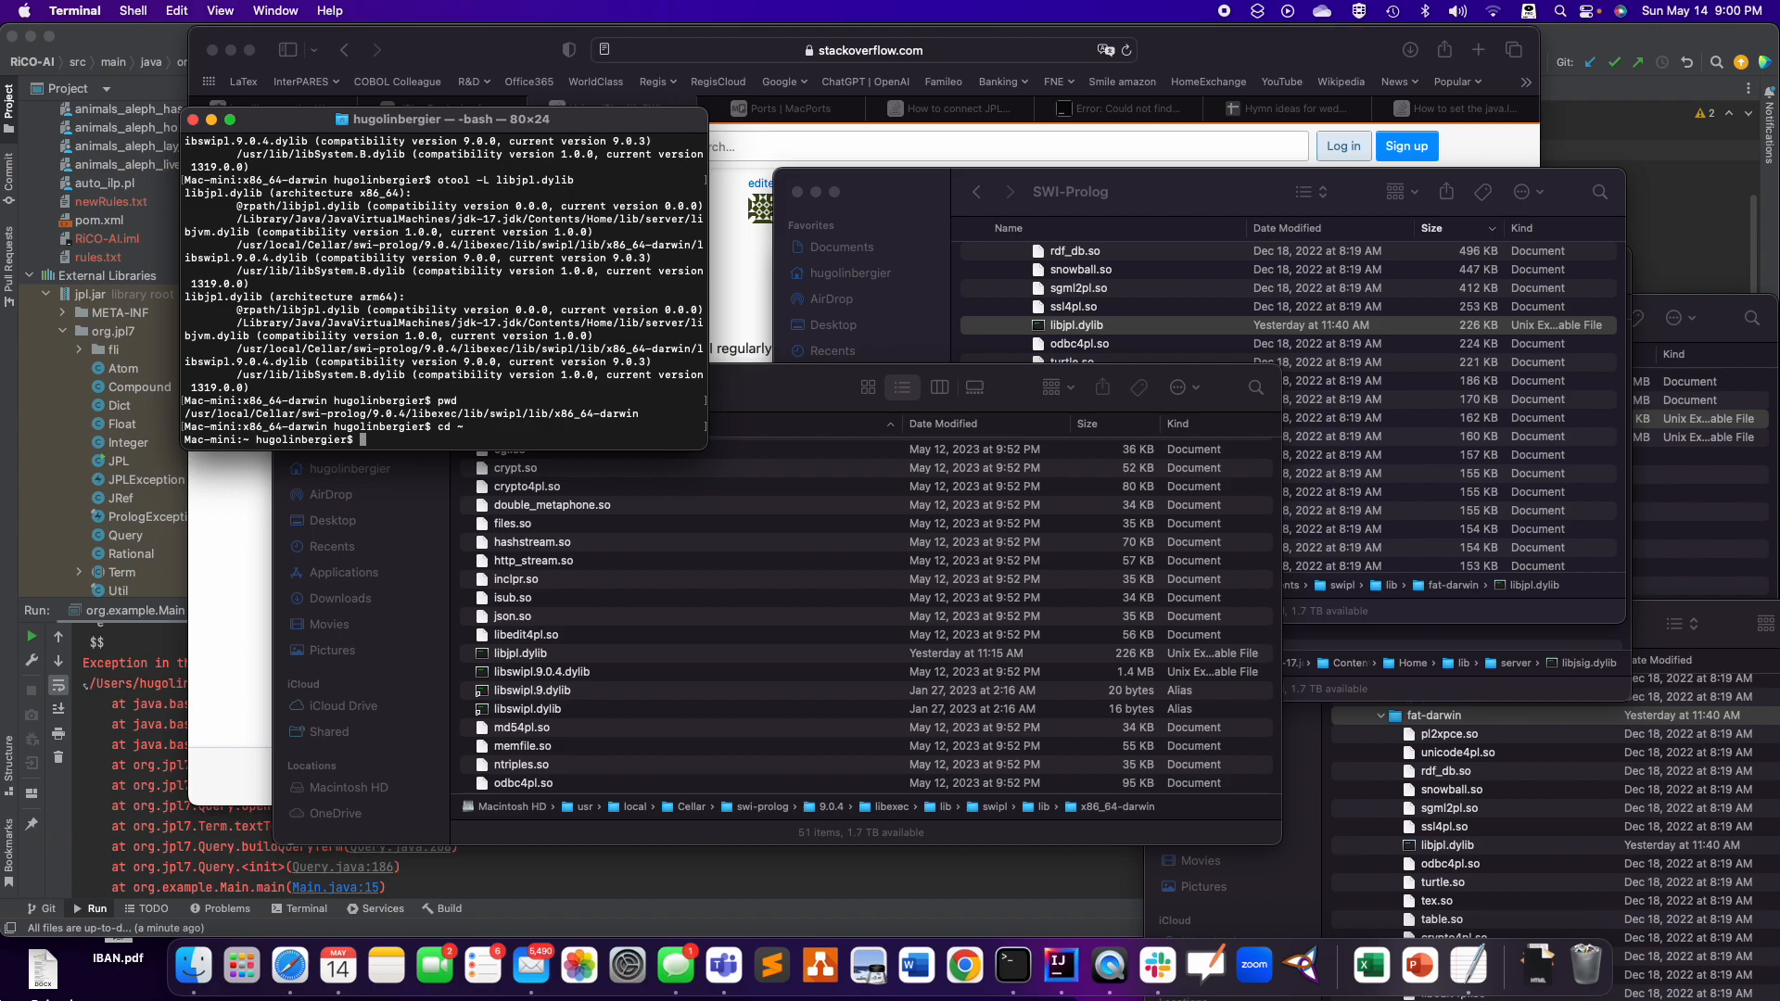
{"action": "type", "text": "open .pr"}
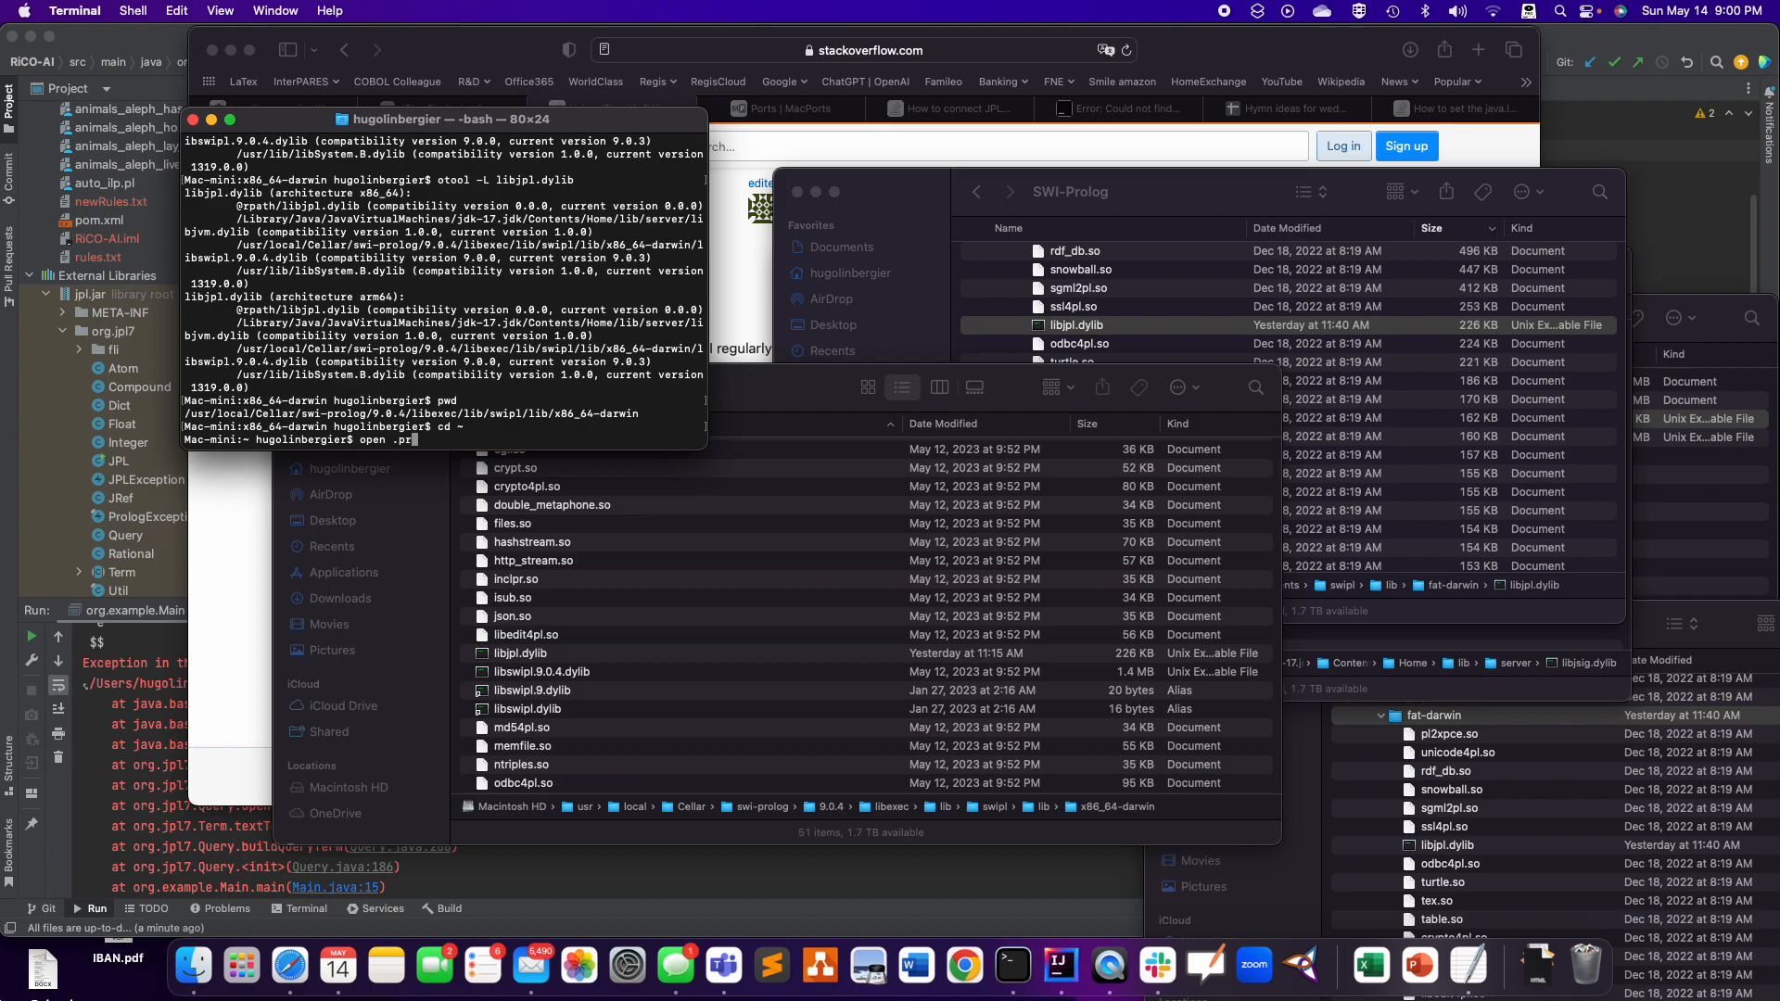
{"action": "key", "text": "Return"}
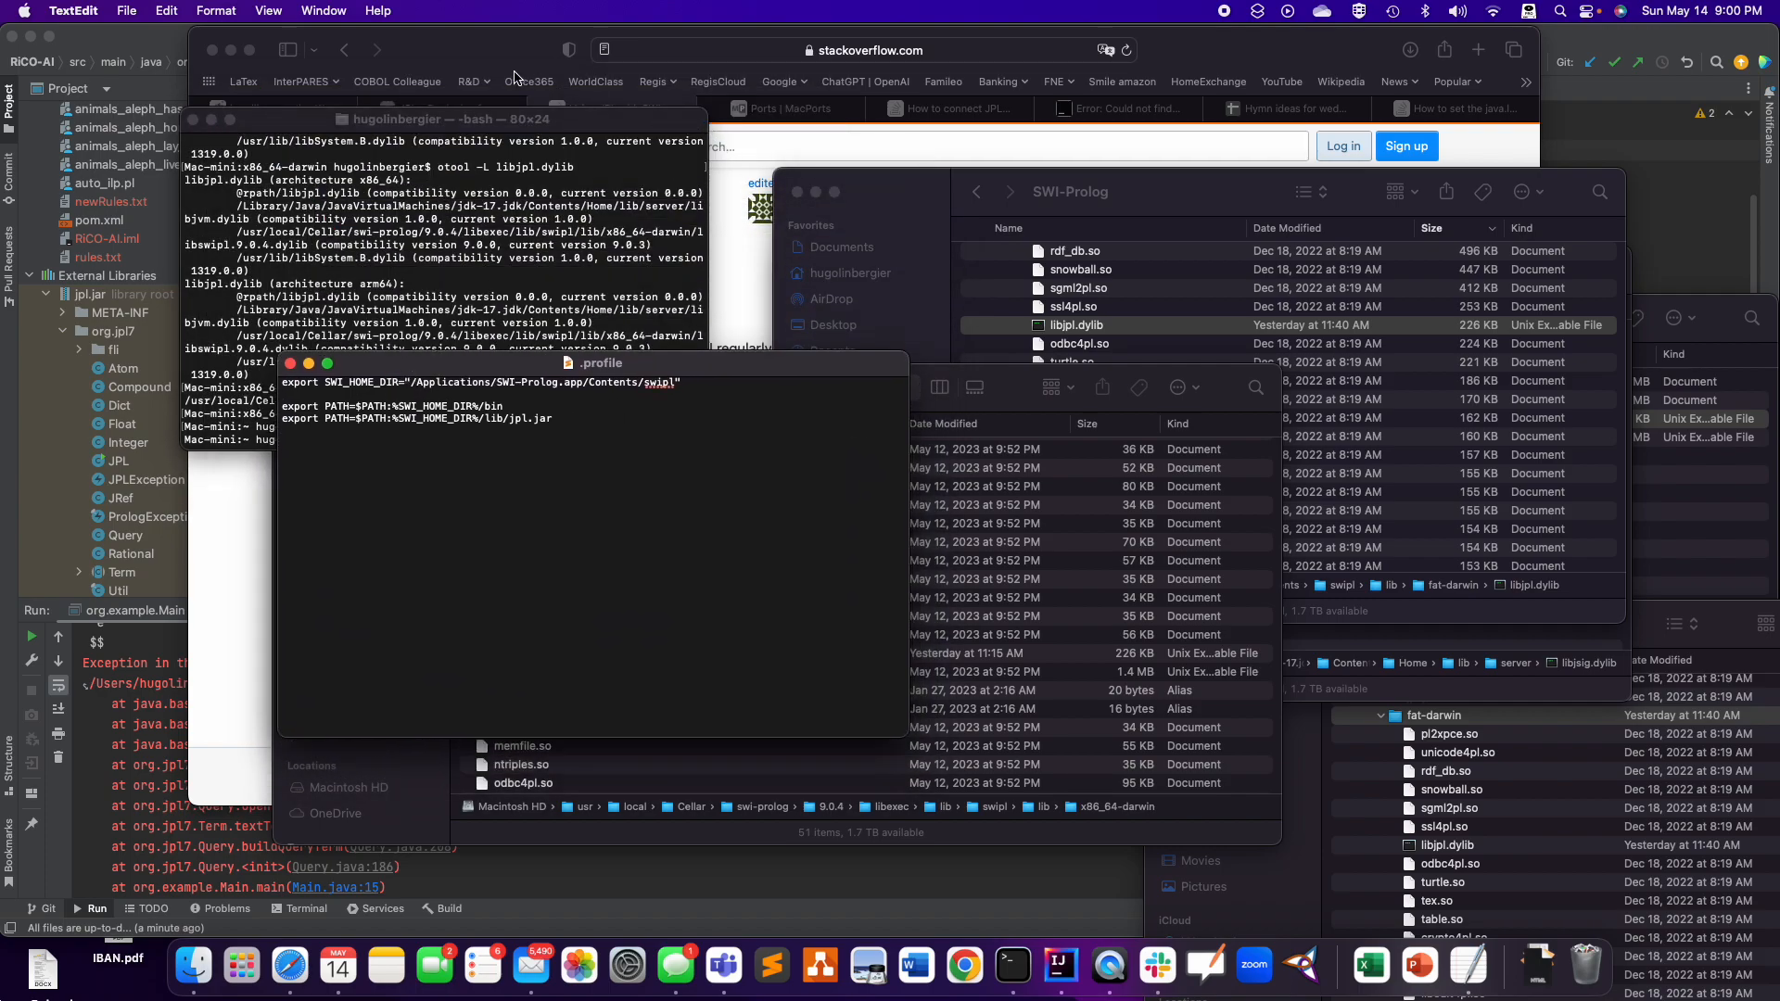
{"action": "mouse_move", "coordinate": [581, 430]}
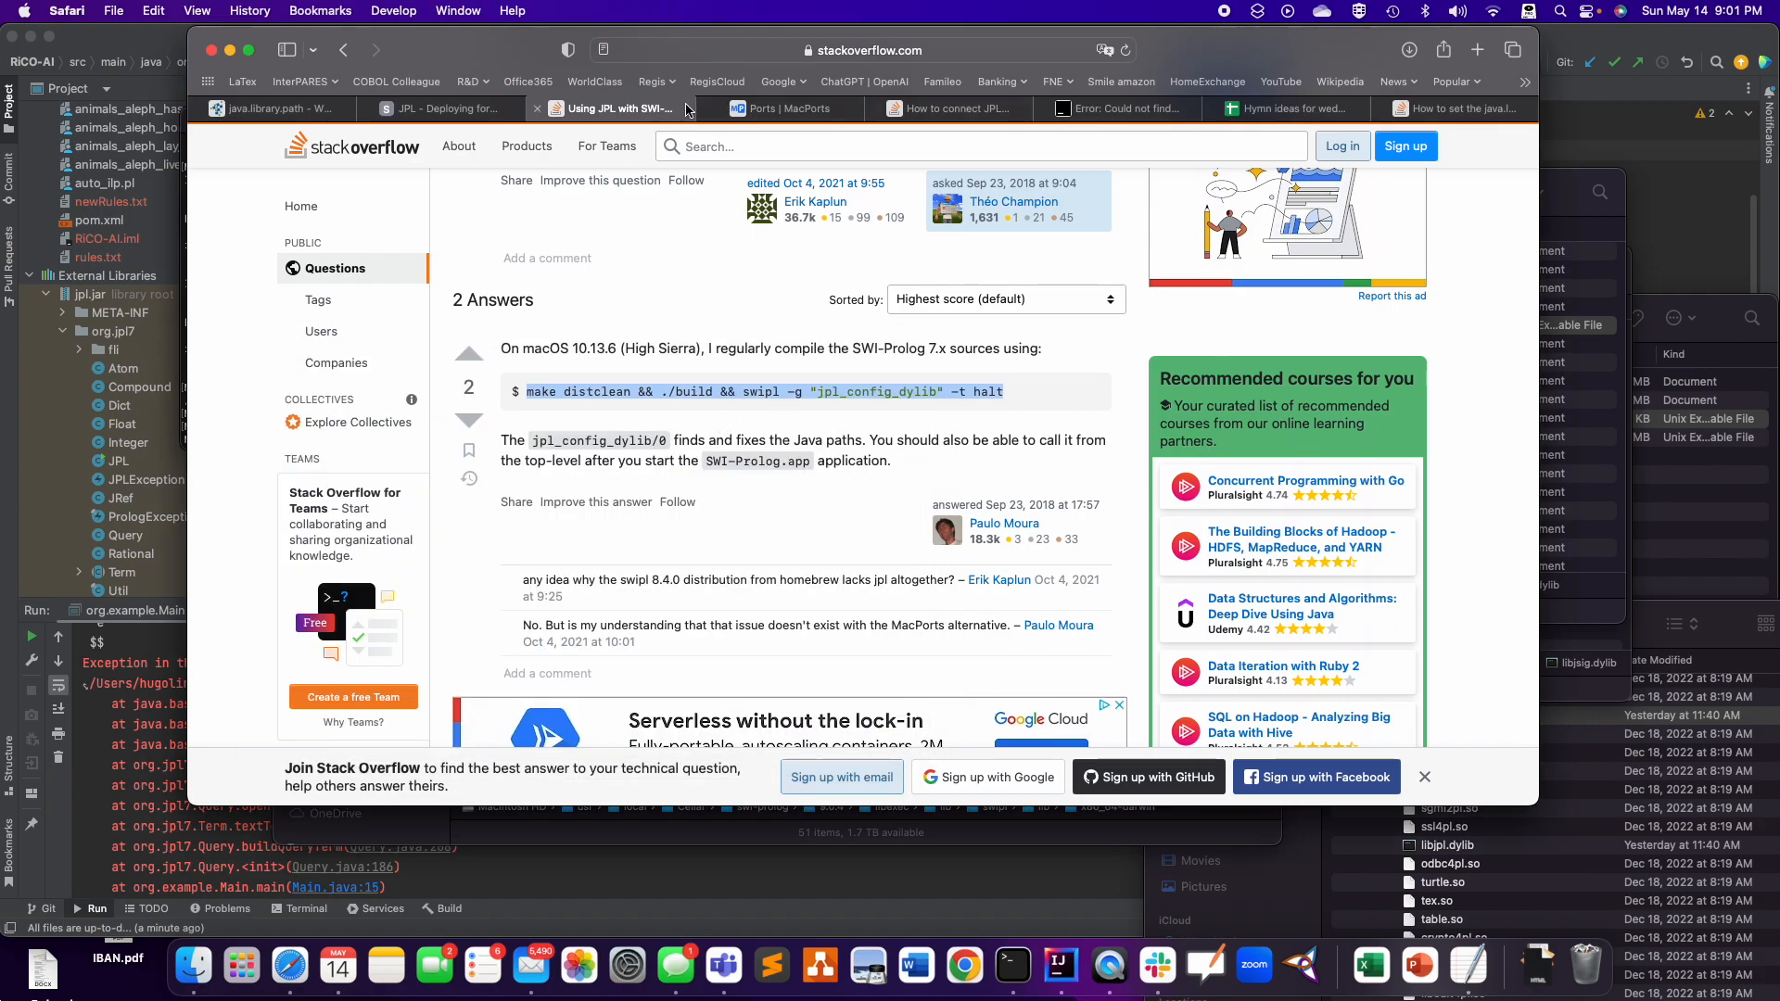
- Read the MacPorts page and the 'How to connect JPL' answer's swi-prolog install steps, then return to IntelliJ
{"action": "left_click", "coordinate": [782, 107]}
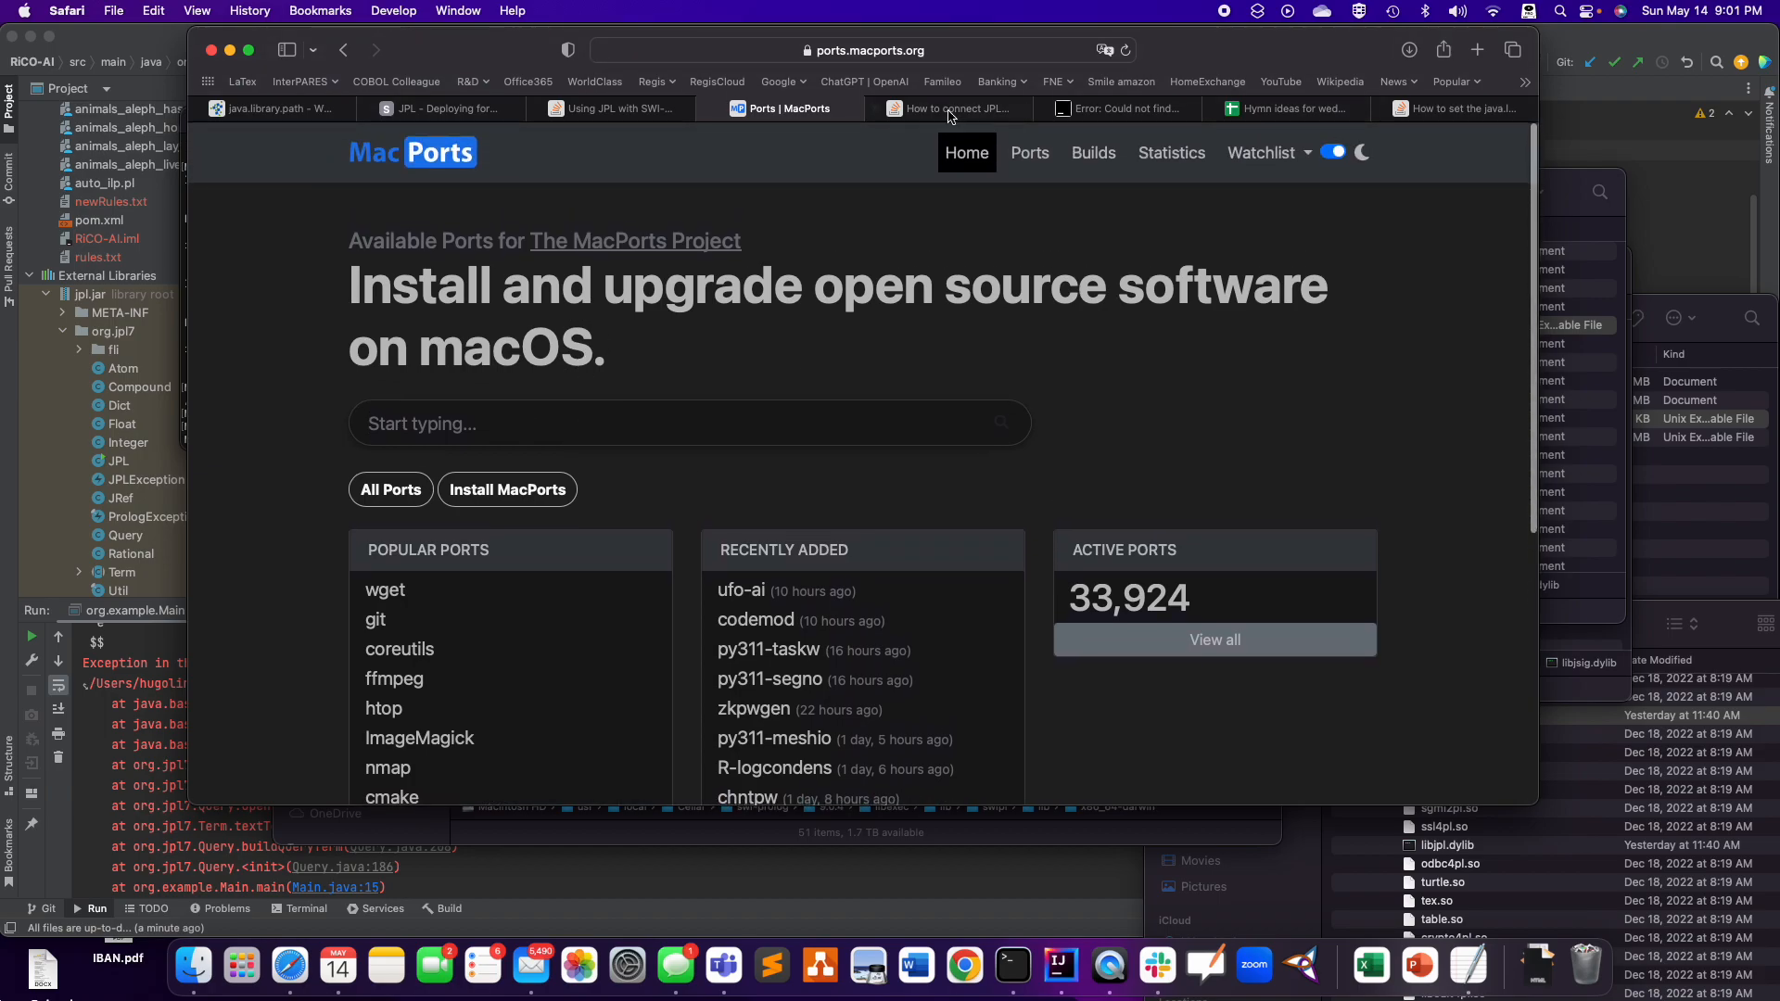
{"action": "left_click", "coordinate": [954, 107]}
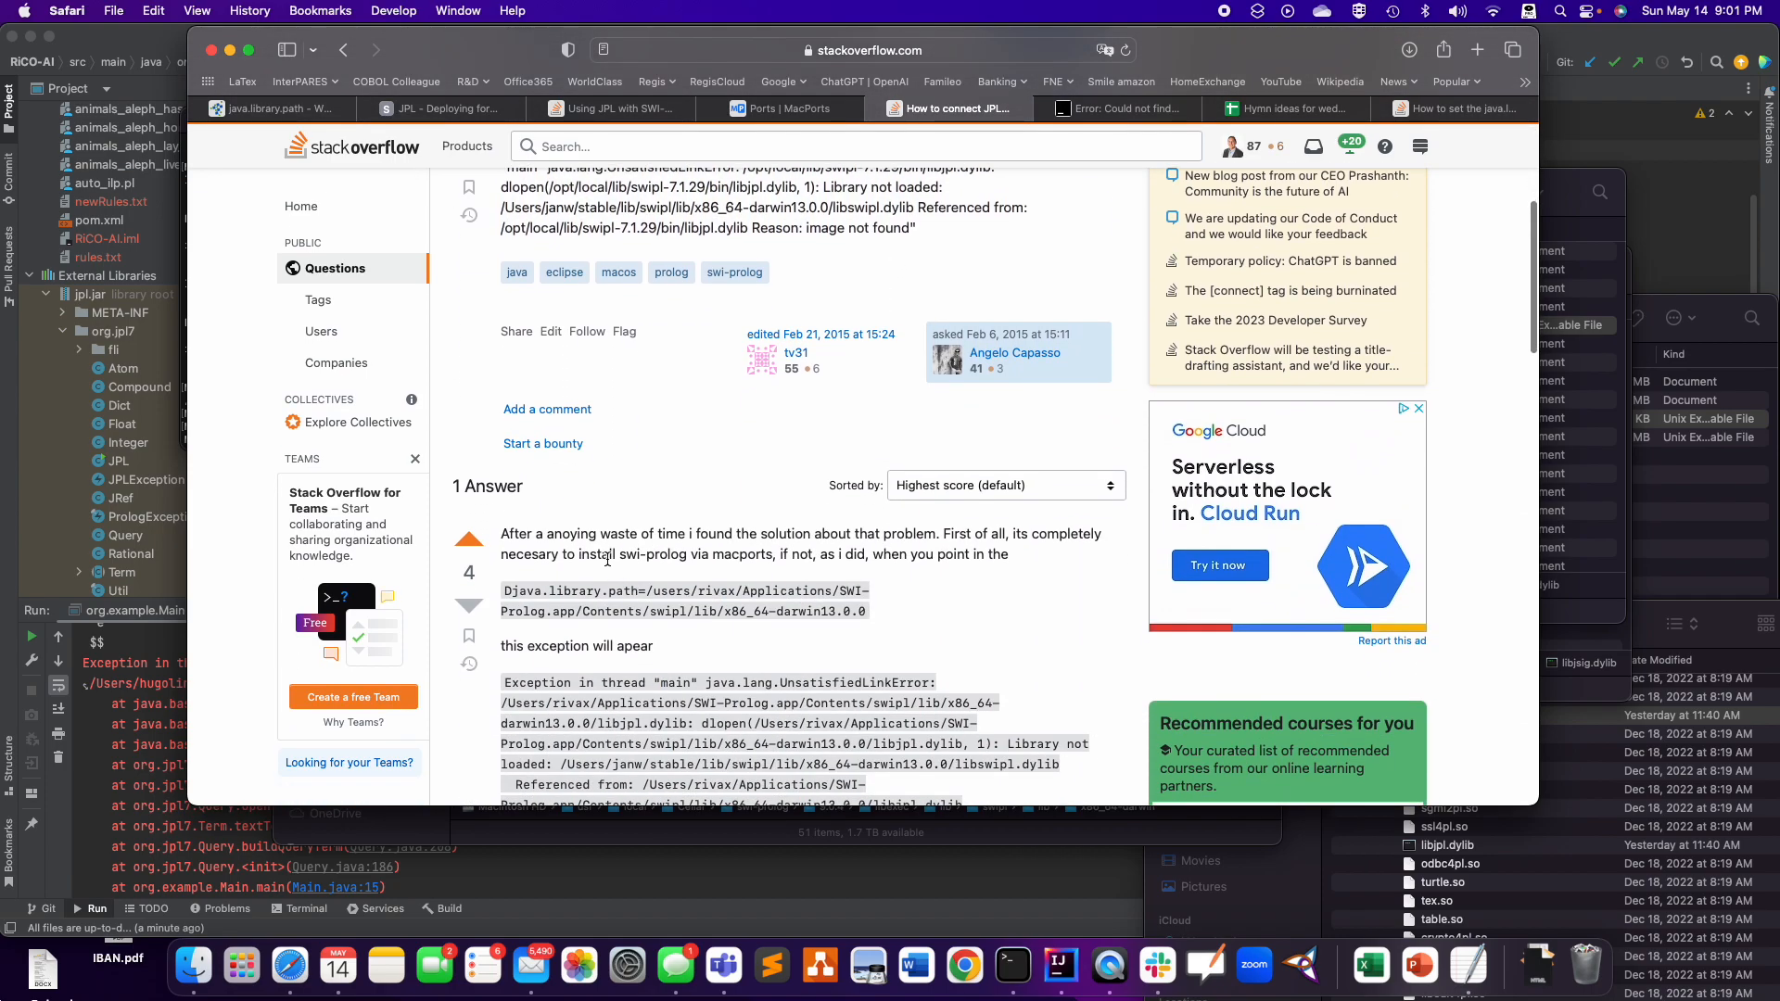
{"action": "mouse_move", "coordinate": [700, 548]}
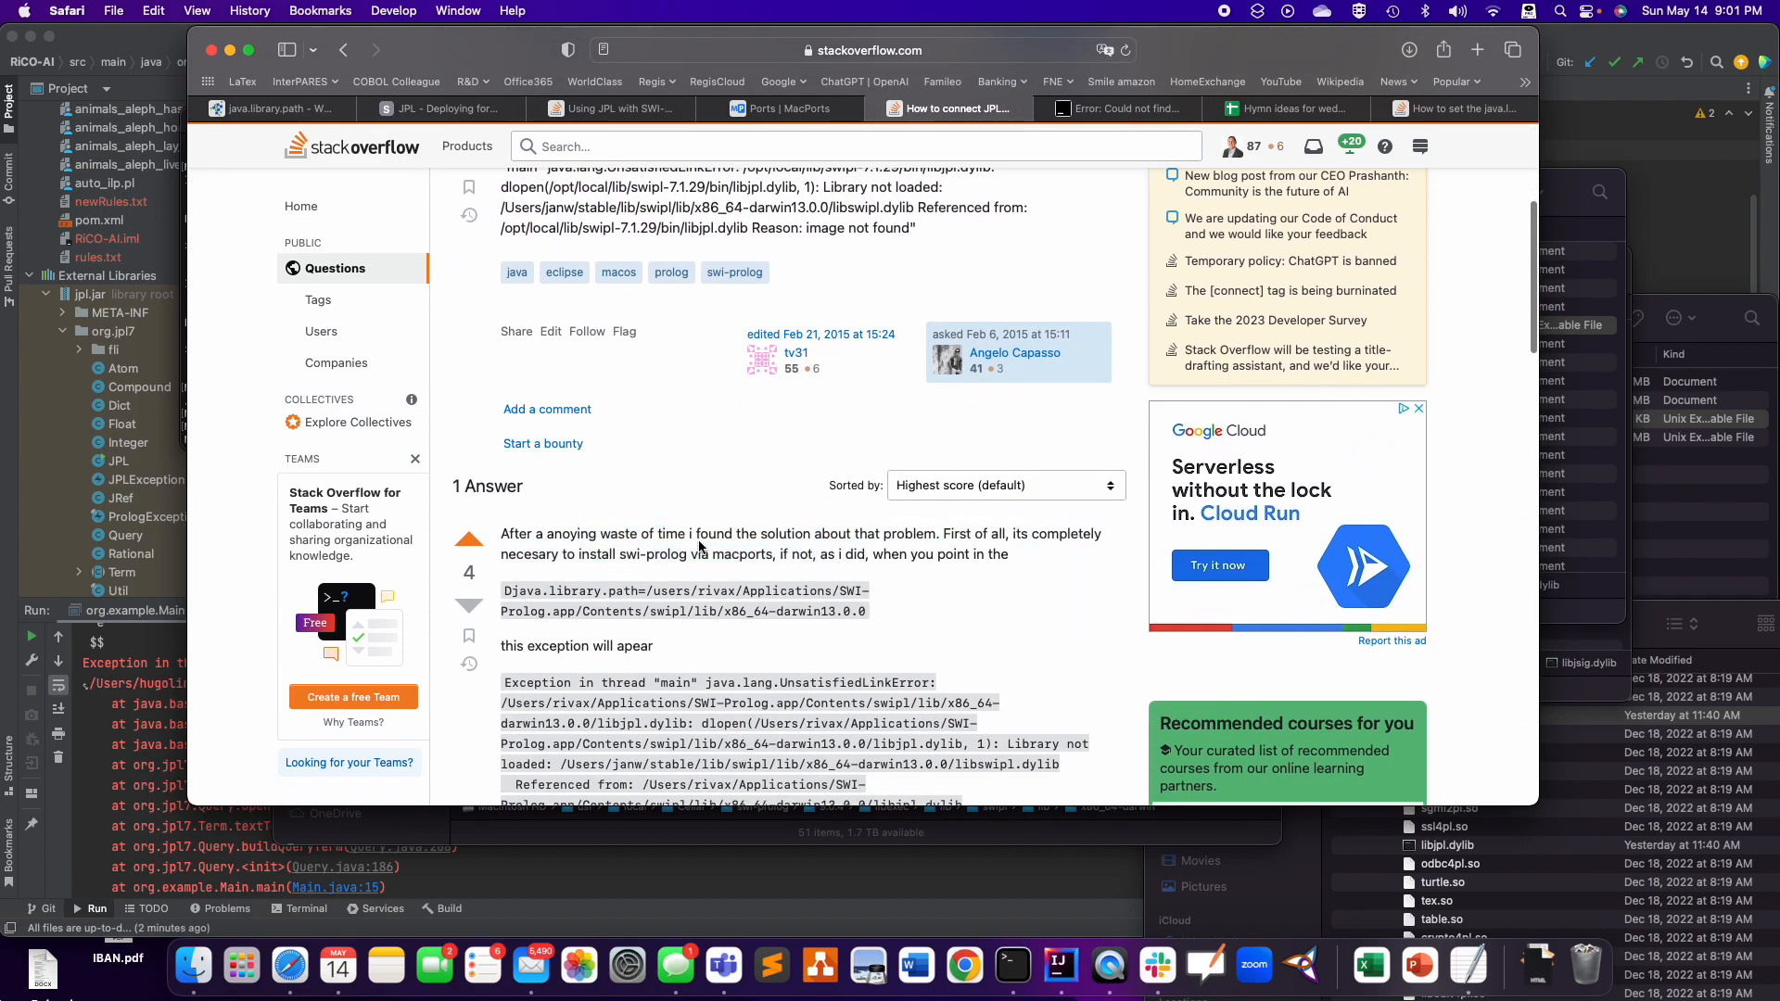
{"action": "mouse_move", "coordinate": [968, 556]}
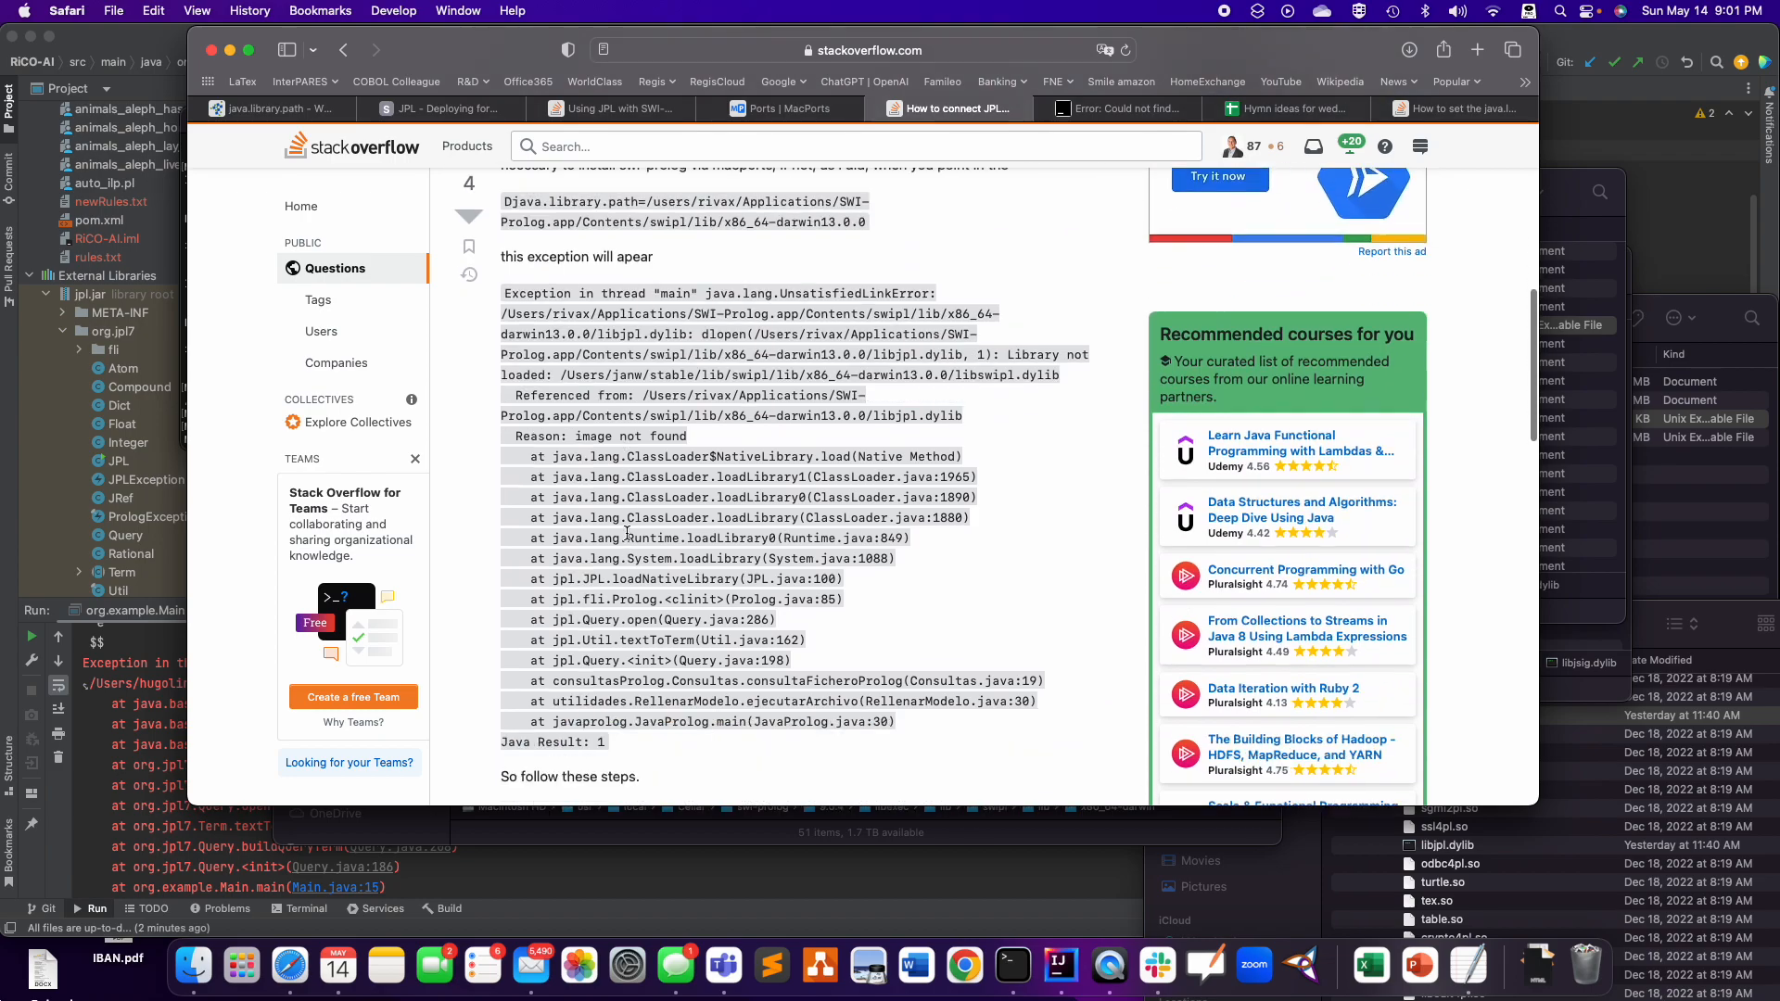
{"action": "scroll", "scroll_direction": "down", "scroll_amount": 3}
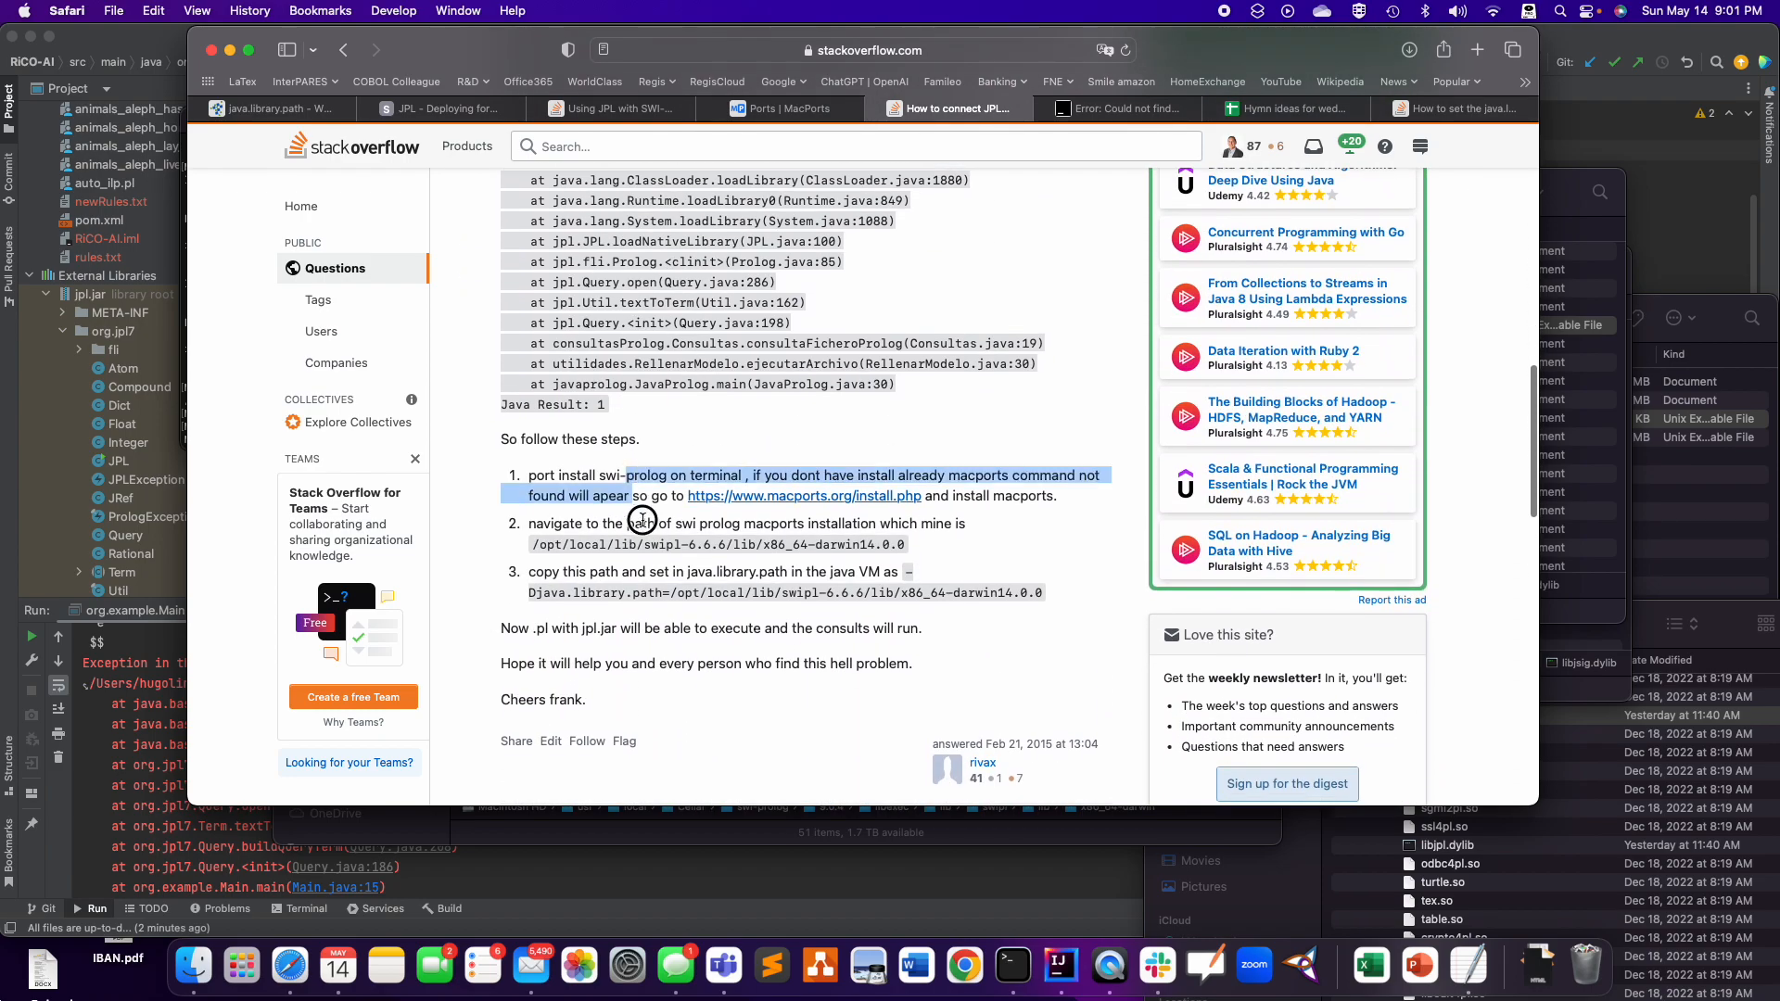
{"action": "left_click", "coordinate": [736, 531]}
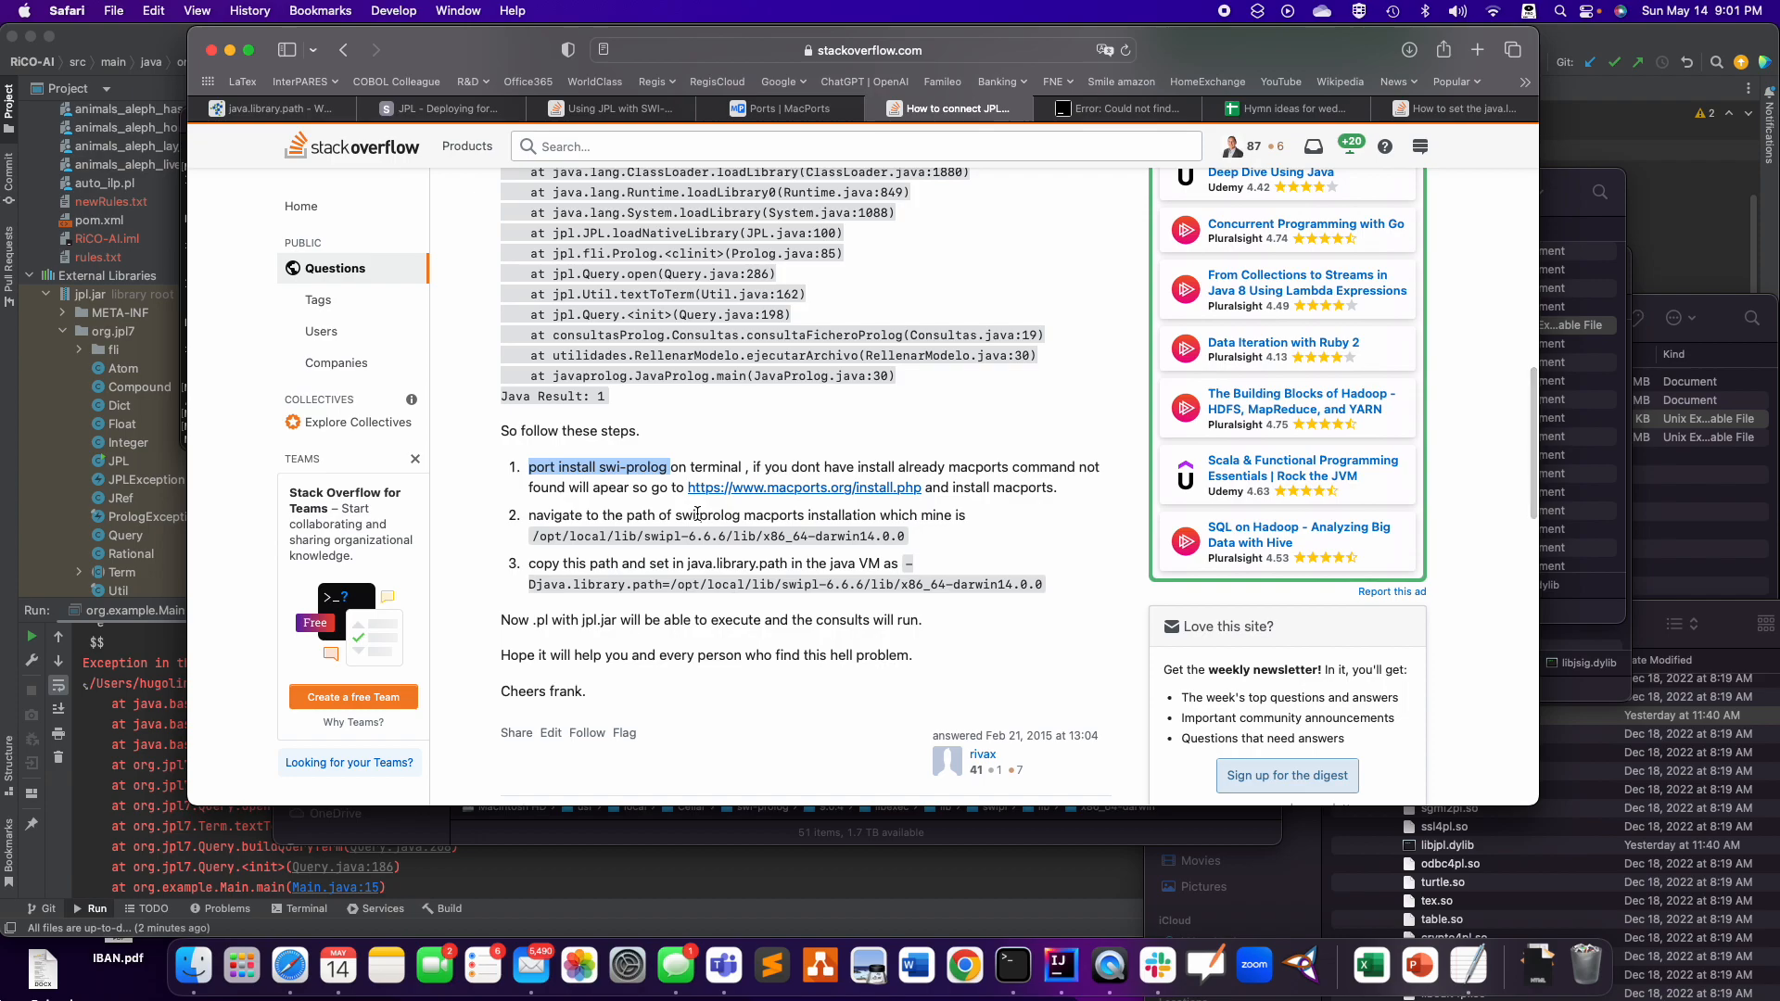
{"action": "left_click", "coordinate": [1058, 965]}
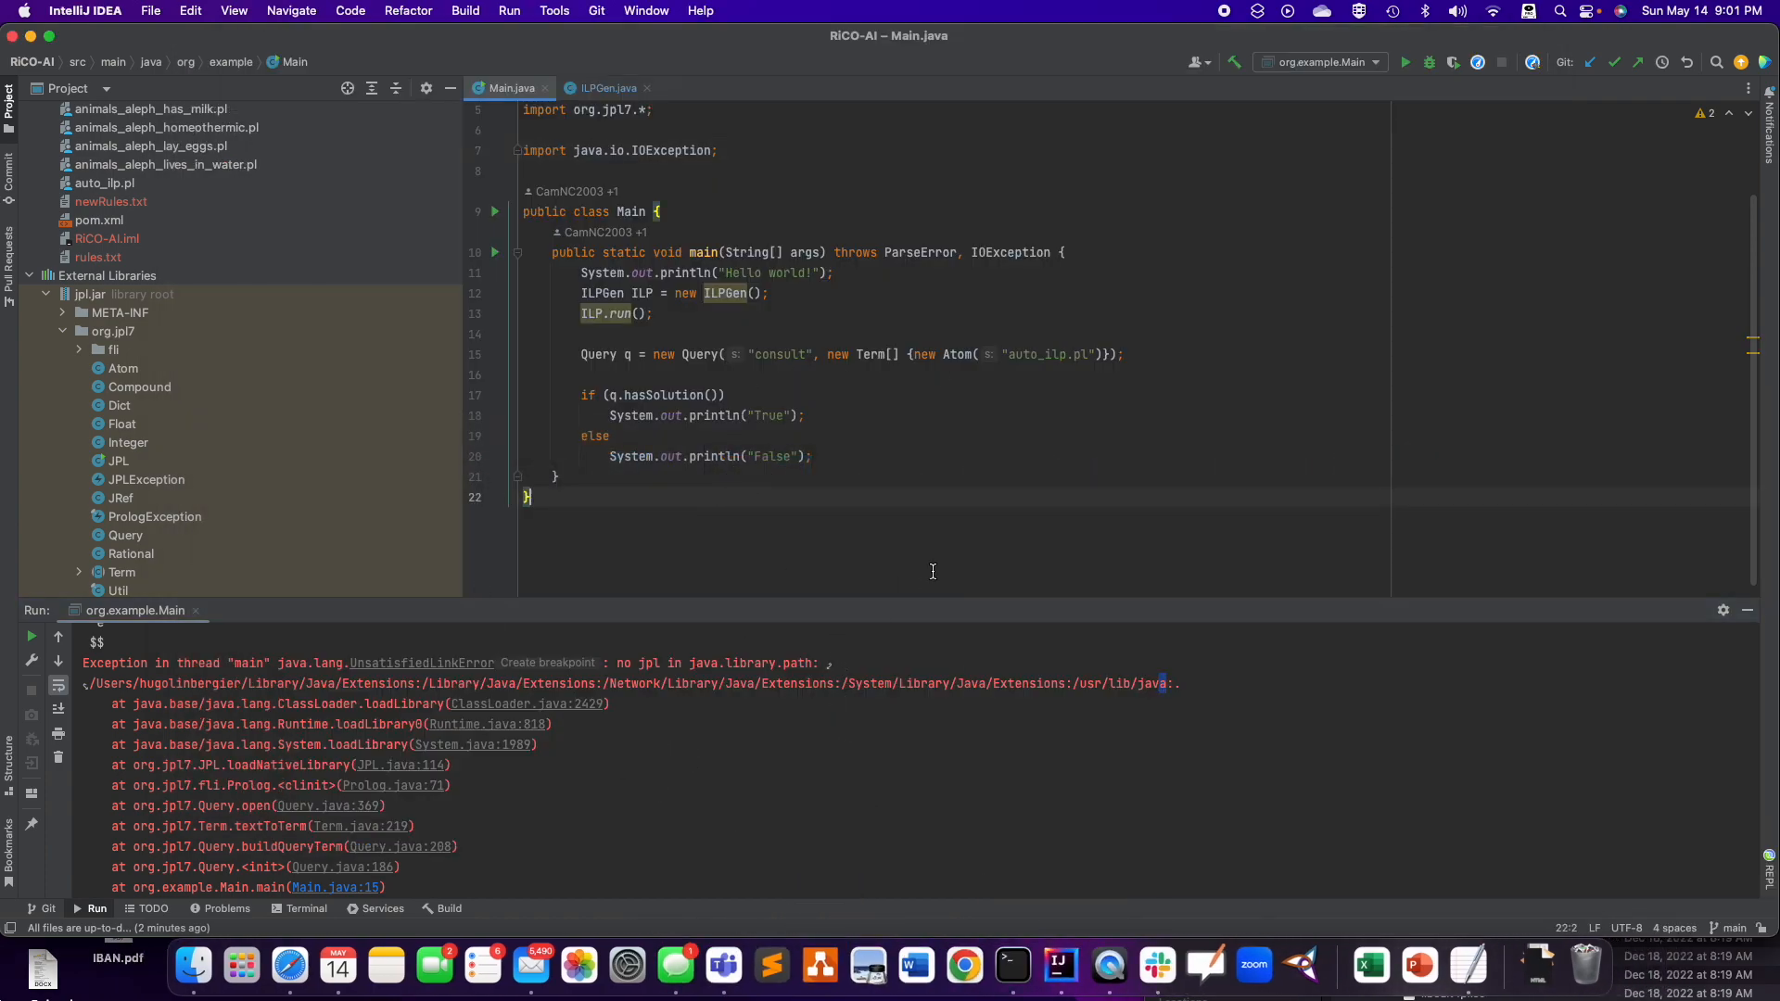
{"action": "mouse_move", "coordinate": [1307, 111]}
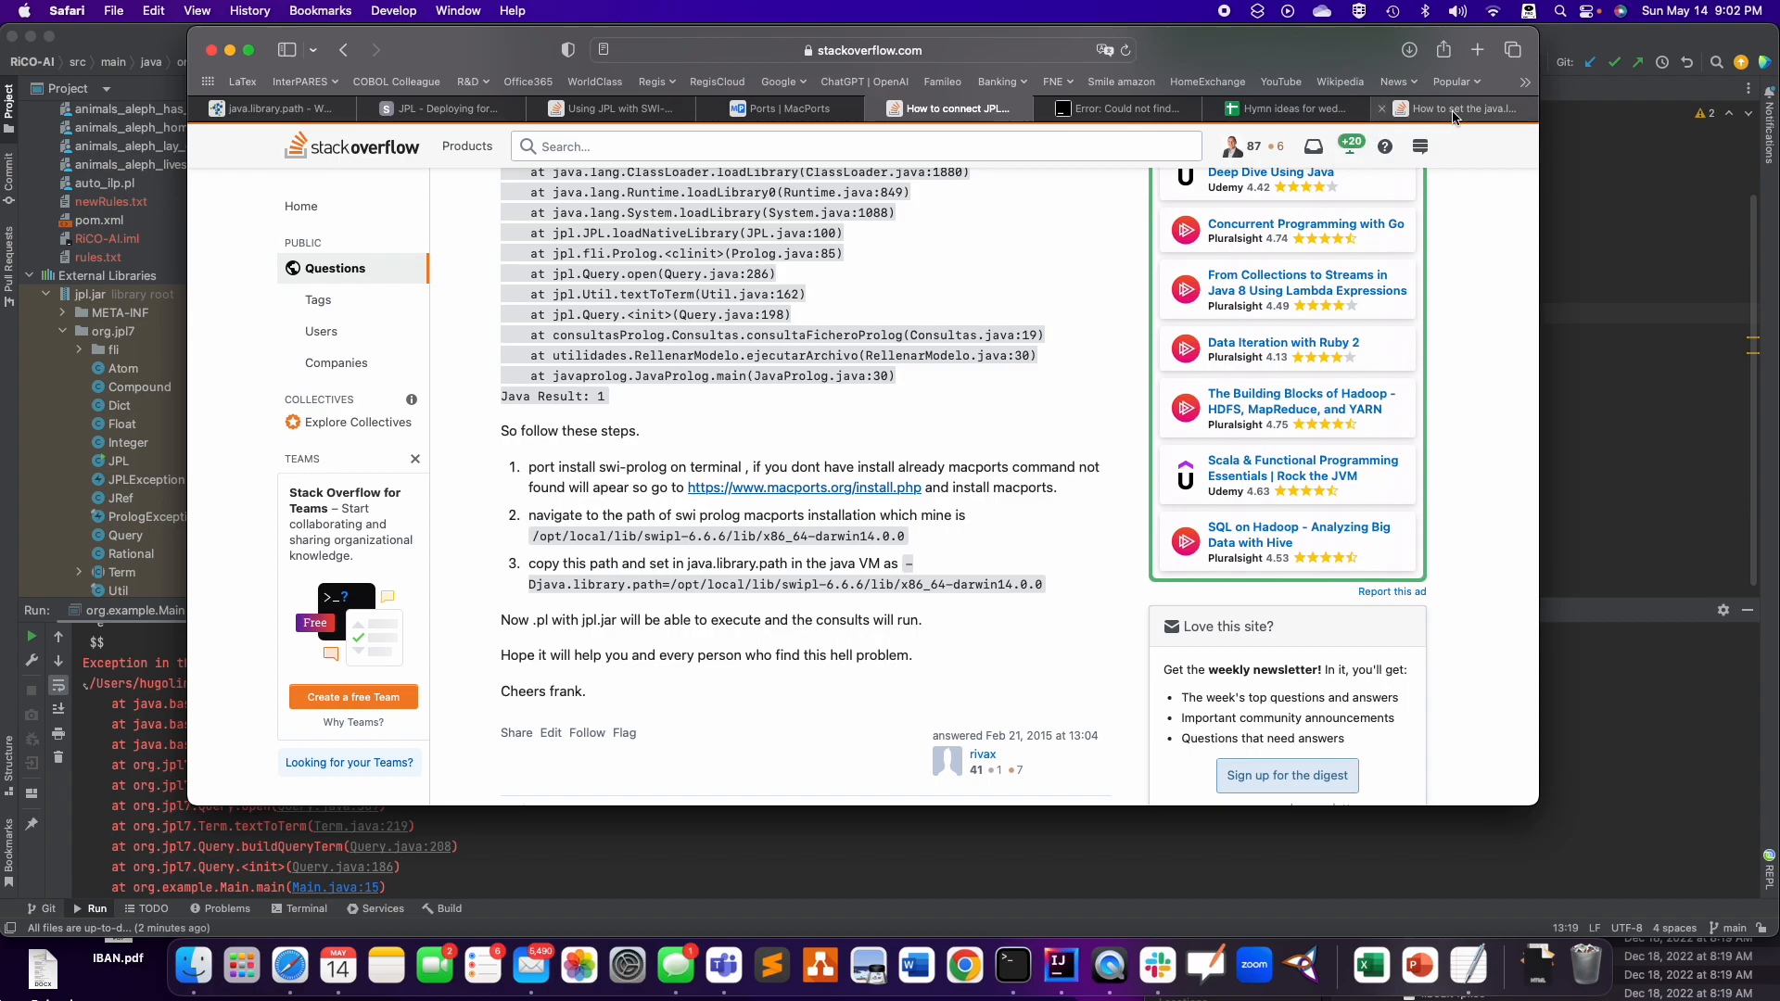
- Read the answer placing java.library.path in VM options, then bring Run/Debug Configurations back
{"action": "left_click", "coordinate": [1465, 108]}
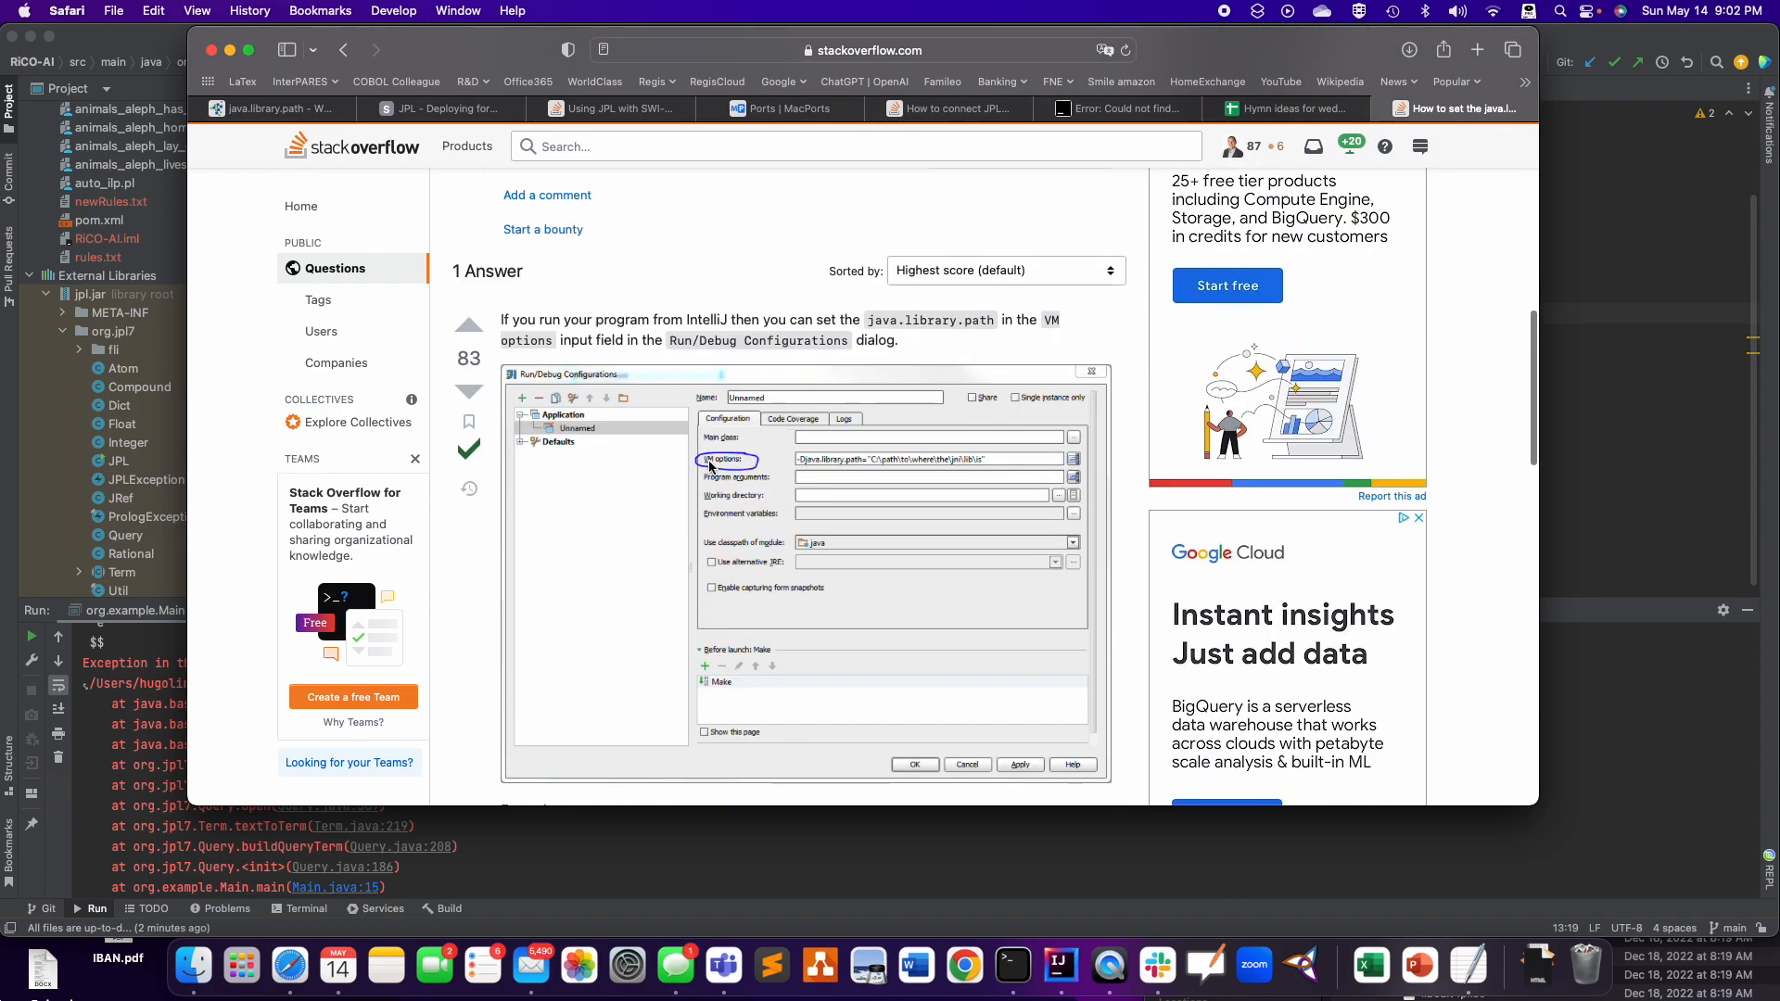
{"action": "mouse_move", "coordinate": [767, 485]}
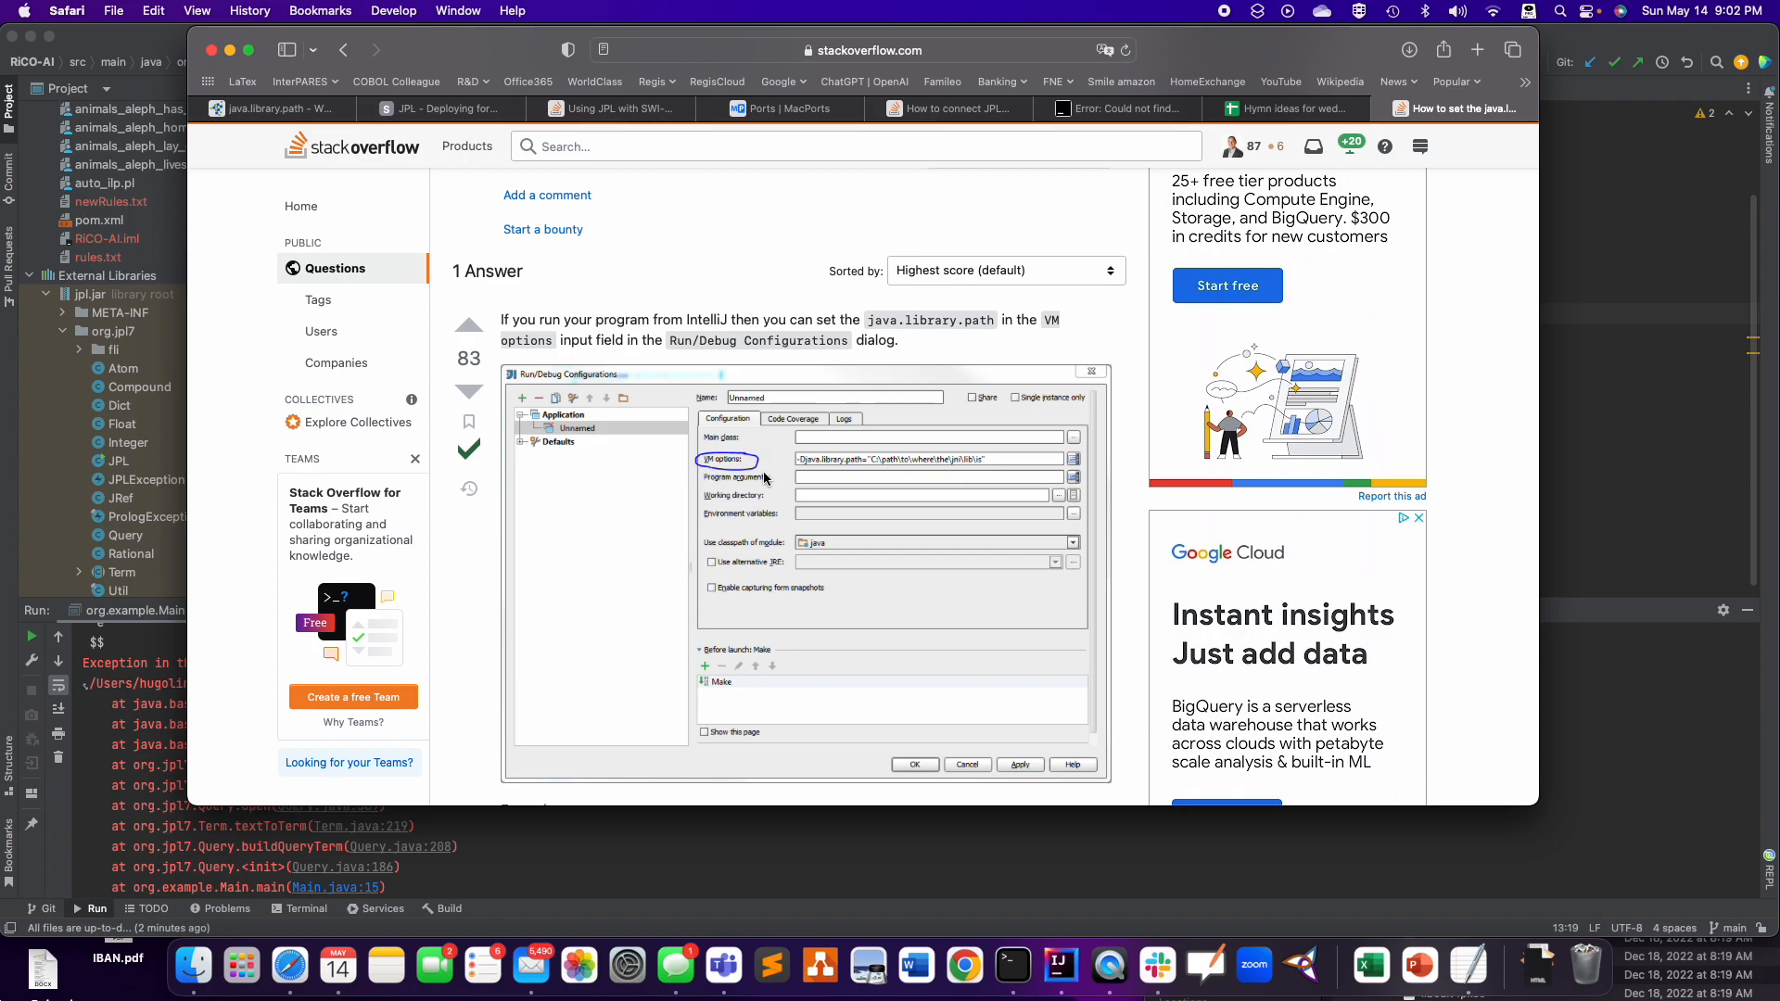
{"action": "mouse_move", "coordinate": [1017, 489]}
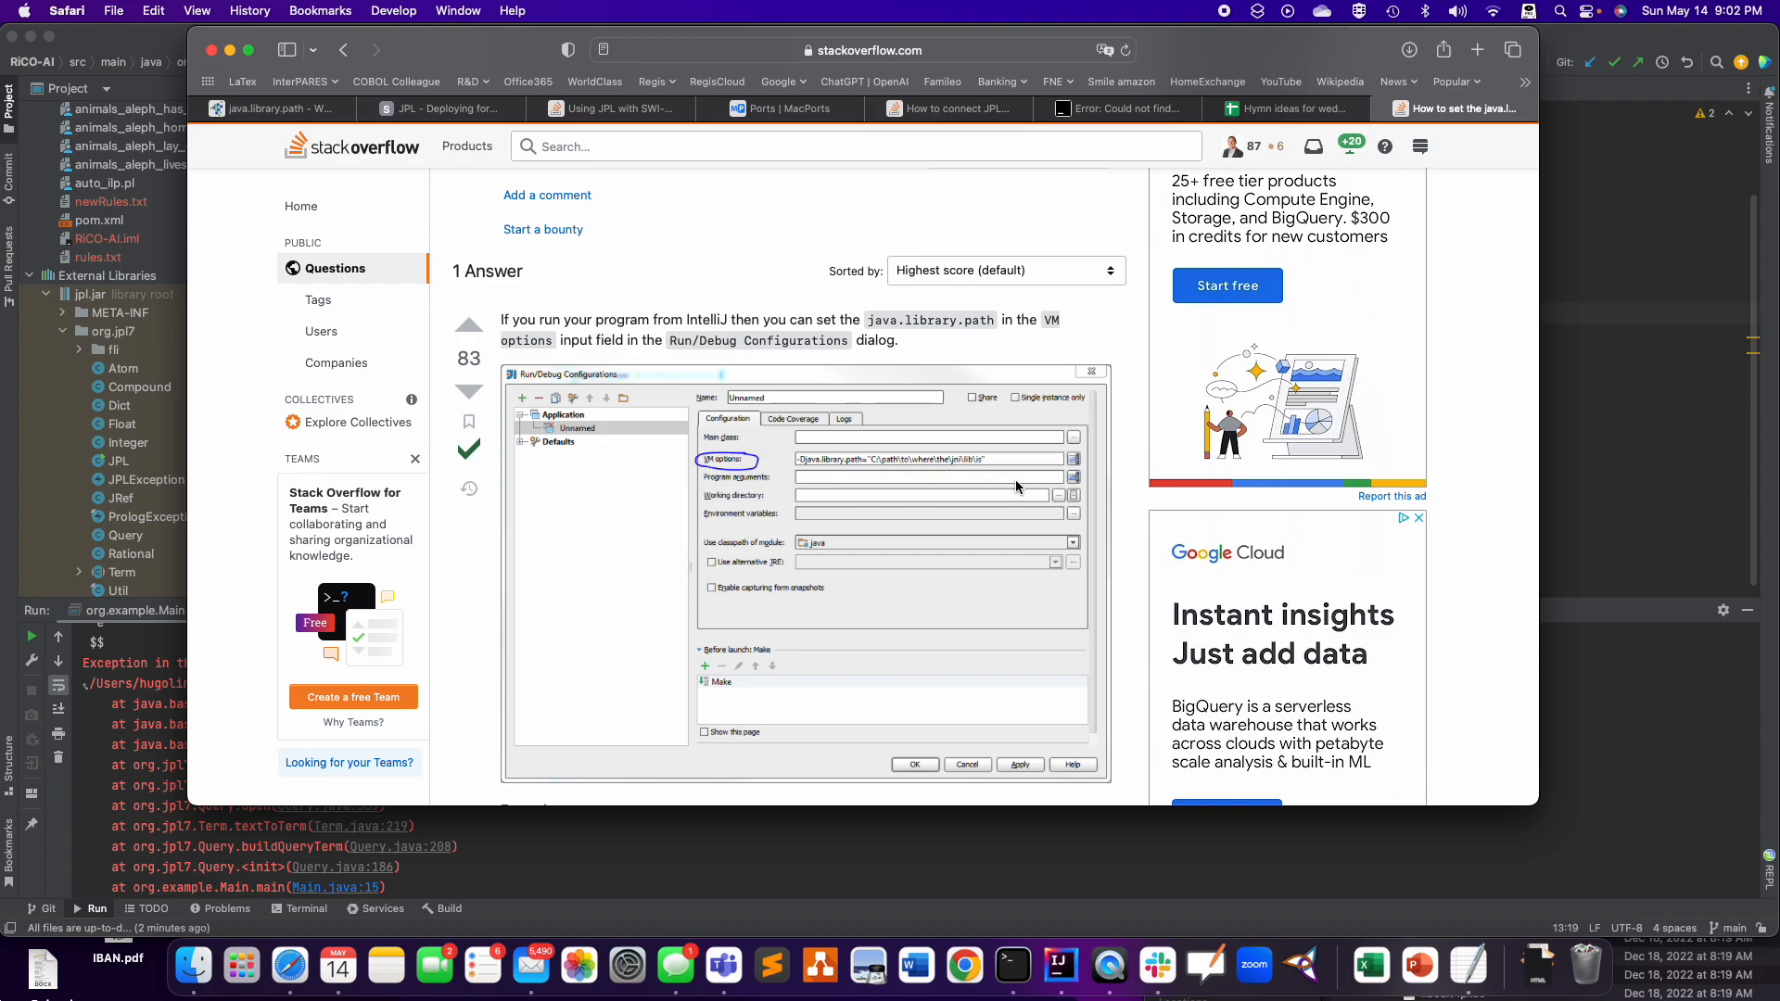
{"action": "mouse_move", "coordinate": [763, 459]}
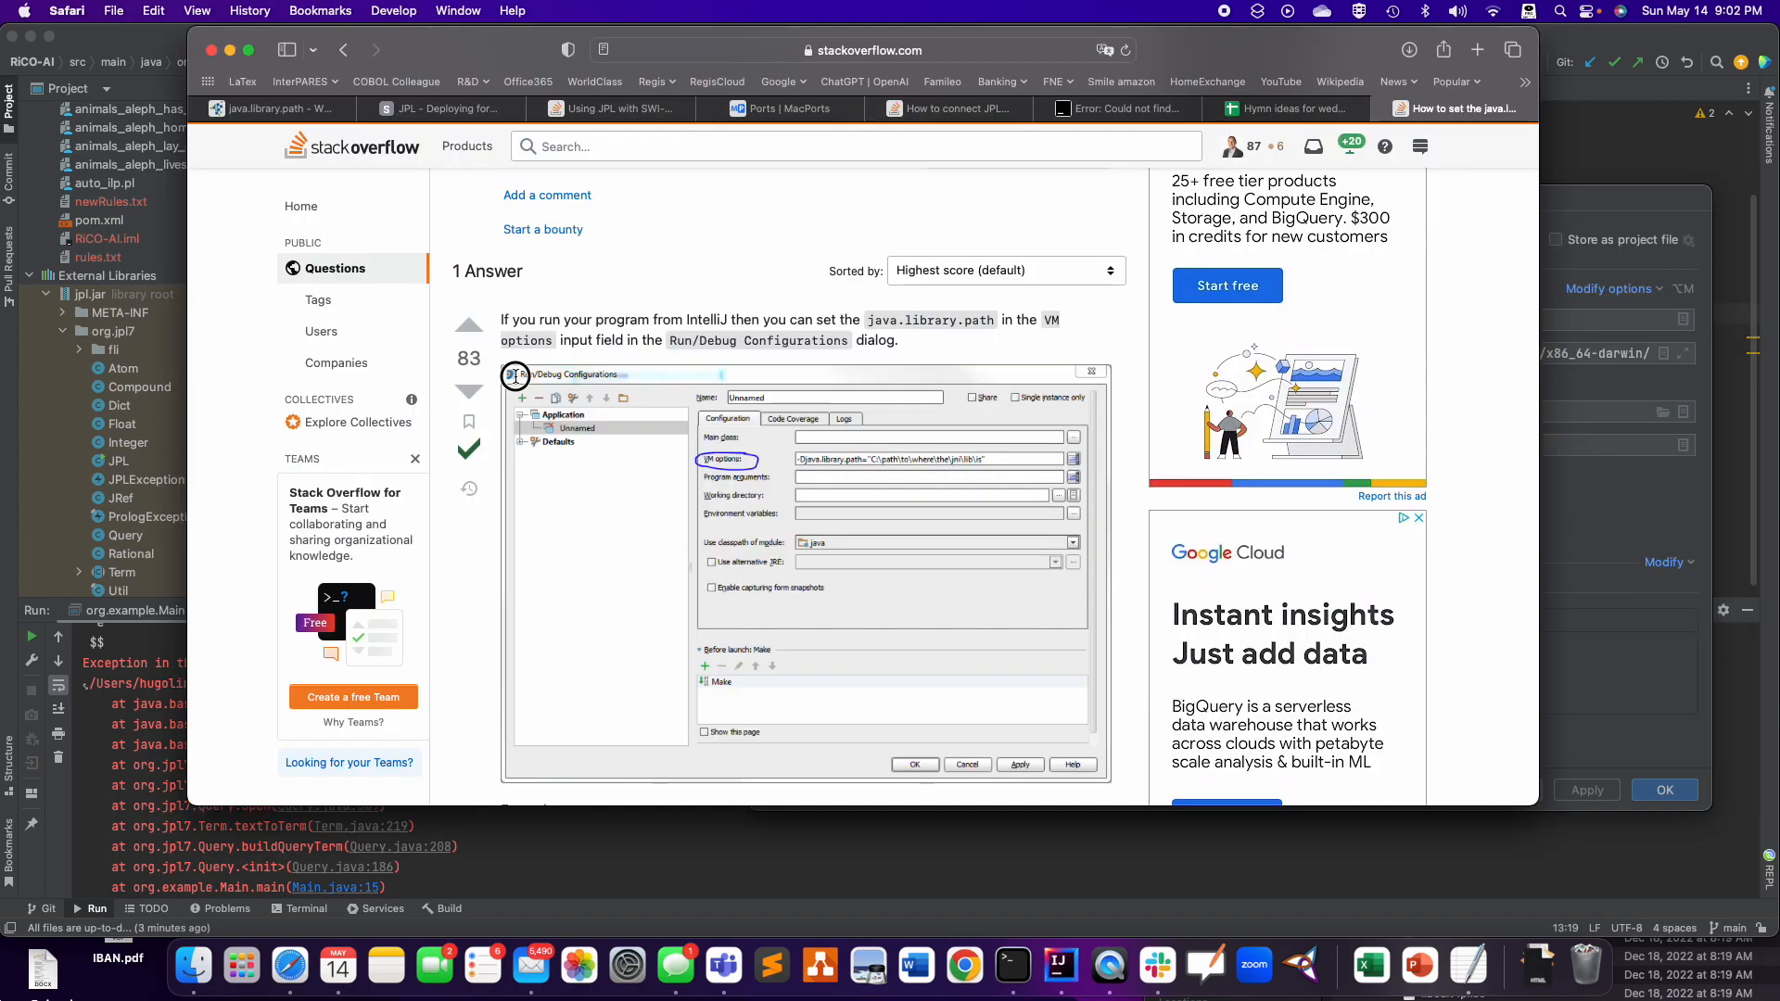
{"action": "mouse_move", "coordinate": [829, 489]}
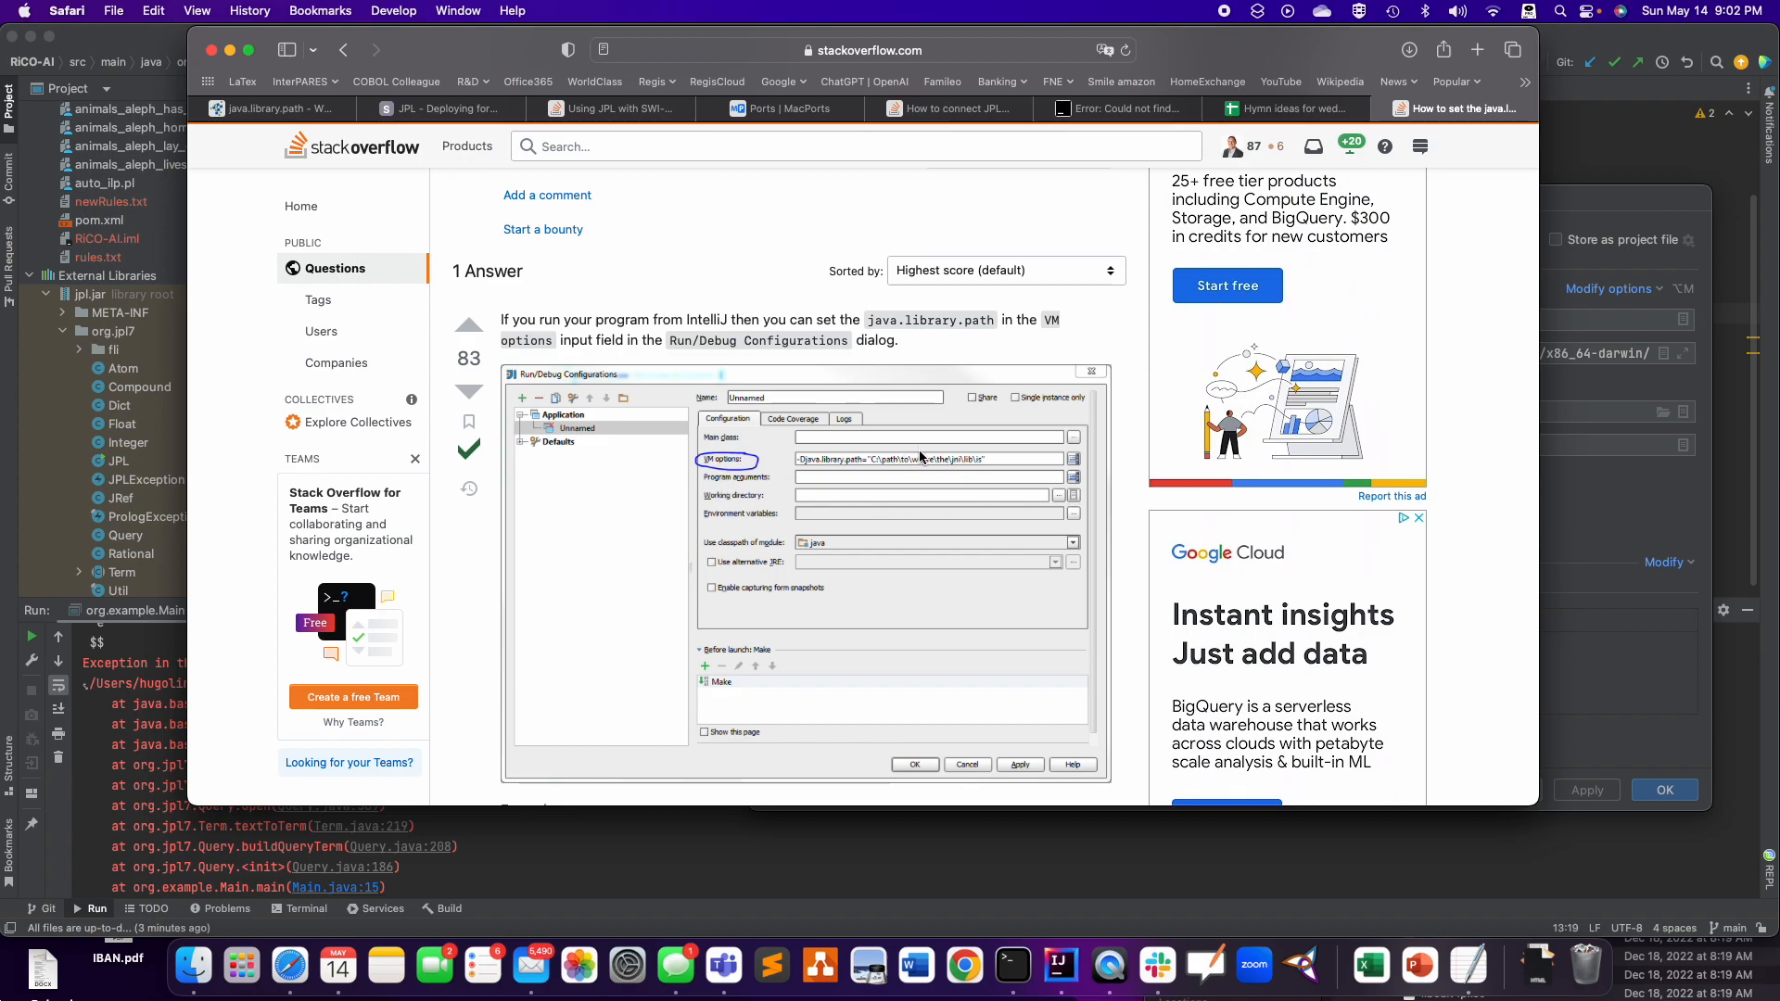
{"action": "mouse_move", "coordinate": [1330, 430]}
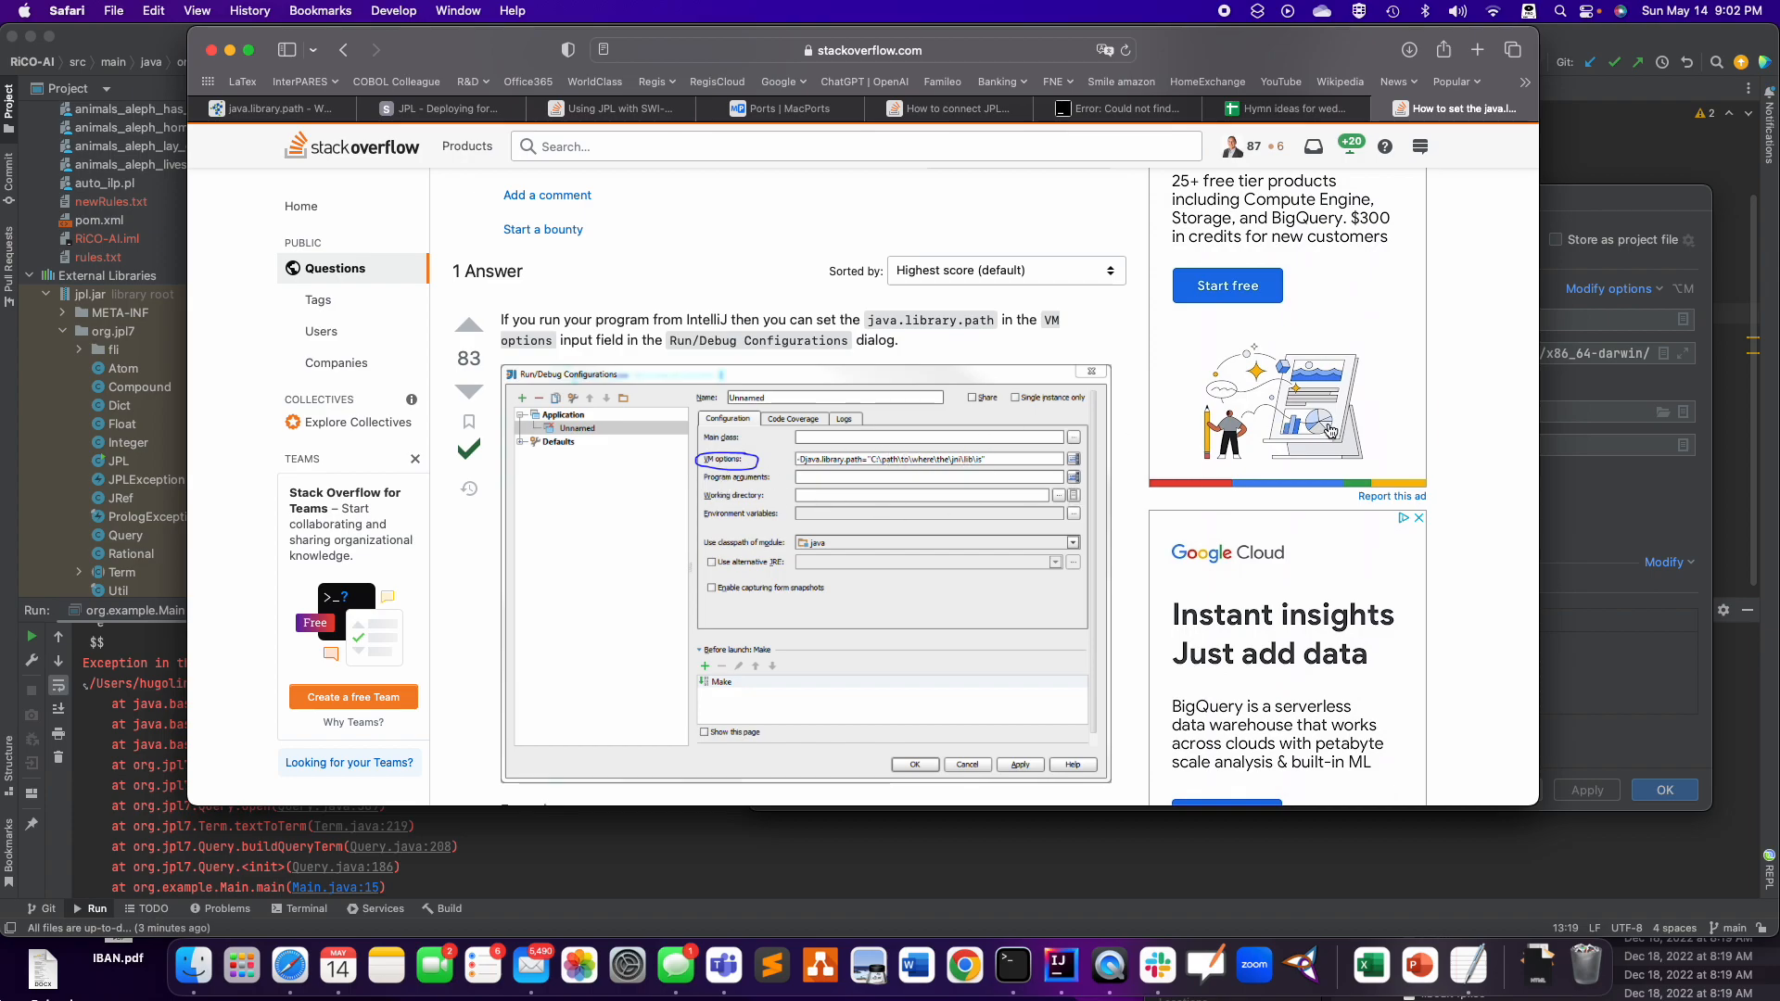
{"action": "left_click", "coordinate": [1058, 967]}
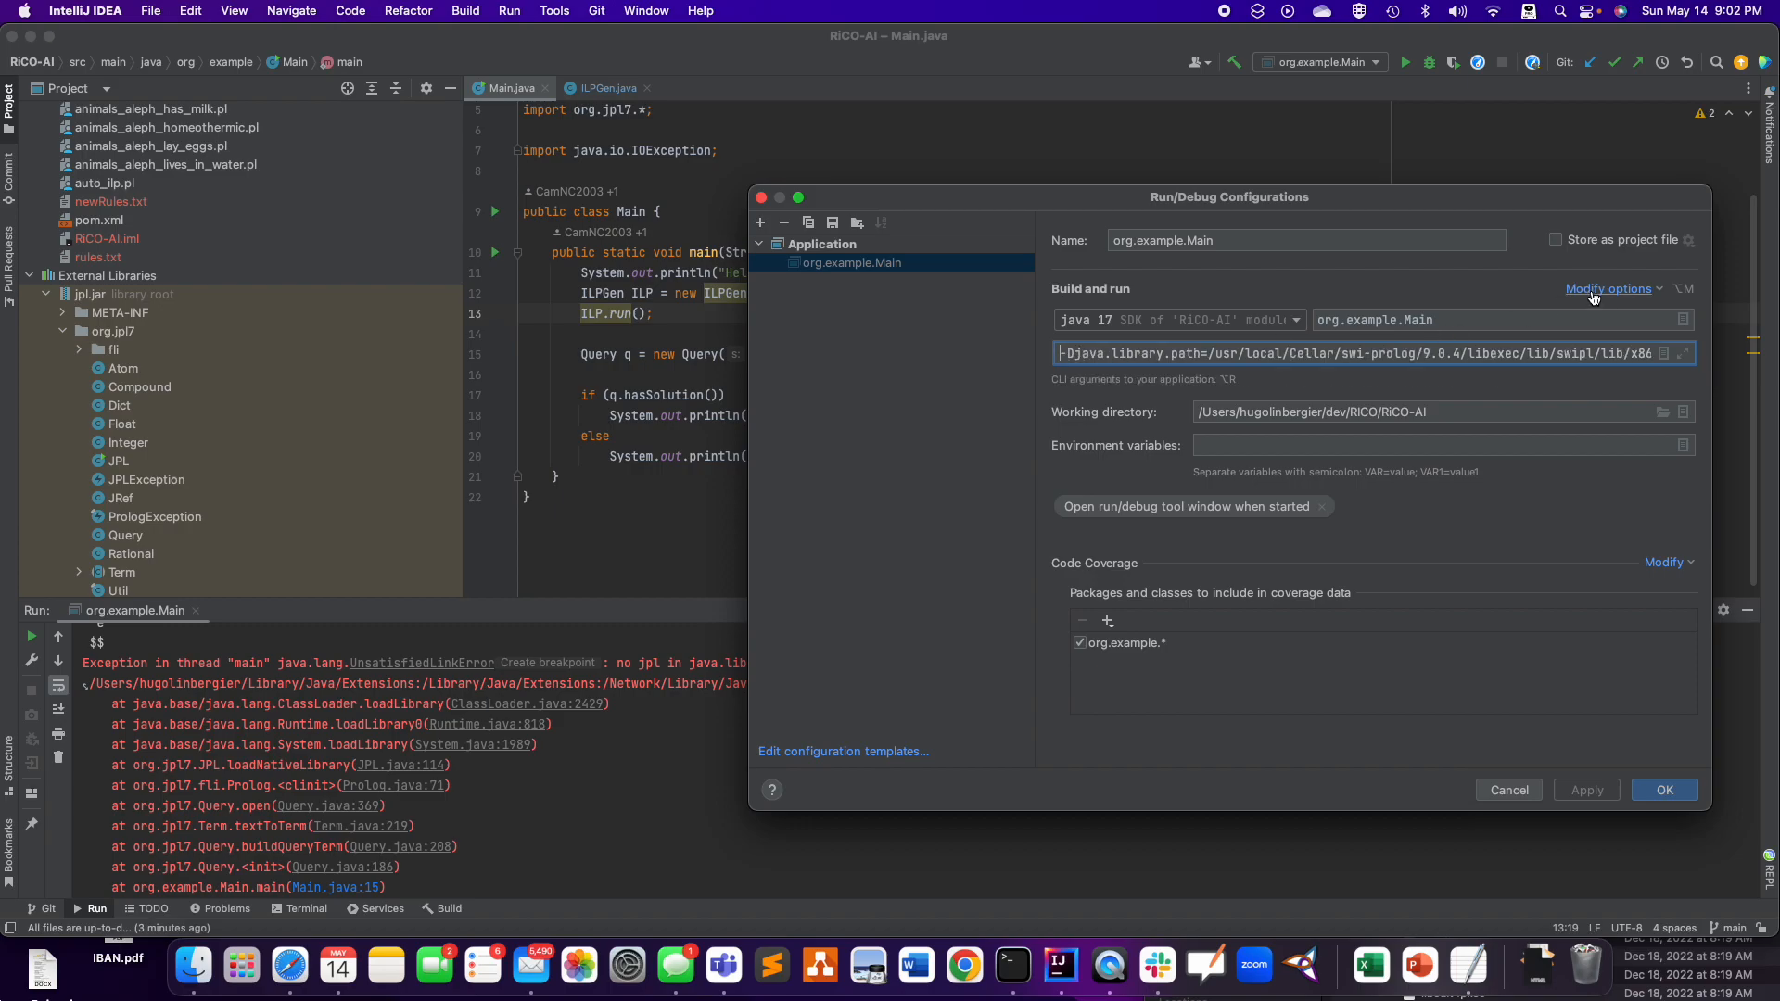
- Add a VM options field to the Main run configuration via Modify options
{"action": "left_click", "coordinate": [1609, 288]}
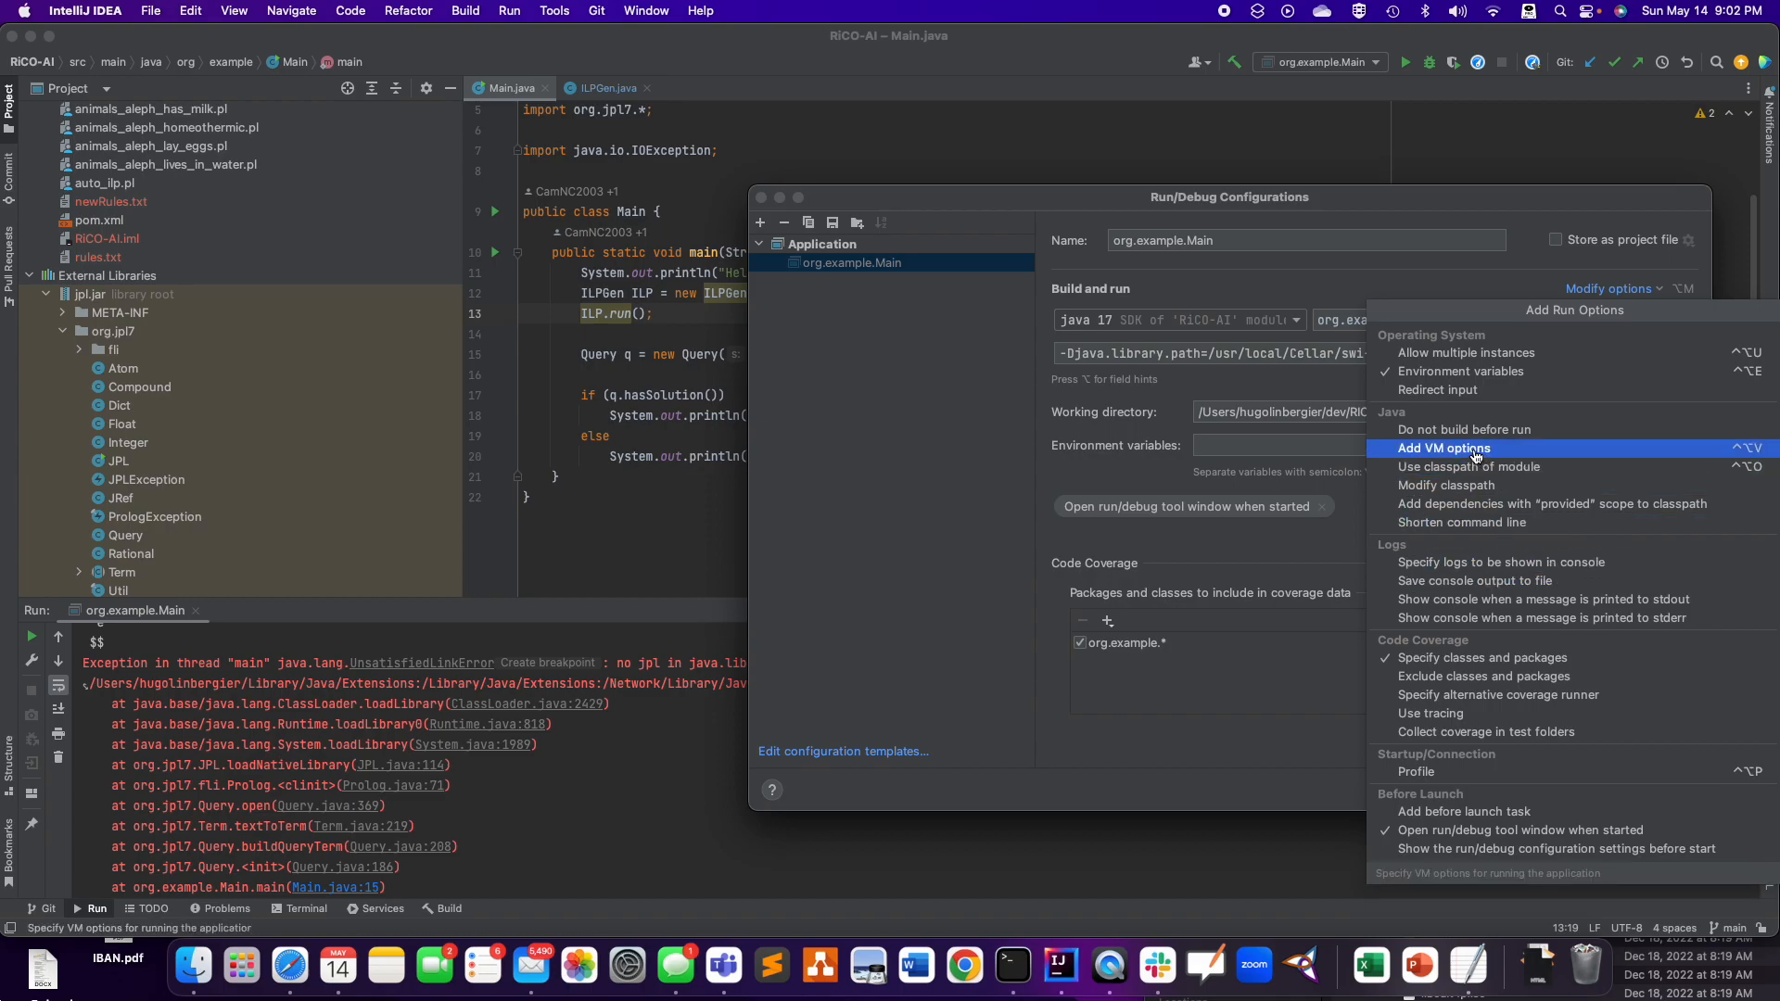
{"action": "left_click", "coordinate": [1442, 447]}
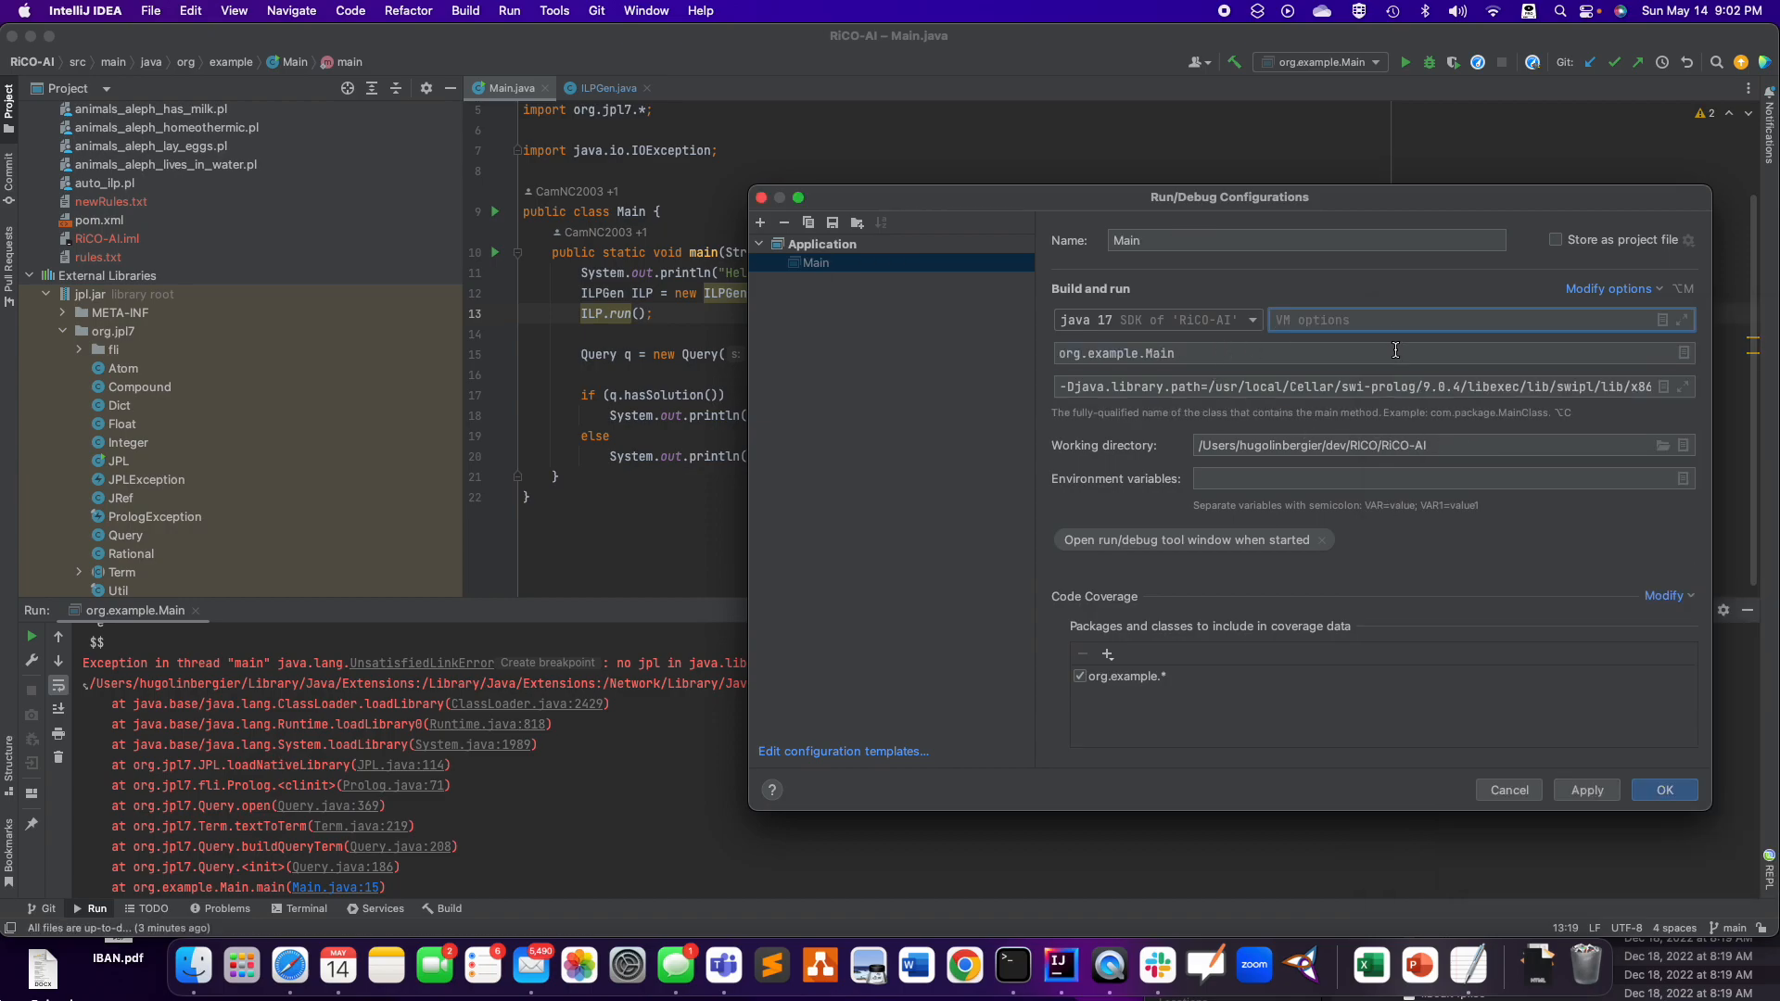
{"action": "left_click", "coordinate": [1363, 386]}
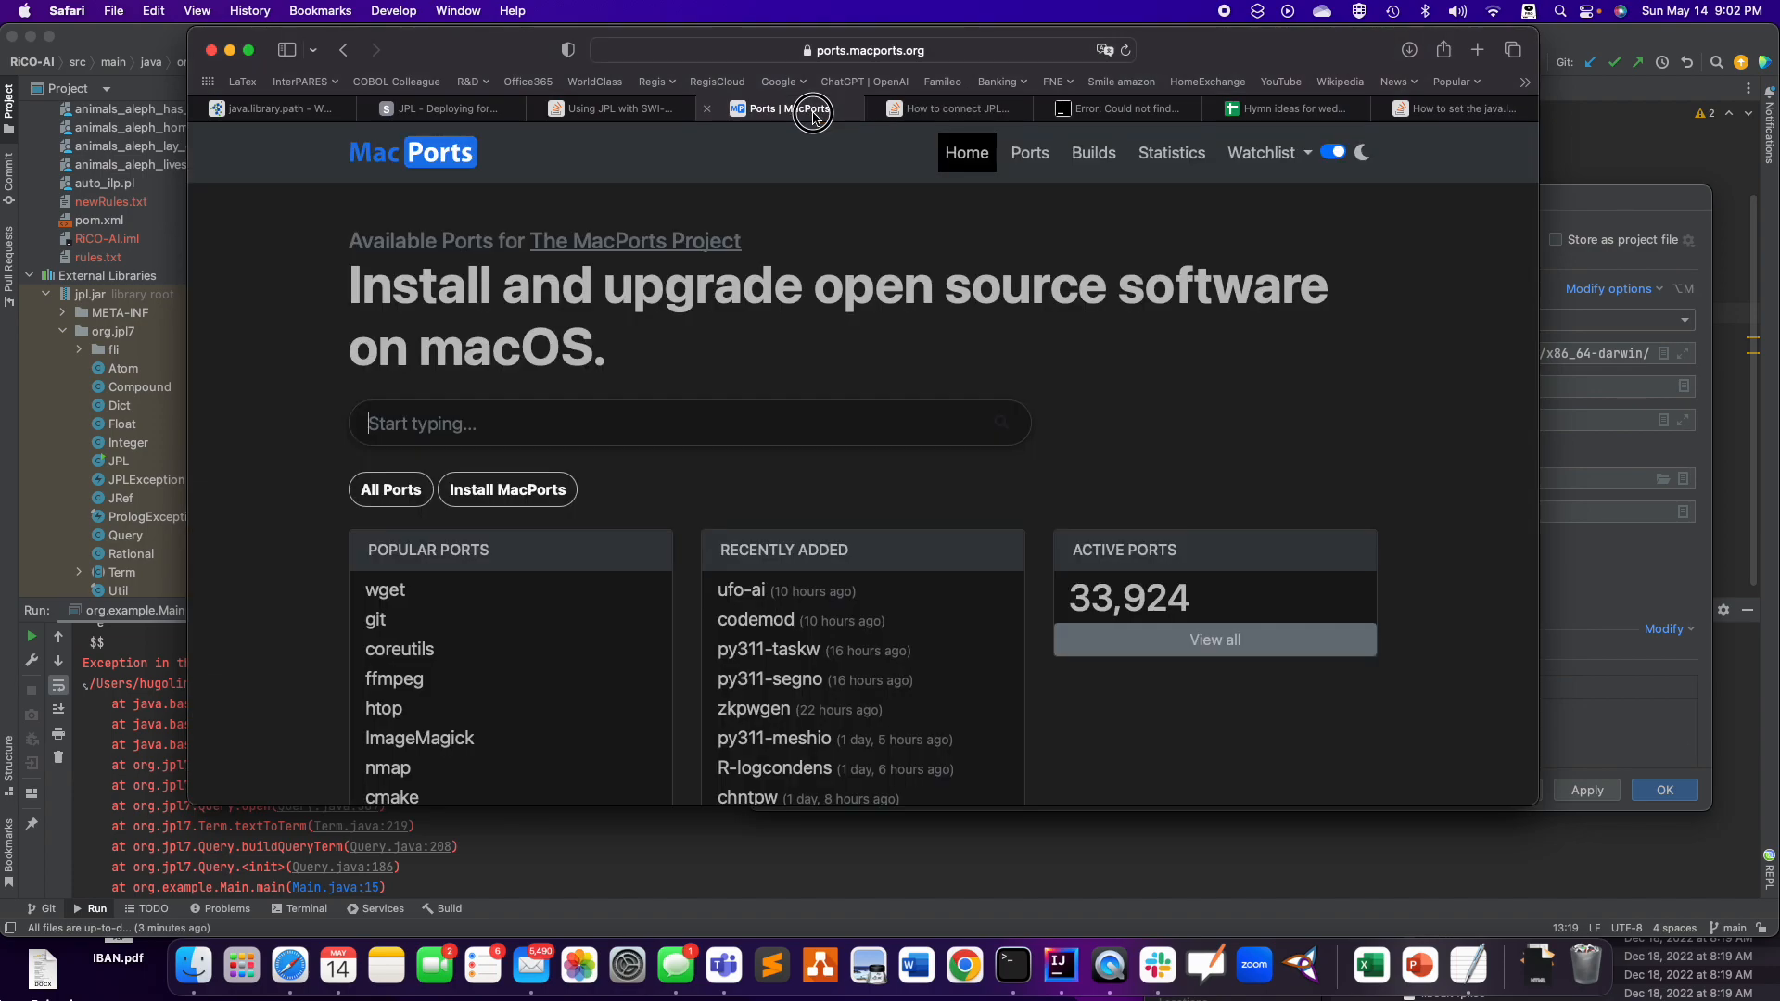
{"action": "left_click", "coordinate": [954, 108]}
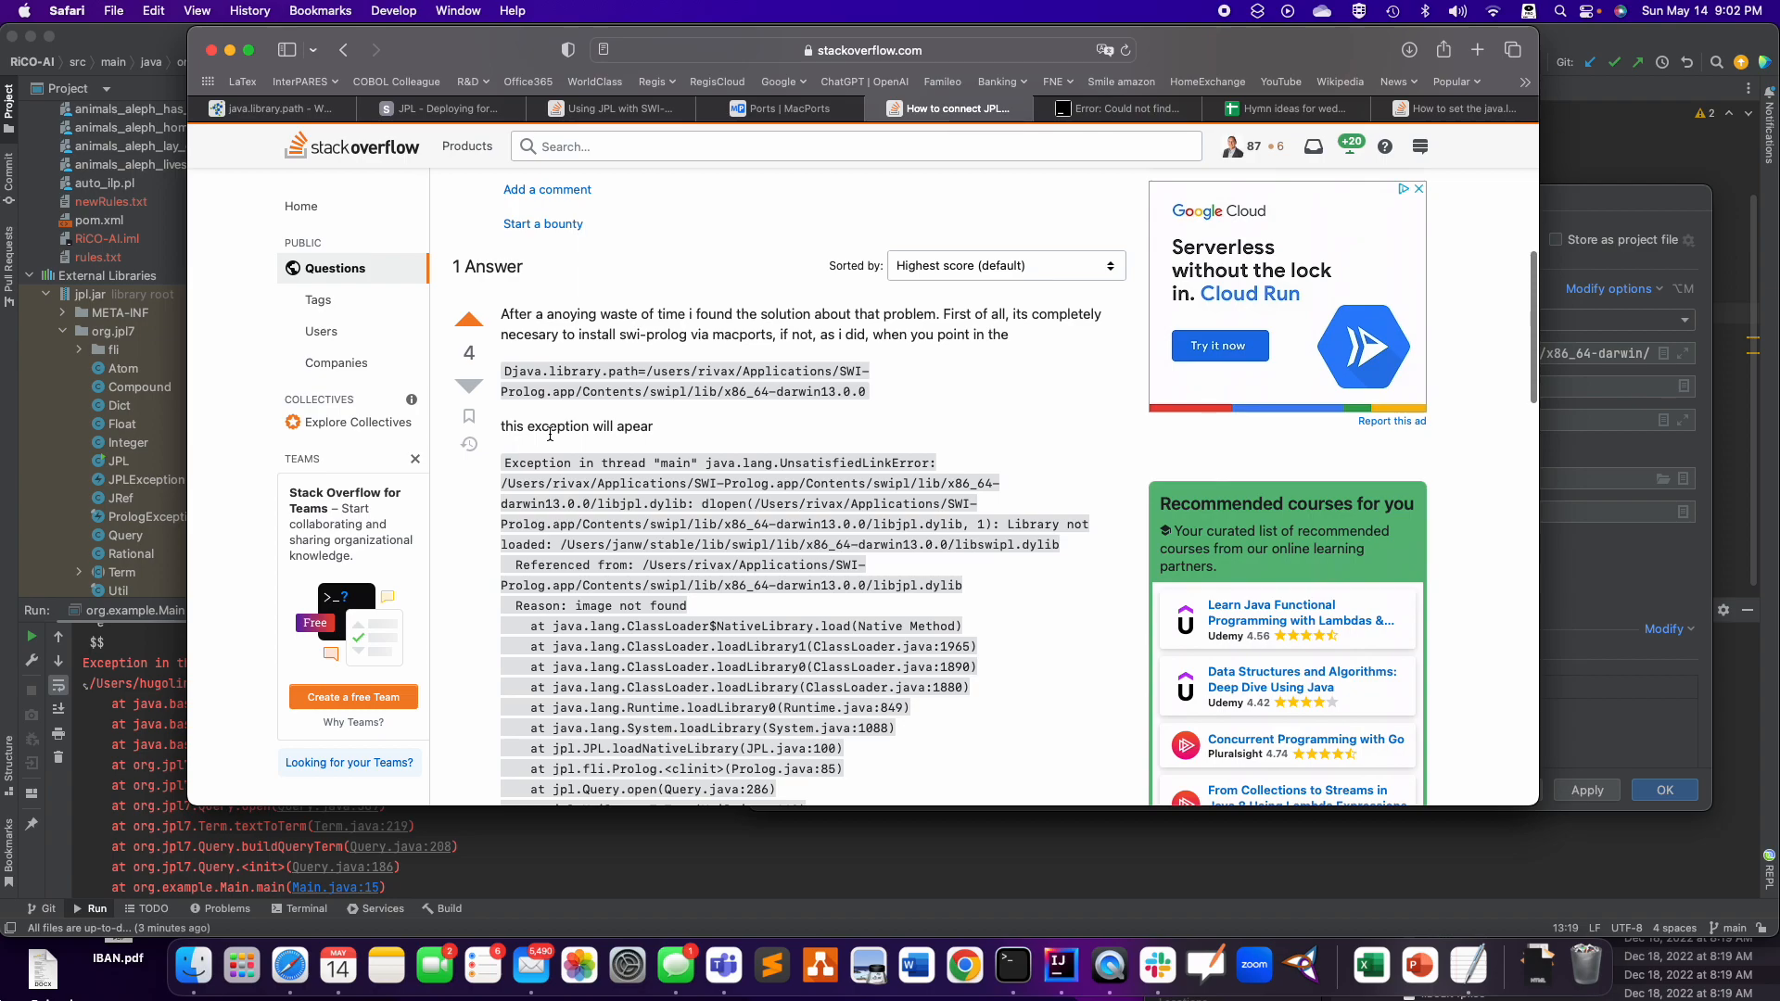
{"action": "scroll", "scroll_direction": "down", "scroll_amount": 3}
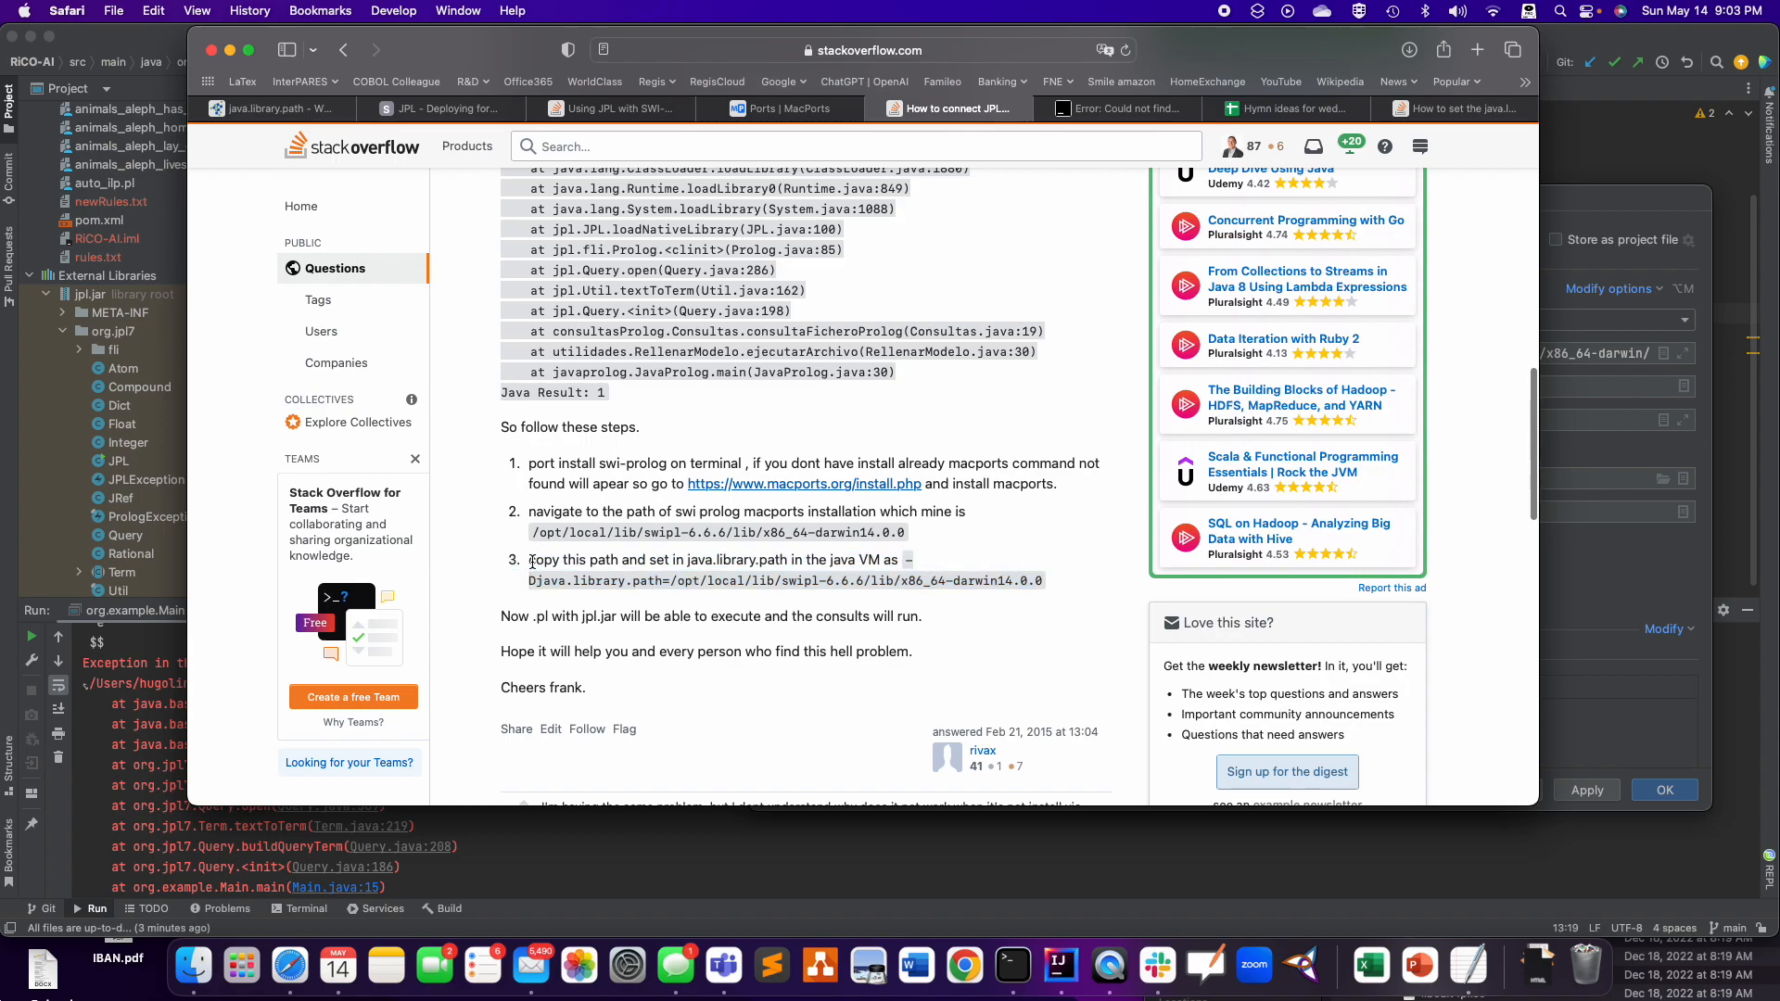
{"action": "left_click_drag", "start_coordinate": [531, 559], "coordinate": [880, 582]}
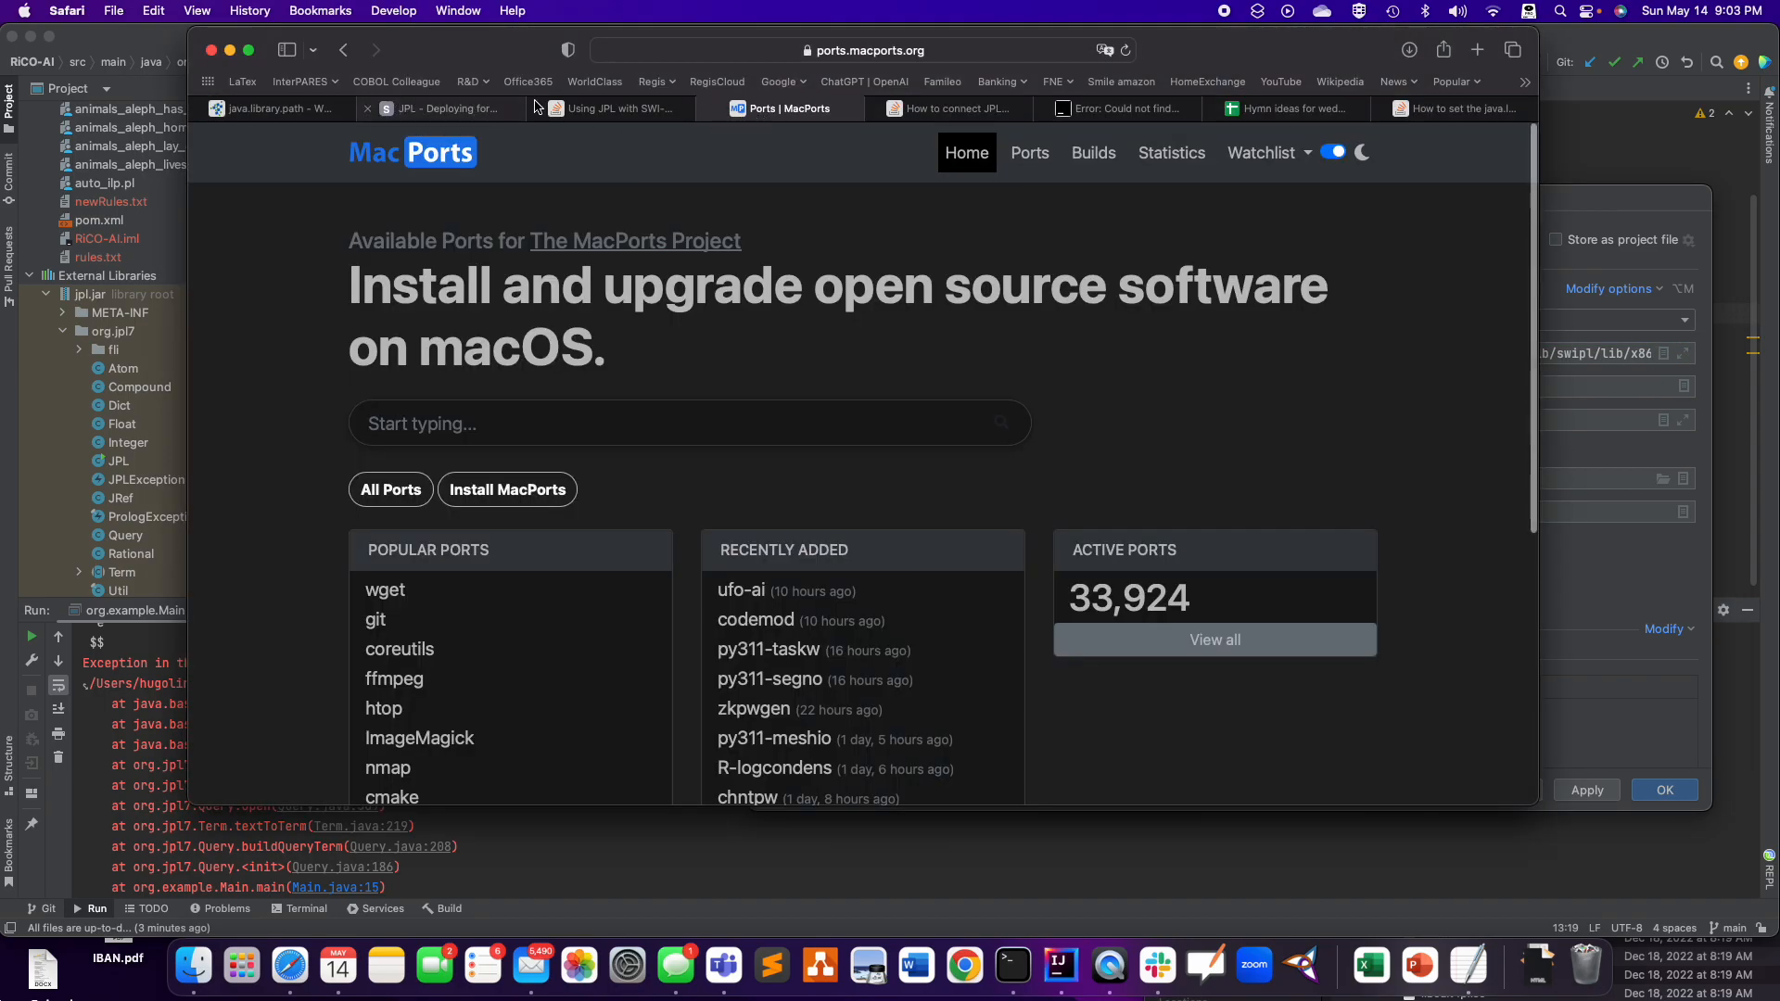
{"action": "left_click", "coordinate": [443, 108]}
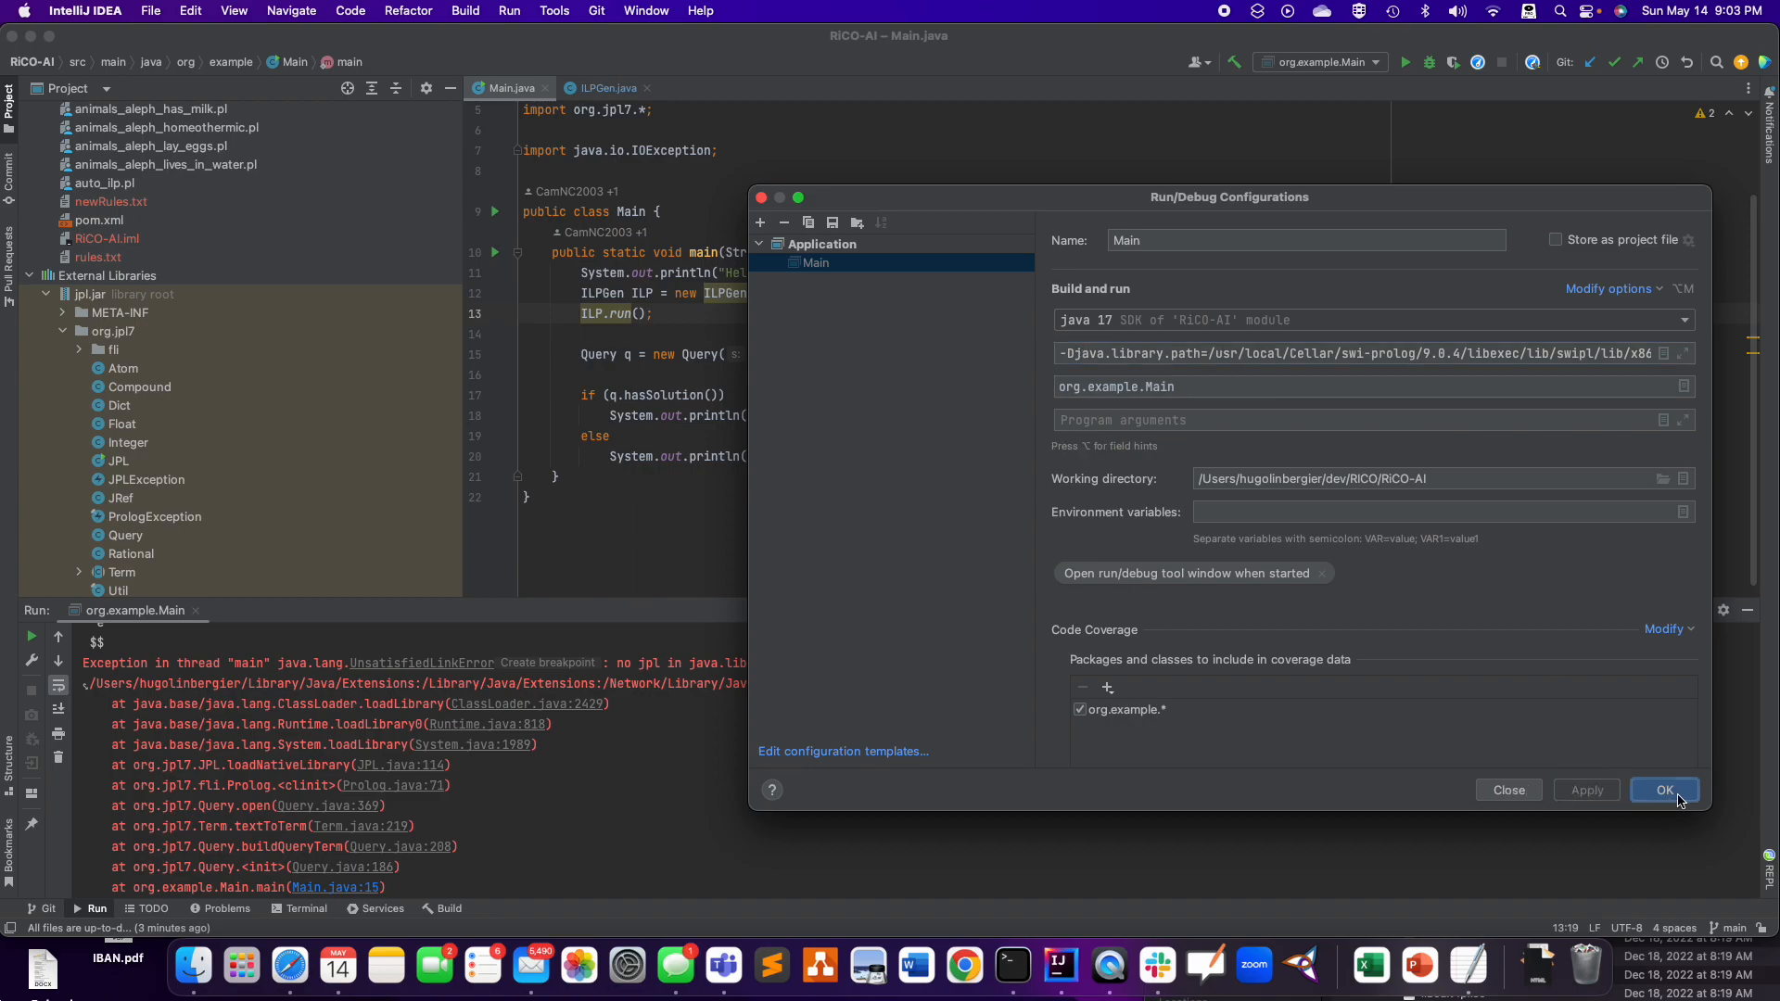
- Save the configuration and run Main, scrolling the console's Aleph clause output
{"action": "left_click", "coordinate": [1663, 789]}
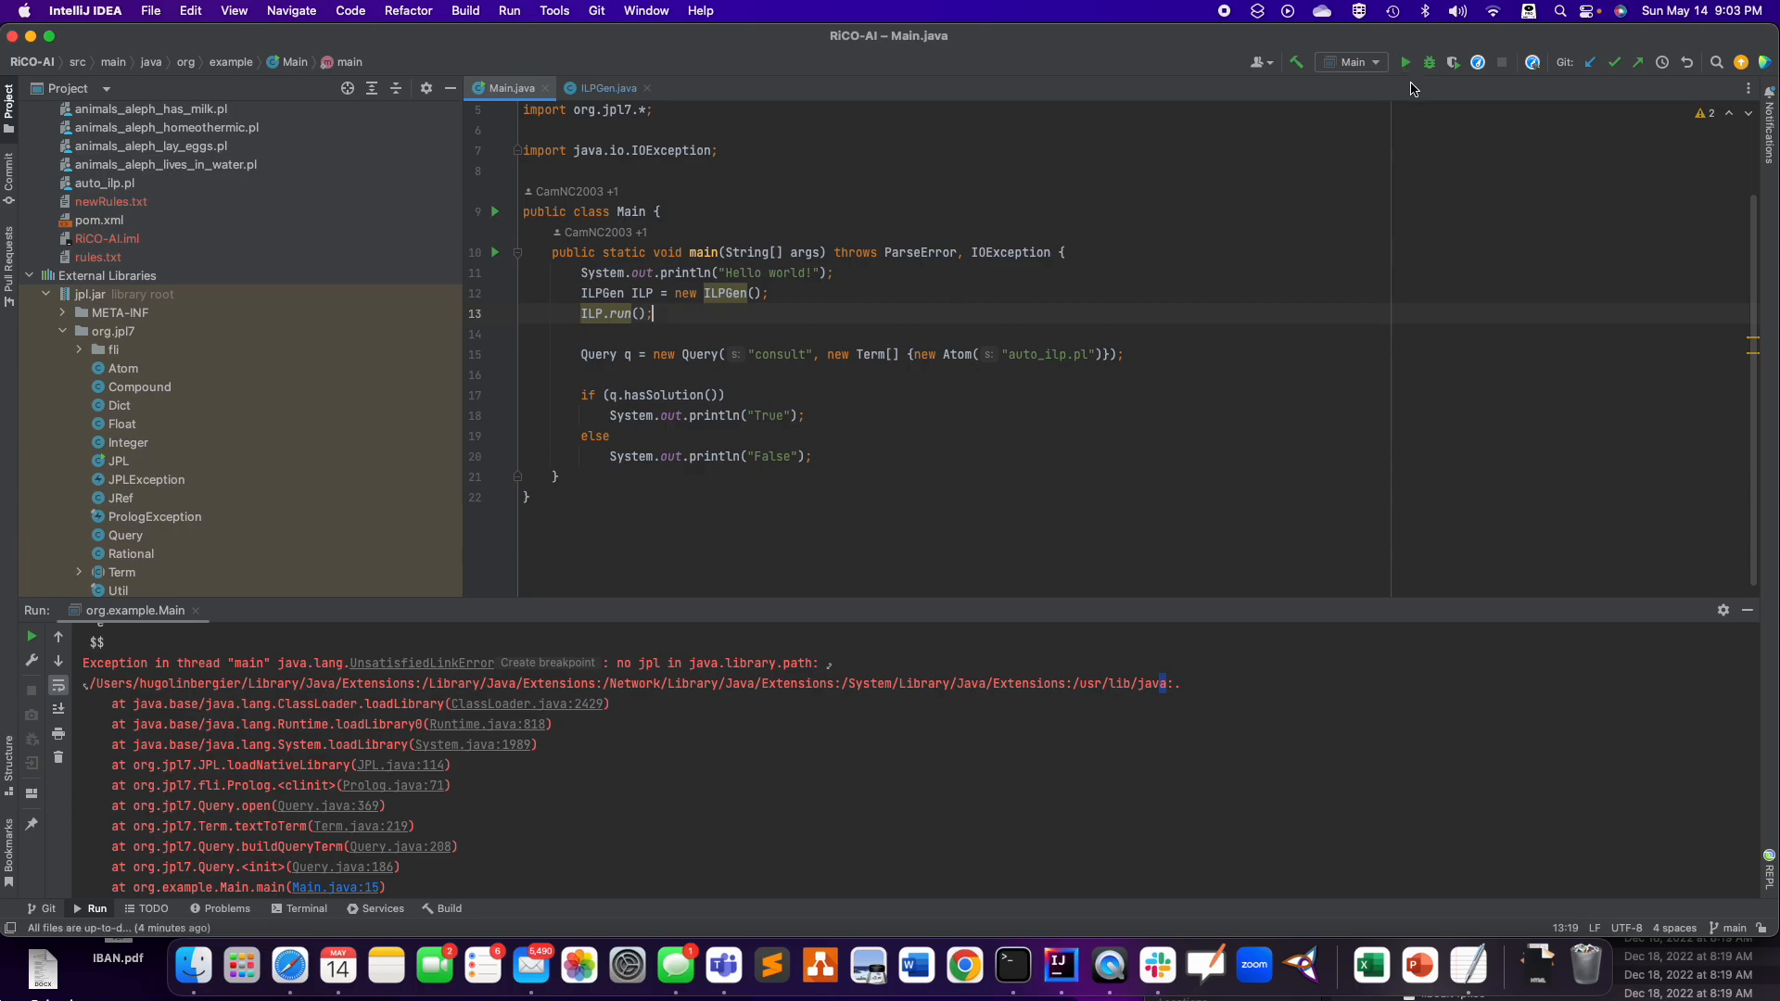
{"action": "left_click", "coordinate": [1406, 62]}
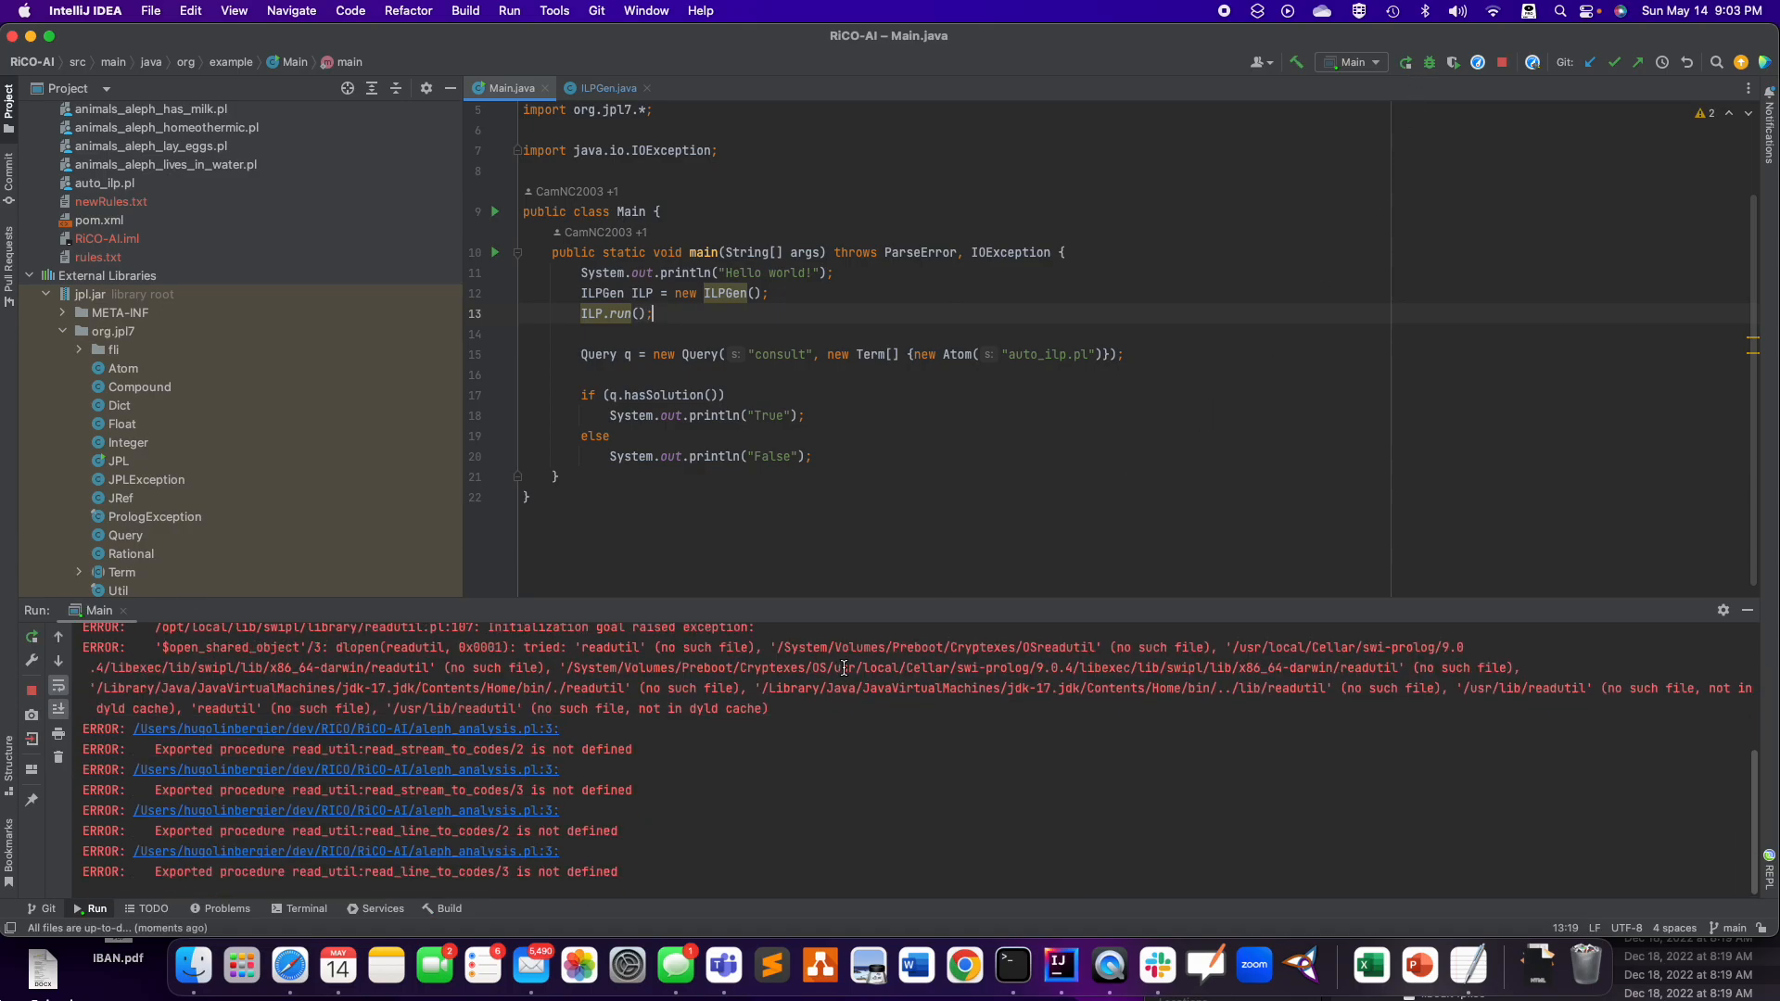
{"action": "left_click", "coordinate": [1405, 62]}
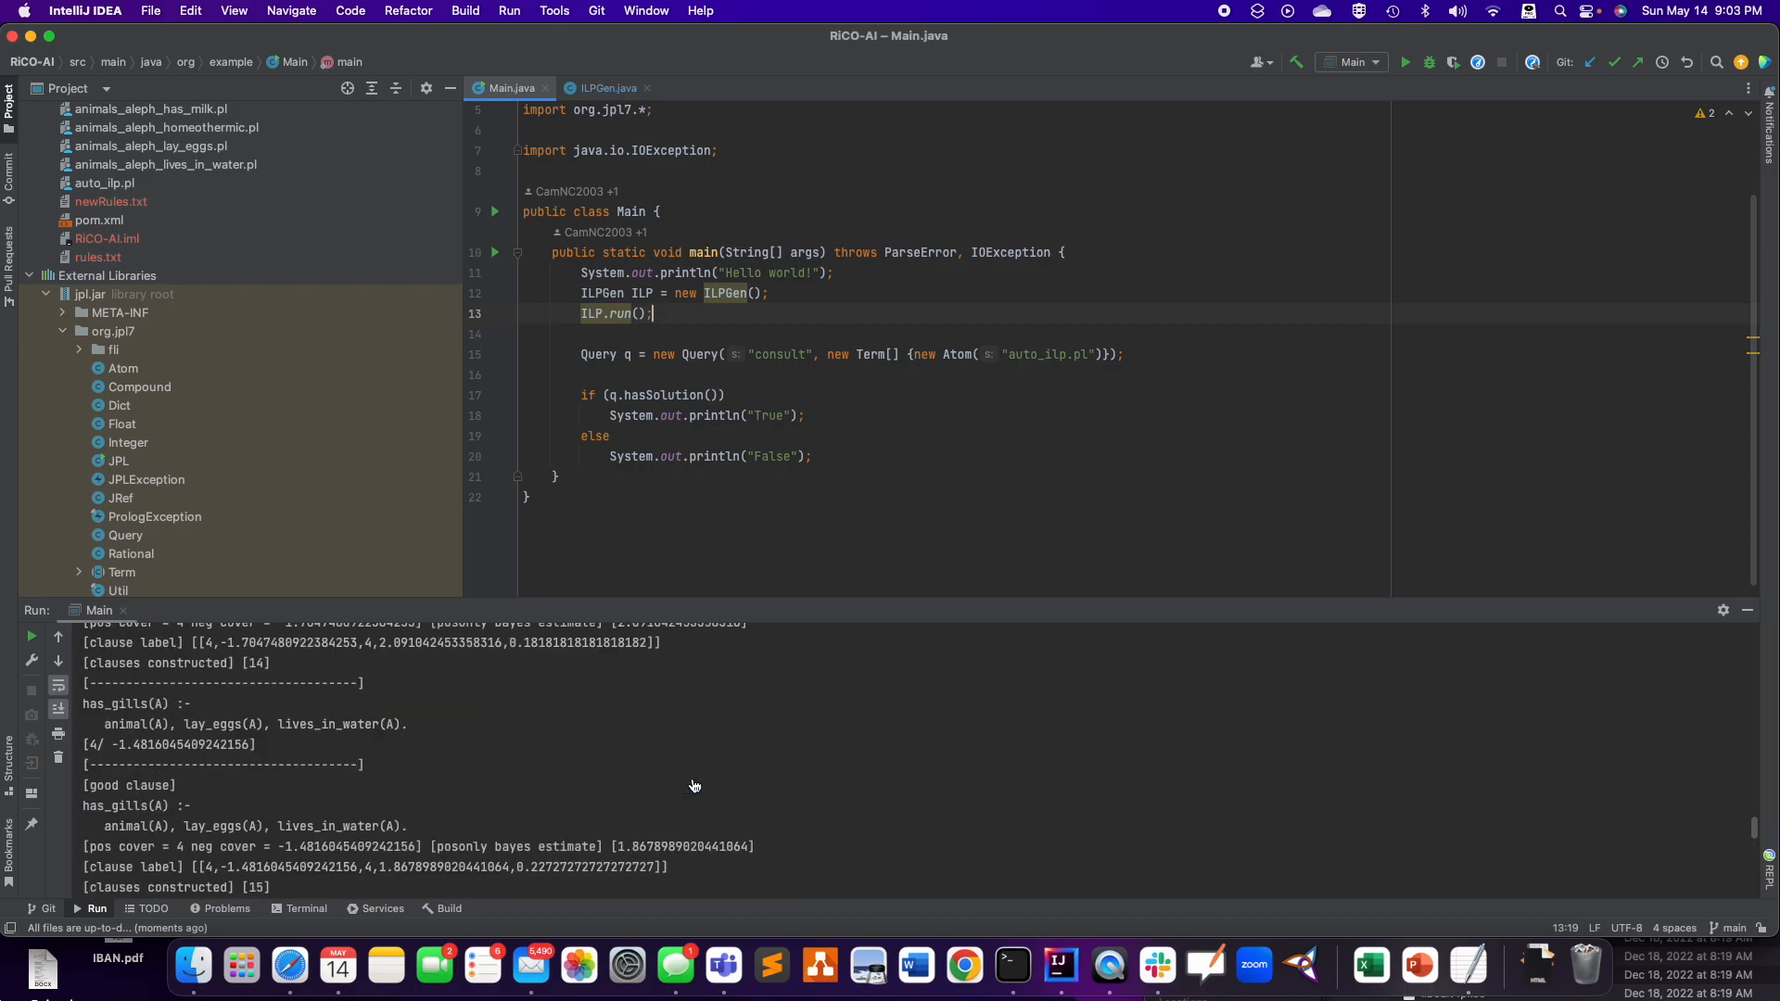
{"action": "scroll", "scroll_direction": "down", "scroll_amount": 3}
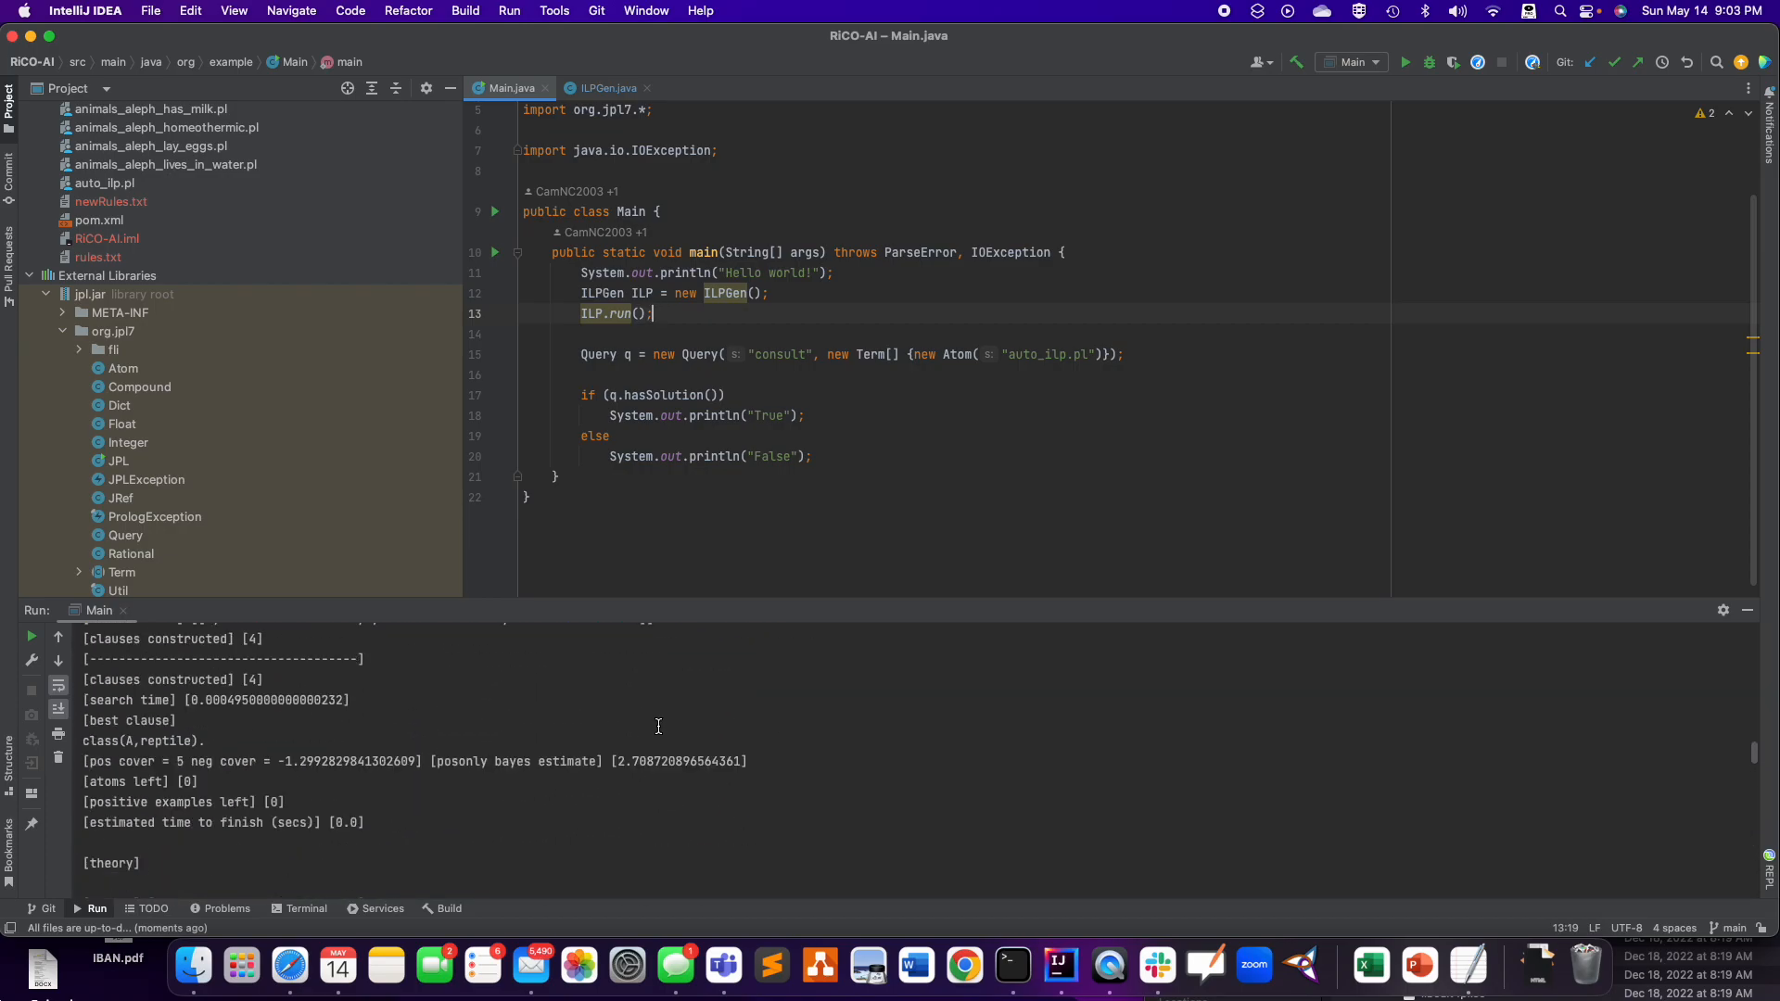